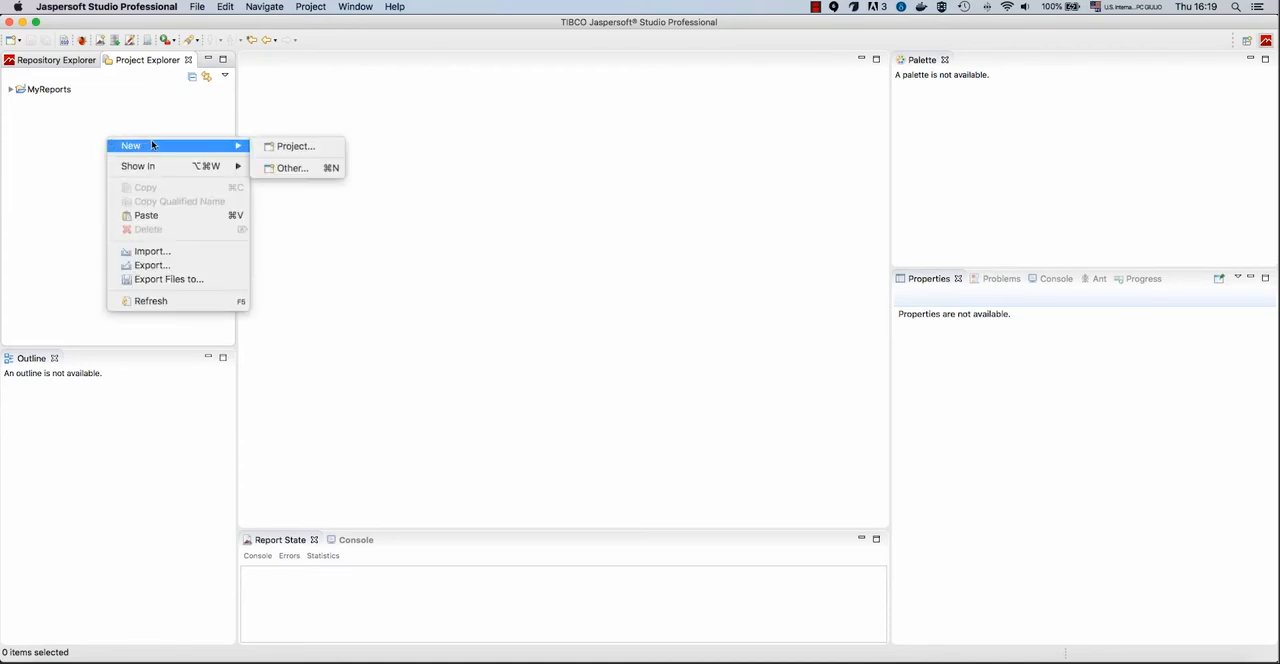
Create a new JasperReports project named Repo alongside MyReports
{"action": "left_click", "coordinate": [496, 232]}
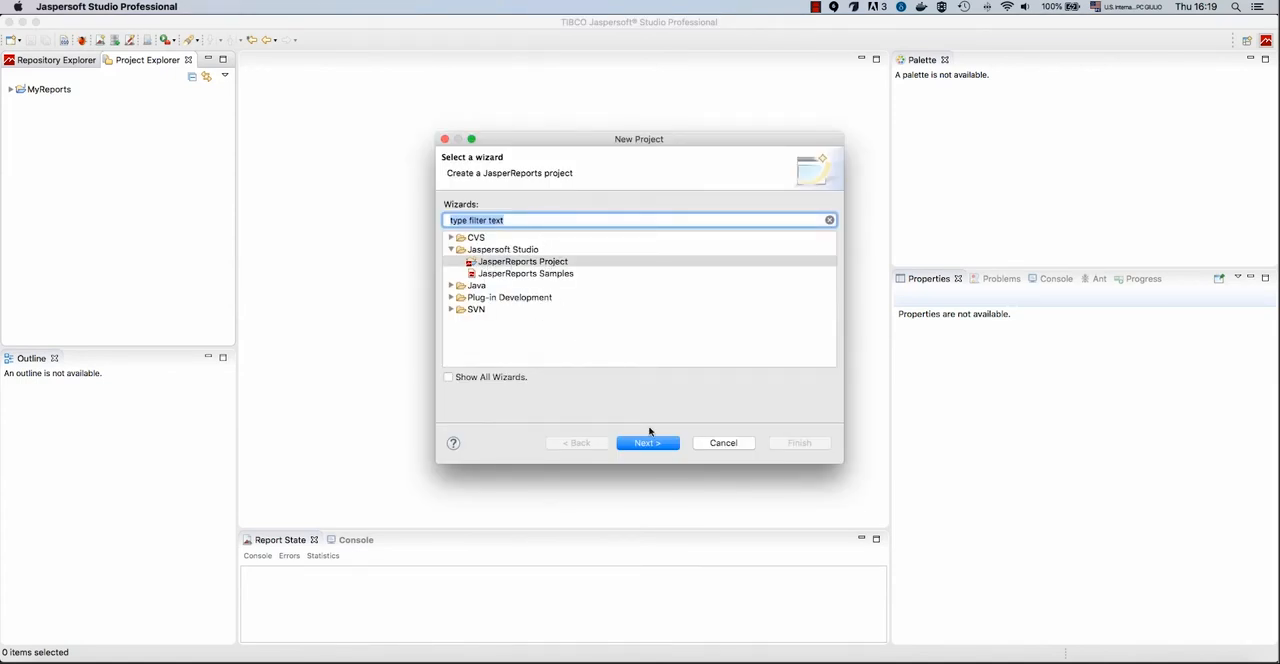
{"action": "left_click", "coordinate": [648, 444]}
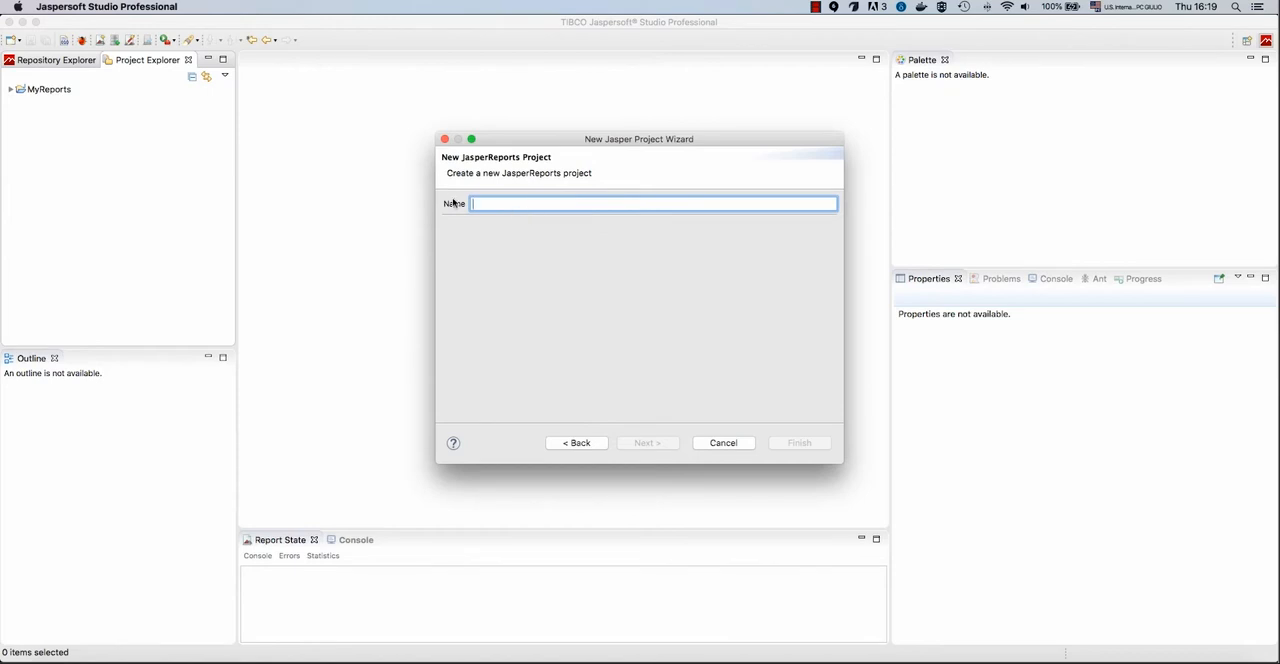
{"action": "type", "text": "Repo"}
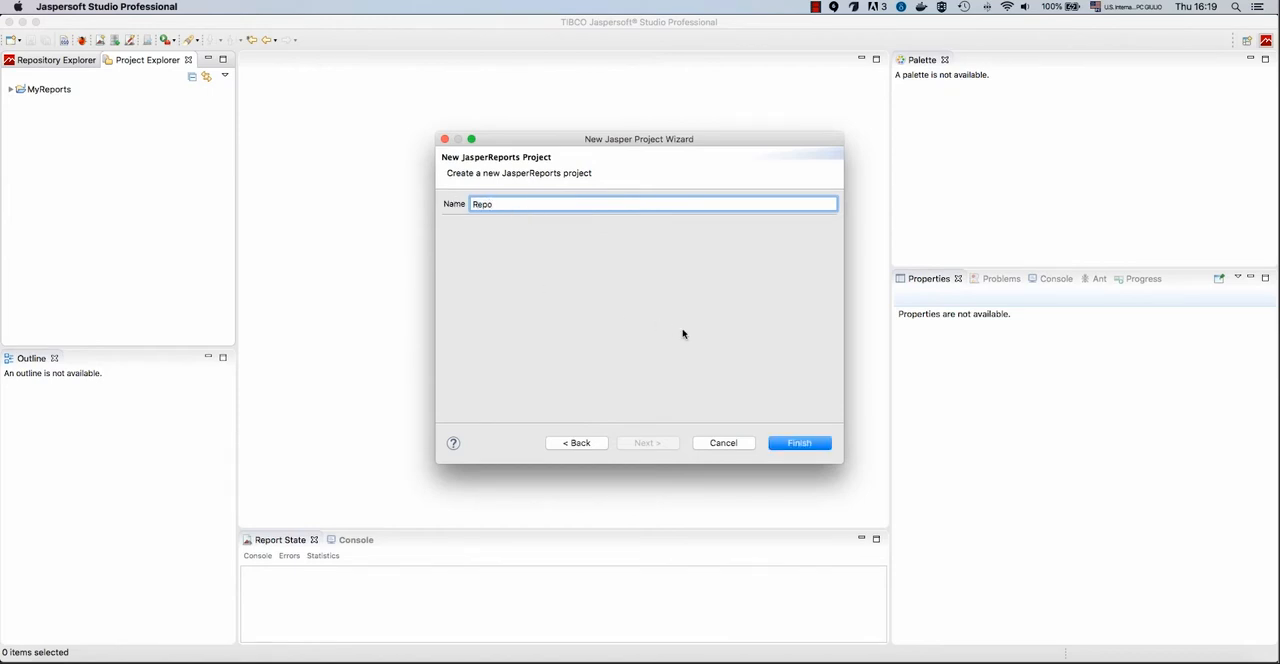
{"action": "left_click", "coordinate": [800, 442]}
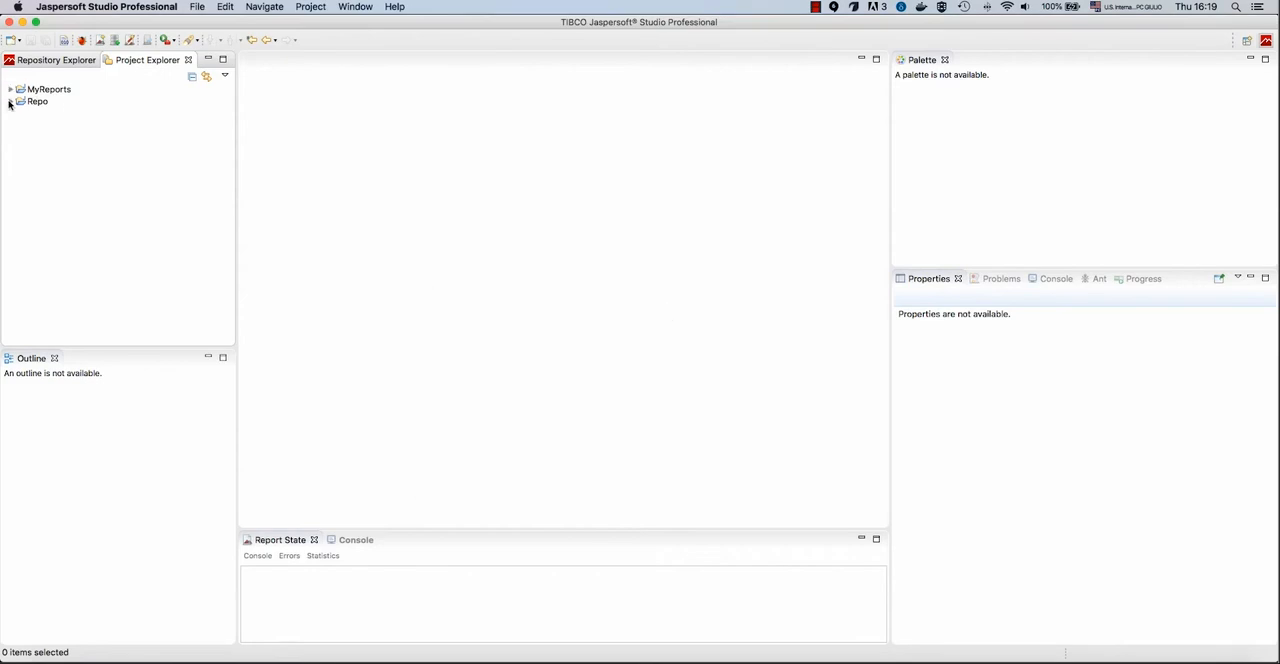
Set the Repo project's report repository type to JasperReports IO
{"action": "right_click", "coordinate": [36, 100]}
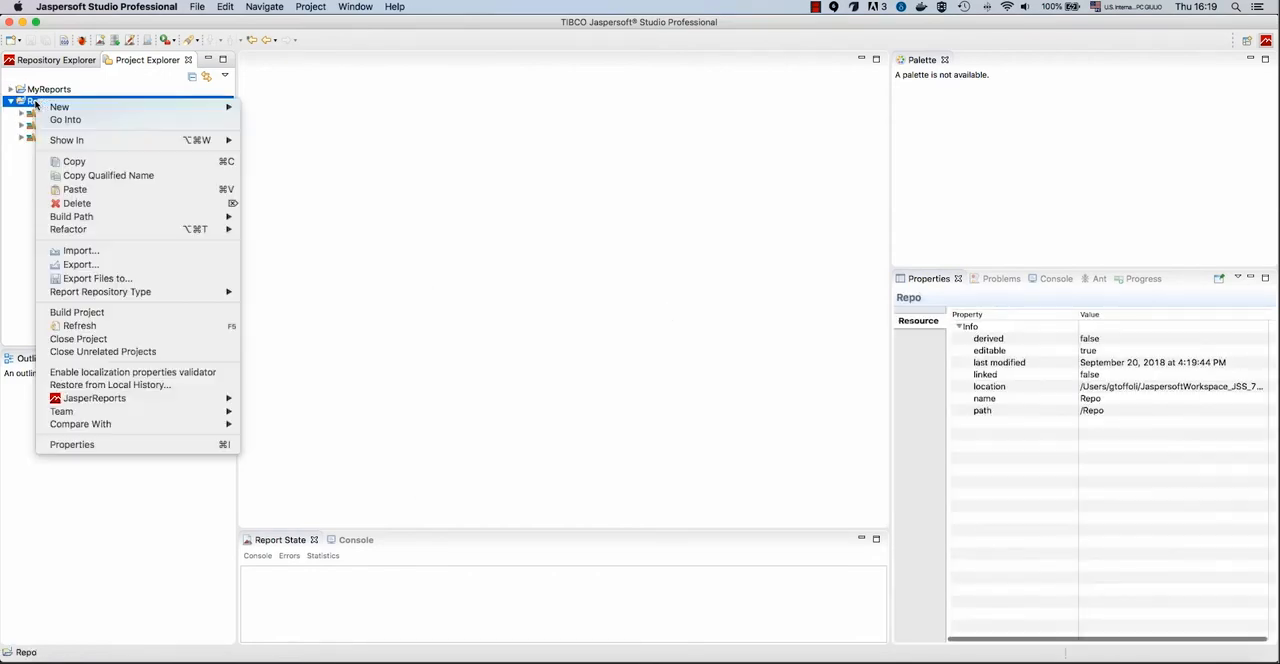
{"action": "mouse_move", "coordinate": [100, 292]}
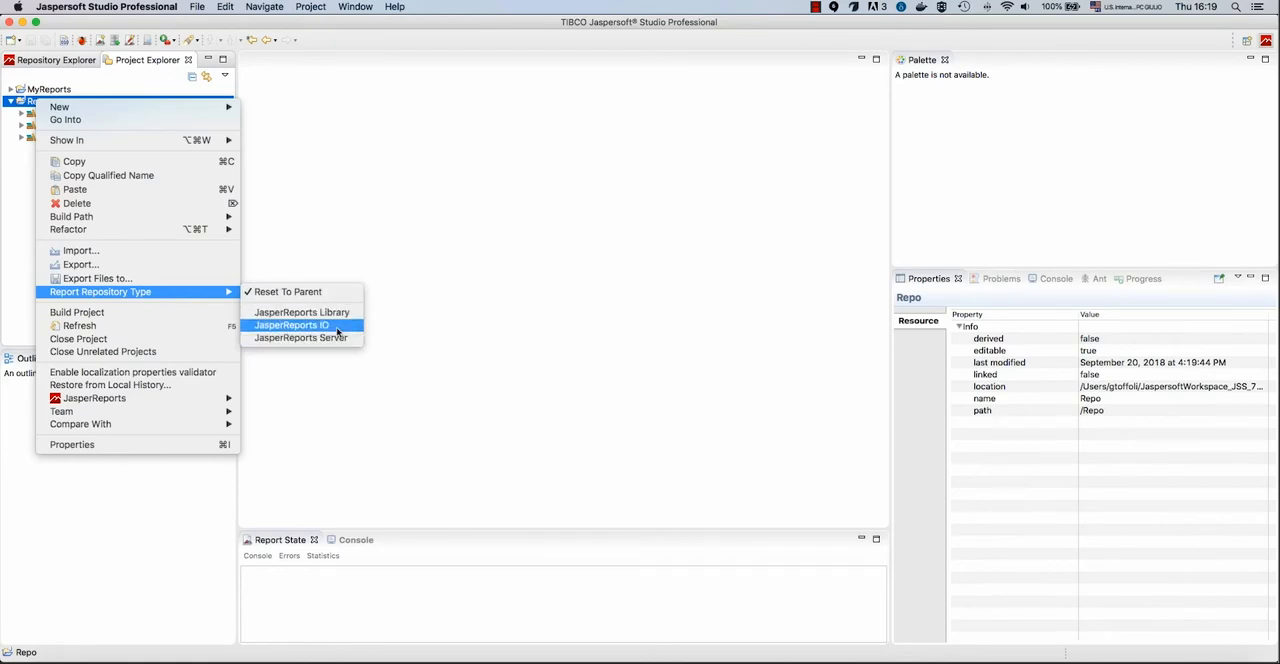
{"action": "left_click", "coordinate": [292, 324]}
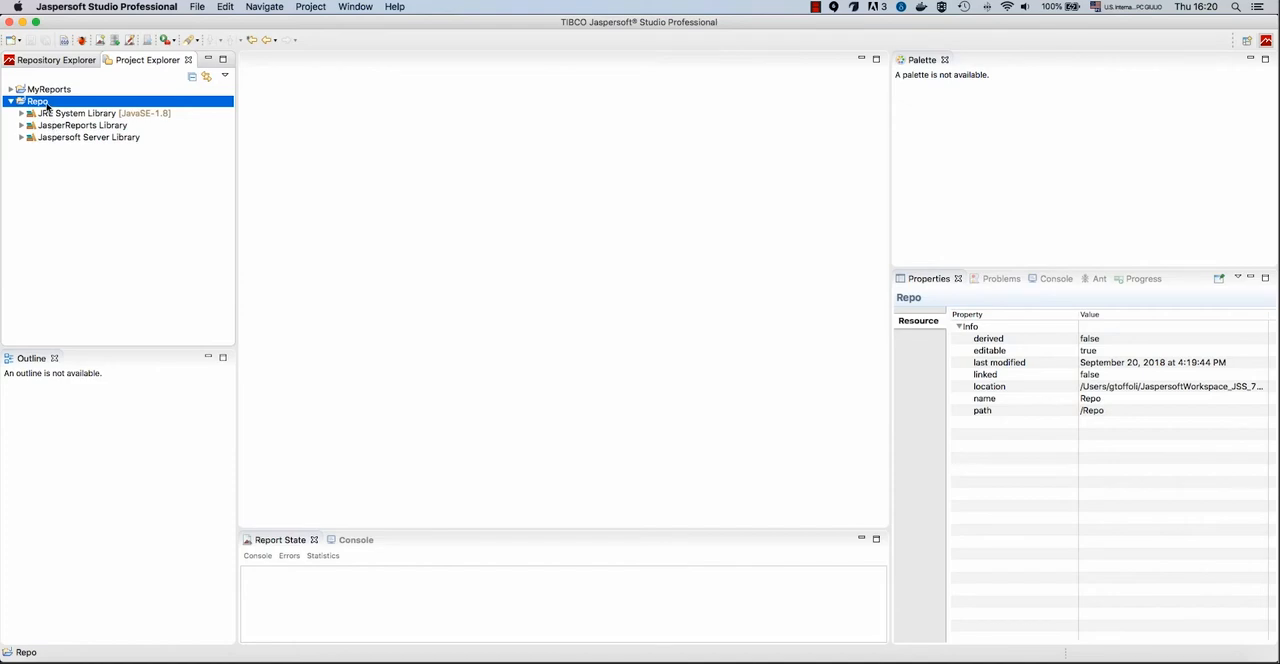
Add a folder named repository inside the Repo project
{"action": "right_click", "coordinate": [36, 100]}
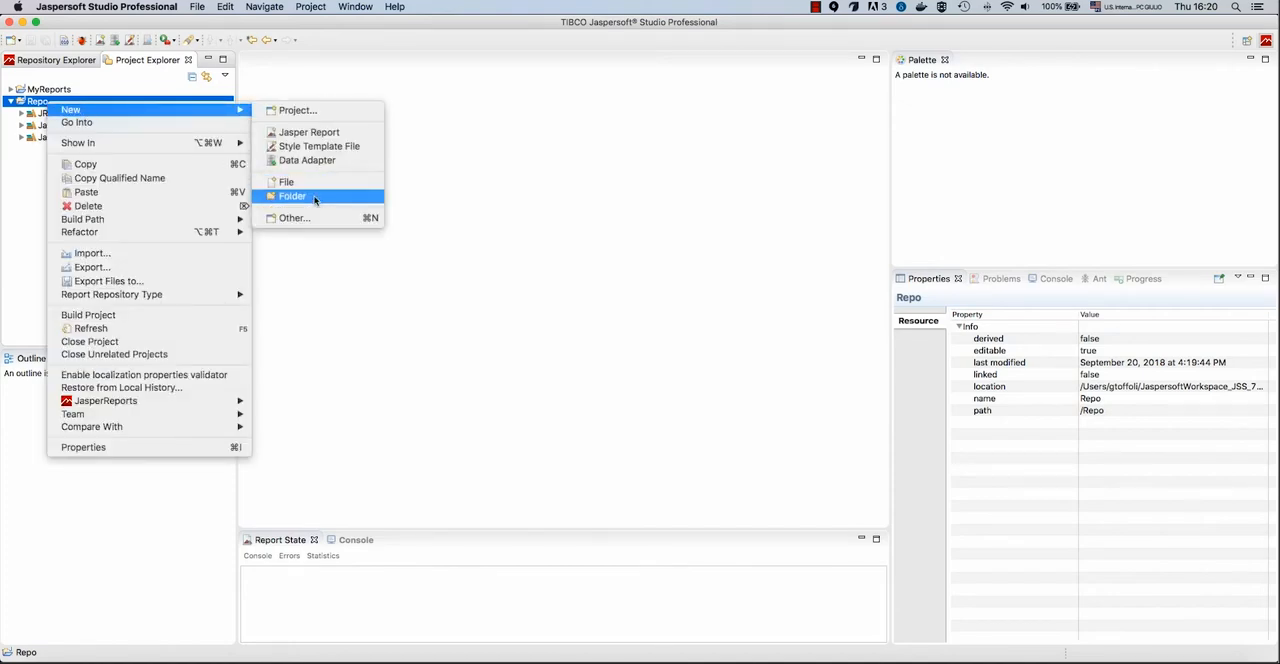
{"action": "left_click", "coordinate": [292, 196]}
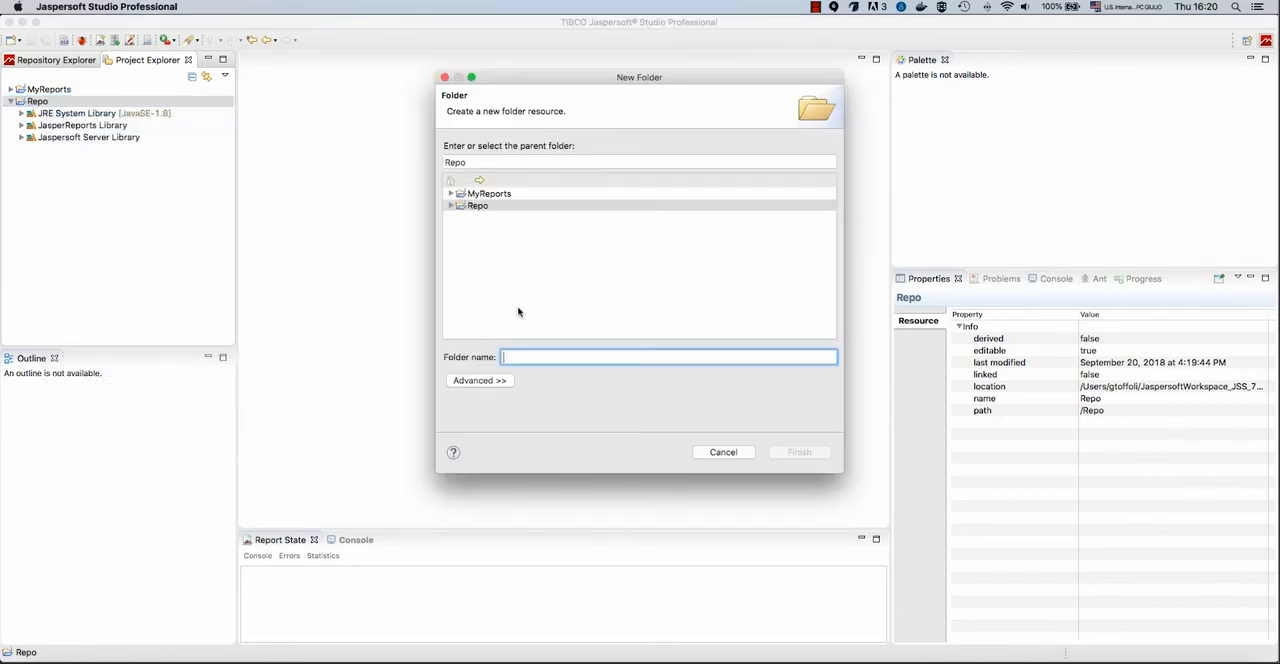
{"action": "type", "text": "repository"}
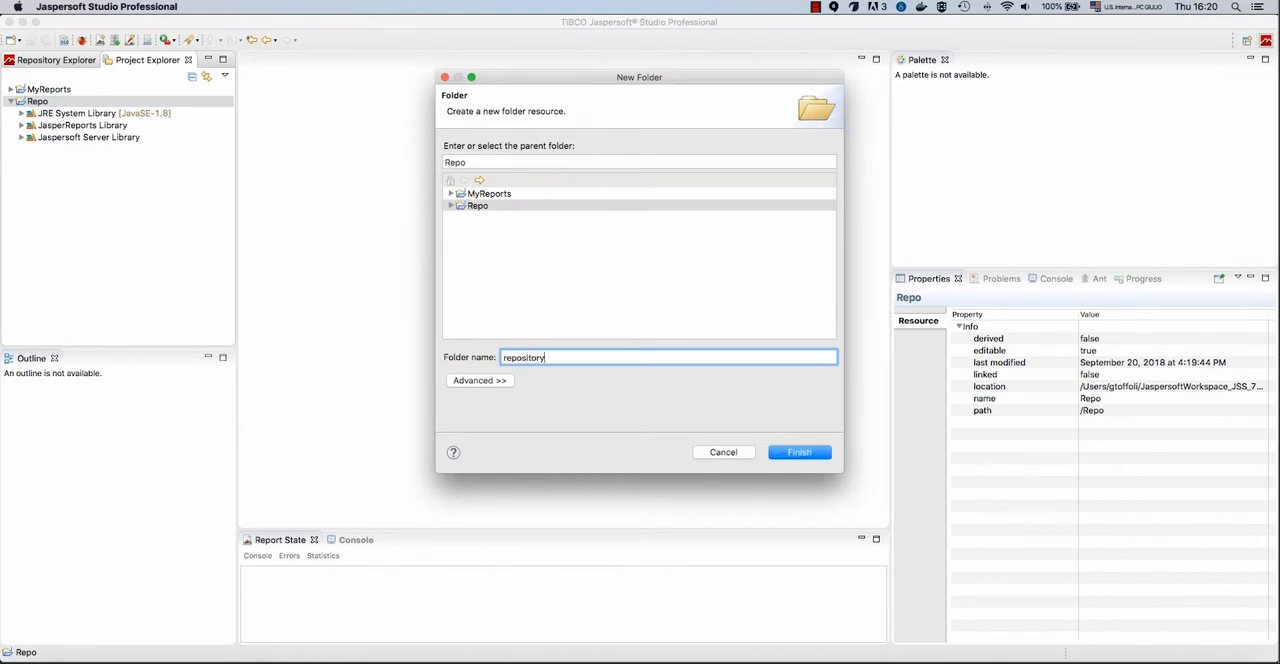
{"action": "left_click", "coordinate": [800, 452]}
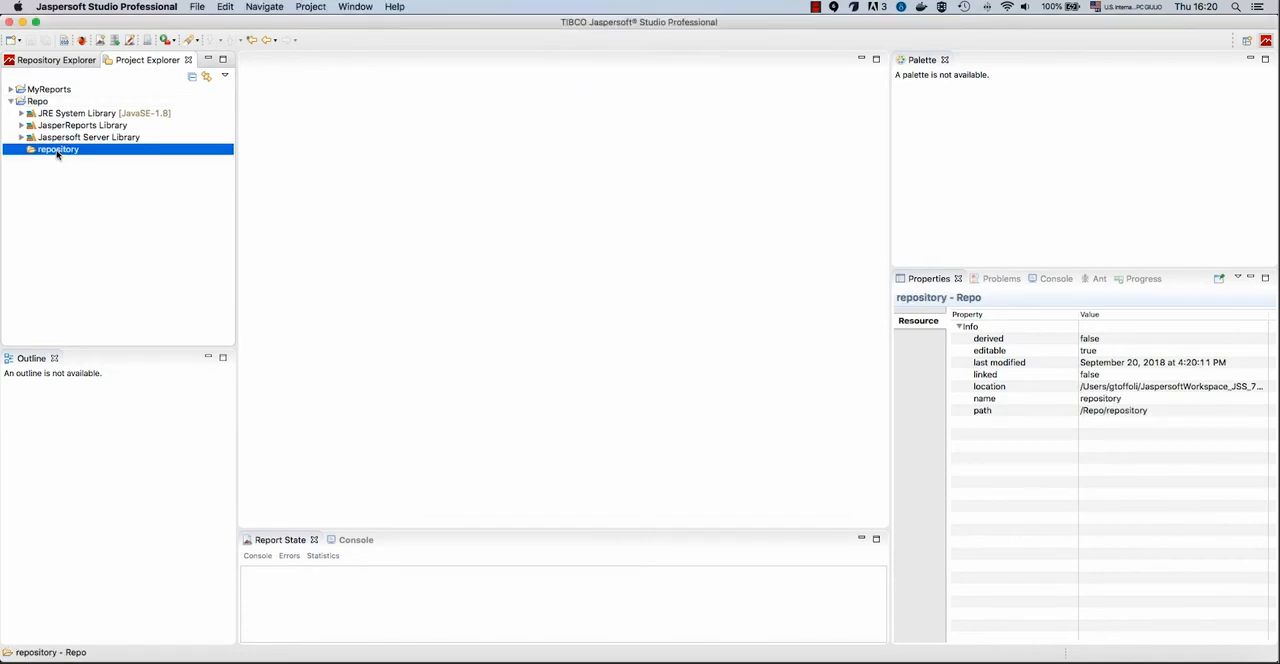
{"action": "mouse_move", "coordinate": [44, 188]}
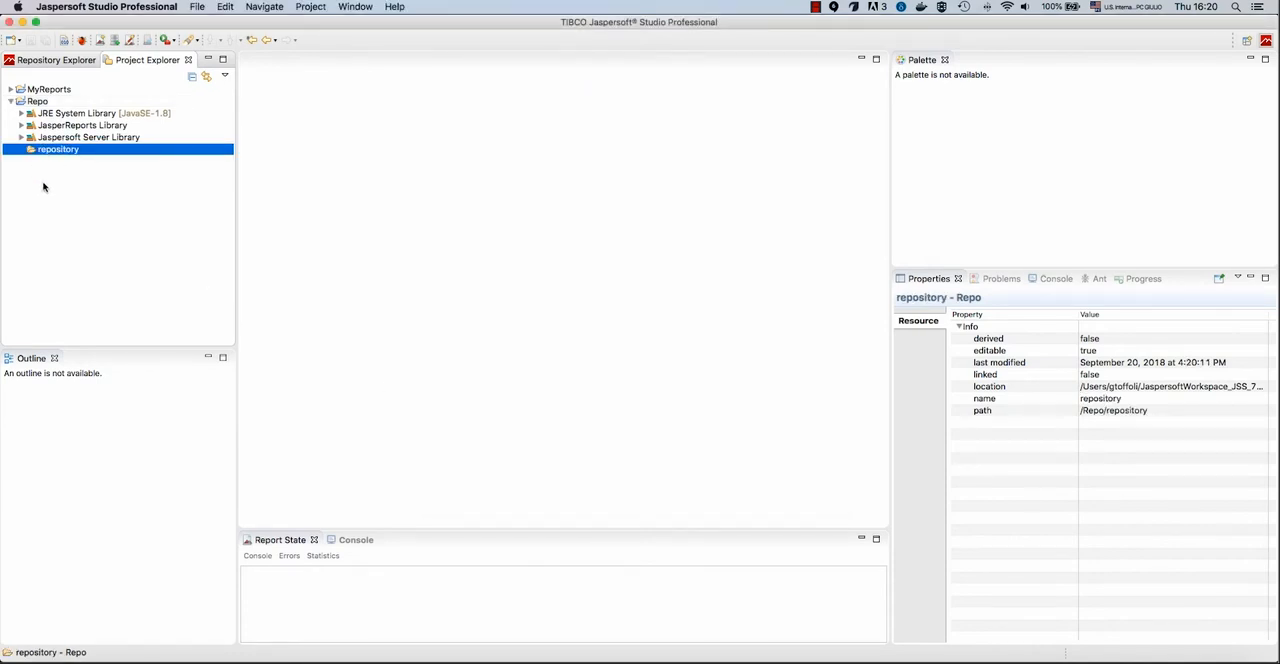
{"action": "mouse_move", "coordinate": [370, 270]}
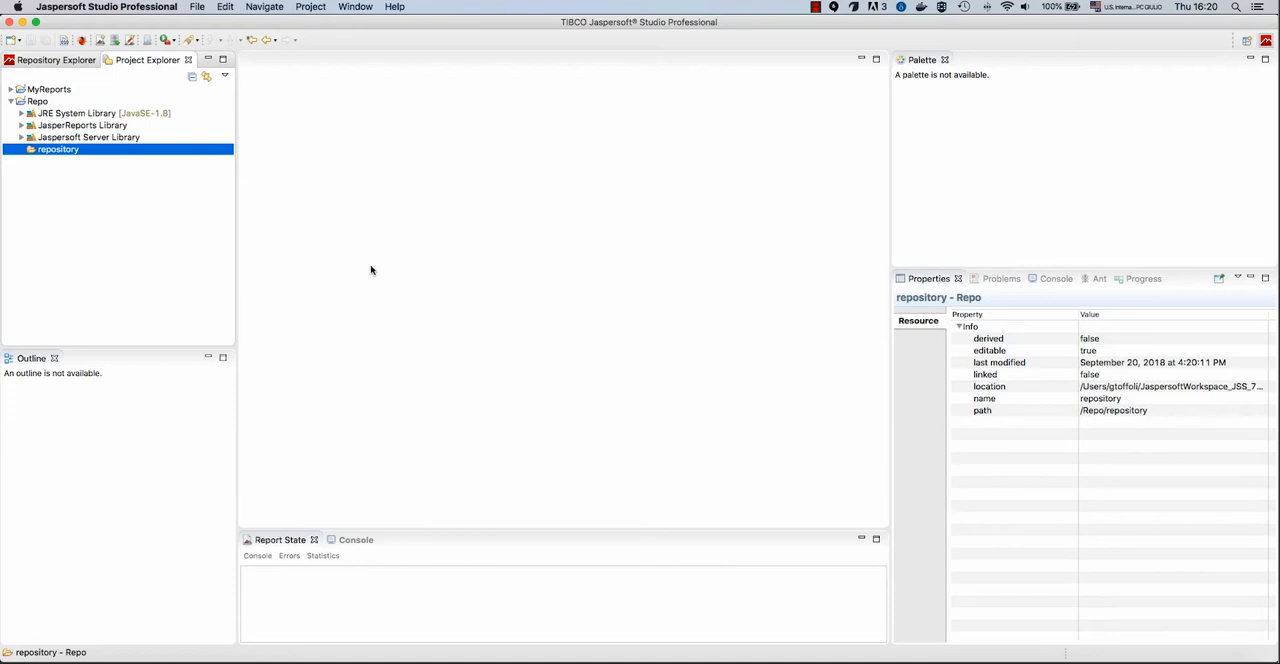
{"action": "mouse_move", "coordinate": [178, 186]}
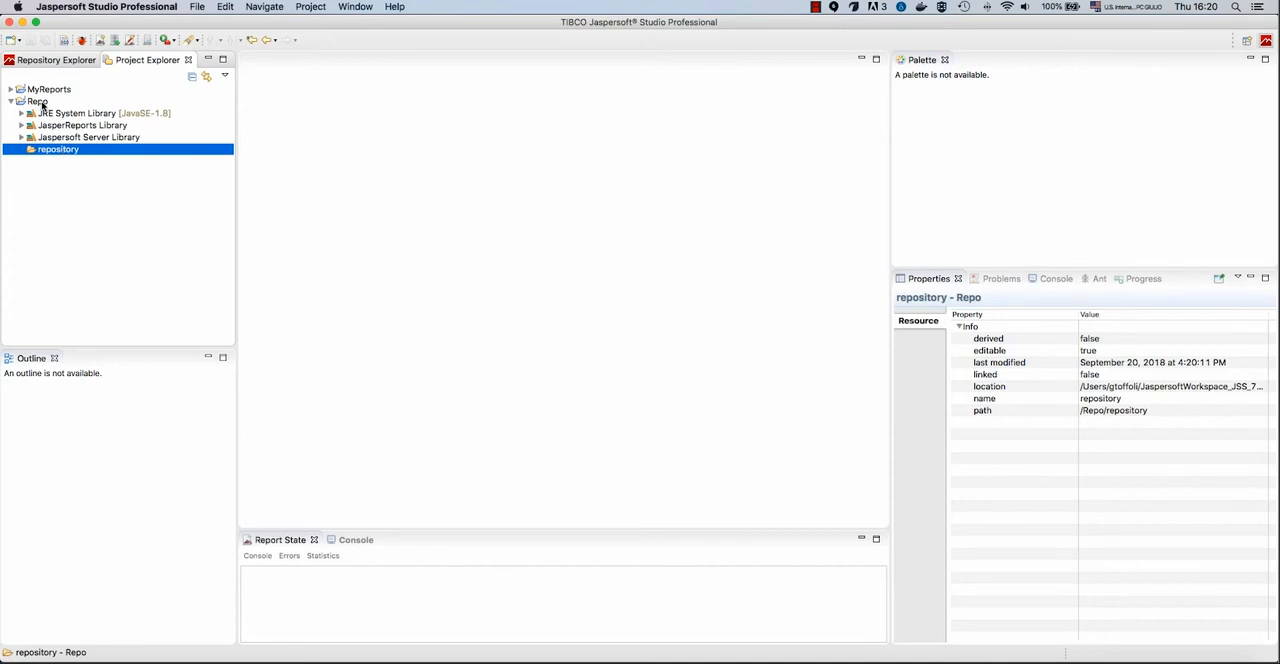
In Repo's properties, add Repo/repository as the JasperReports IO repository lookup path and apply
{"action": "right_click", "coordinate": [36, 100]}
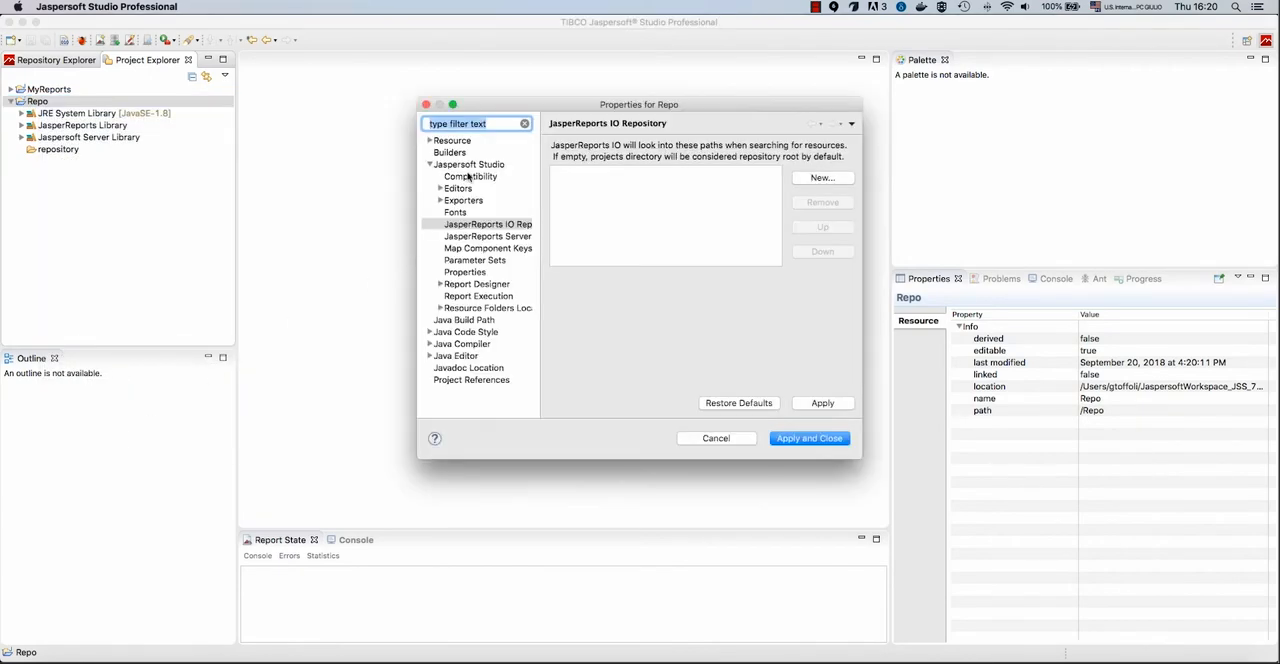
{"action": "left_click", "coordinate": [468, 164]}
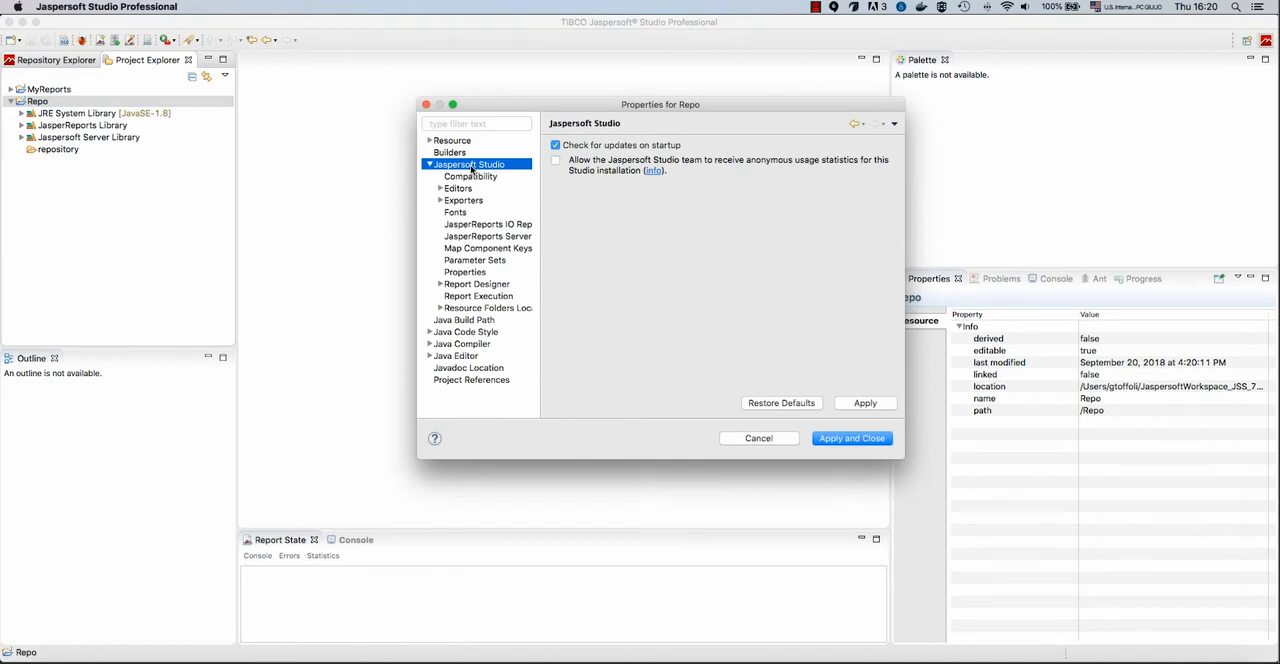
{"action": "left_click", "coordinate": [488, 224]}
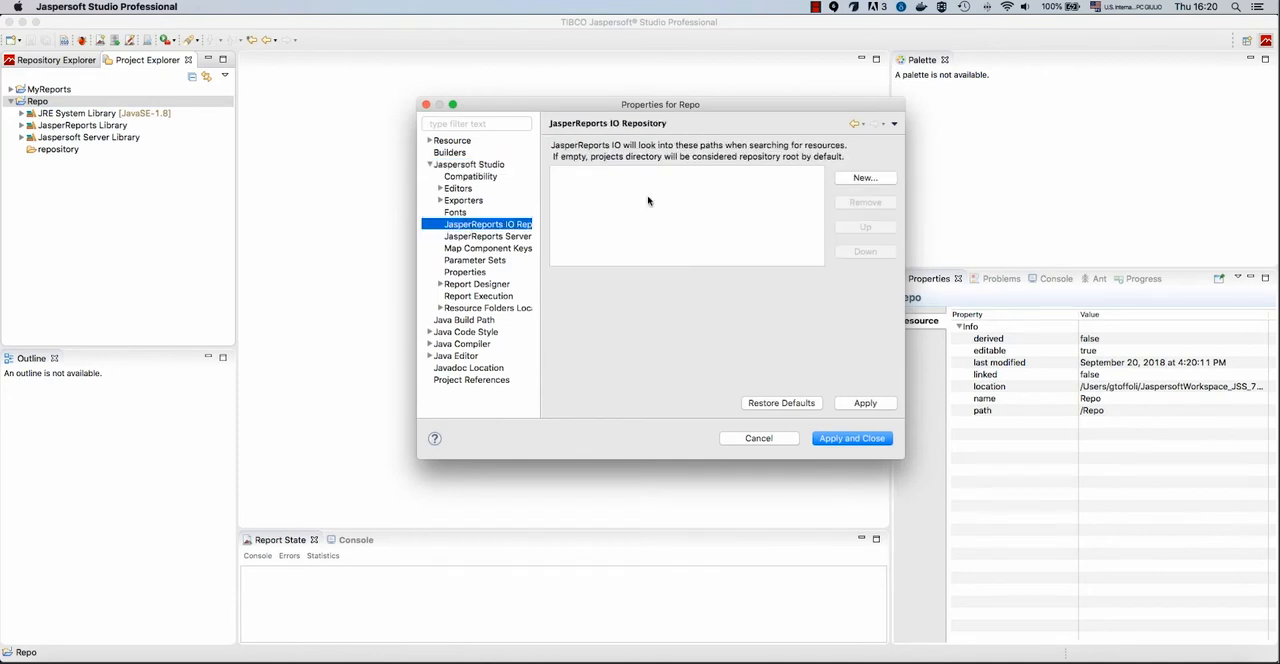
{"action": "left_click", "coordinate": [864, 178]}
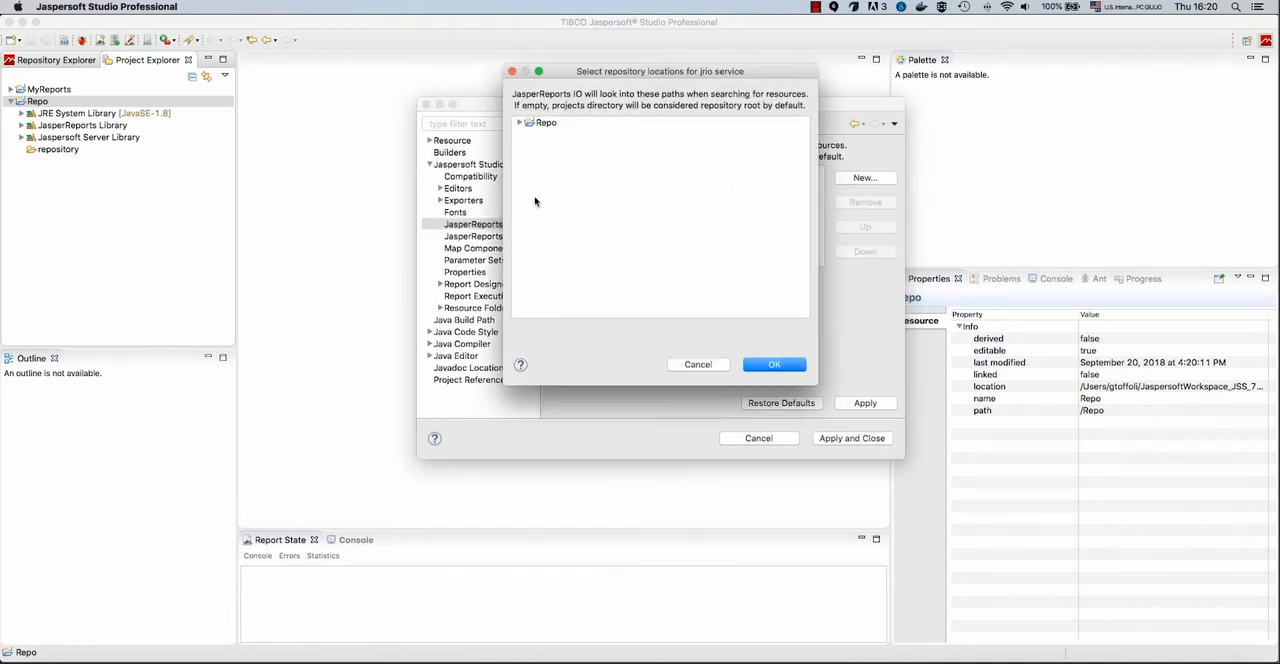
{"action": "left_click", "coordinate": [520, 122]}
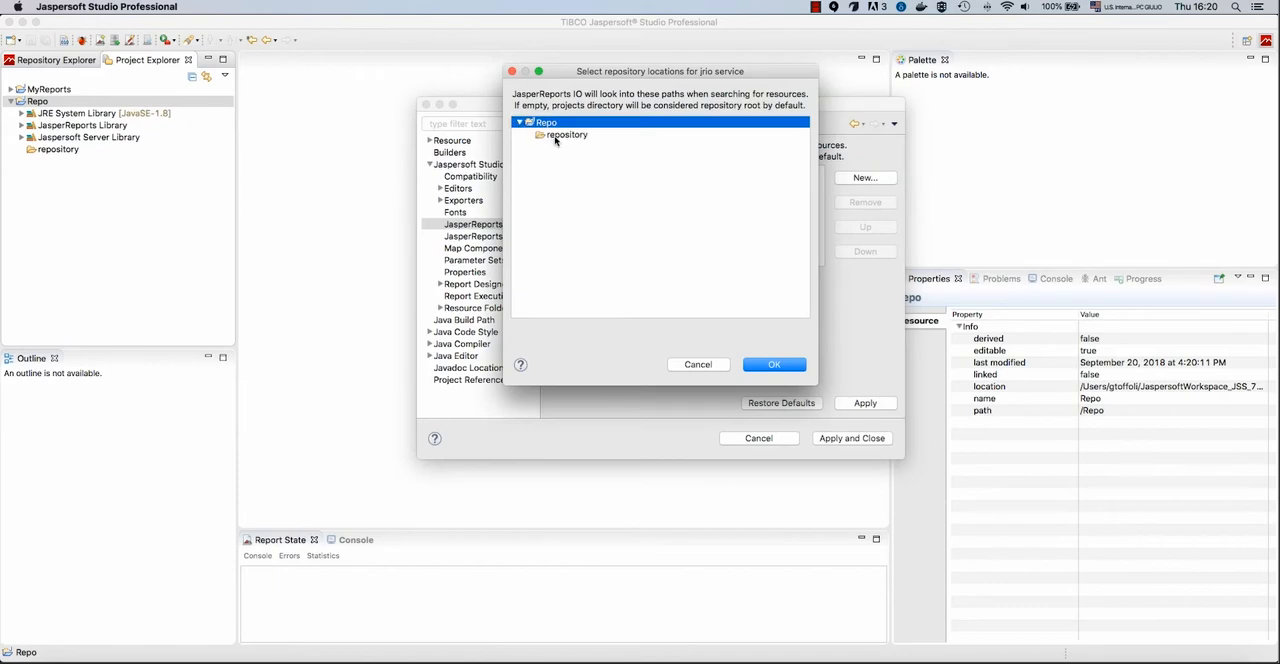
{"action": "left_click", "coordinate": [774, 364]}
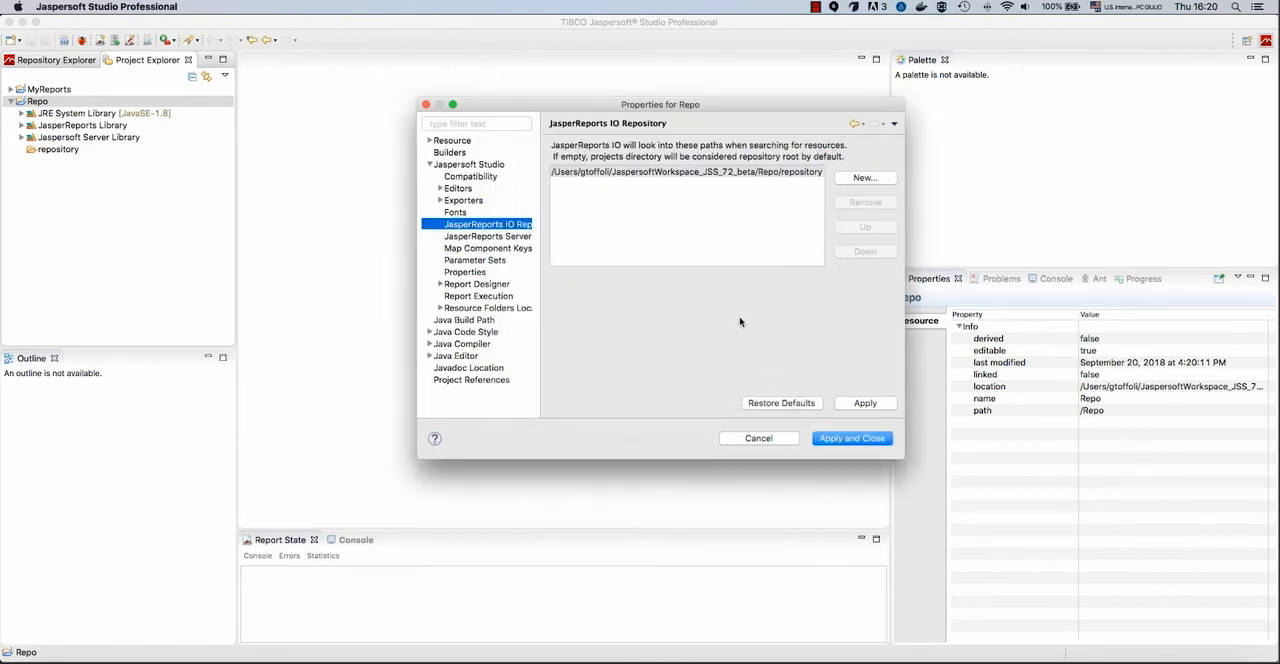
{"action": "mouse_move", "coordinate": [724, 264]}
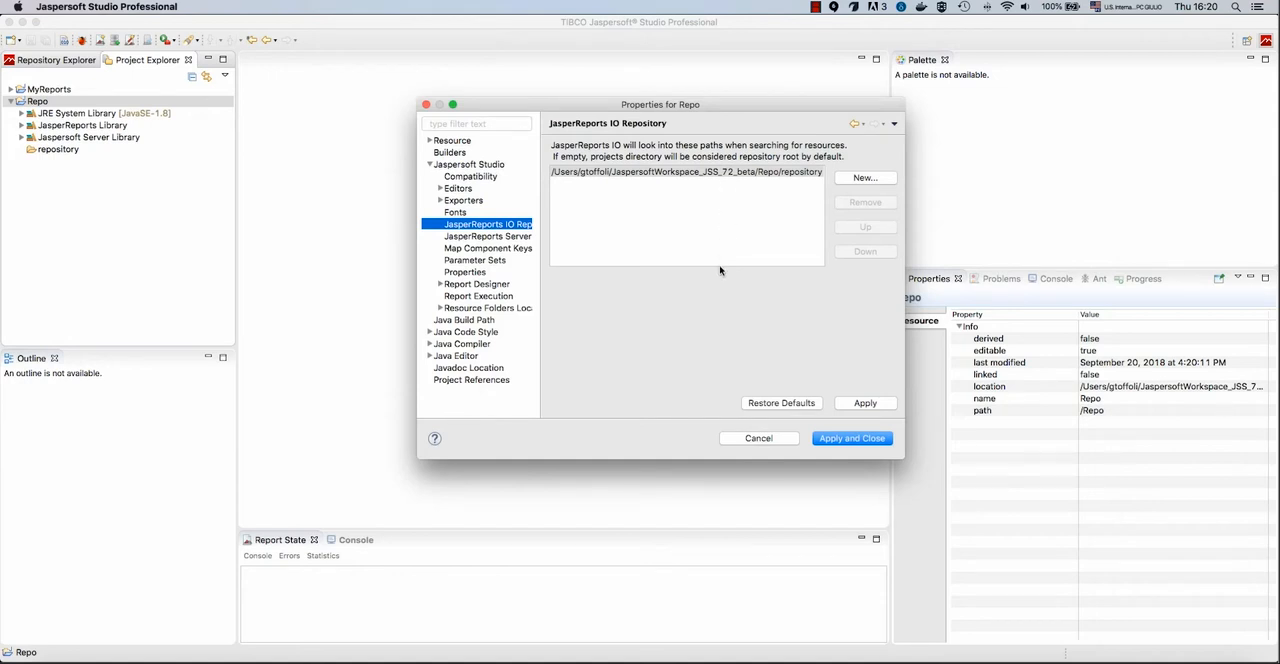
{"action": "mouse_move", "coordinate": [684, 188]}
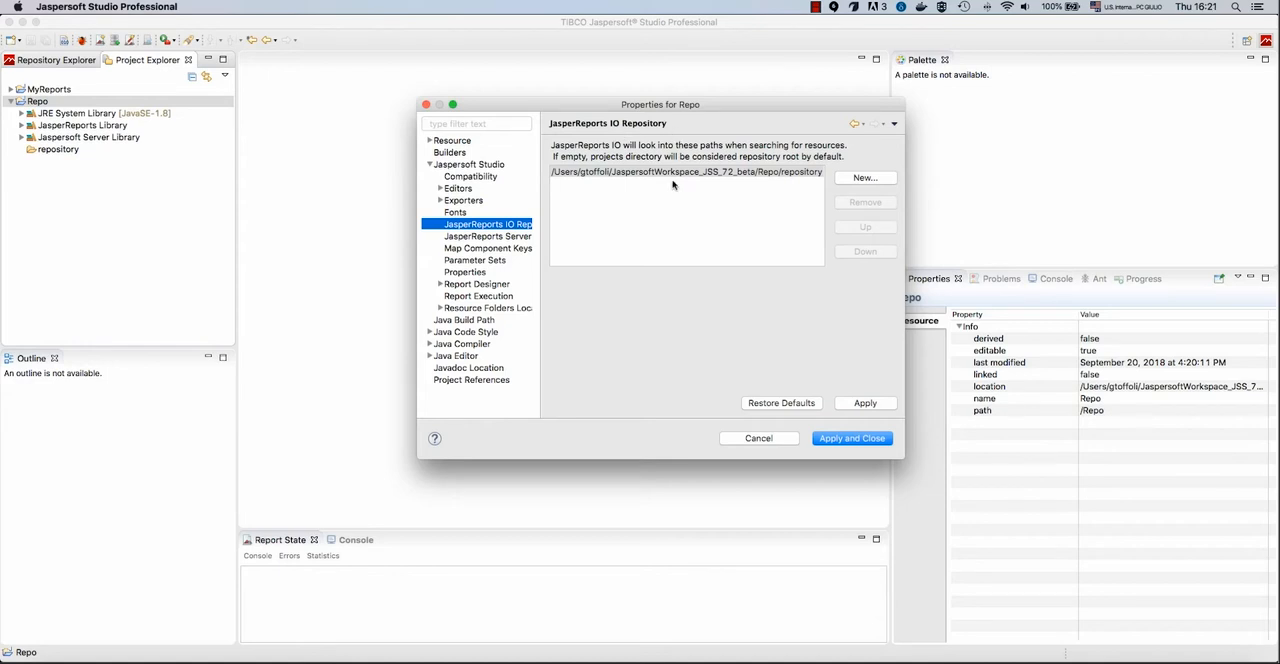
{"action": "mouse_move", "coordinate": [728, 232]}
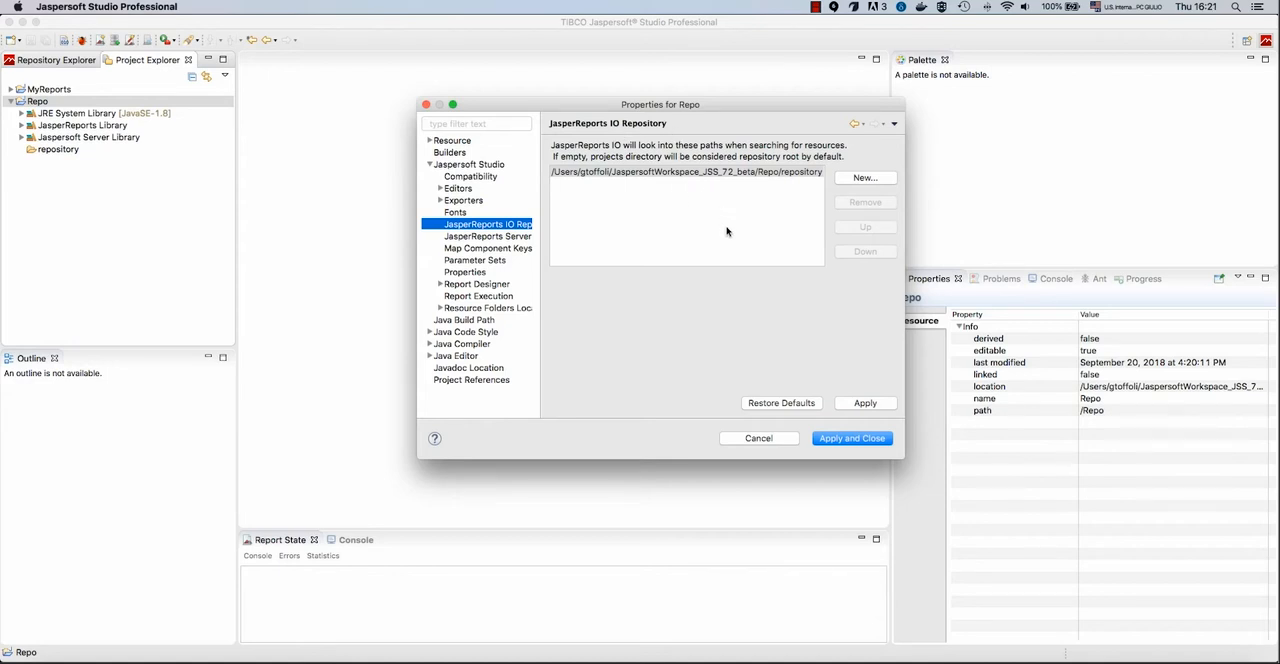
{"action": "mouse_move", "coordinate": [792, 178]}
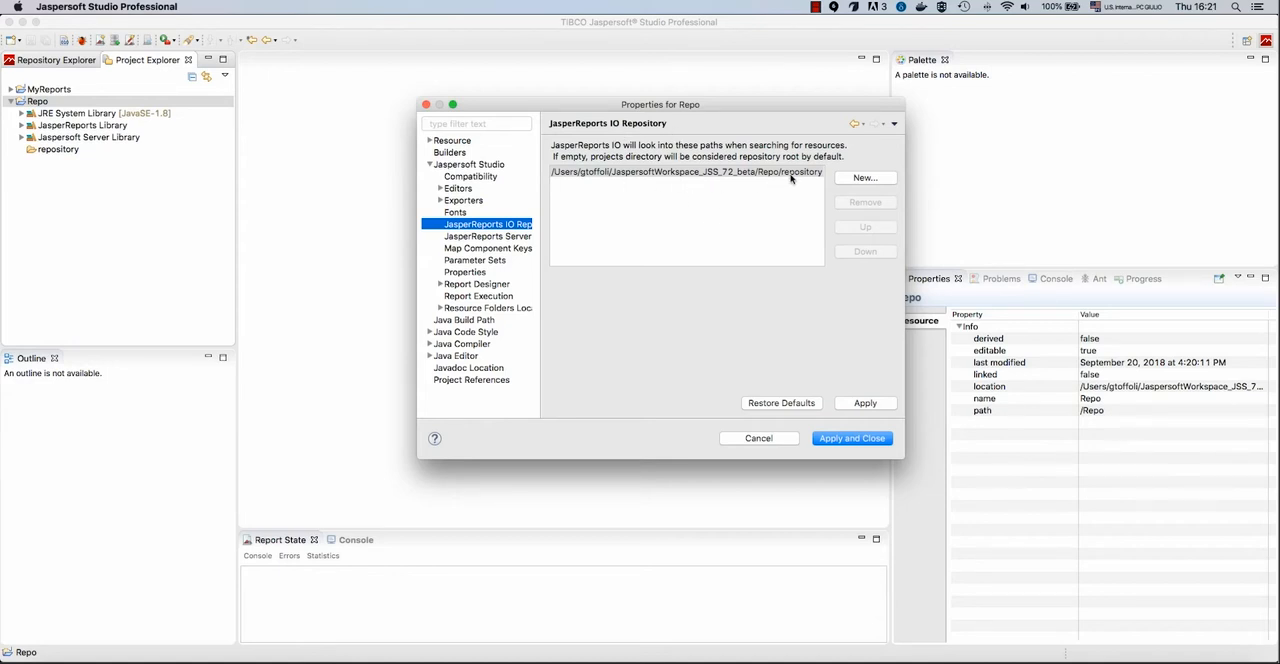
{"action": "left_click", "coordinate": [852, 438]}
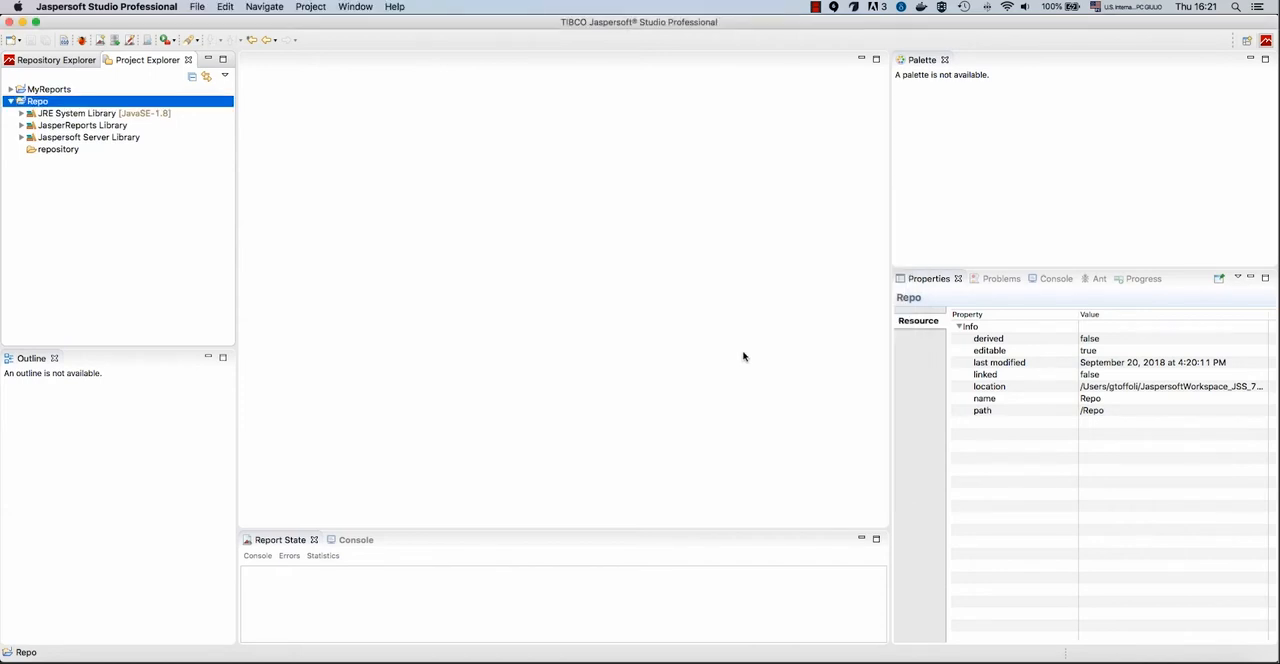
Create a dataadapters folder inside Repo's repository folder
{"action": "left_click", "coordinate": [58, 148]}
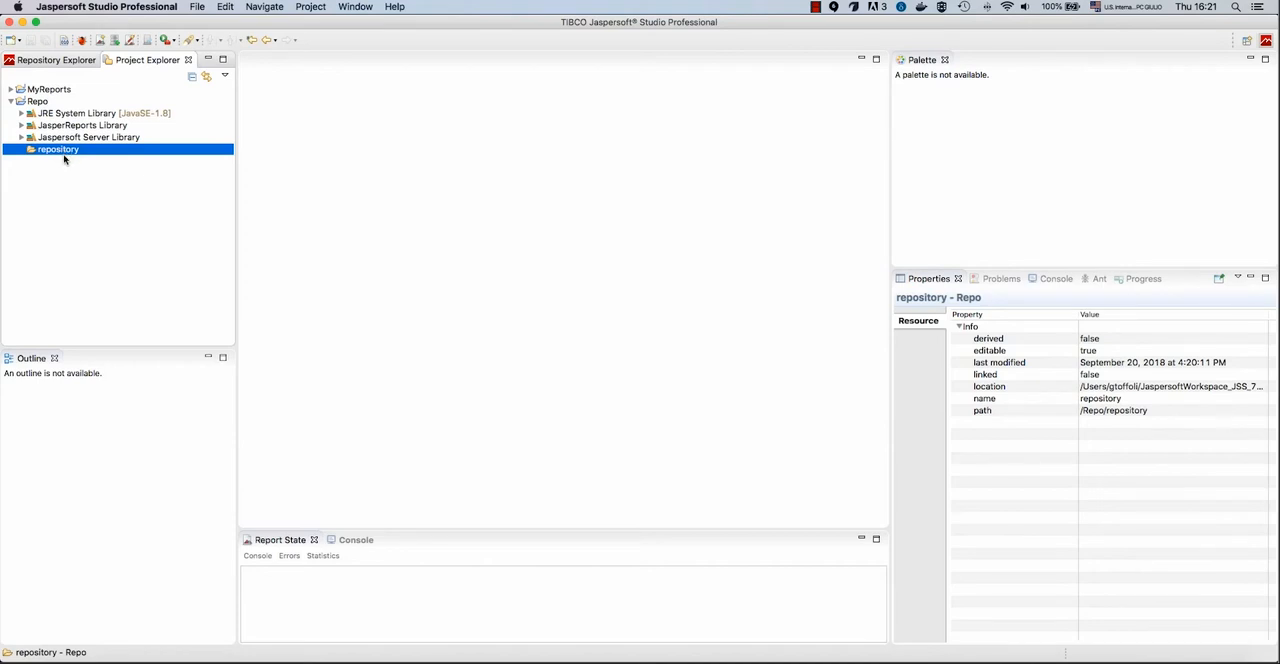
{"action": "mouse_move", "coordinate": [104, 244]}
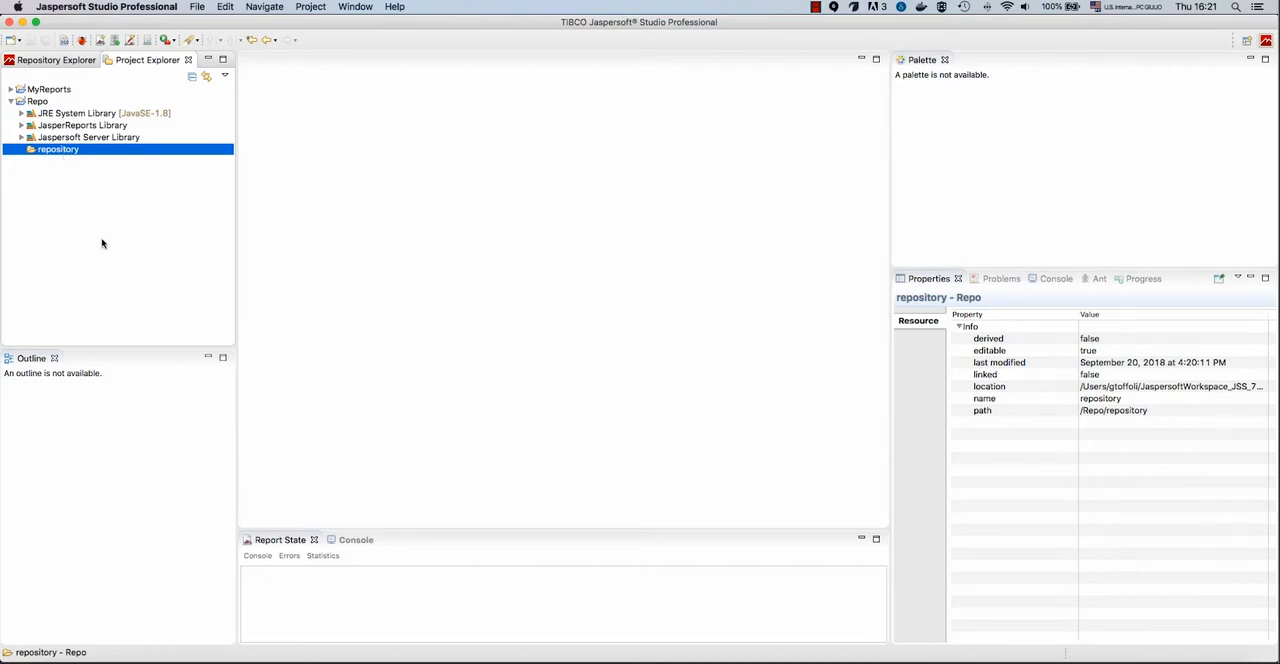
{"action": "mouse_move", "coordinate": [72, 152]}
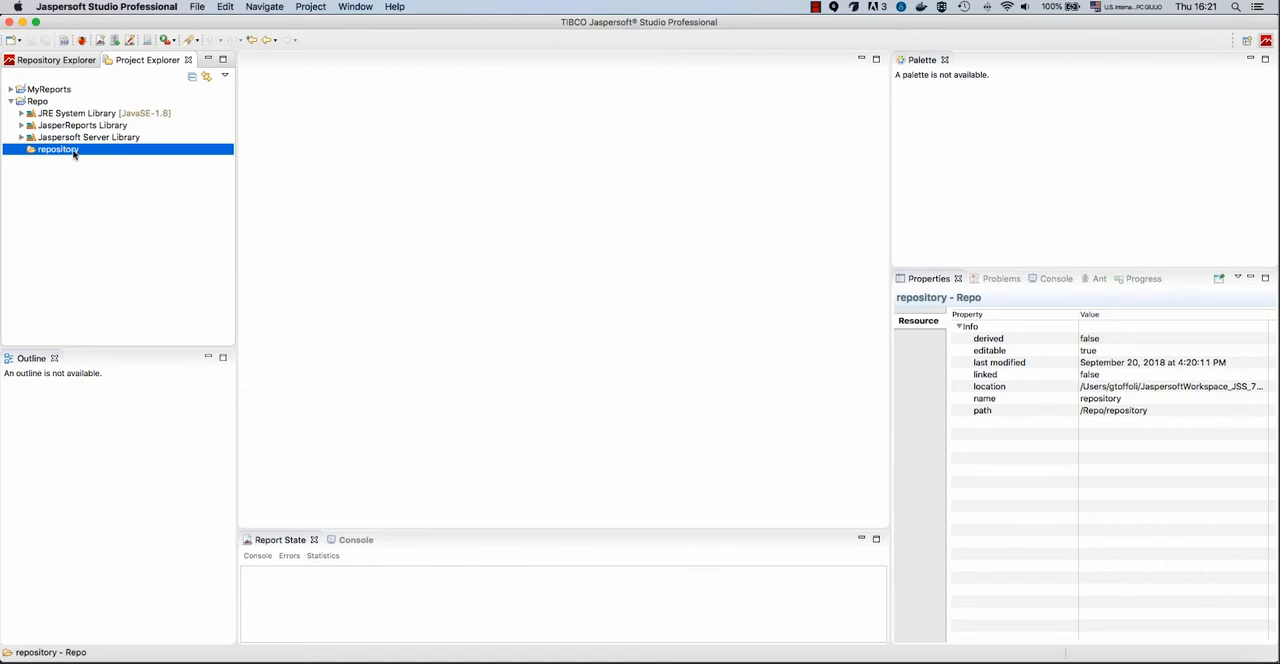
{"action": "right_click", "coordinate": [56, 148]}
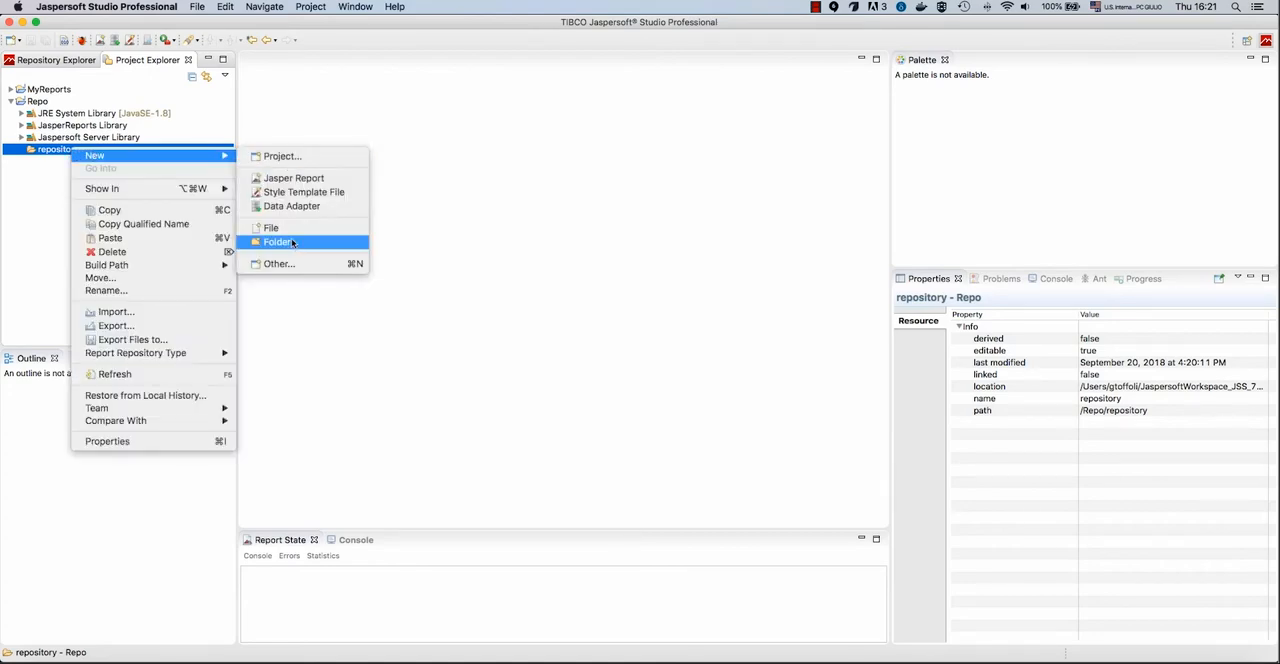
{"action": "left_click", "coordinate": [276, 242]}
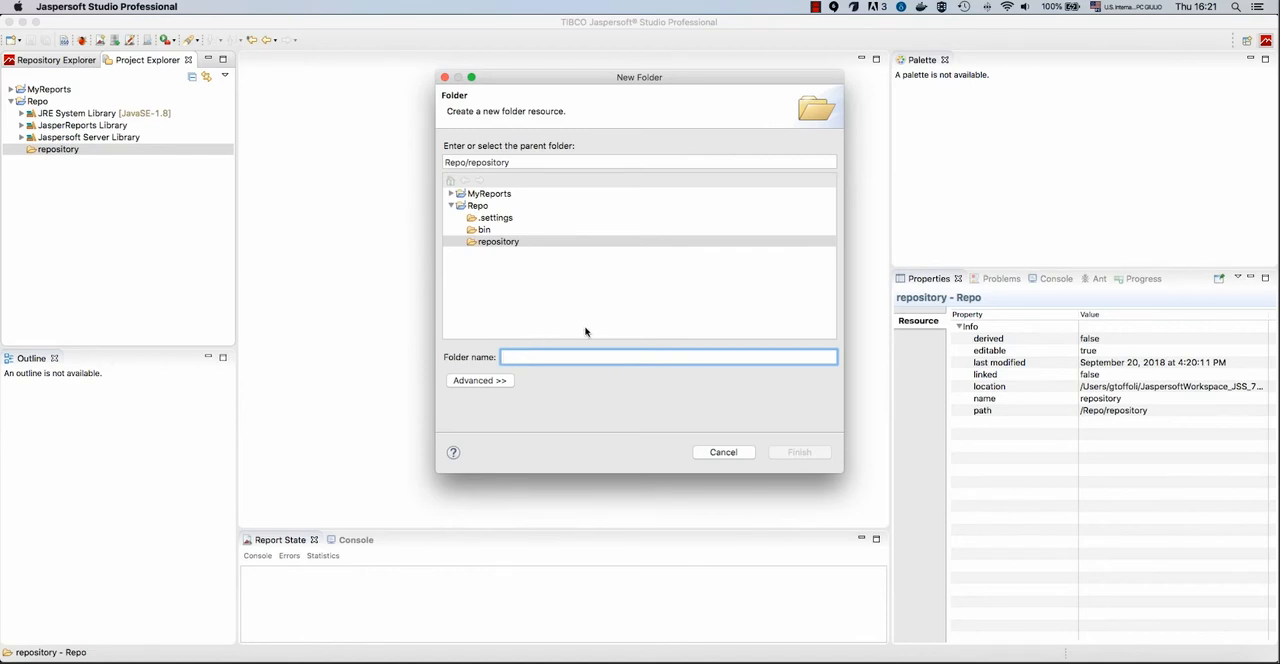
{"action": "type", "text": "dataadapters"}
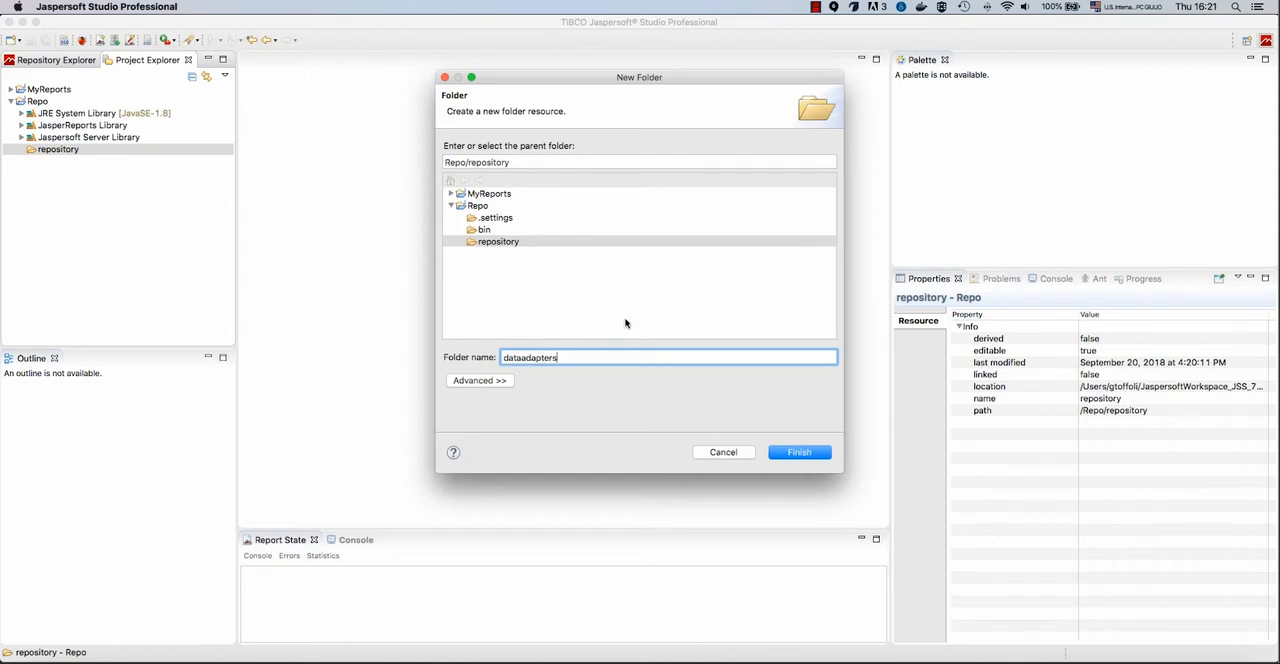
{"action": "left_click", "coordinate": [800, 452]}
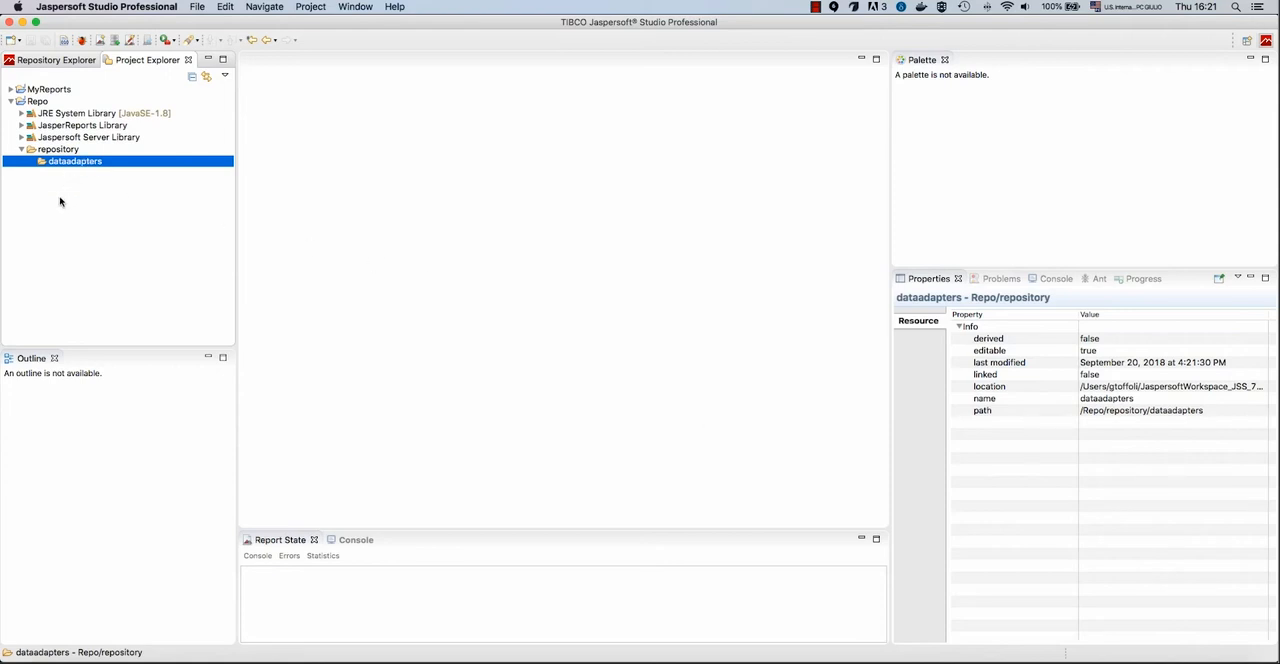
Create images, fonts and reports folders inside the repository folder
{"action": "right_click", "coordinate": [56, 148]}
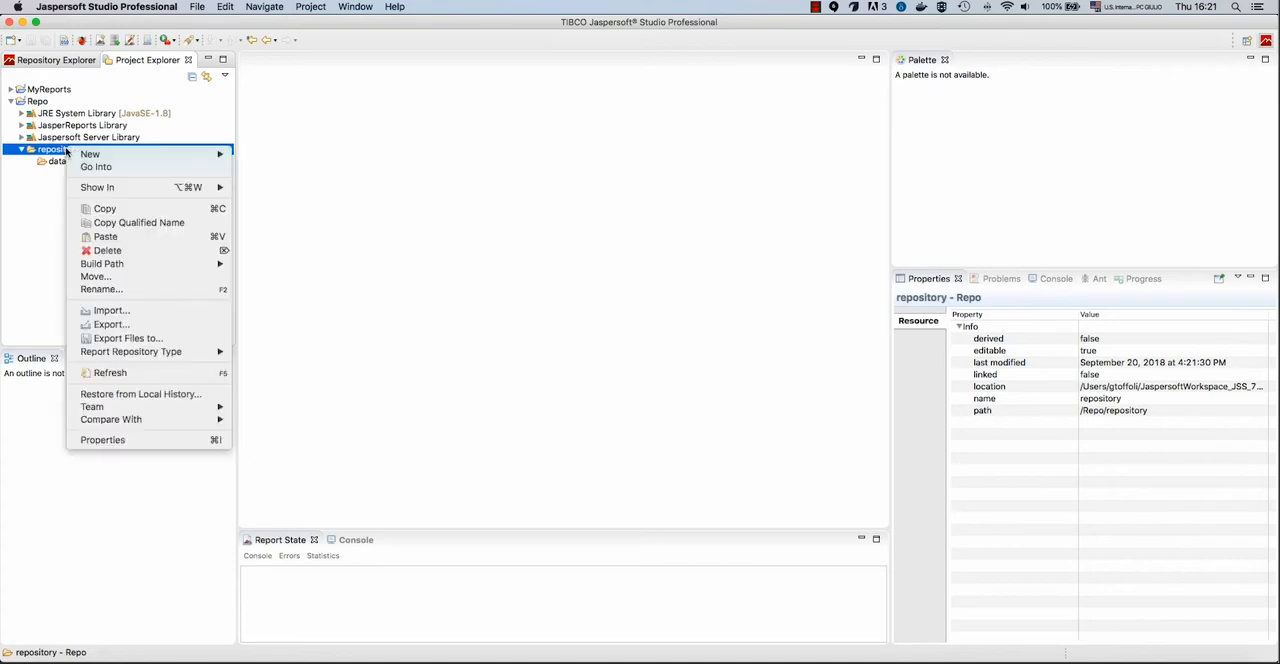
{"action": "left_click", "coordinate": [528, 306]}
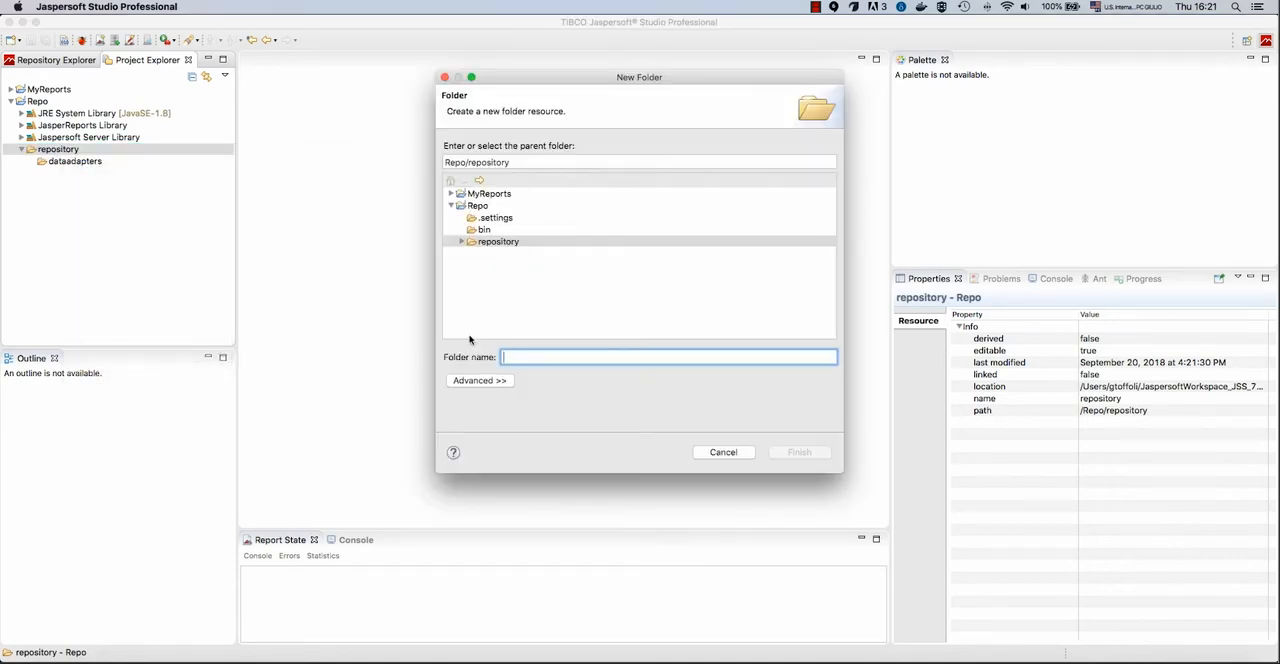
{"action": "type", "text": "images"}
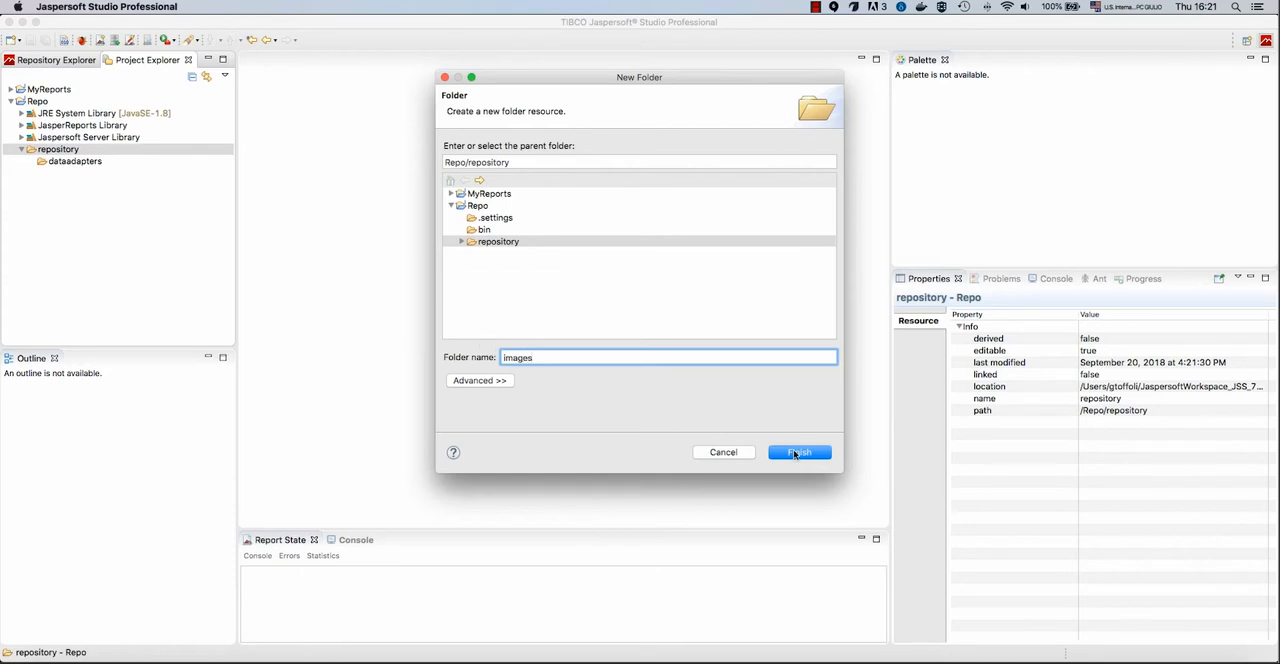
{"action": "left_click", "coordinate": [800, 452]}
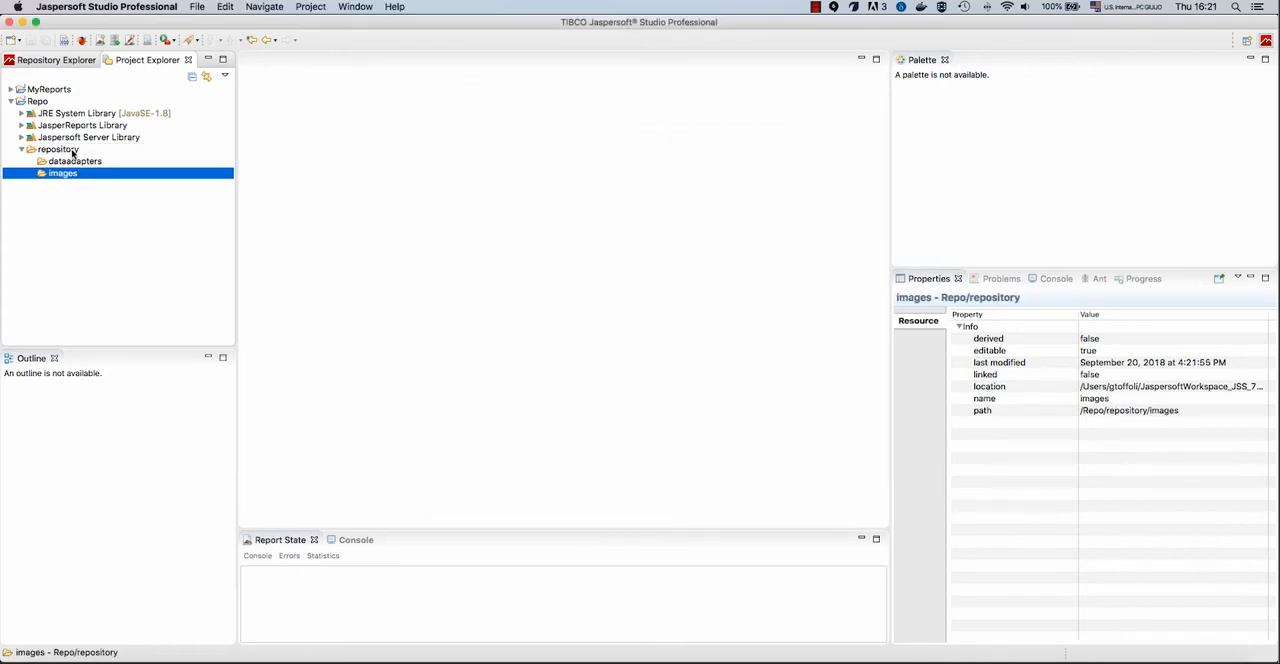
{"action": "right_click", "coordinate": [56, 148]}
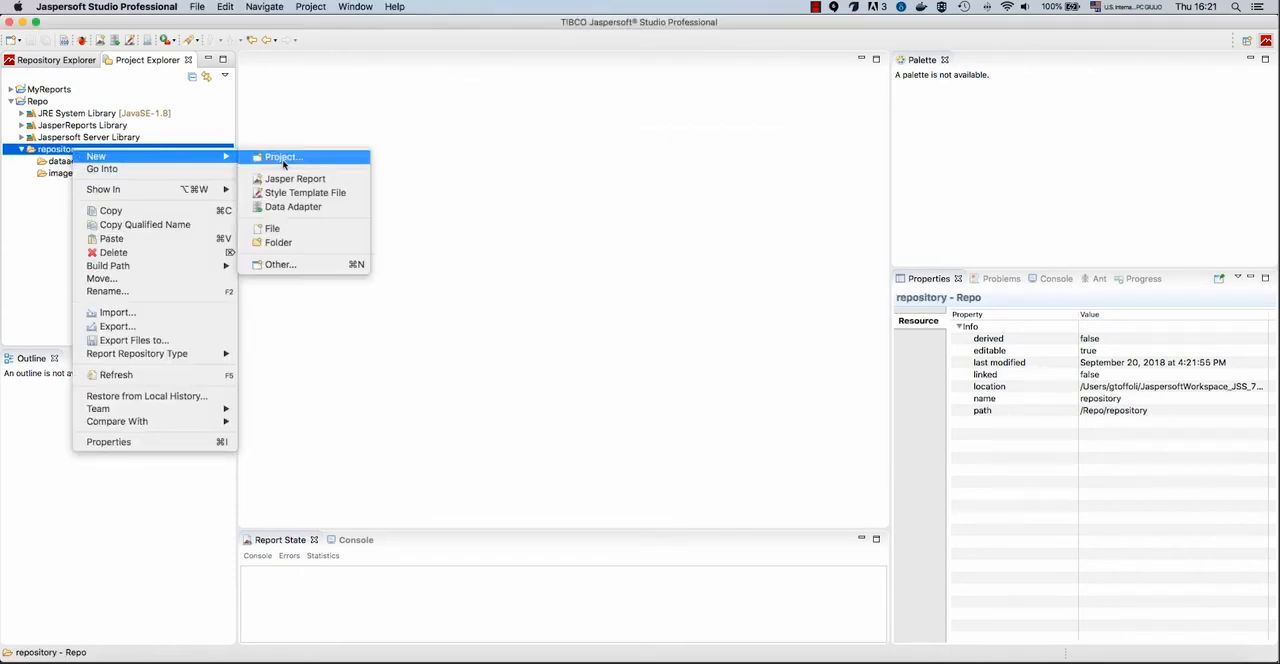
{"action": "left_click", "coordinate": [600, 368]}
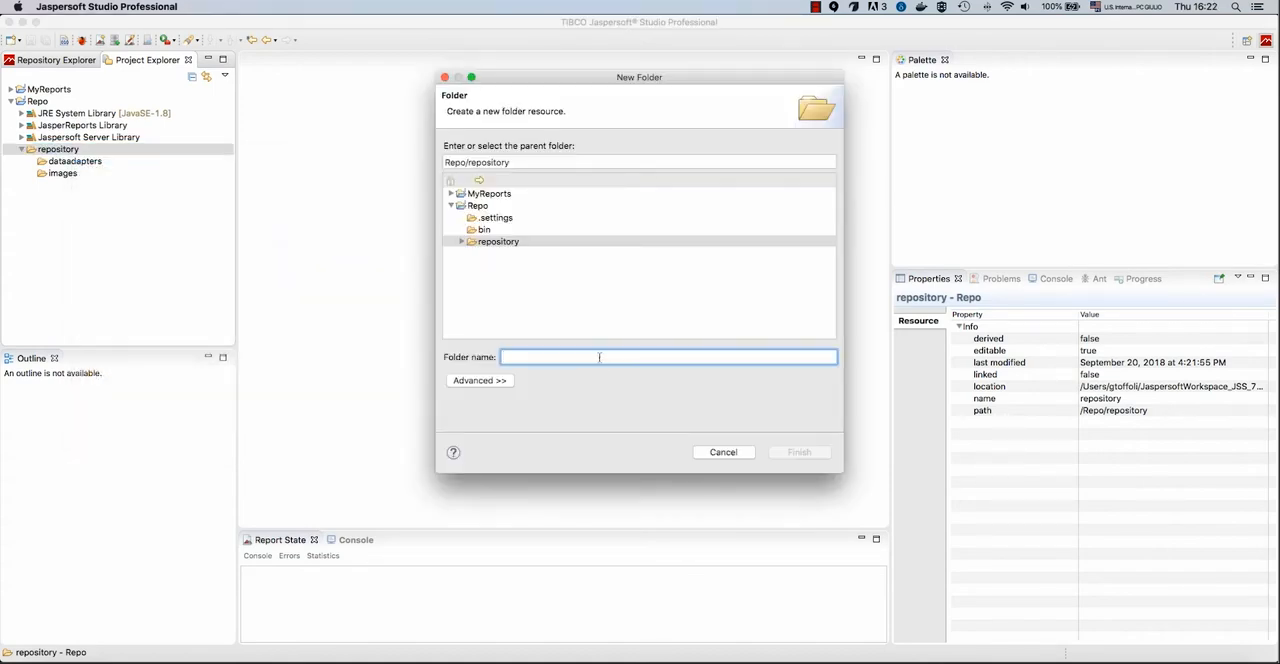
{"action": "type", "text": "fonts"}
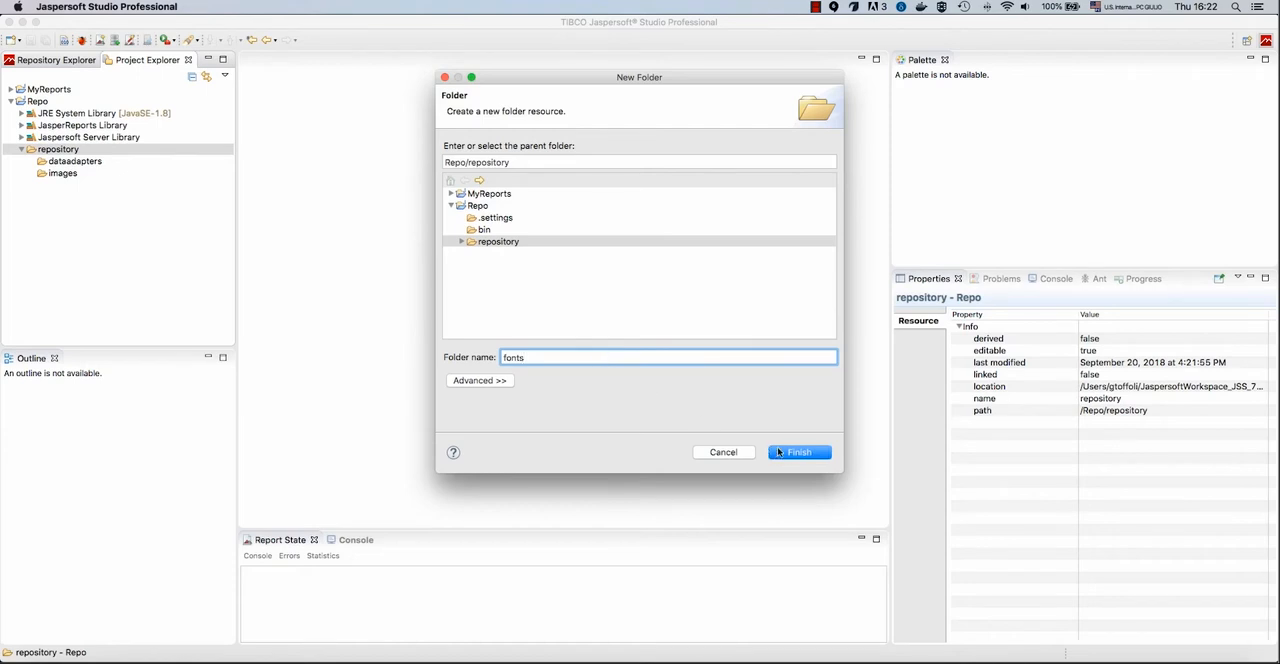
{"action": "left_click", "coordinate": [798, 452]}
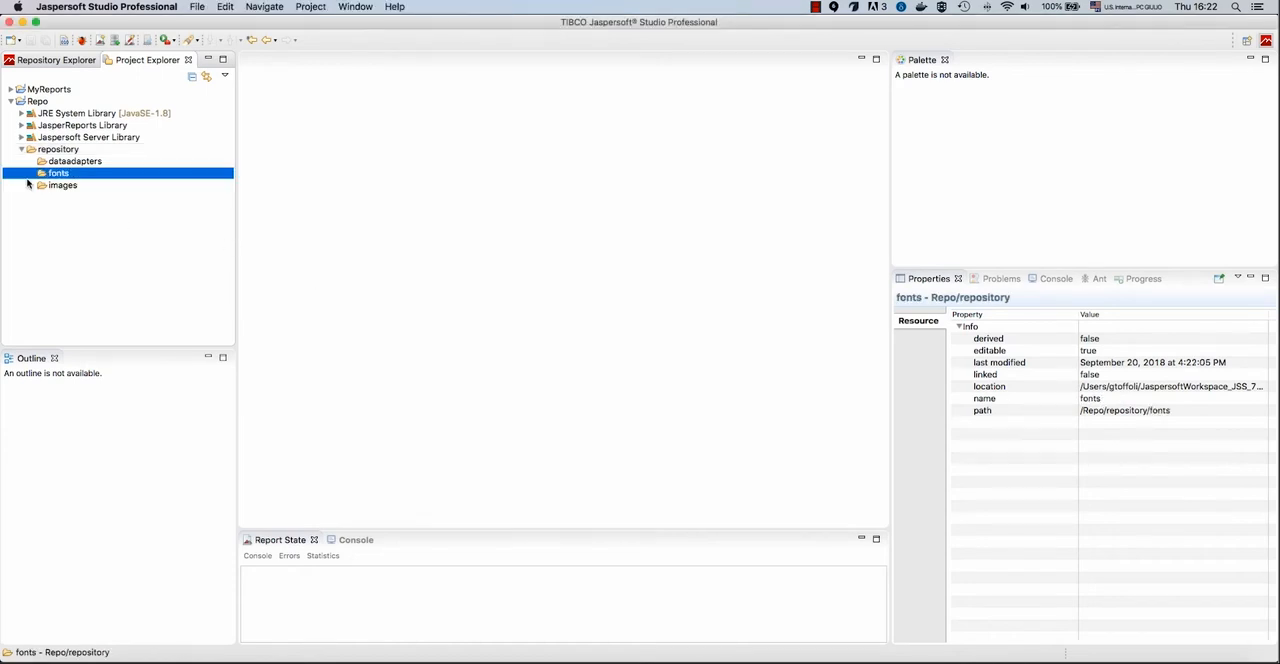
{"action": "right_click", "coordinate": [56, 148]}
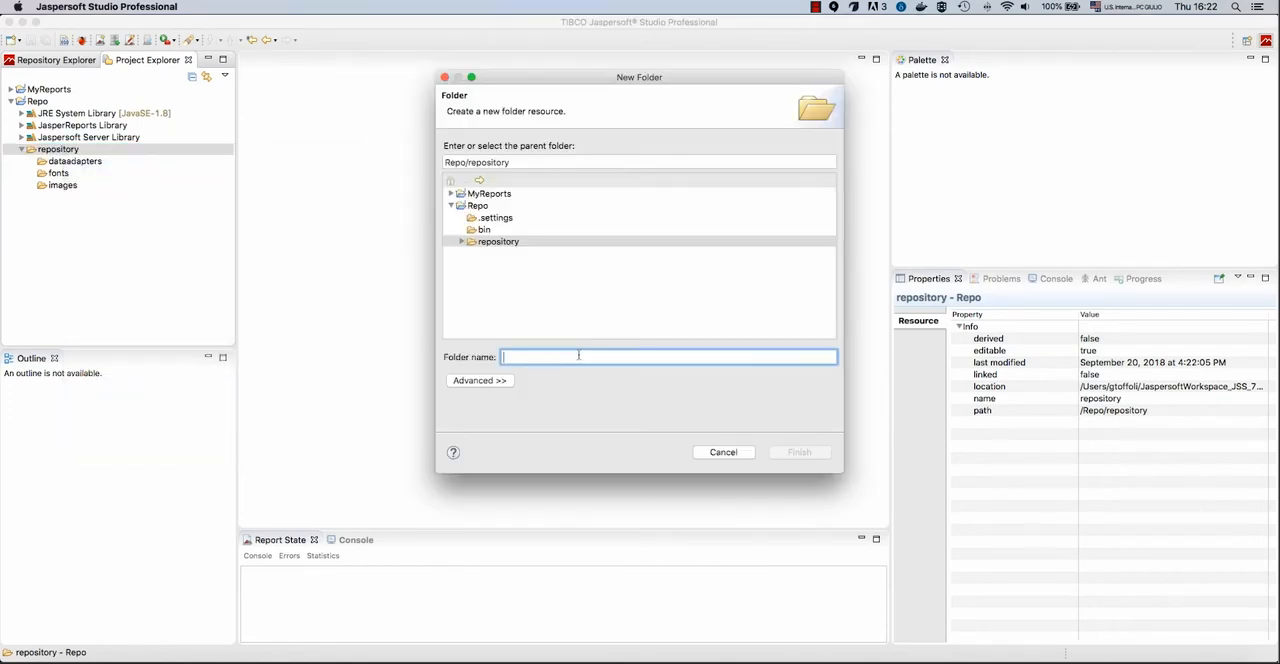
{"action": "type", "text": "reports"}
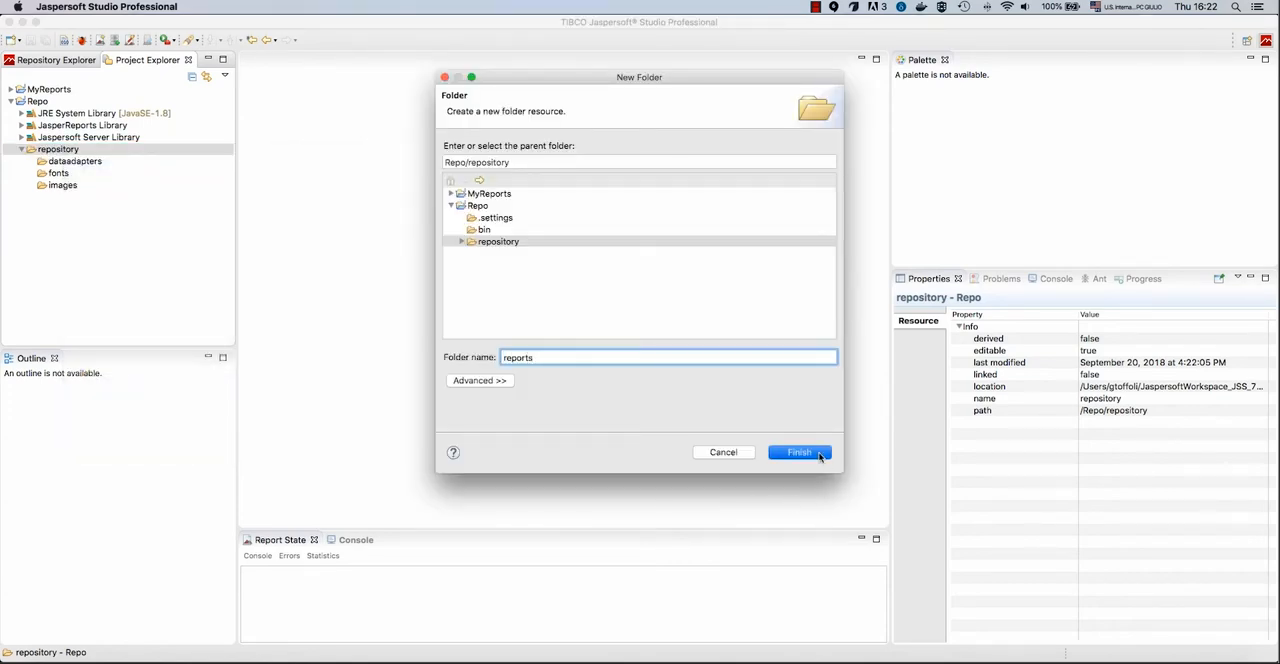
{"action": "left_click", "coordinate": [800, 452]}
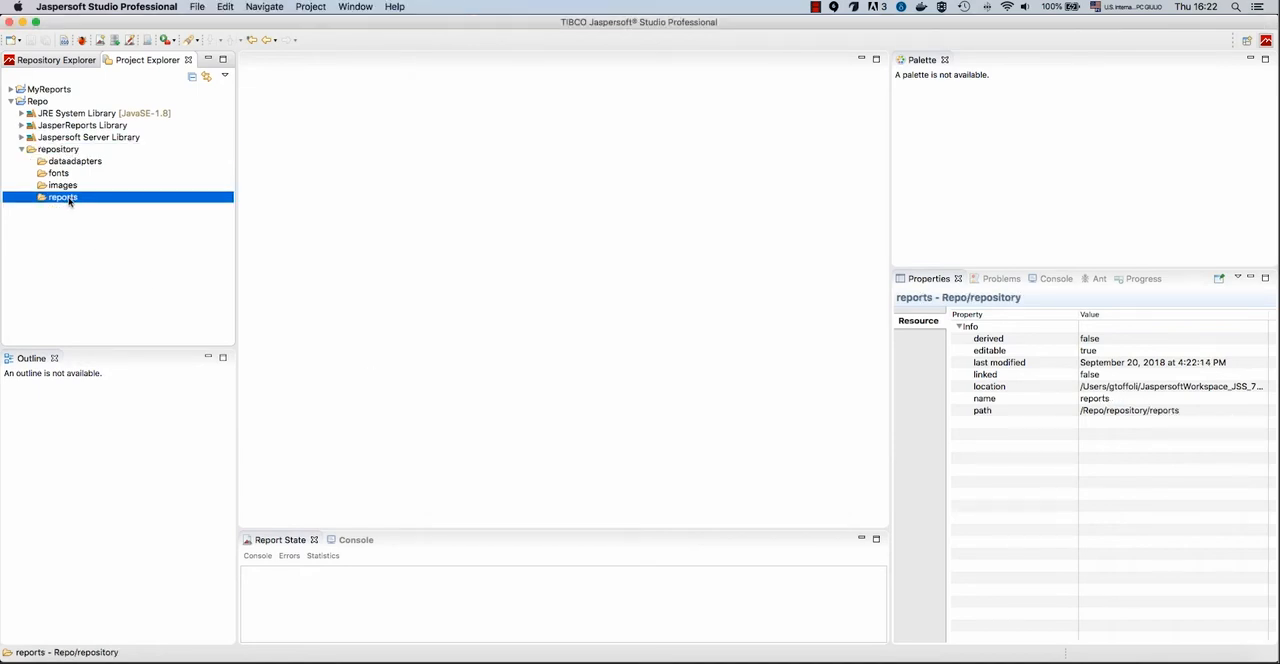
Create a Blank A4 report named test.jrxml in the reports folder and open it for design
{"action": "right_click", "coordinate": [62, 196]}
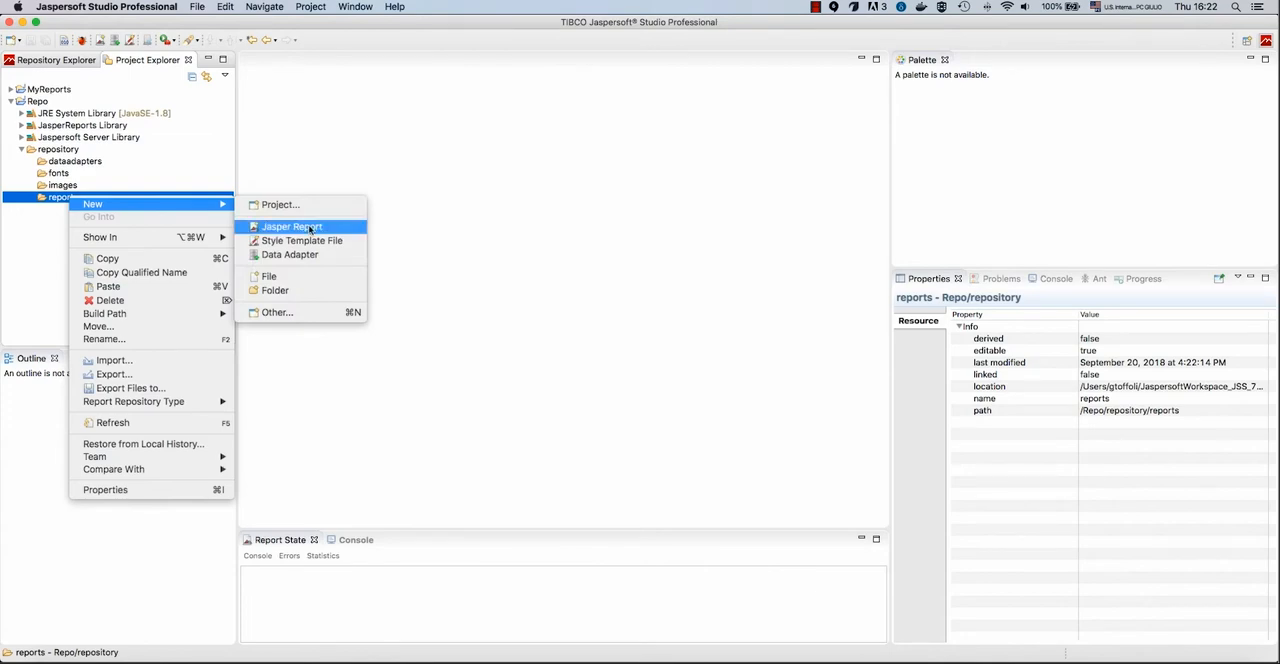
{"action": "left_click", "coordinate": [292, 226]}
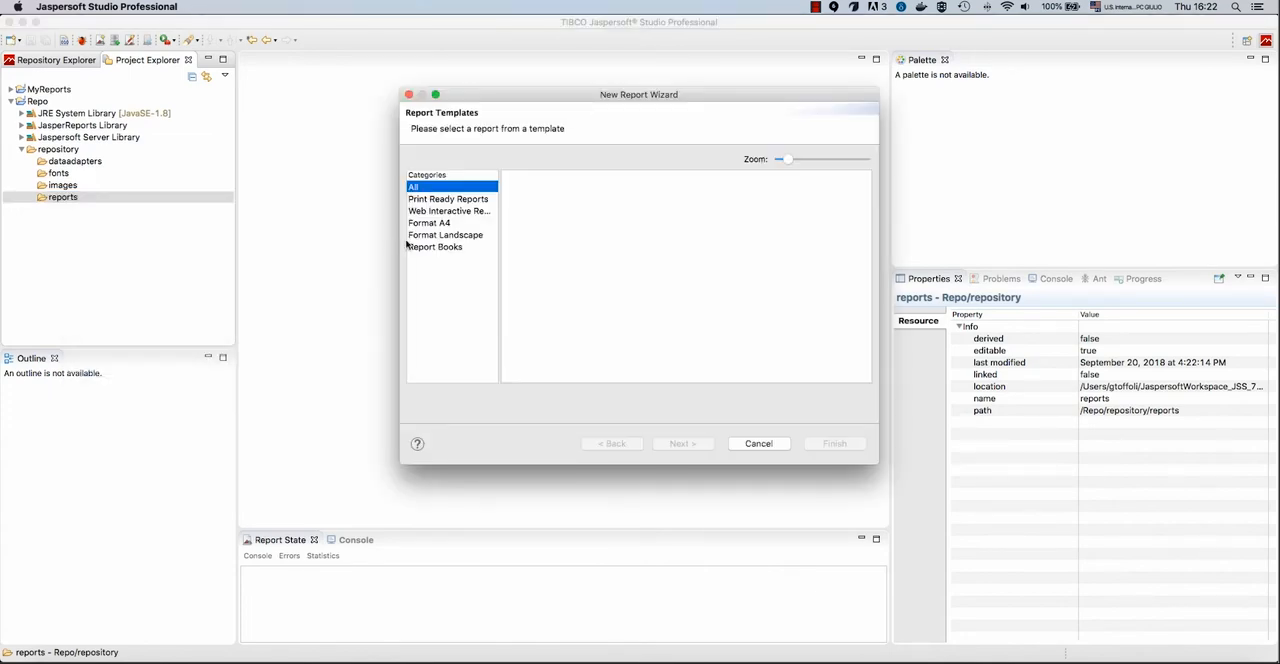
{"action": "left_click", "coordinate": [412, 188]}
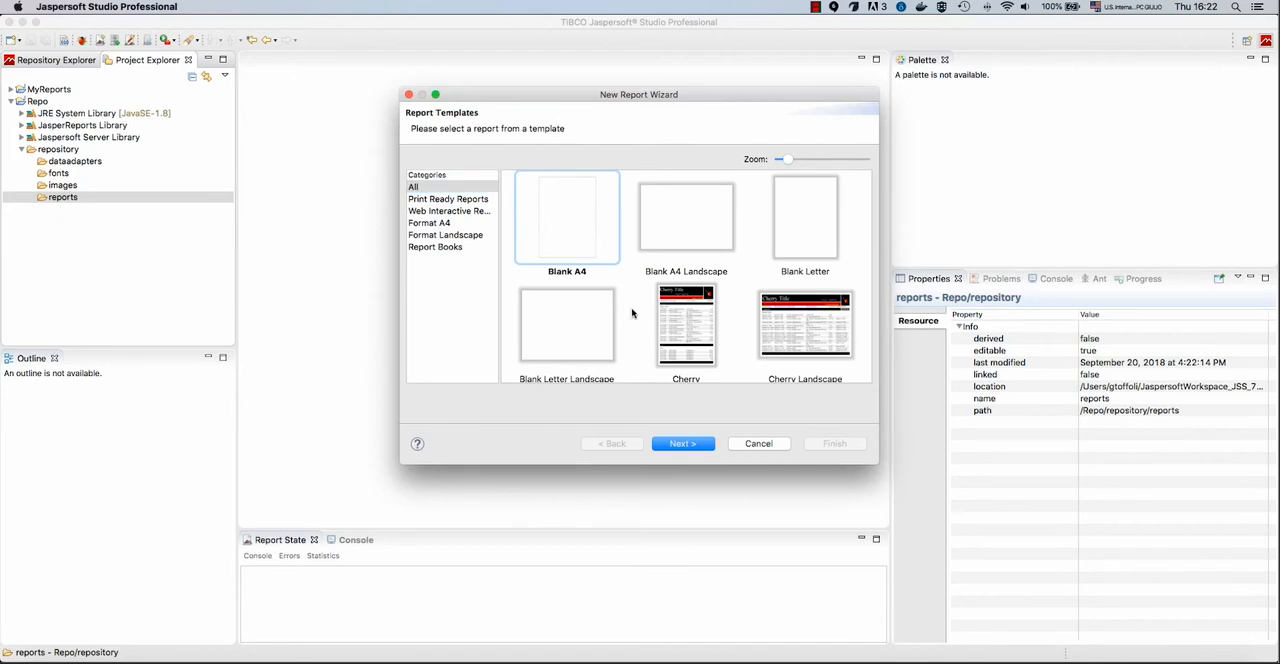
{"action": "left_click", "coordinate": [682, 444]}
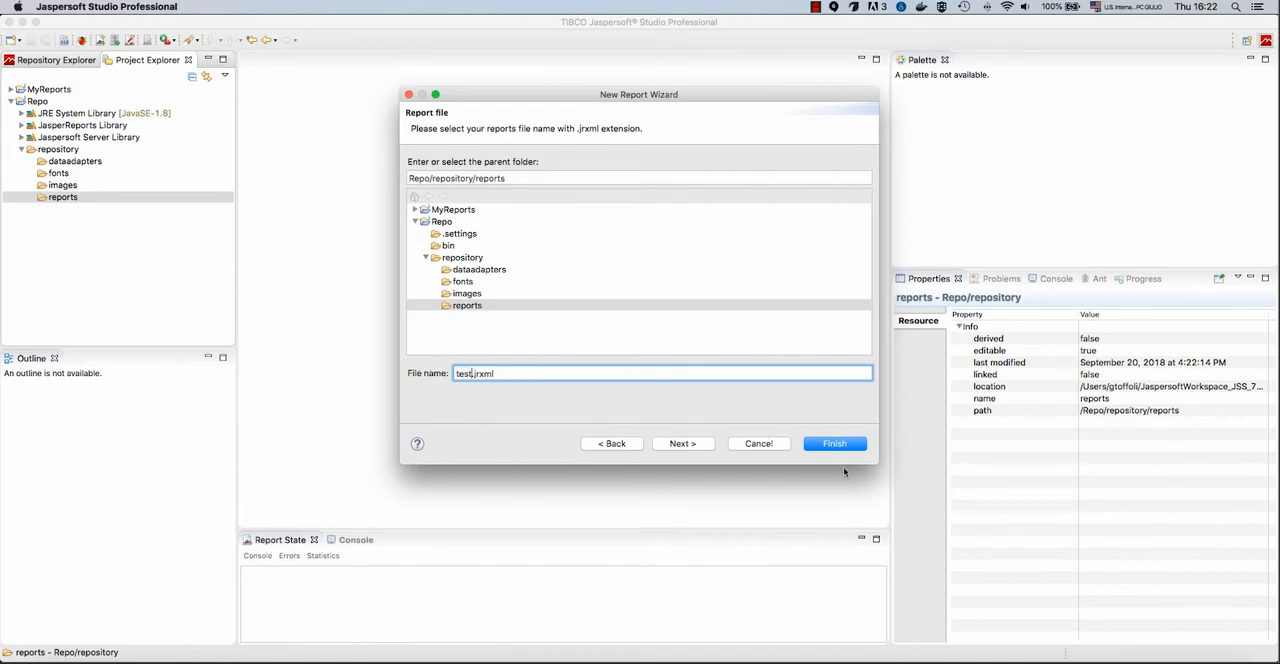
{"action": "left_click", "coordinate": [834, 444]}
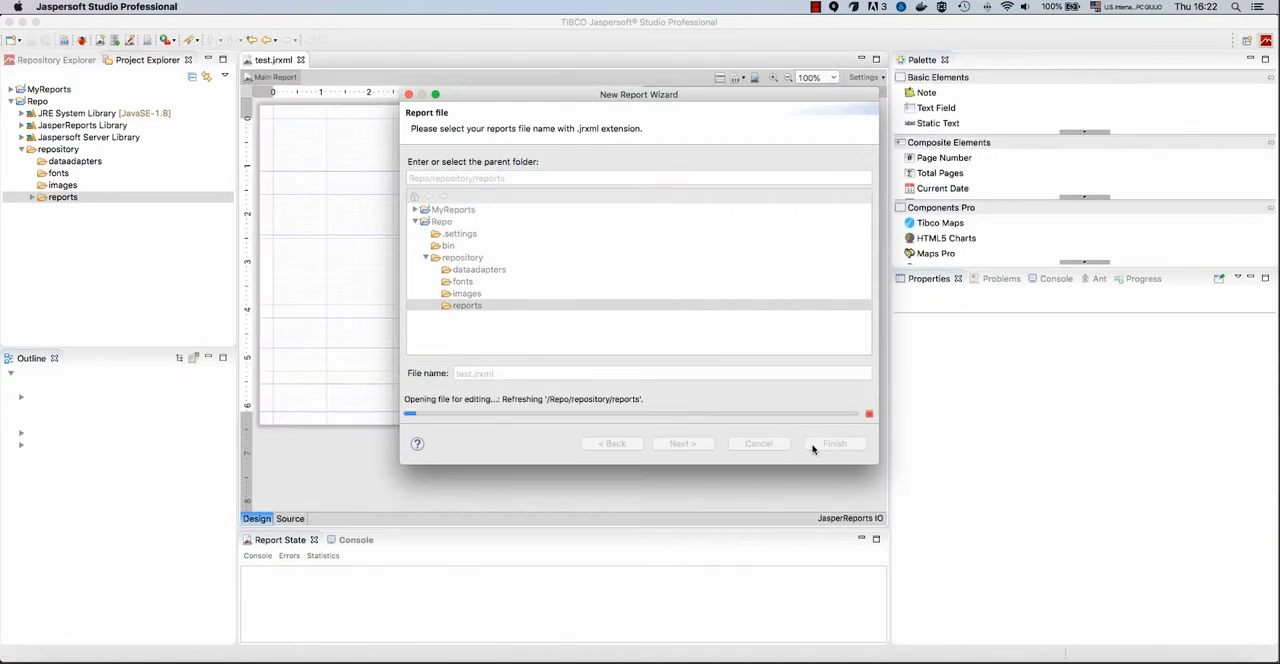
{"action": "left_click", "coordinate": [834, 444]}
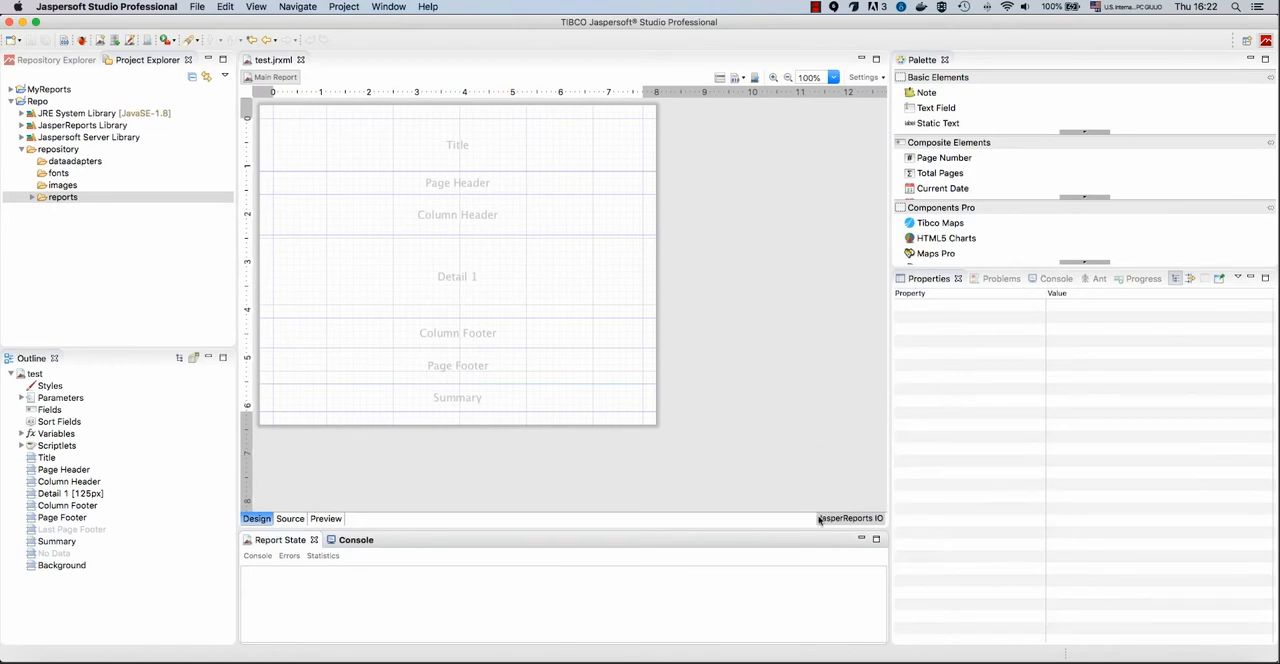
{"action": "mouse_move", "coordinate": [772, 528]}
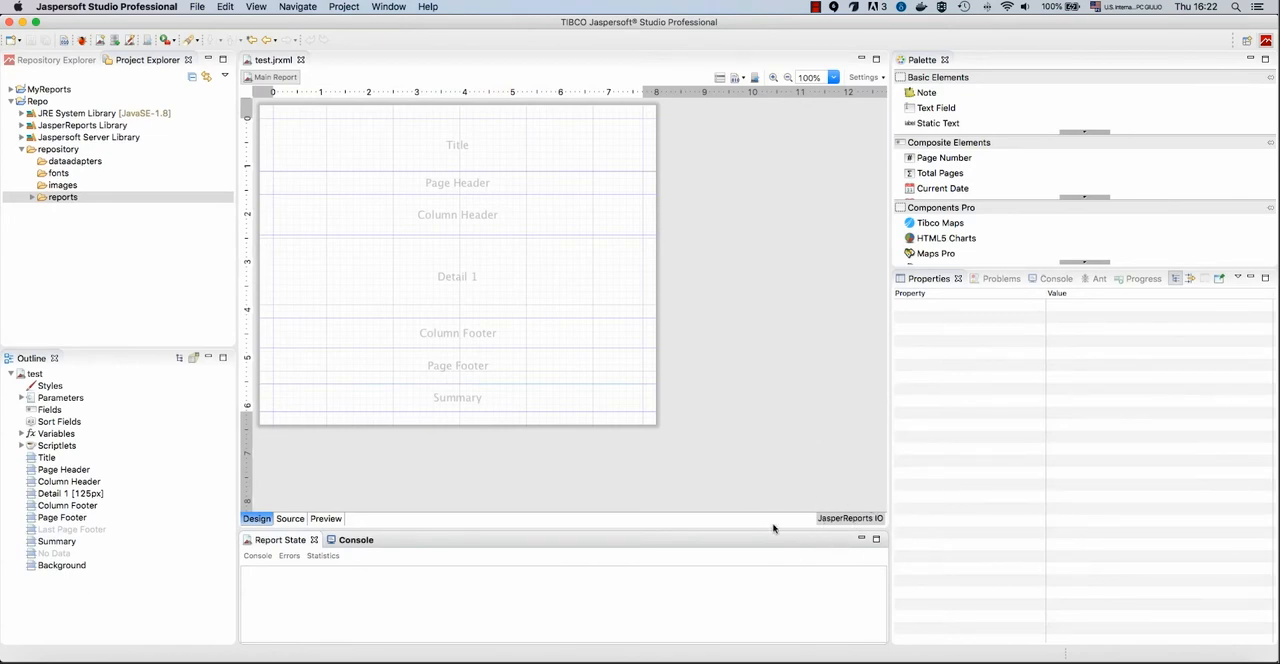
{"action": "mouse_move", "coordinate": [902, 538]}
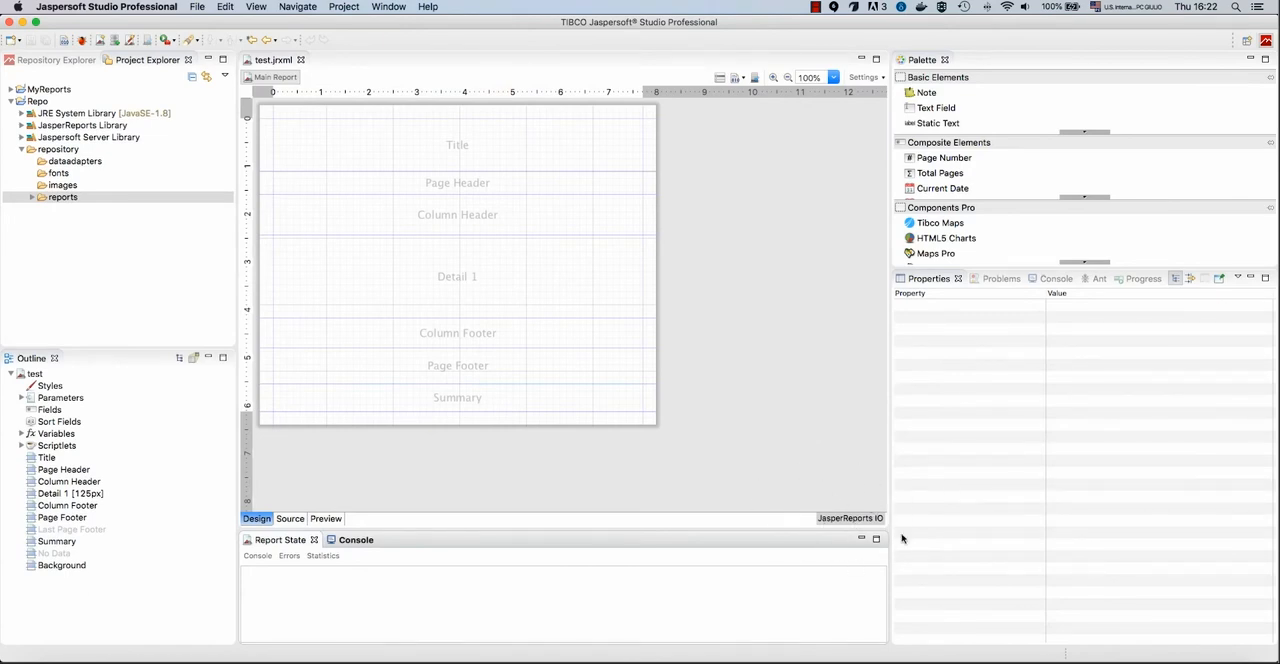
{"action": "mouse_move", "coordinate": [876, 464]}
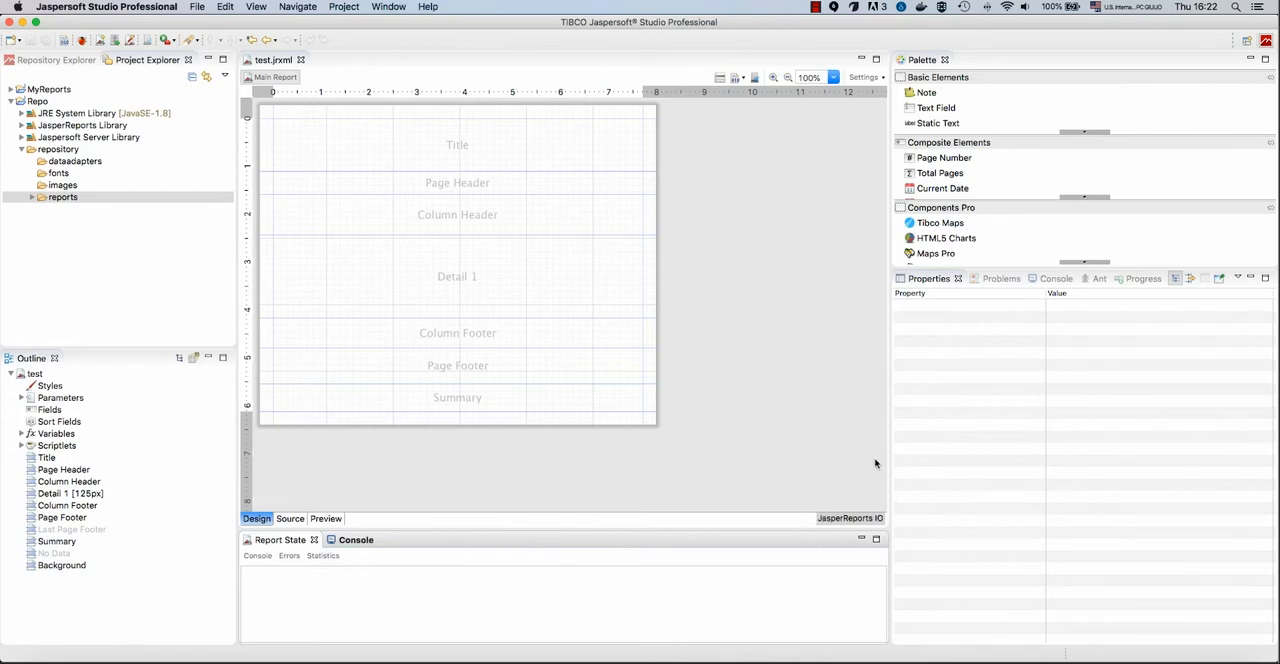
Place a Static Text element from the Palette into the report's Title band
{"action": "left_click", "coordinate": [46, 456]}
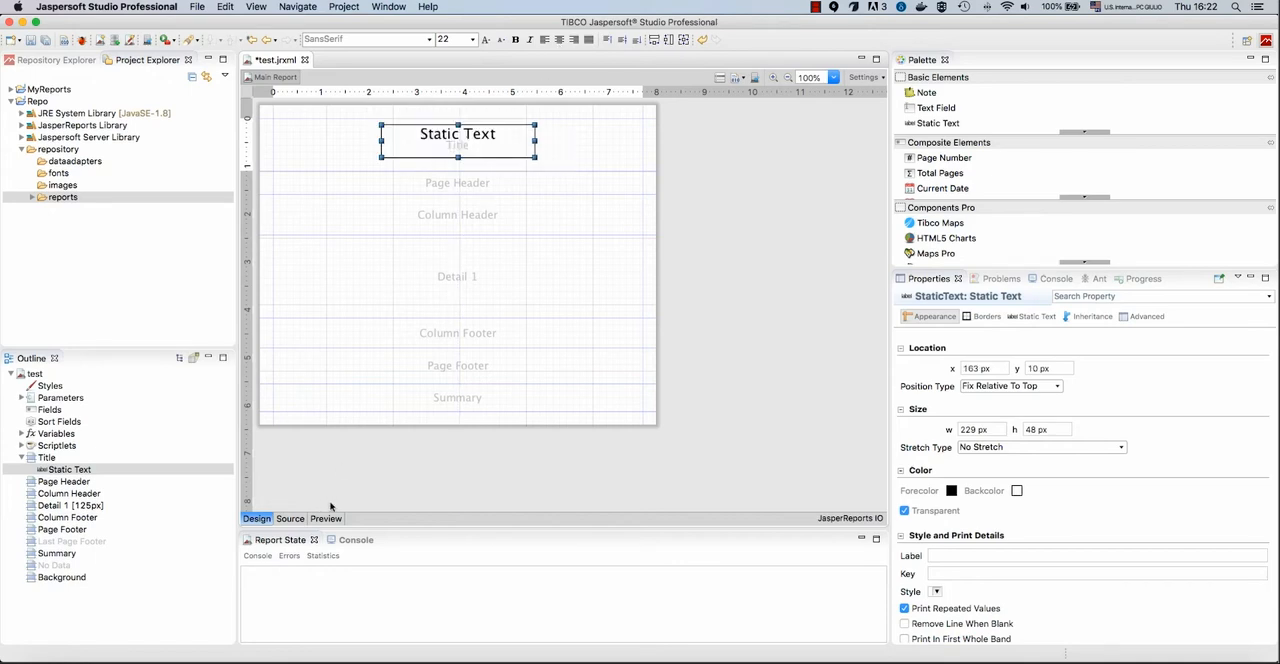
{"action": "mouse_move", "coordinate": [330, 522]}
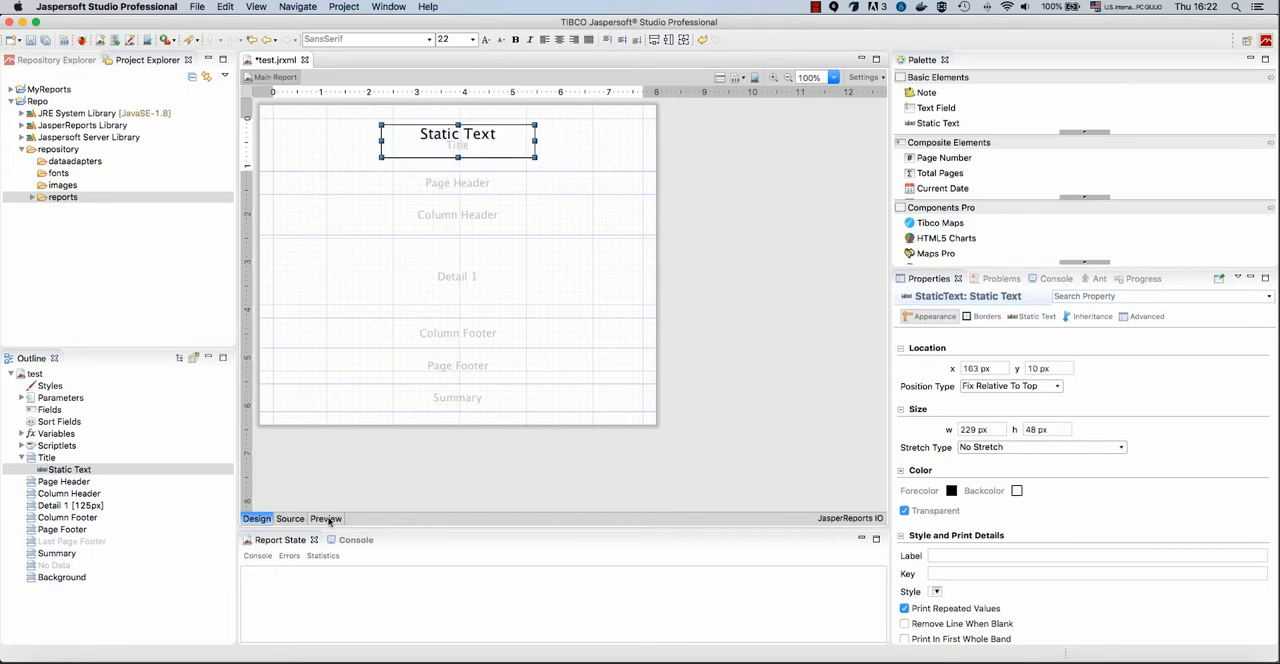
{"action": "left_click", "coordinate": [324, 518]}
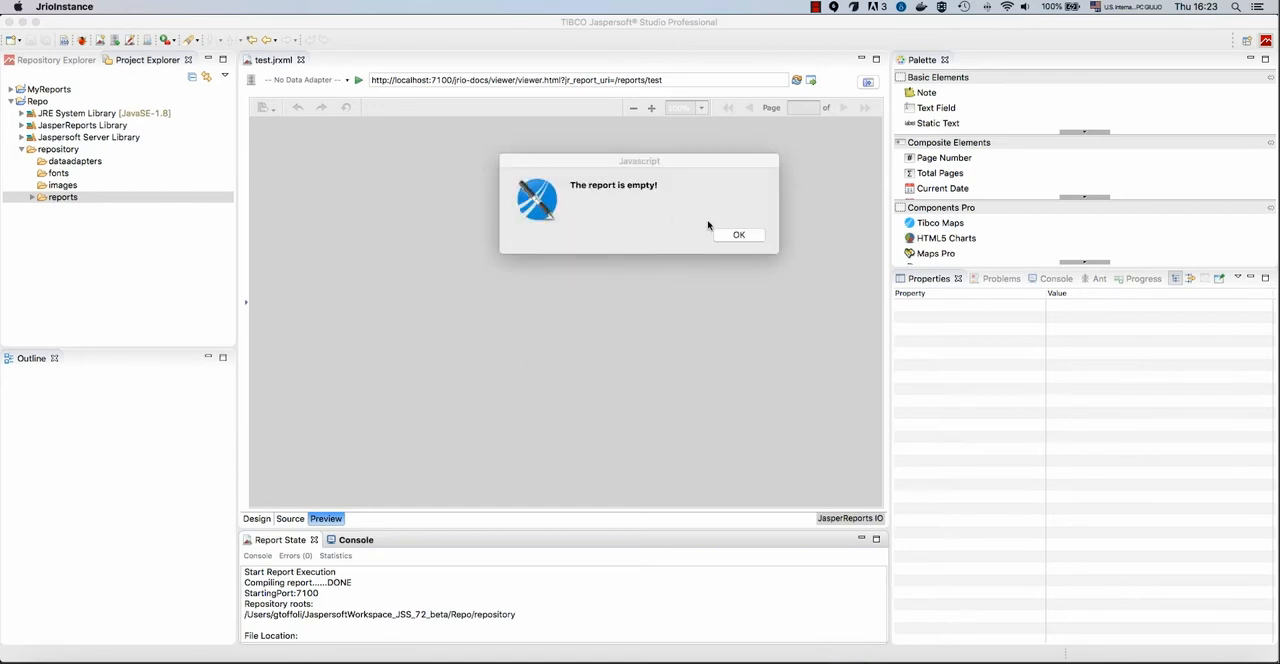
{"action": "left_click", "coordinate": [738, 234]}
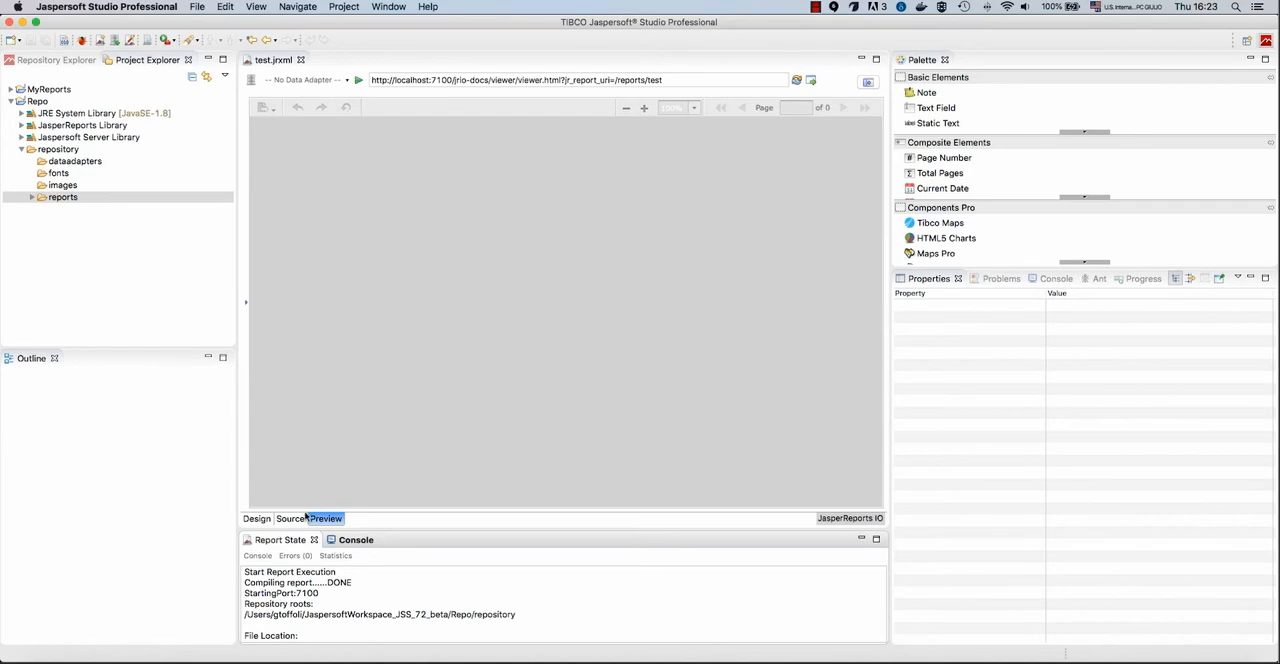
{"action": "left_click", "coordinate": [256, 518]}
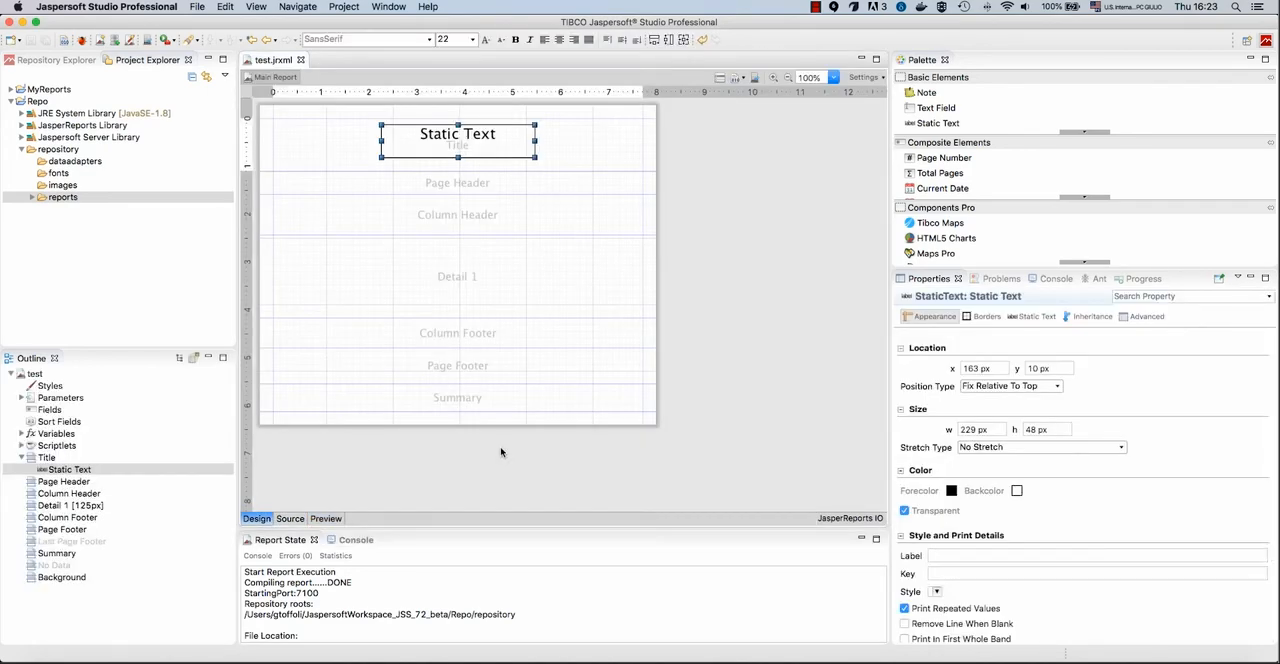
Set the report's When No Data Type property to All Sections No Detail
{"action": "left_click", "coordinate": [408, 438]}
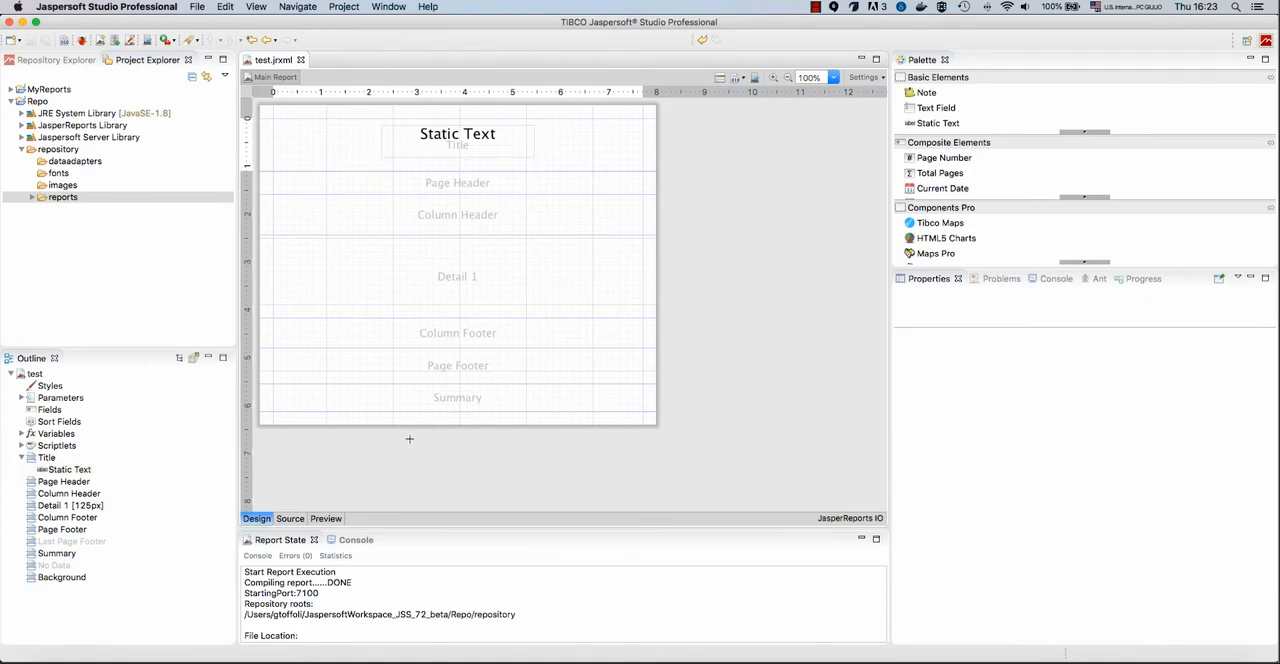
{"action": "left_click", "coordinate": [36, 372]}
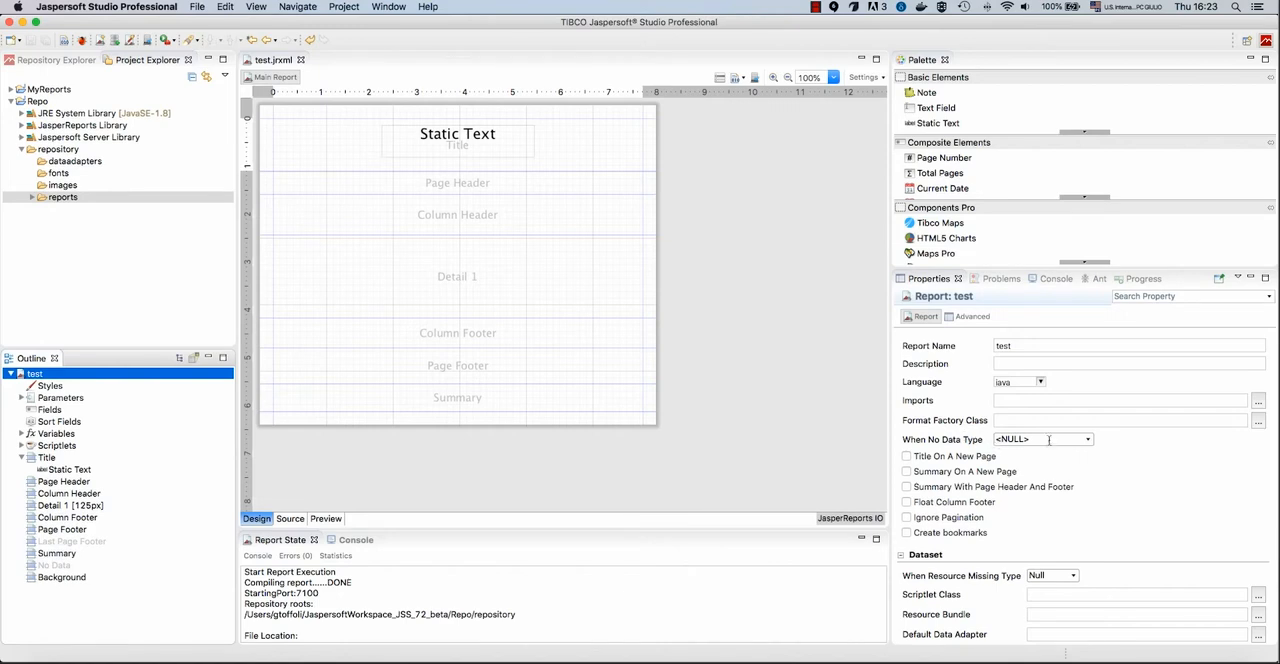
{"action": "left_click", "coordinate": [1088, 440]}
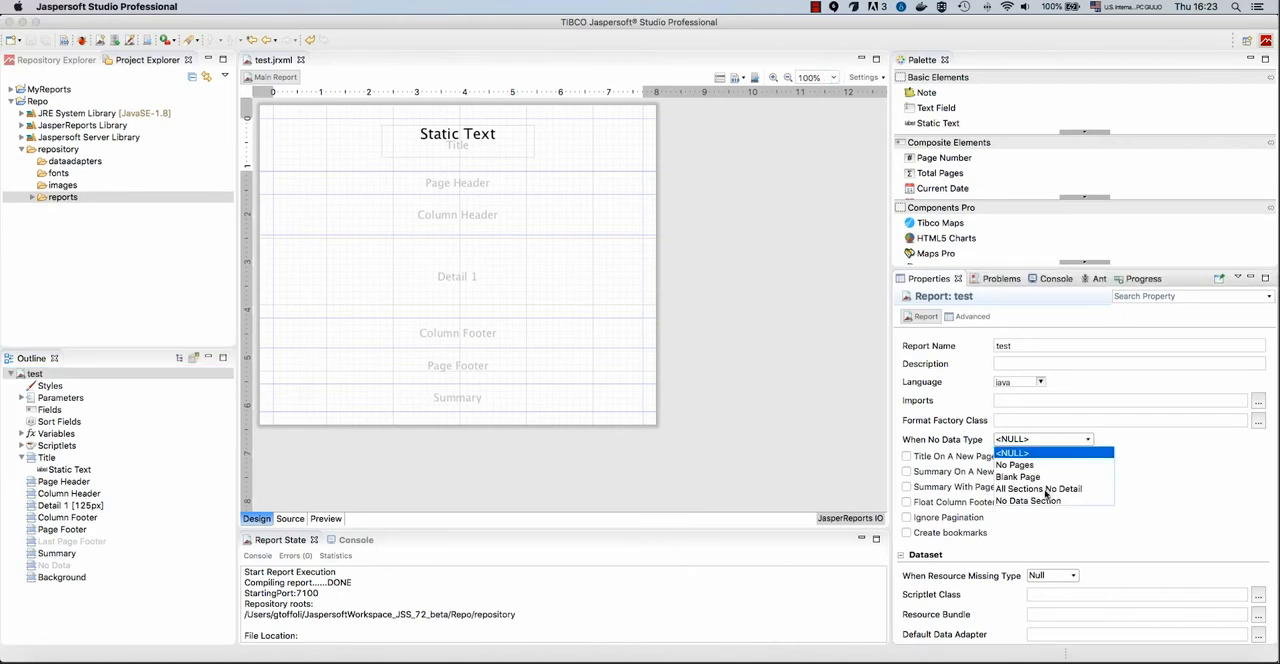
{"action": "left_click", "coordinate": [1040, 488]}
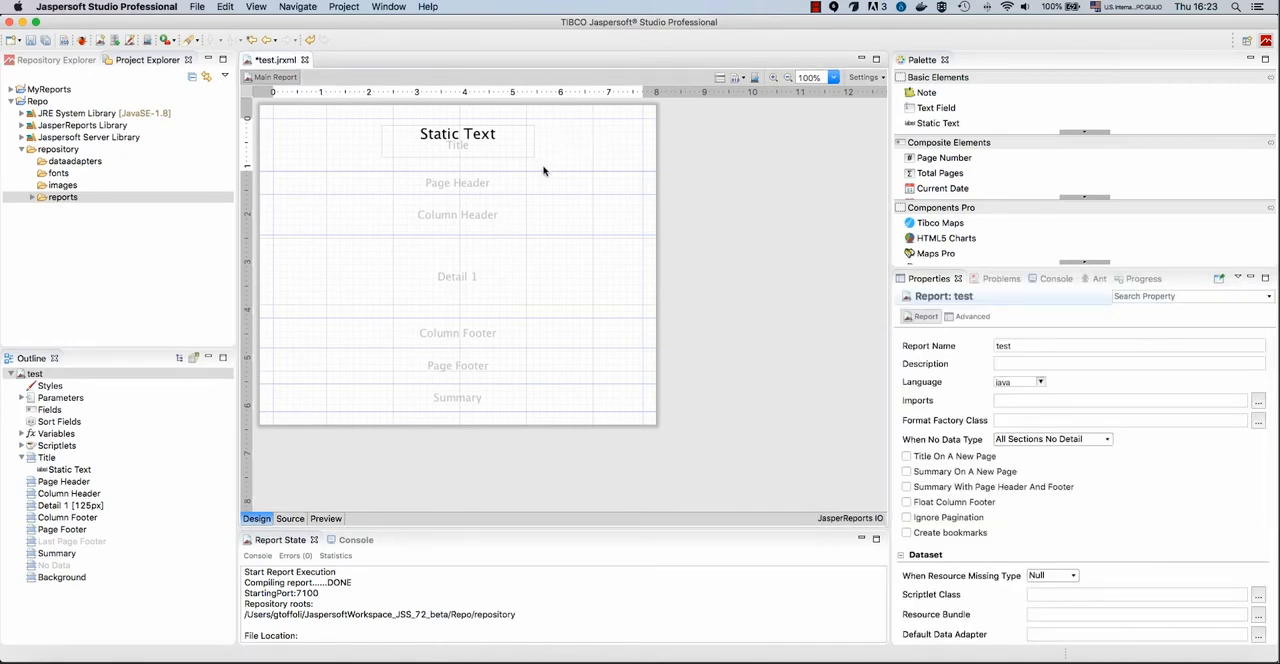
{"action": "mouse_move", "coordinate": [530, 240]}
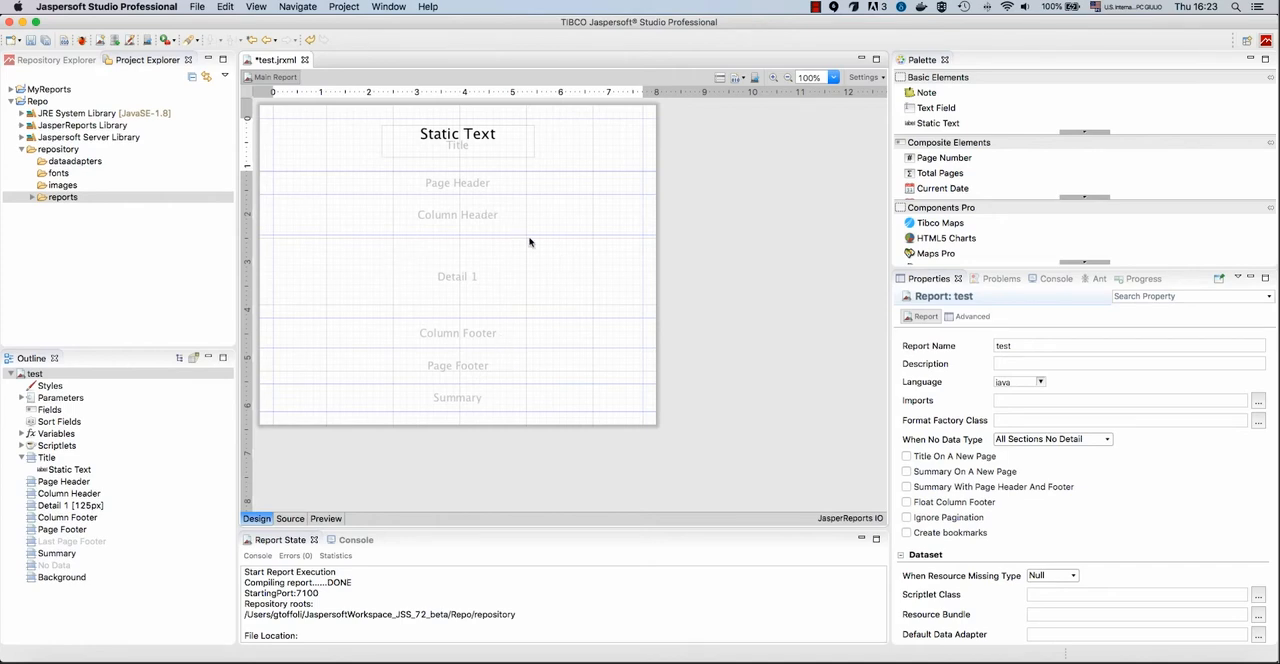
{"action": "mouse_move", "coordinate": [640, 272]}
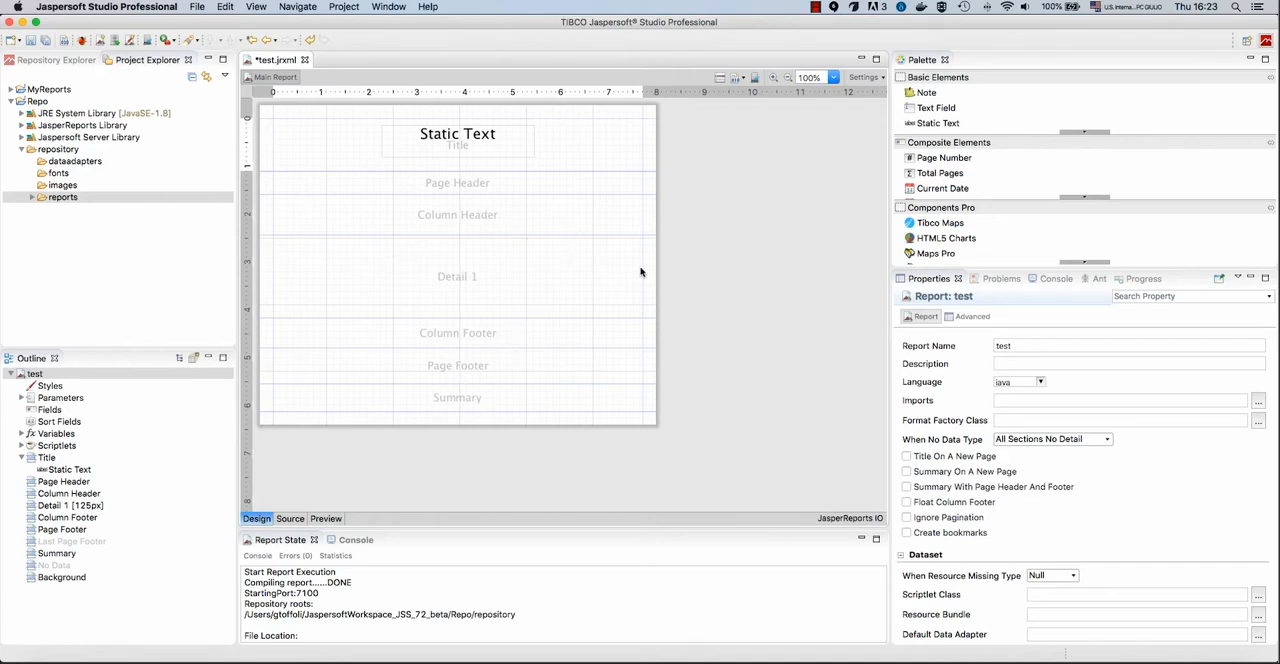
{"action": "mouse_move", "coordinate": [324, 518]}
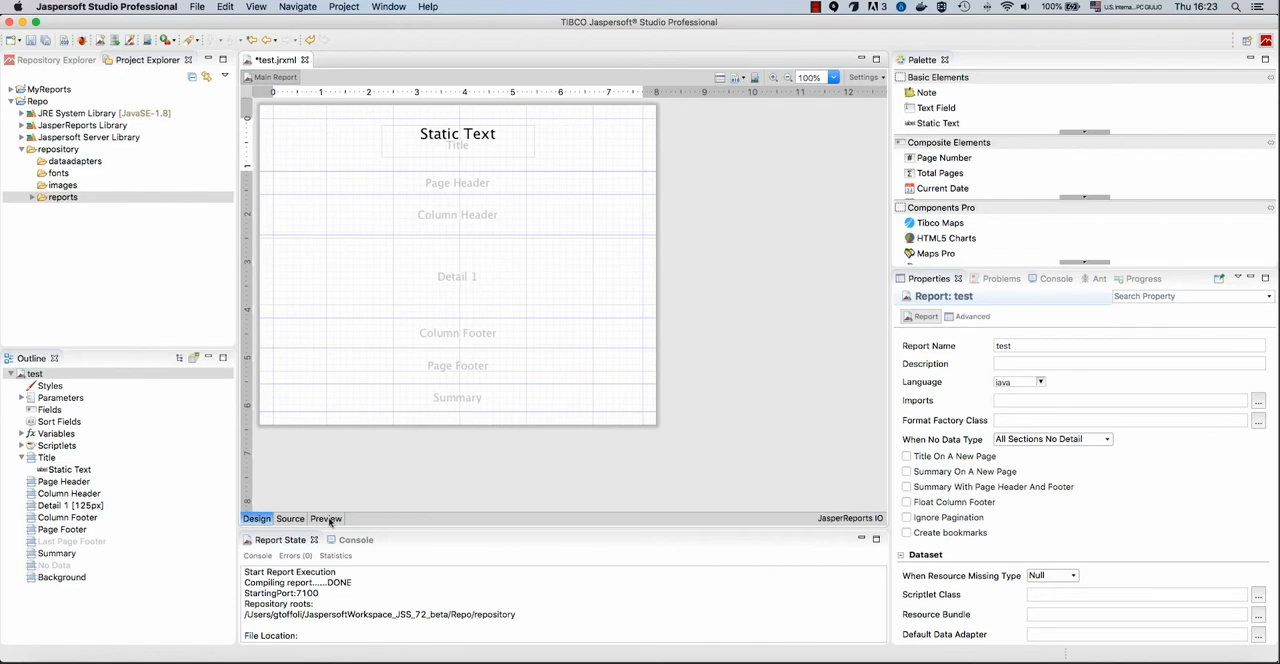
Preview the test report, rendering its Static Text title with no data
{"action": "left_click", "coordinate": [324, 518]}
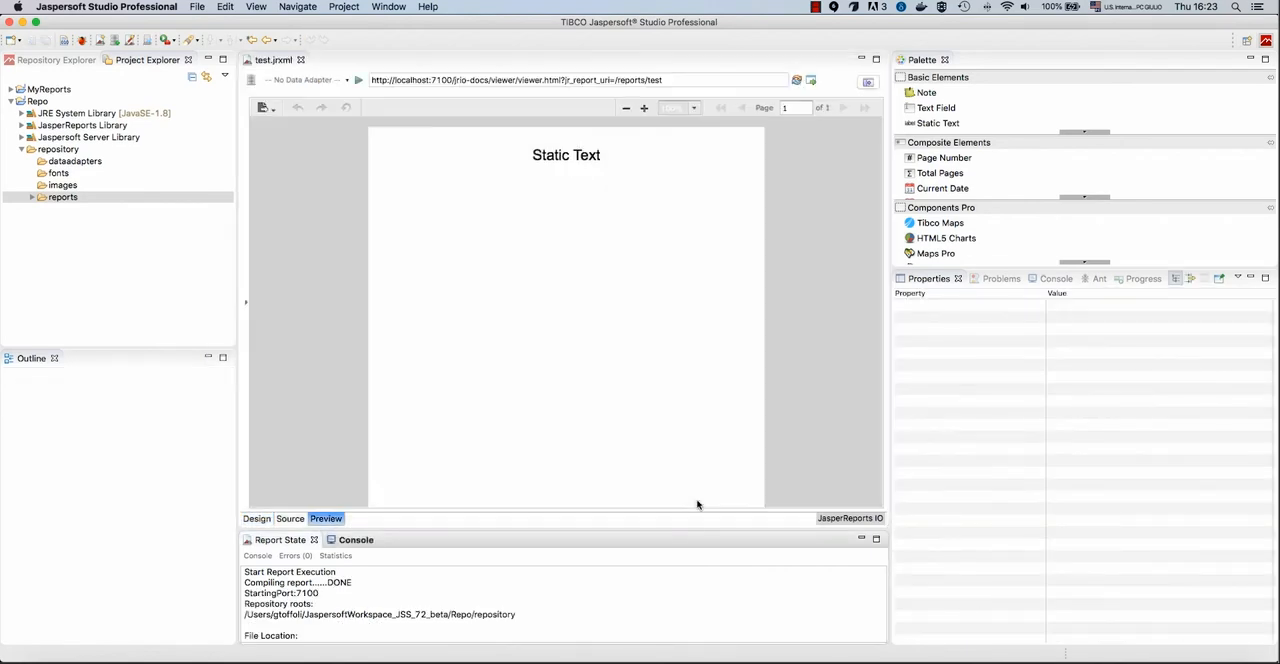
{"action": "mouse_move", "coordinate": [532, 204]}
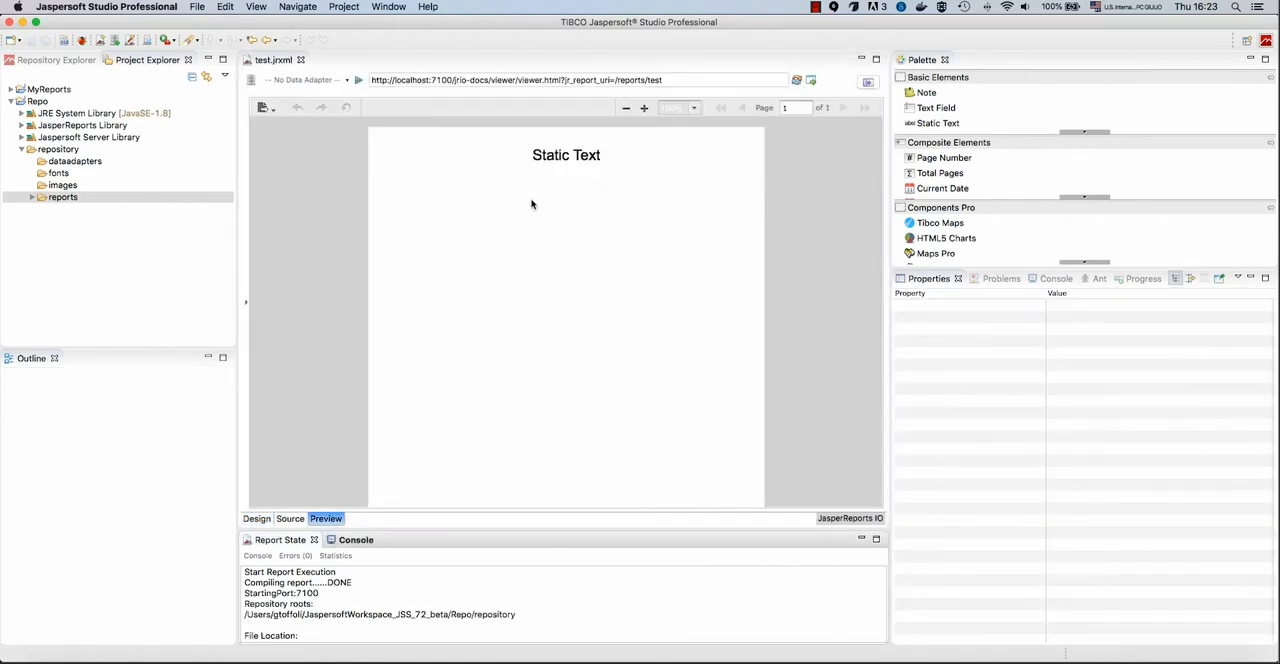
{"action": "mouse_move", "coordinate": [416, 460]}
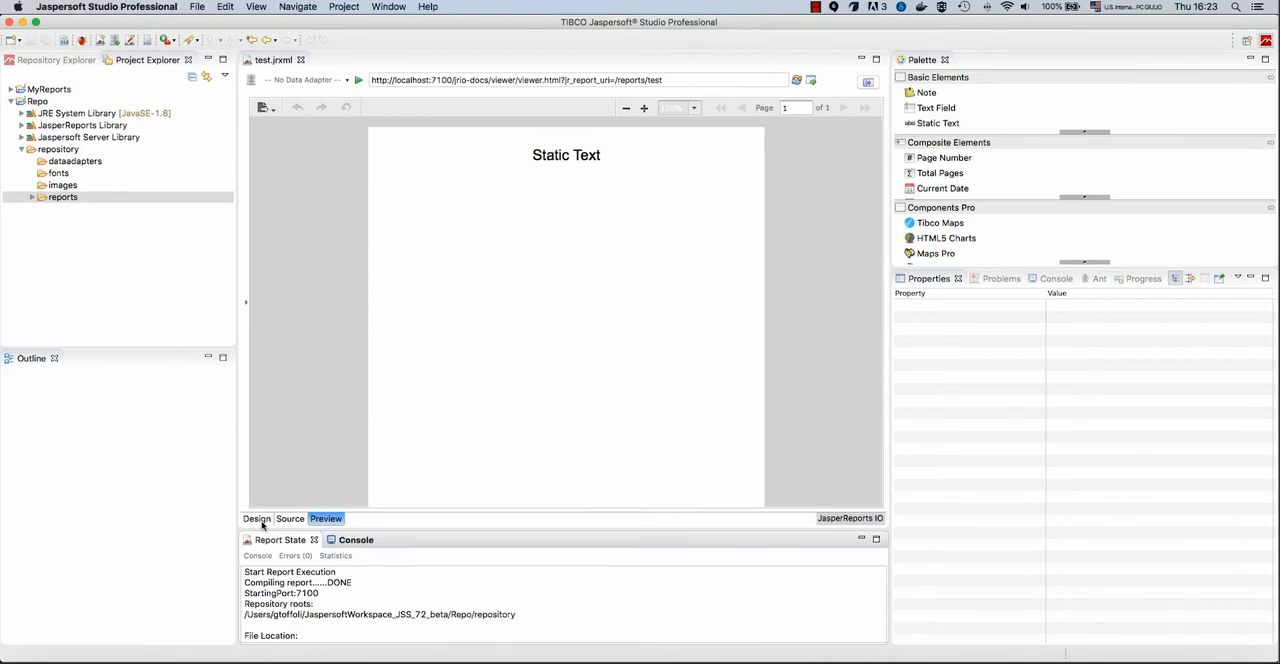
Re-preview the test report and list the available data adapters, showing only No Data Adapter
{"action": "left_click", "coordinate": [256, 518]}
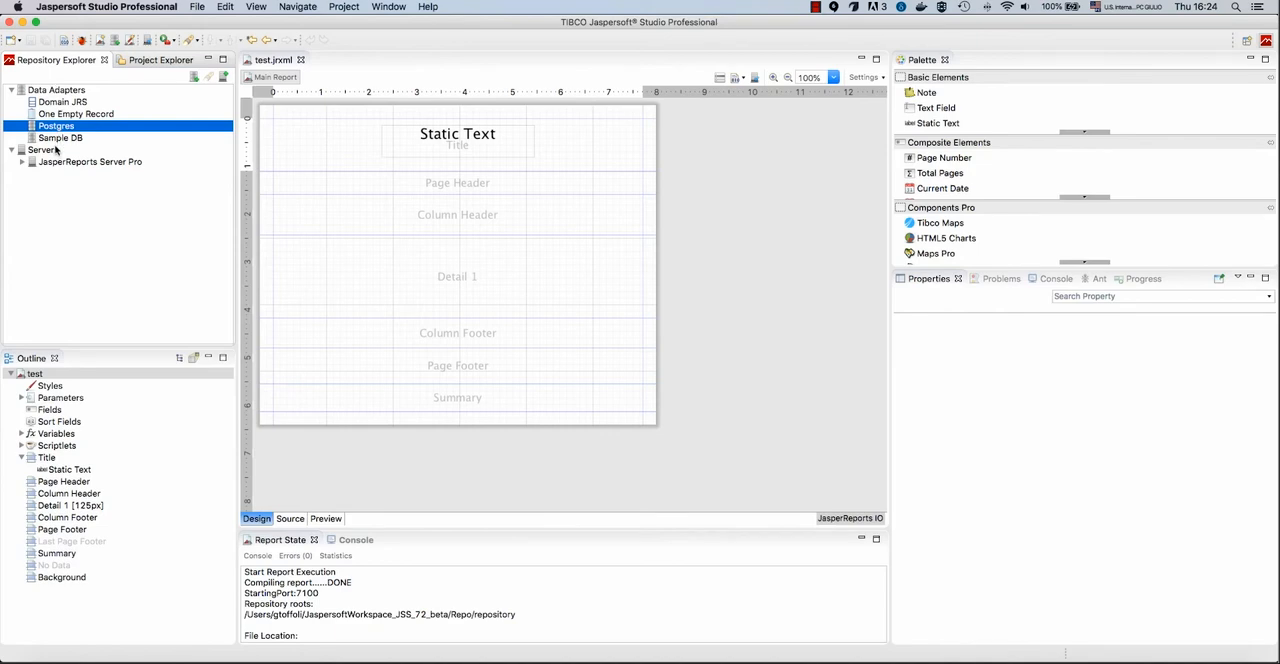
{"action": "mouse_move", "coordinate": [66, 148]}
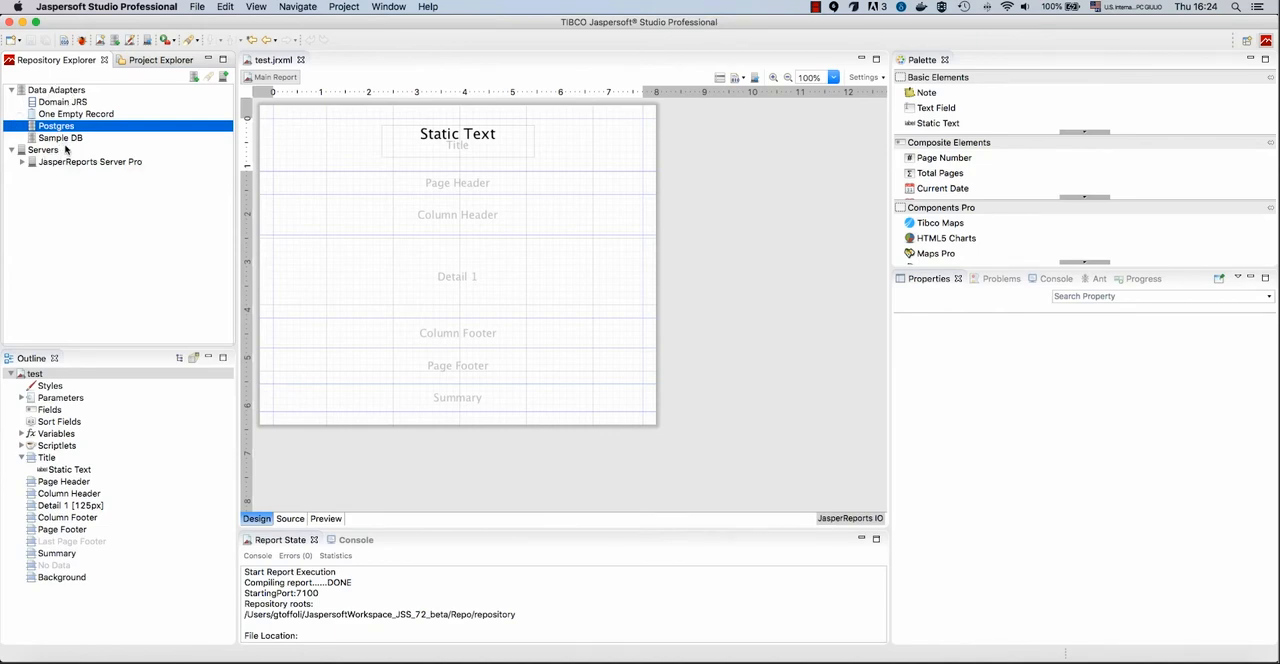
{"action": "mouse_move", "coordinate": [64, 148]}
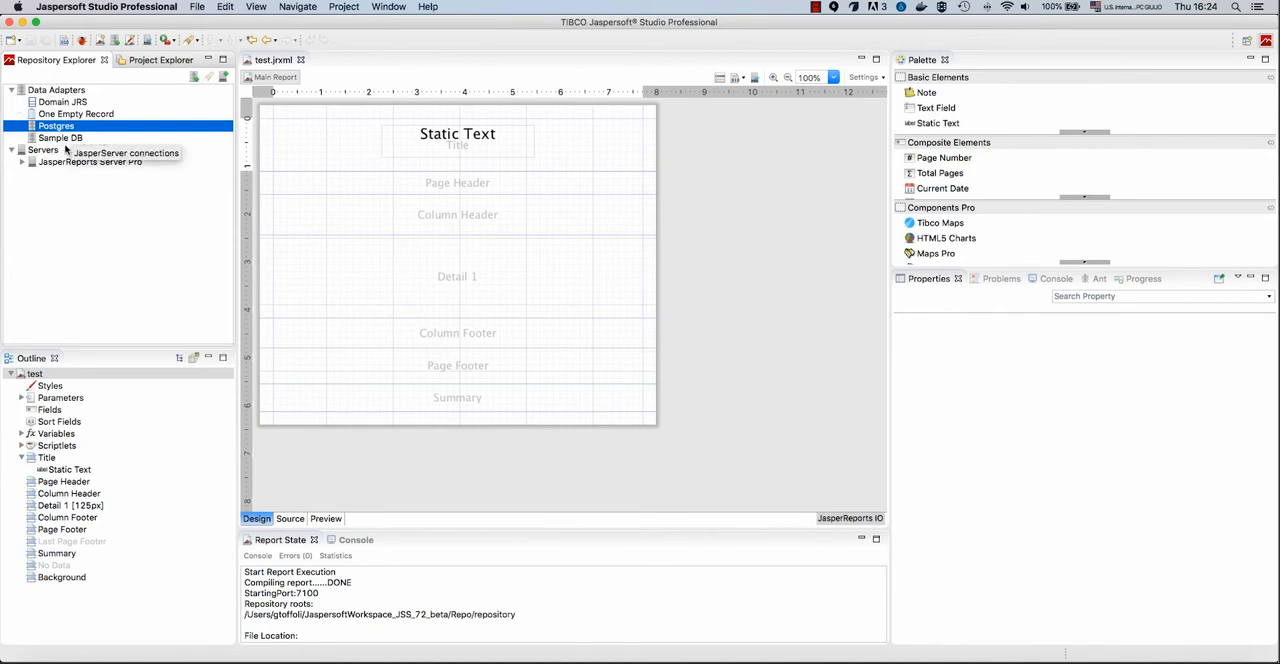
{"action": "mouse_move", "coordinate": [284, 350]}
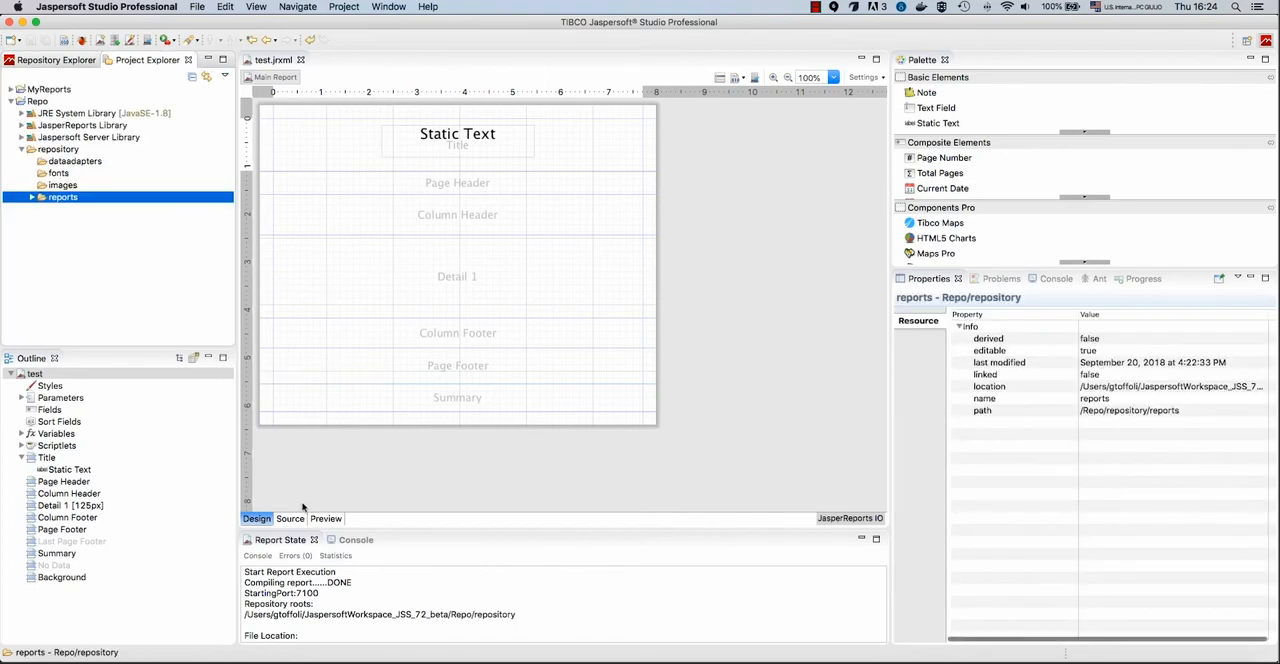
{"action": "left_click", "coordinate": [326, 518]}
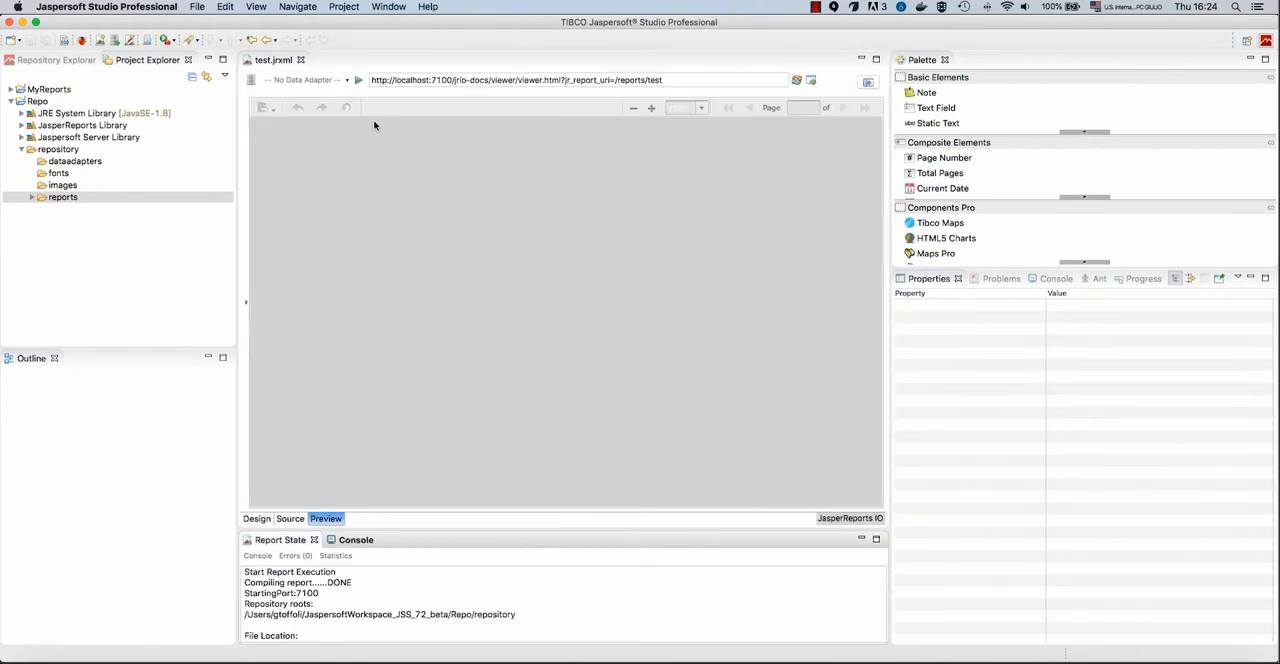
{"action": "left_click", "coordinate": [356, 80]}
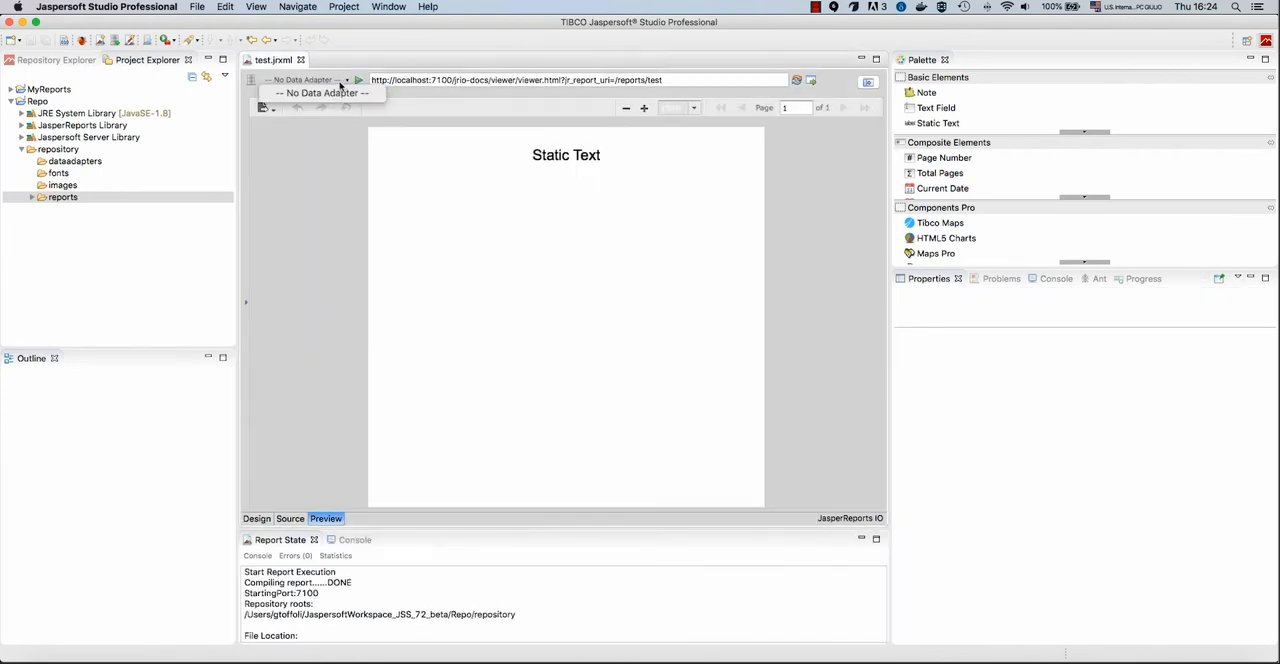
{"action": "mouse_move", "coordinate": [324, 152]}
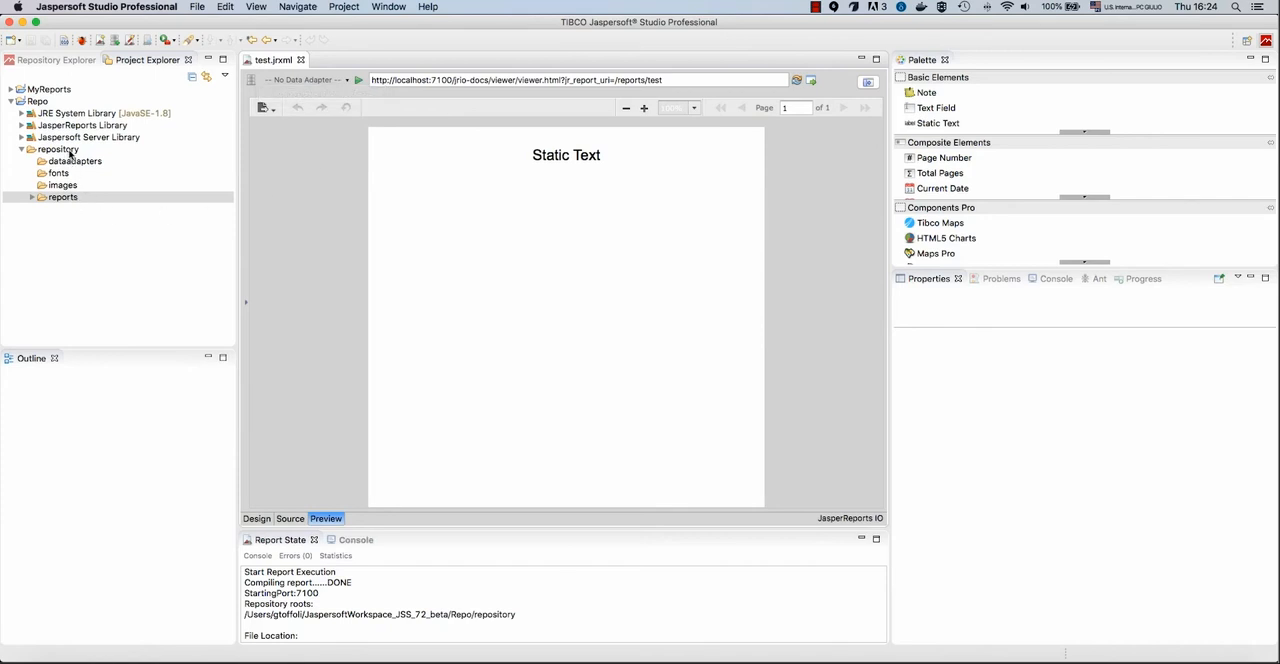
{"action": "mouse_move", "coordinate": [22, 74]}
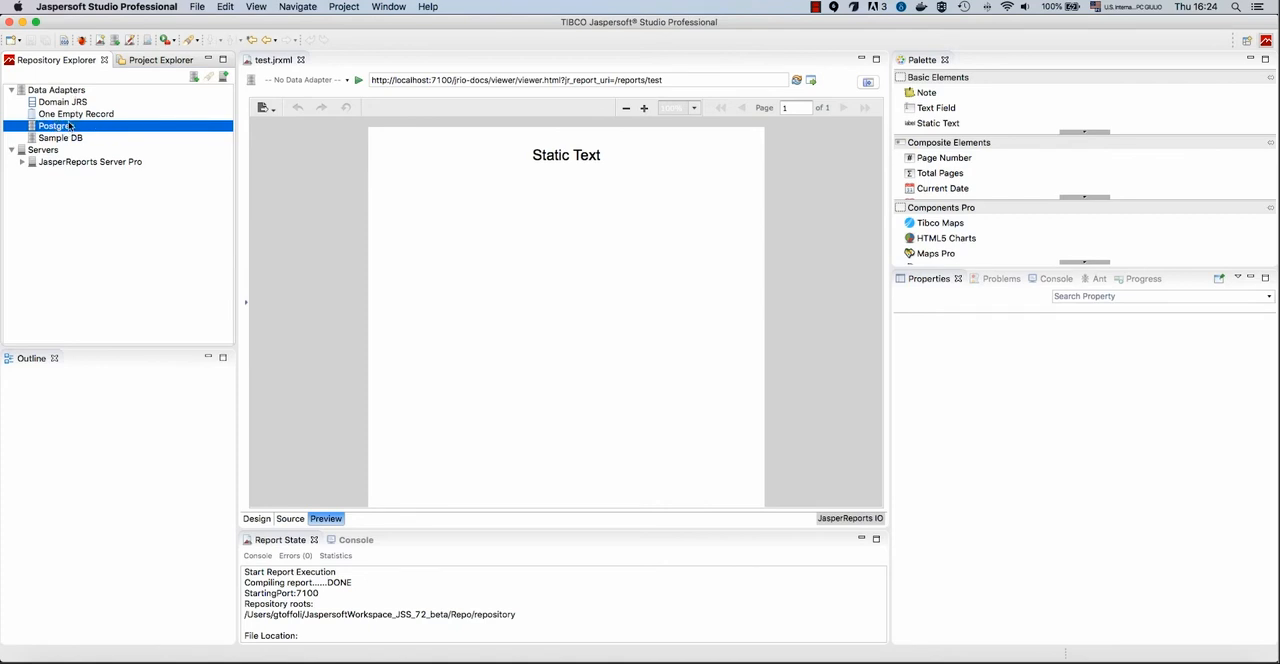
Export the Postgres adapter as Postgres.xml into Repo's repository/dataadapters folder
{"action": "right_click", "coordinate": [54, 124]}
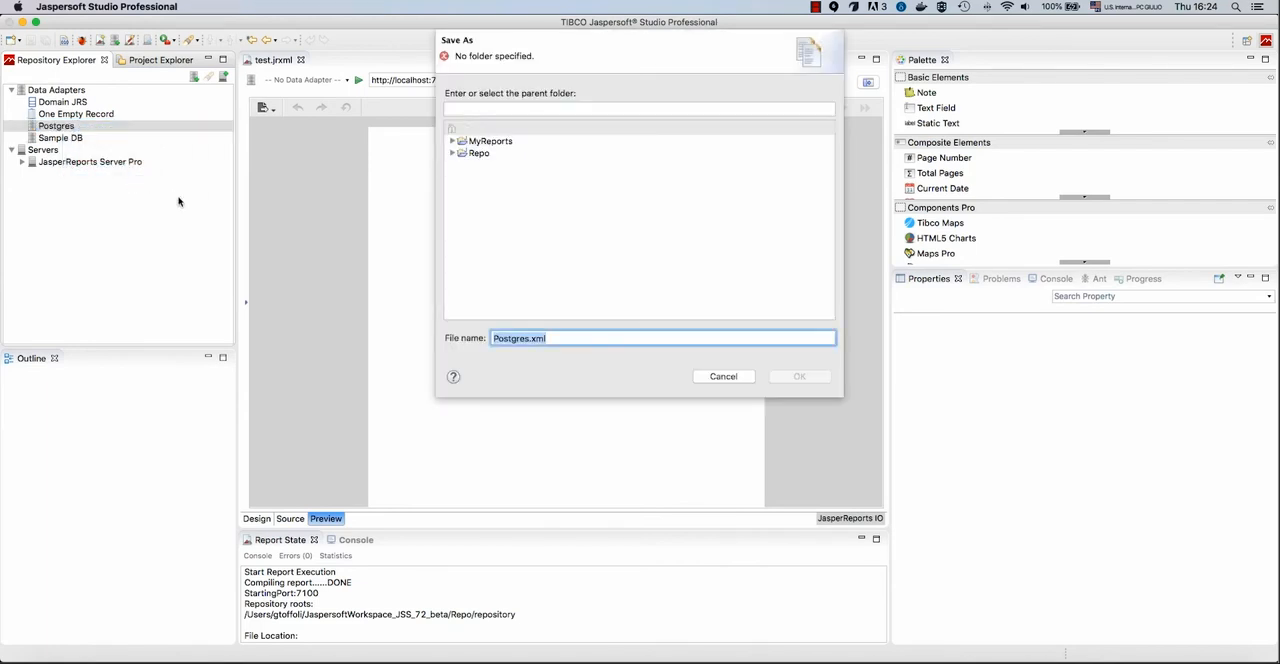
{"action": "mouse_move", "coordinate": [468, 176]}
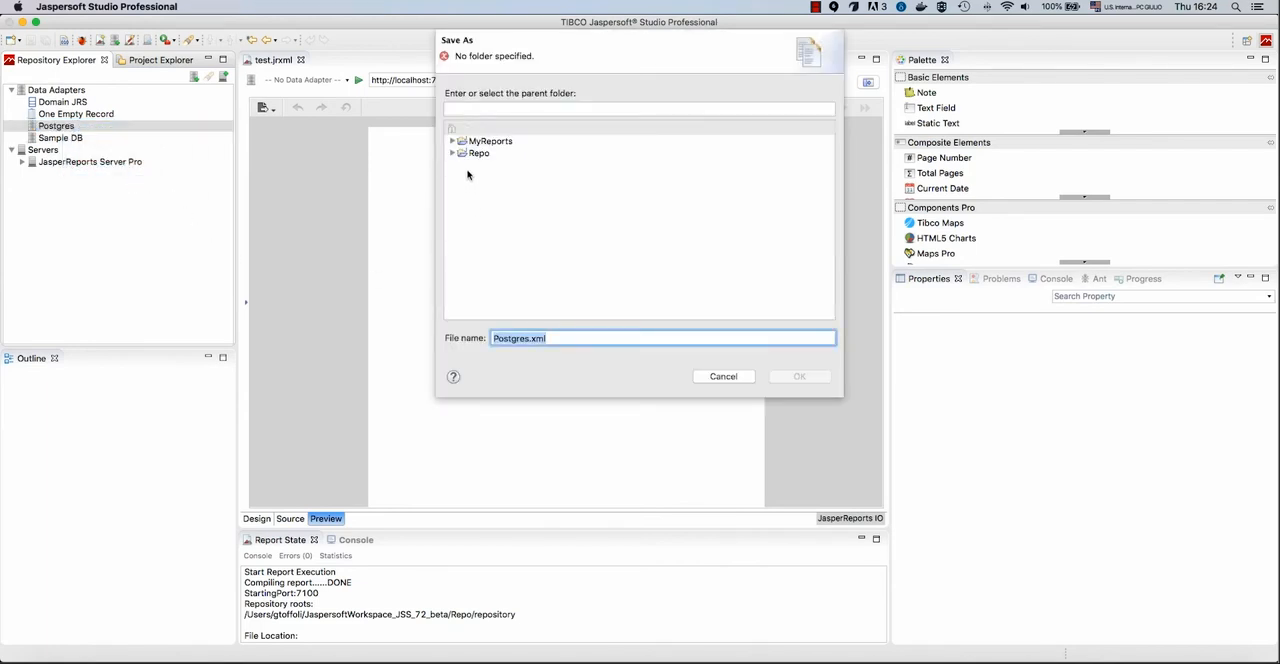
{"action": "left_click", "coordinate": [452, 152]}
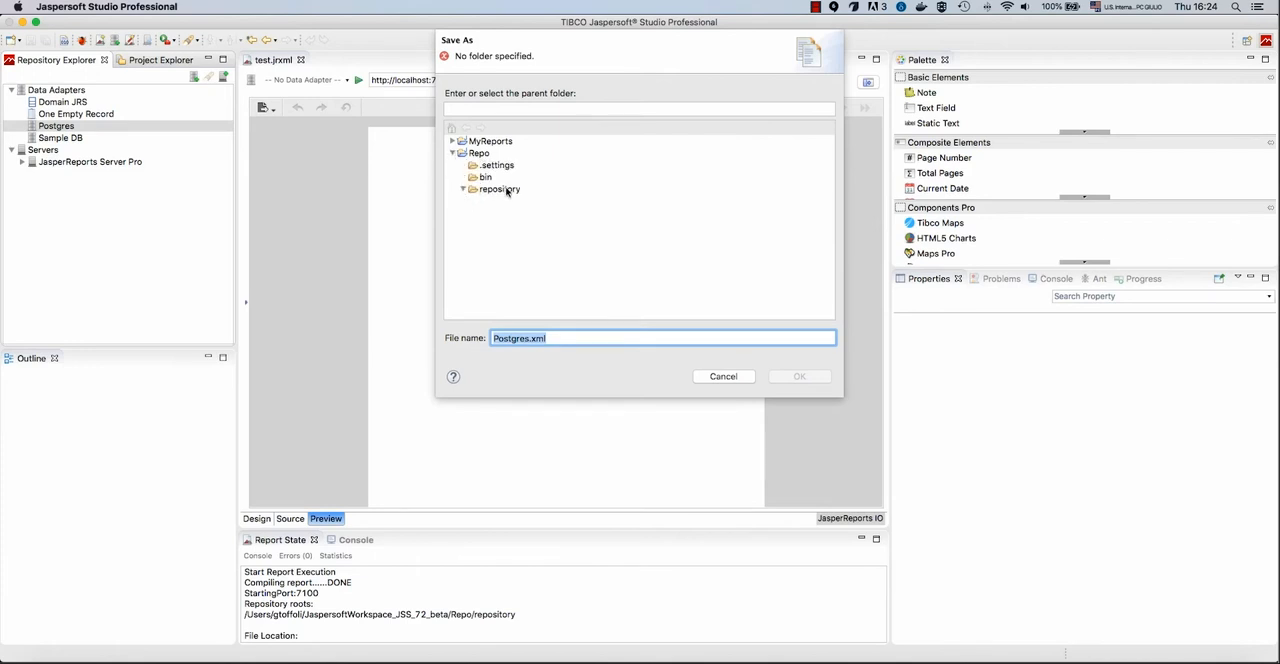
{"action": "left_click", "coordinate": [516, 200]}
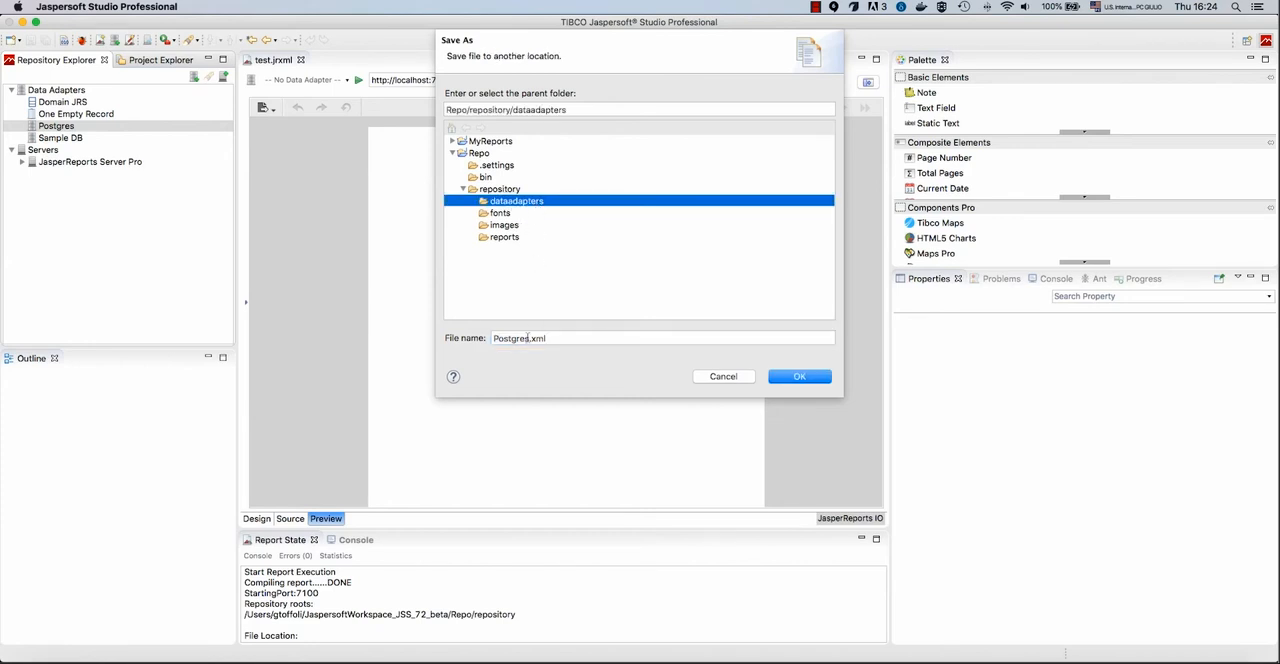
{"action": "left_click", "coordinate": [660, 338]}
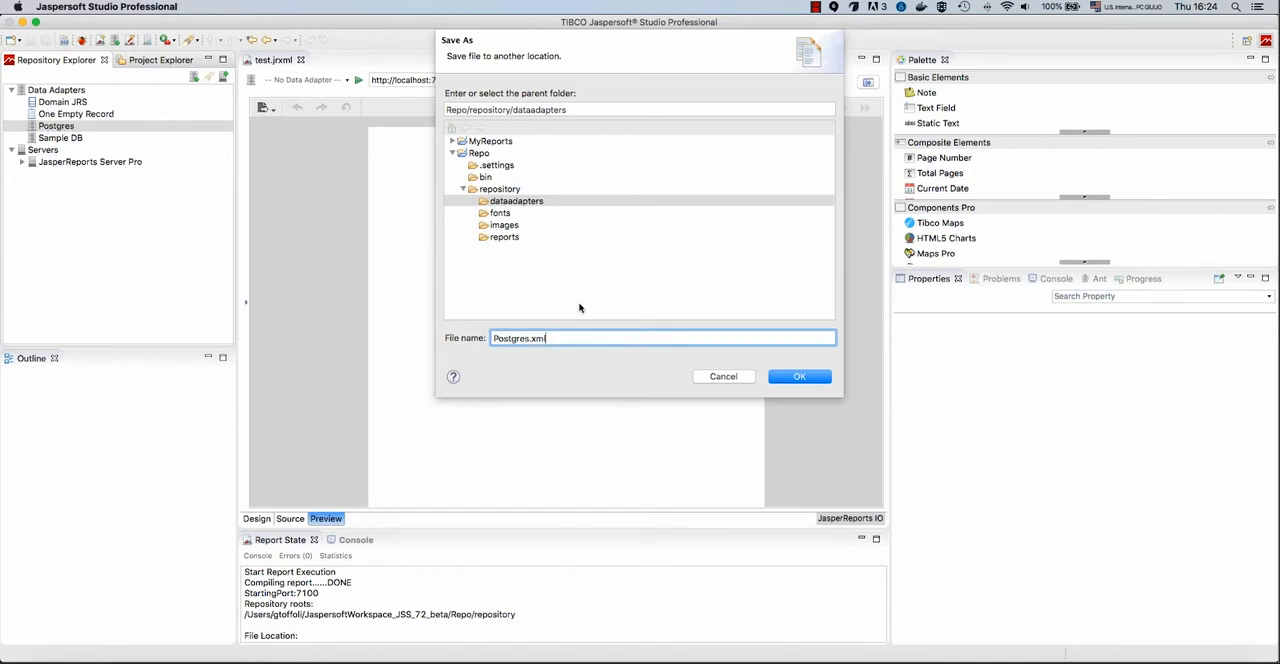
{"action": "left_click", "coordinate": [800, 376]}
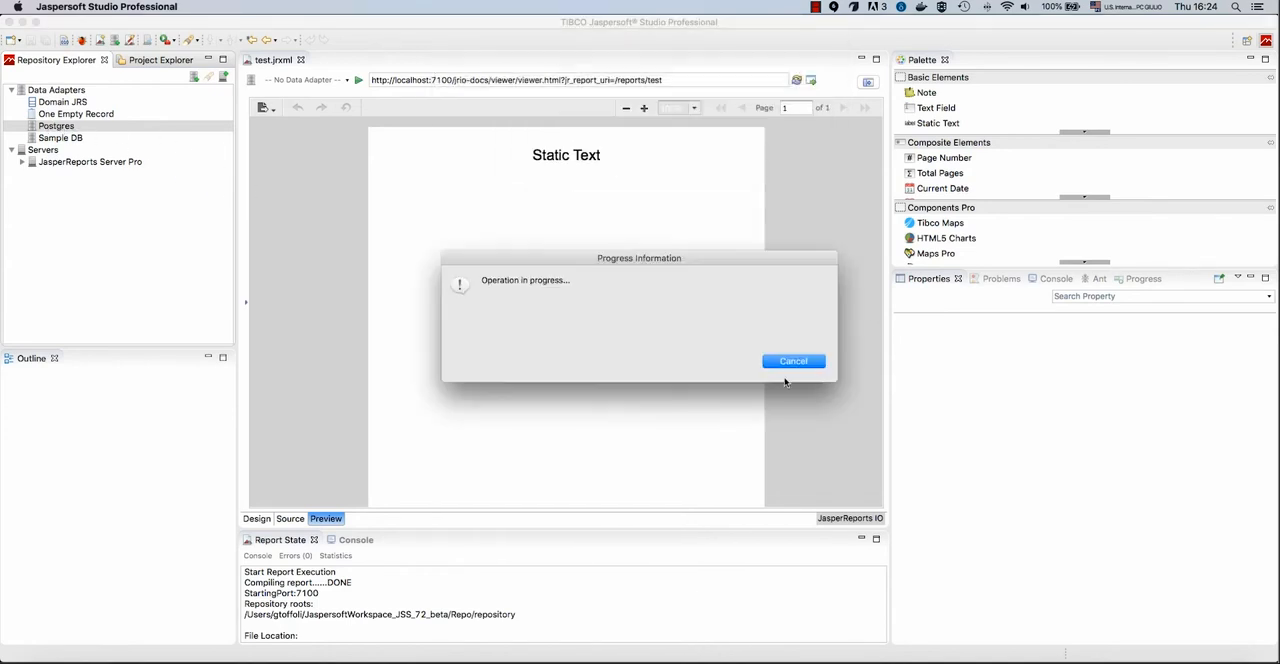
{"action": "left_click", "coordinate": [792, 360]}
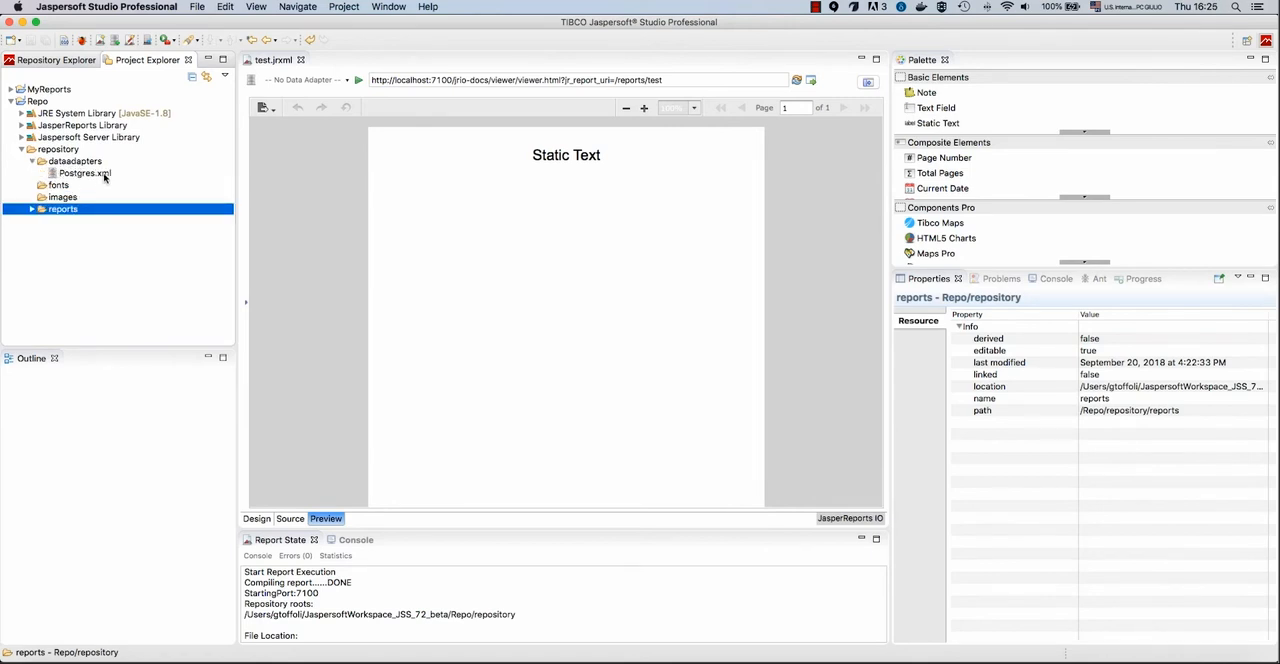
Open repository/dataadapters/Postgres.xml in the data adapter editor showing its PostgreSQL JDBC settings
{"action": "left_click", "coordinate": [84, 172]}
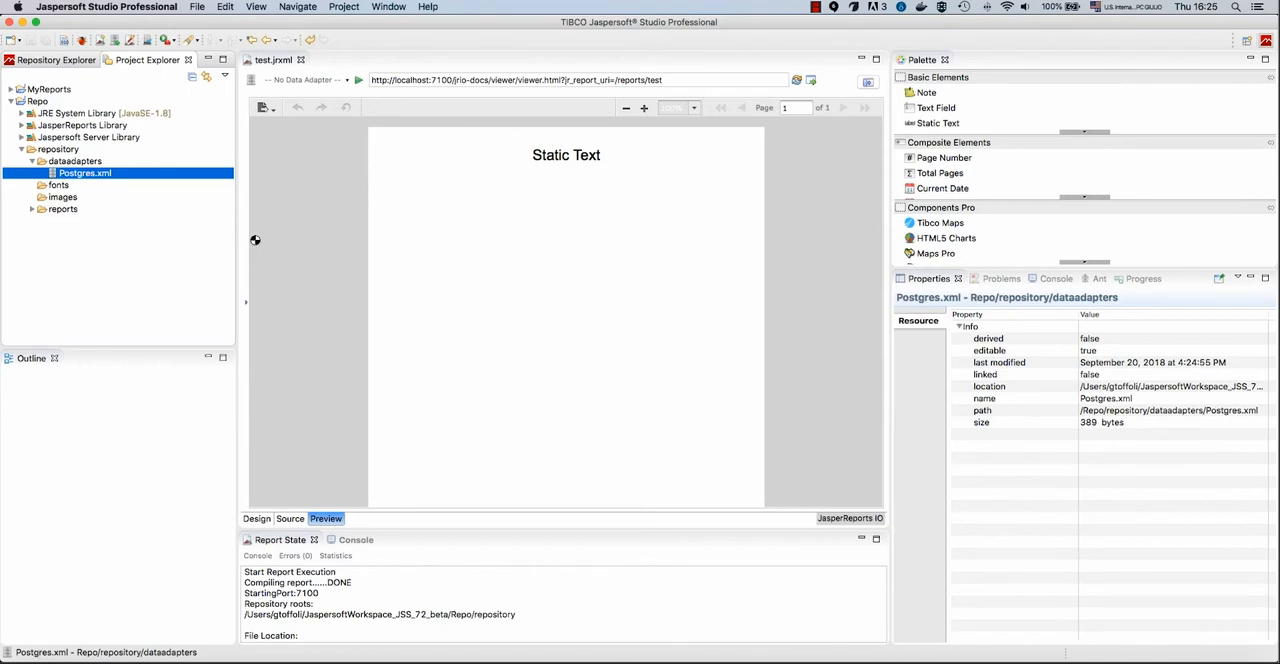
{"action": "double_click", "coordinate": [84, 172]}
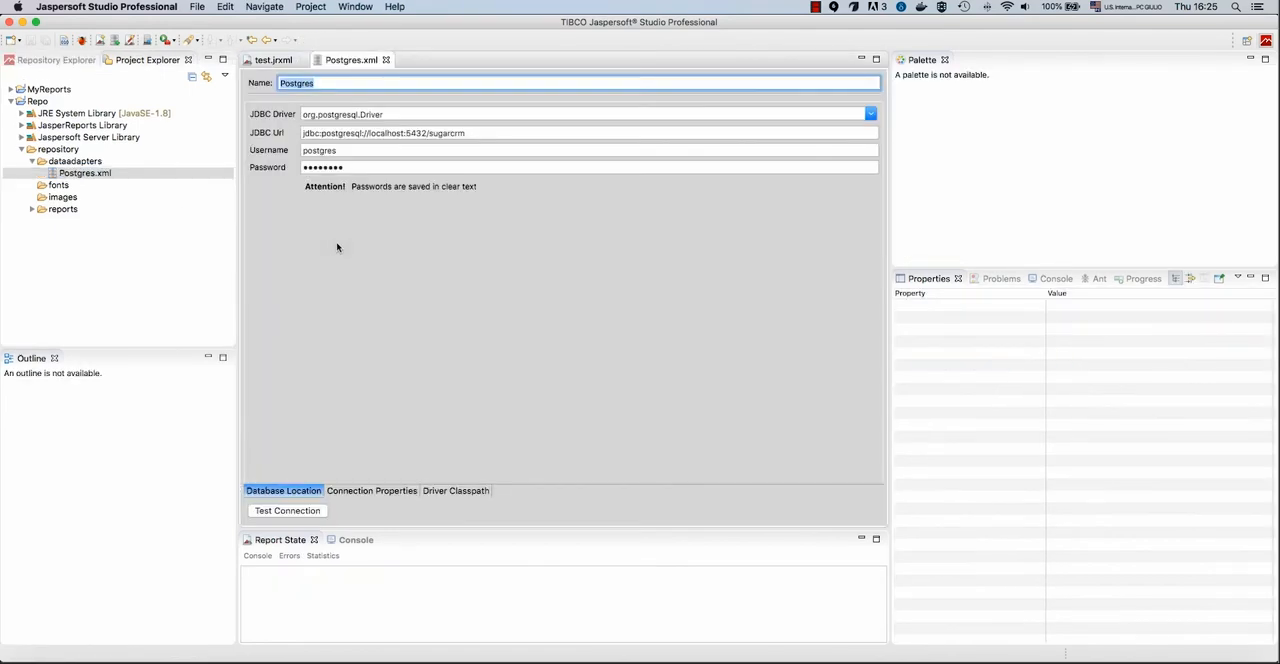
{"action": "mouse_move", "coordinate": [516, 116]}
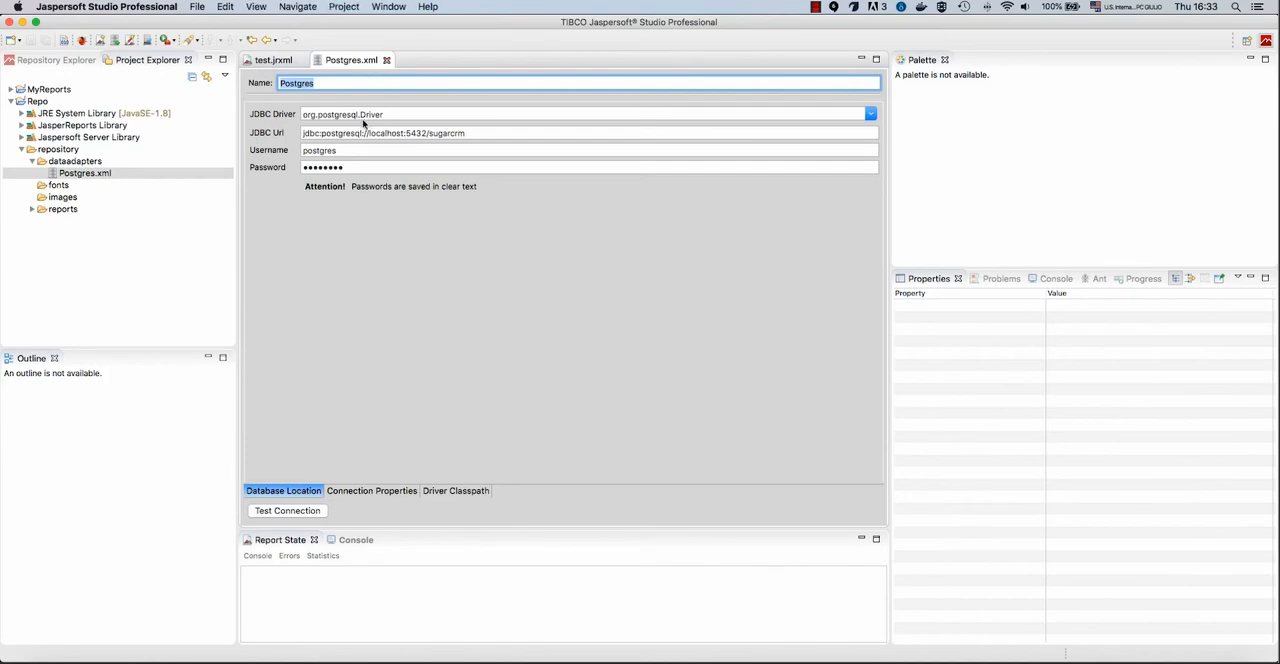
Set the test report's dataset to the Postgres adapter with query select * from orders and read its fields
{"action": "left_click", "coordinate": [276, 60]}
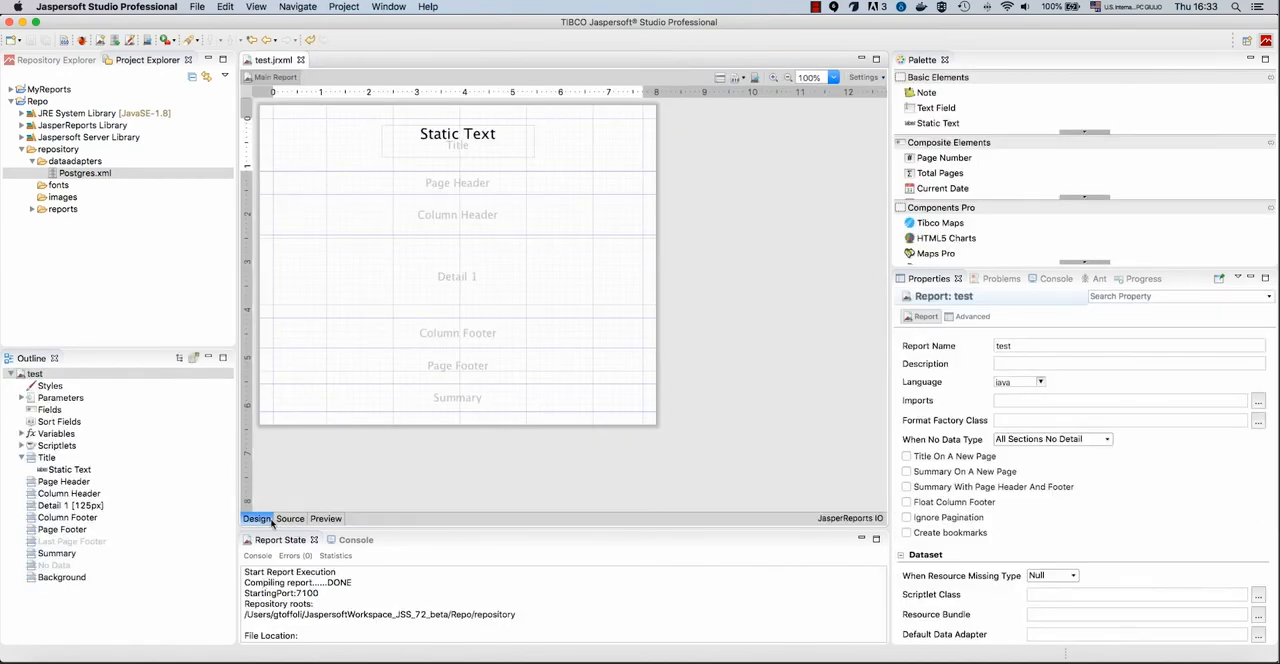
{"action": "mouse_move", "coordinate": [748, 182]}
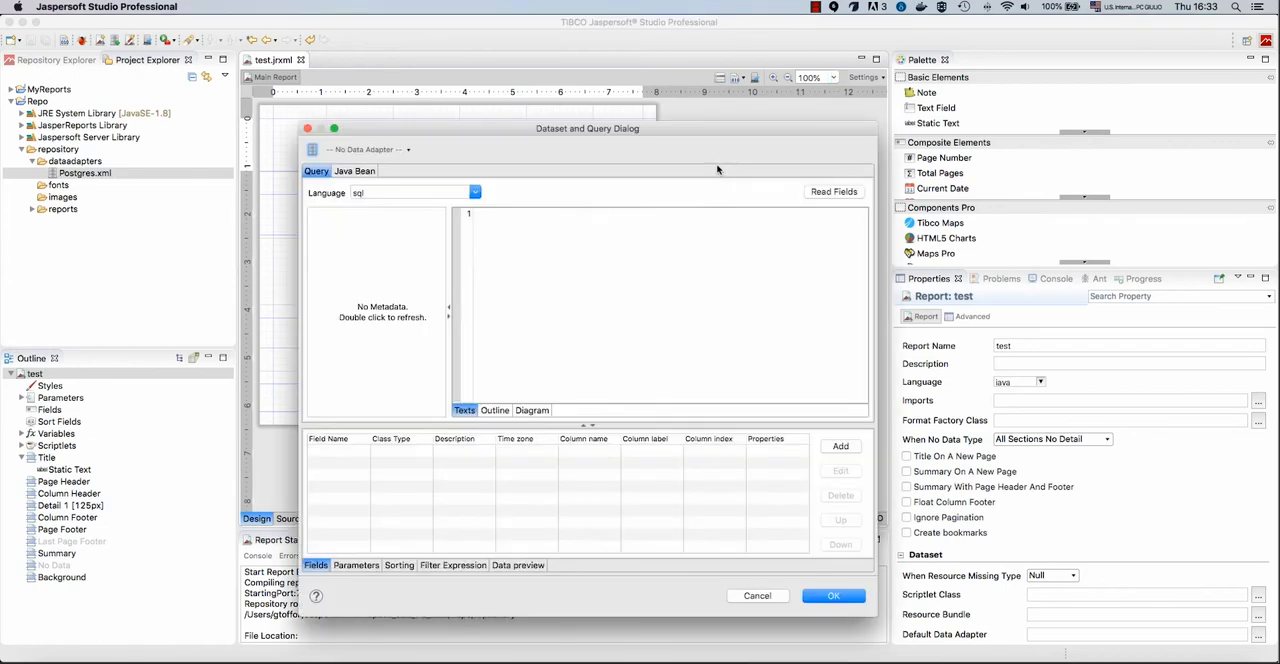
{"action": "left_click", "coordinate": [404, 148]}
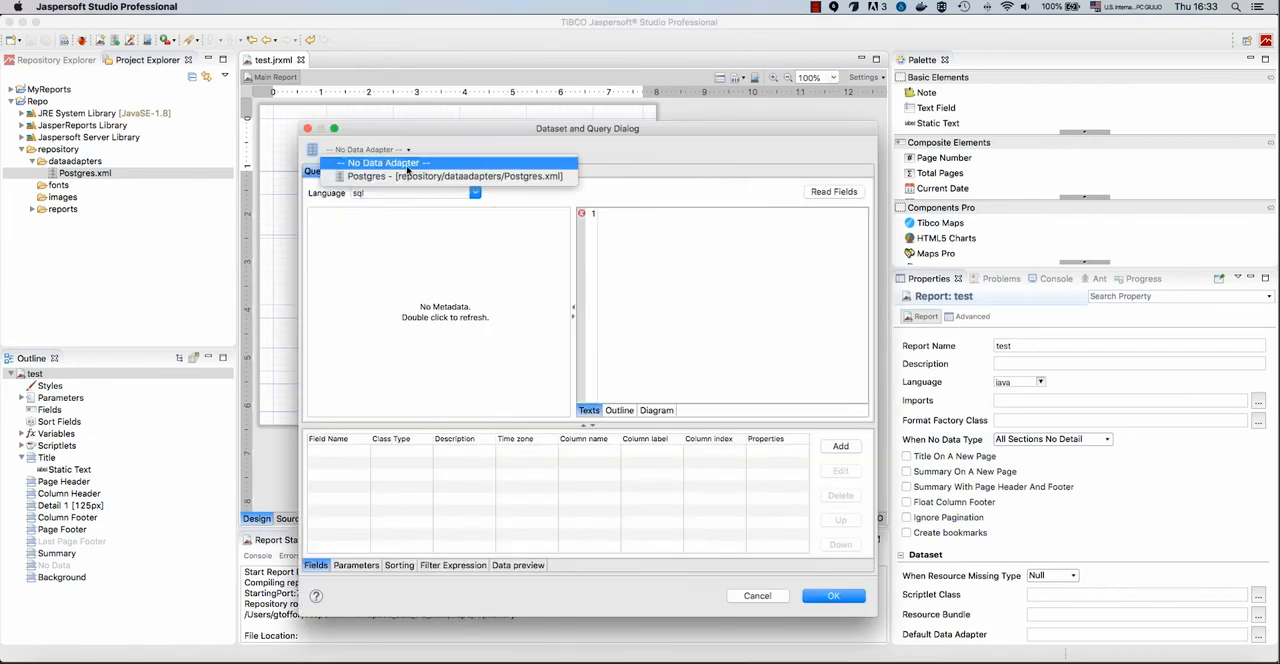
{"action": "left_click", "coordinate": [380, 162]}
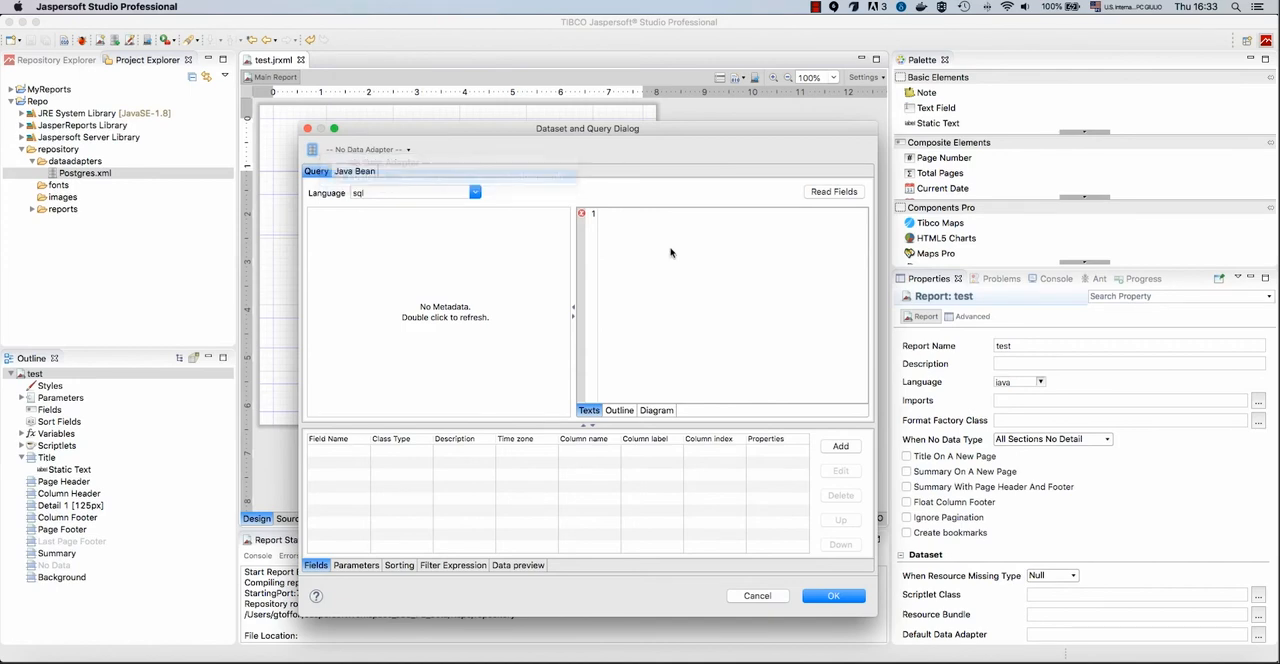
{"action": "left_click", "coordinate": [364, 148]}
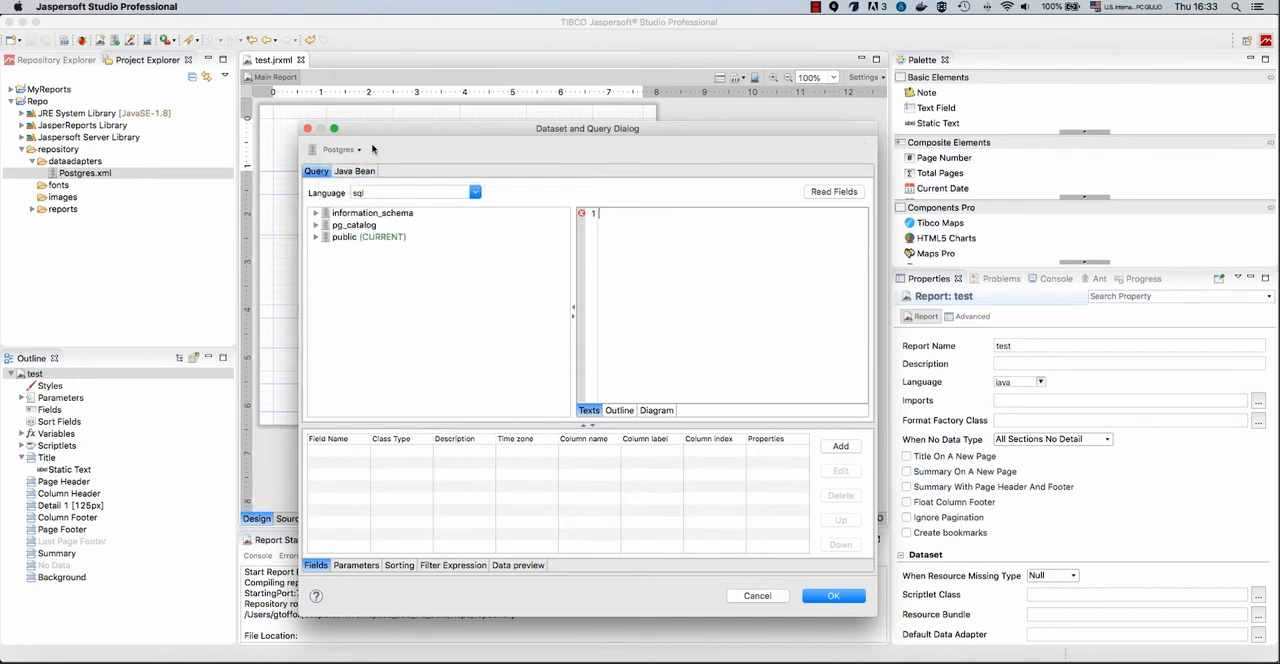
{"action": "type", "text": "select * from orders"}
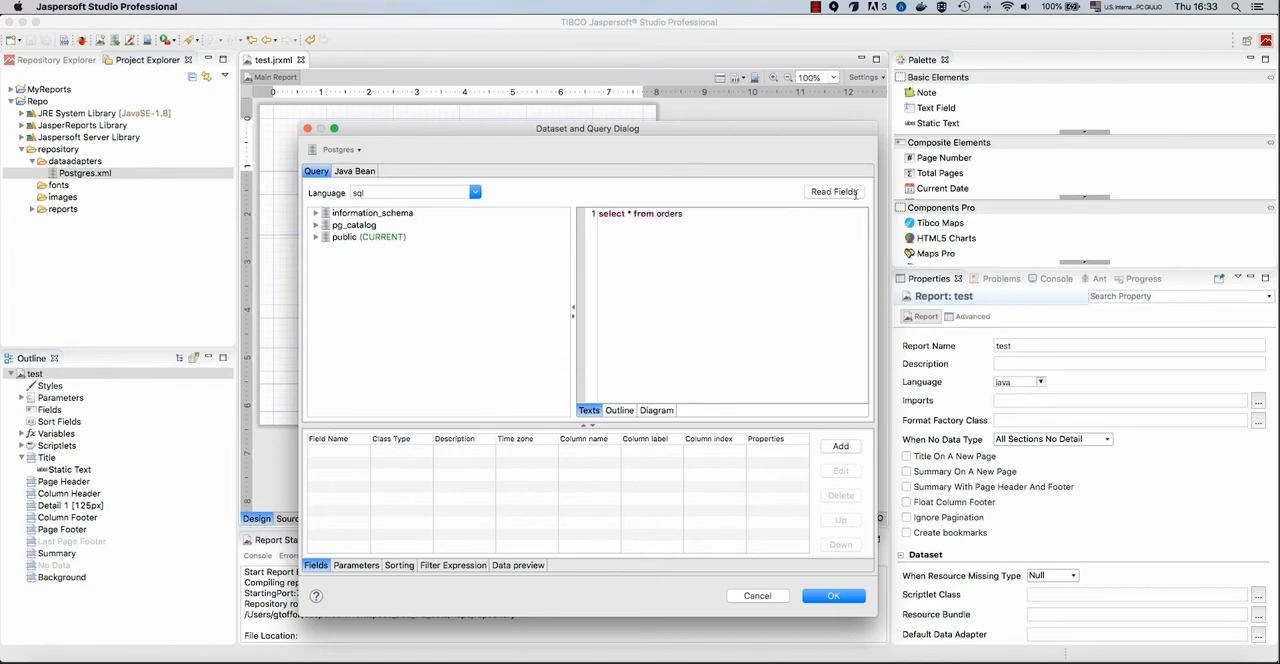
{"action": "left_click", "coordinate": [832, 192]}
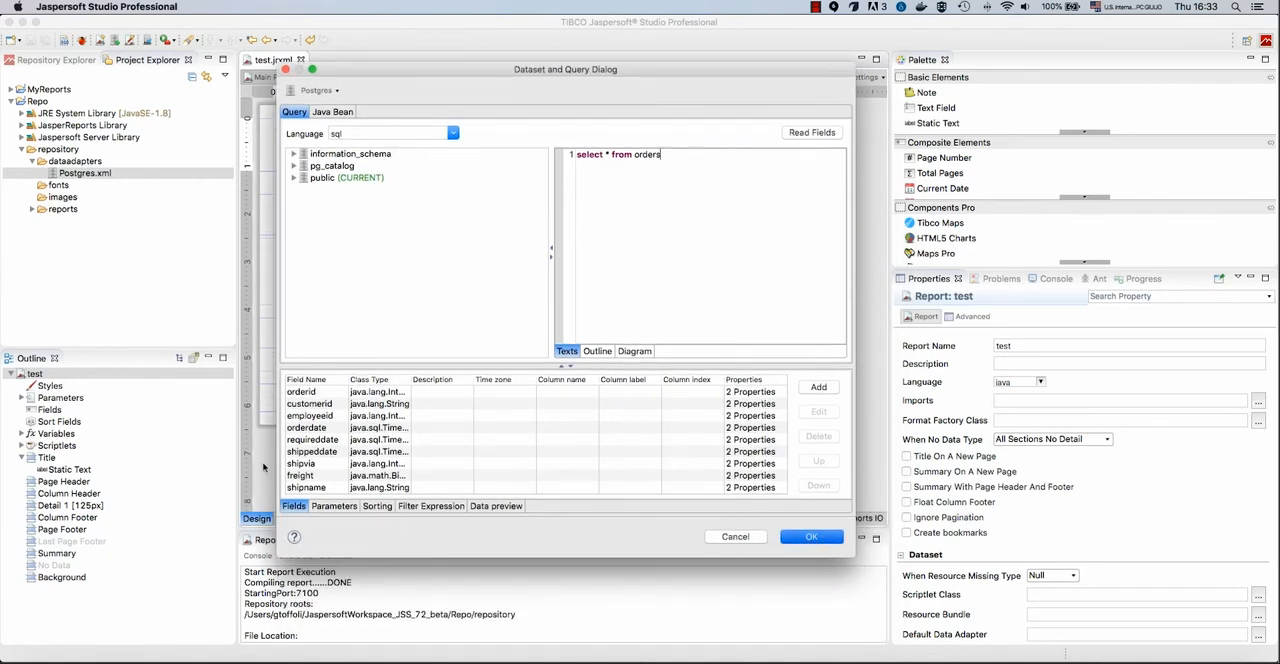
{"action": "left_click", "coordinate": [812, 536]}
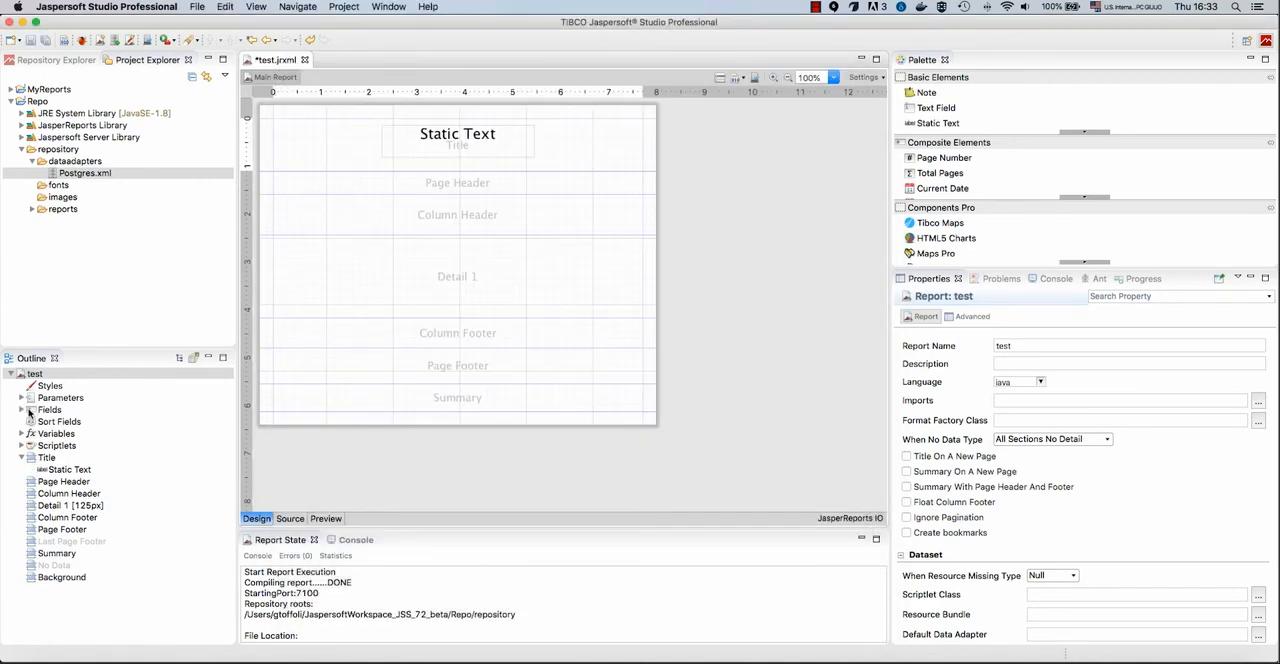
Place the order fields orderid through shipcountry in the Detail band and preview their column headers
{"action": "left_click", "coordinate": [48, 408]}
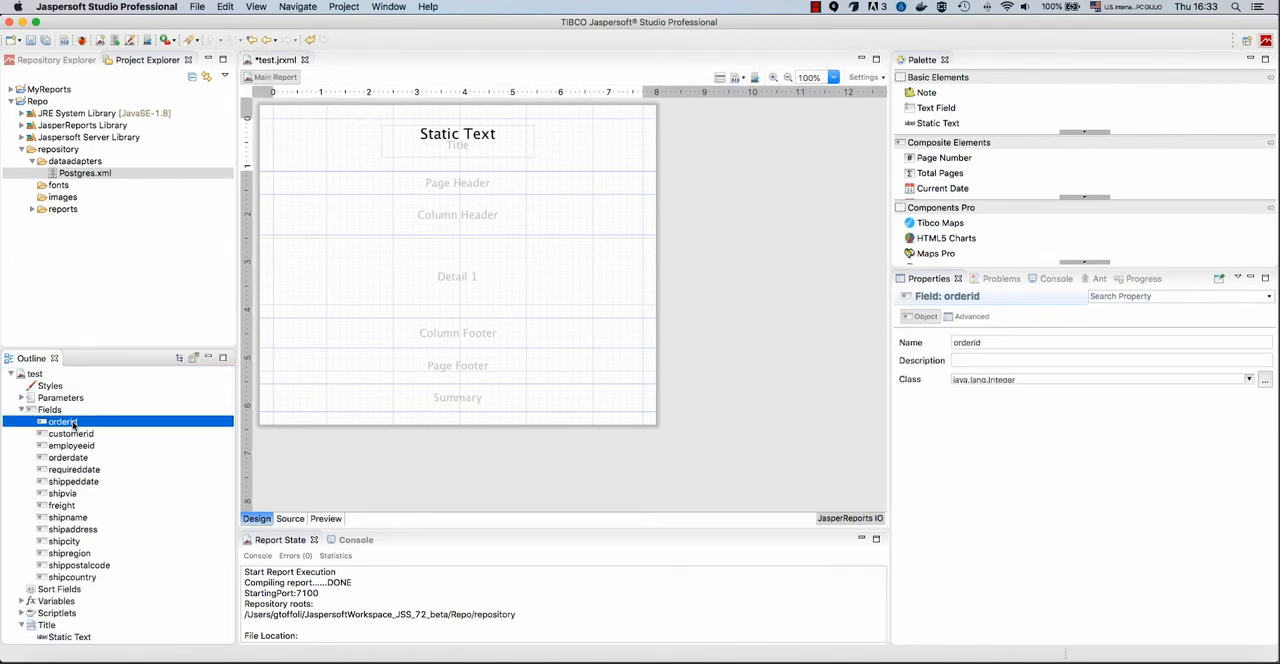
{"action": "left_click", "coordinate": [70, 432]}
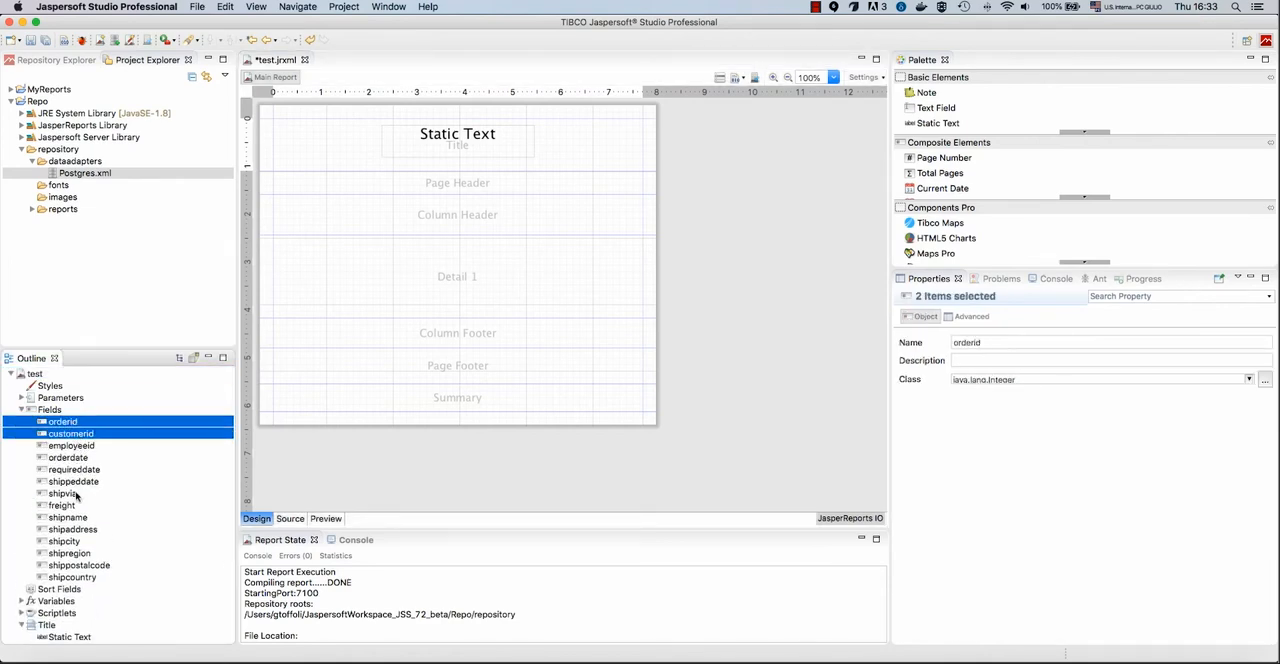
{"action": "left_click", "coordinate": [68, 516]}
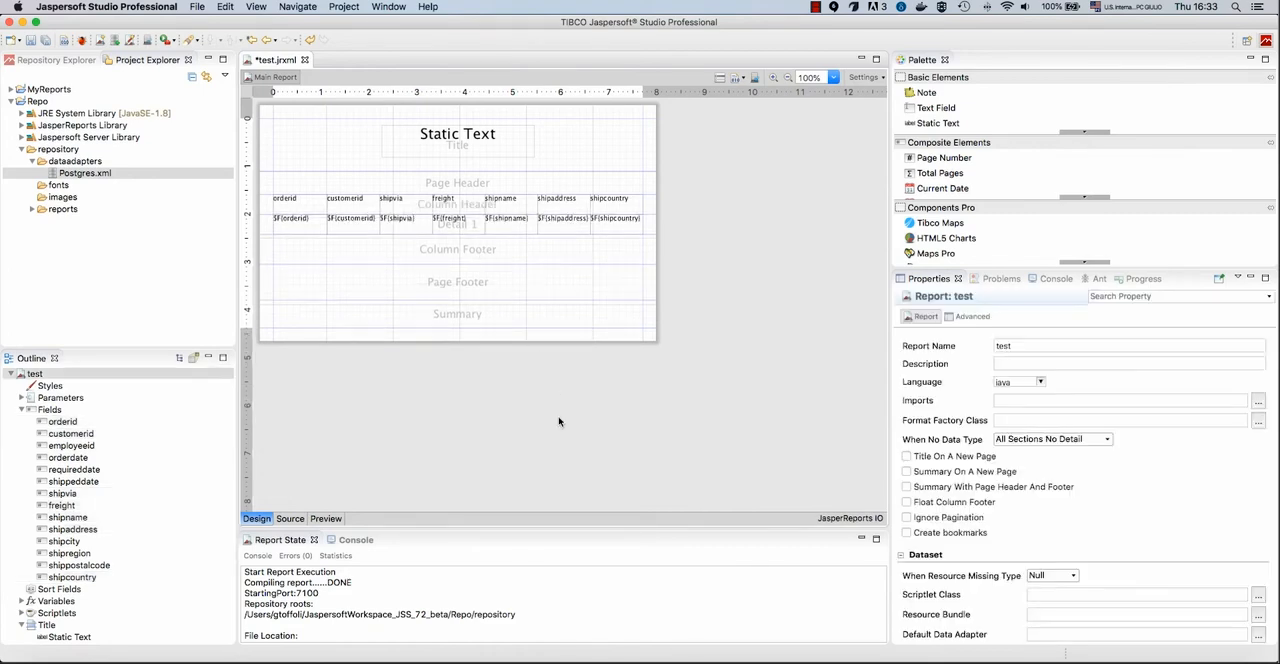
{"action": "left_click", "coordinate": [324, 518]}
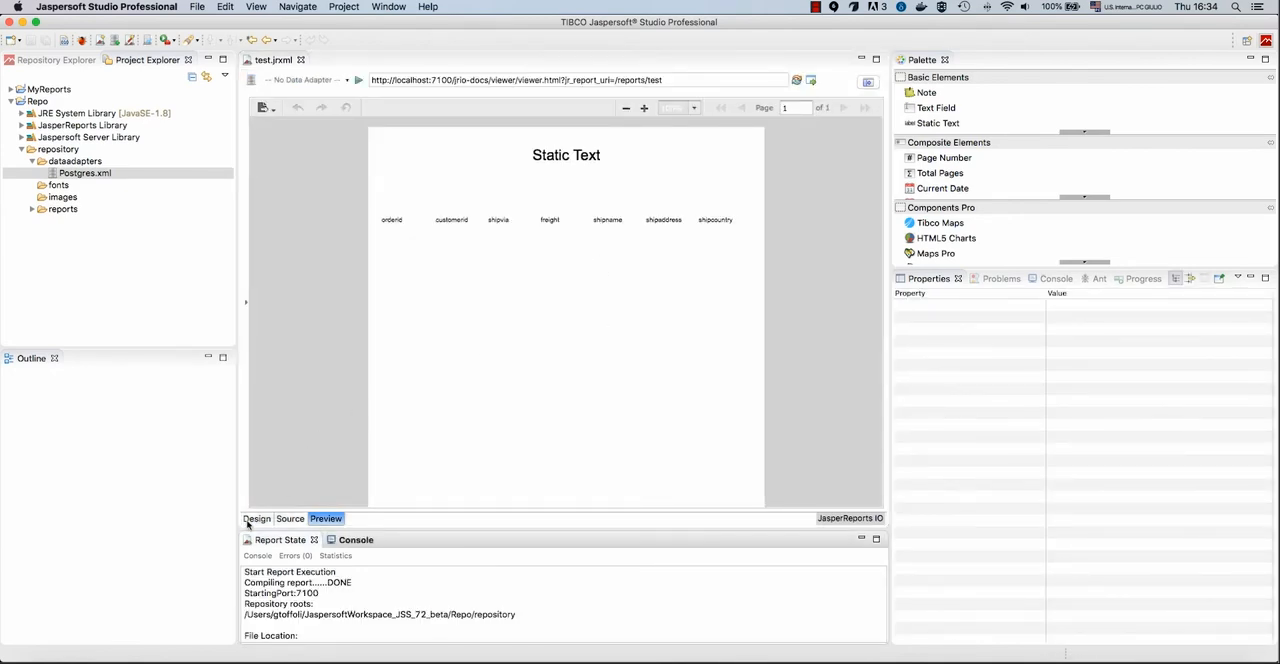
Return to the design, reopen the select * from orders query and cancel without changes
{"action": "left_click", "coordinate": [256, 518]}
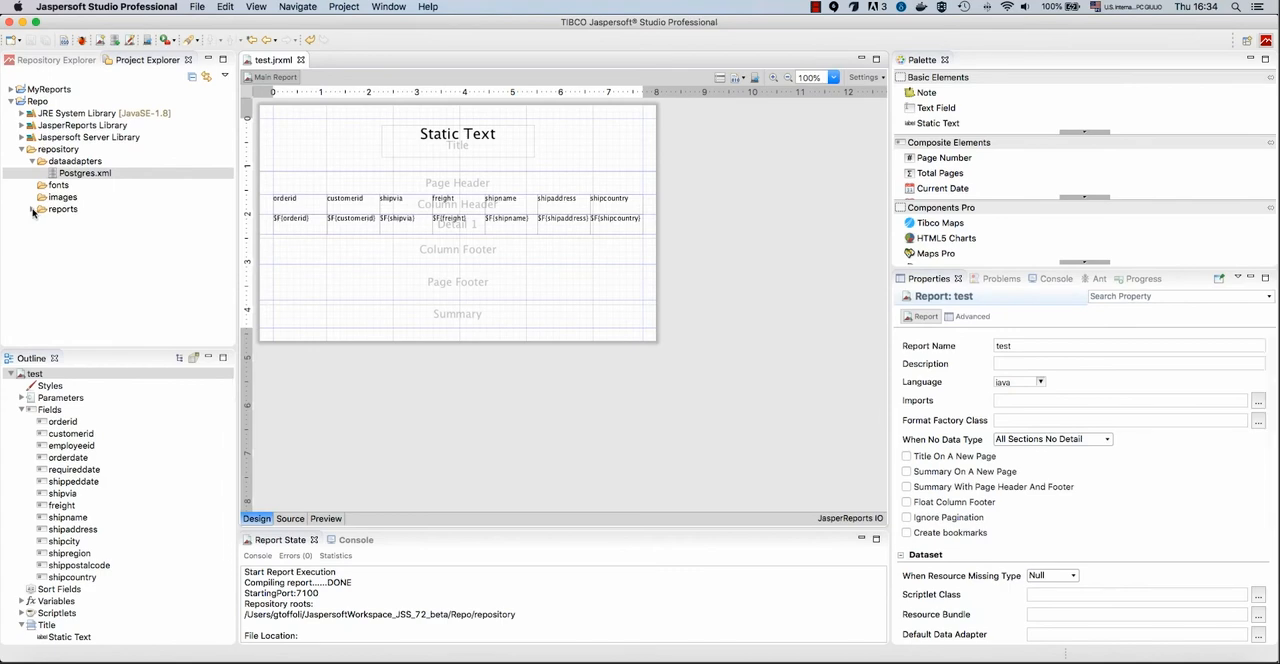
{"action": "left_click", "coordinate": [84, 172]}
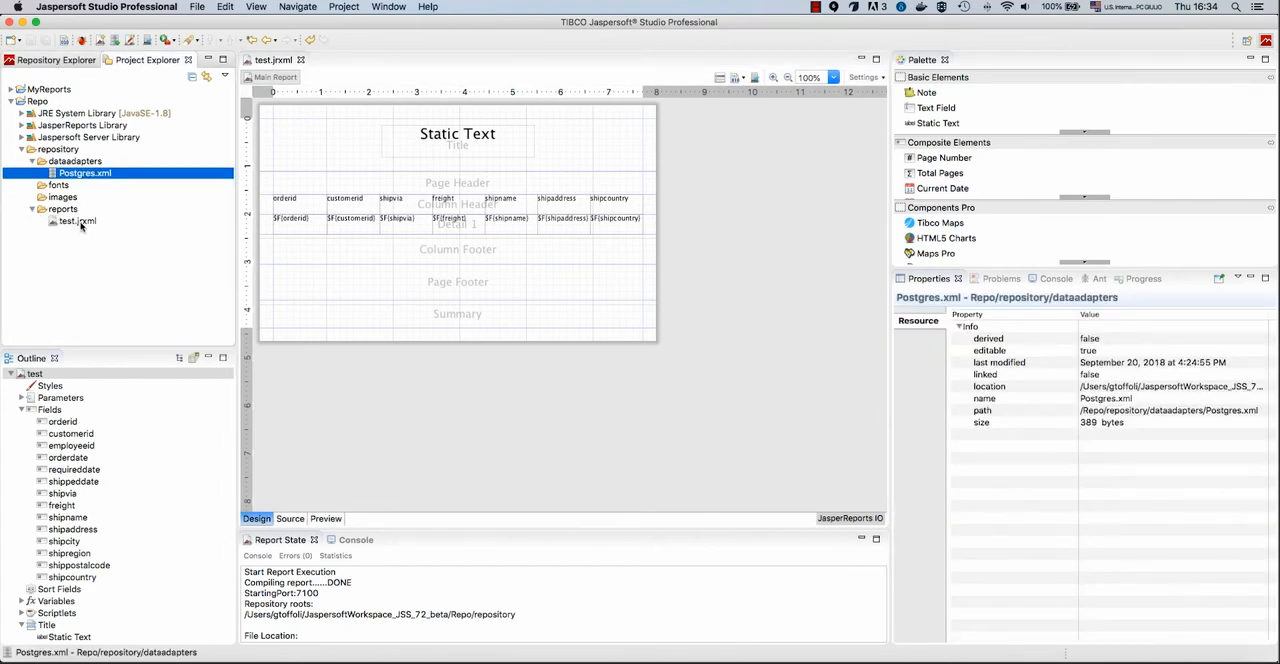
{"action": "left_click", "coordinate": [76, 220]}
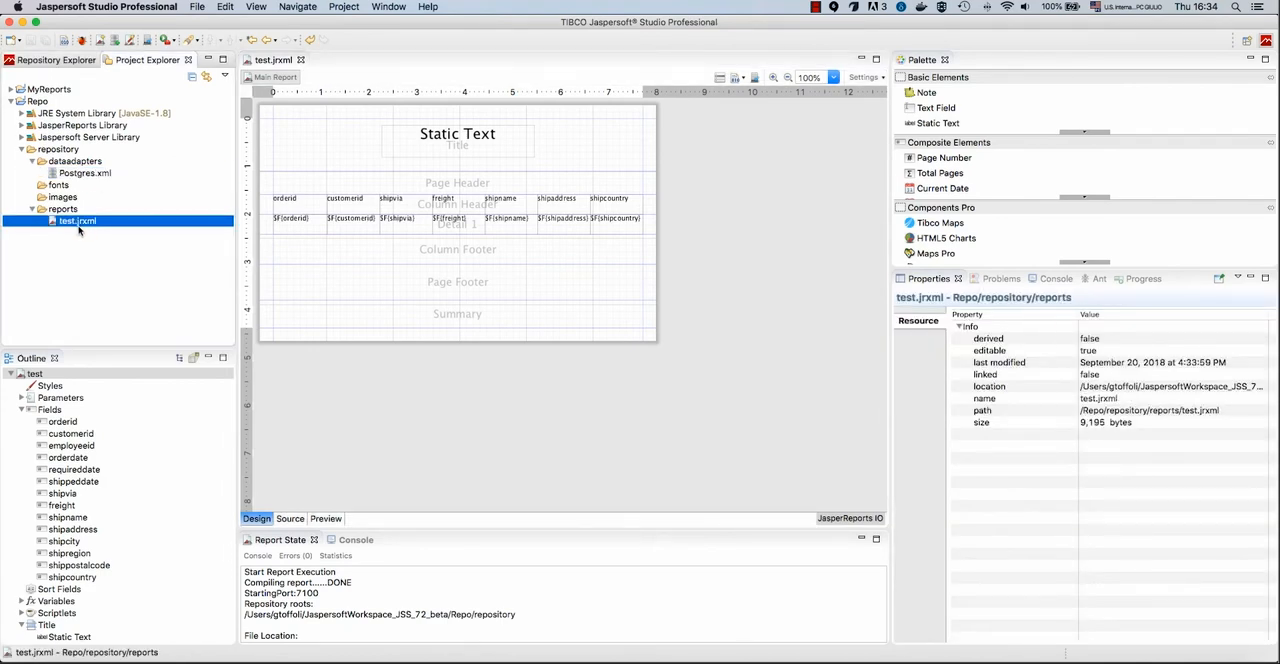
{"action": "left_click", "coordinate": [84, 172]}
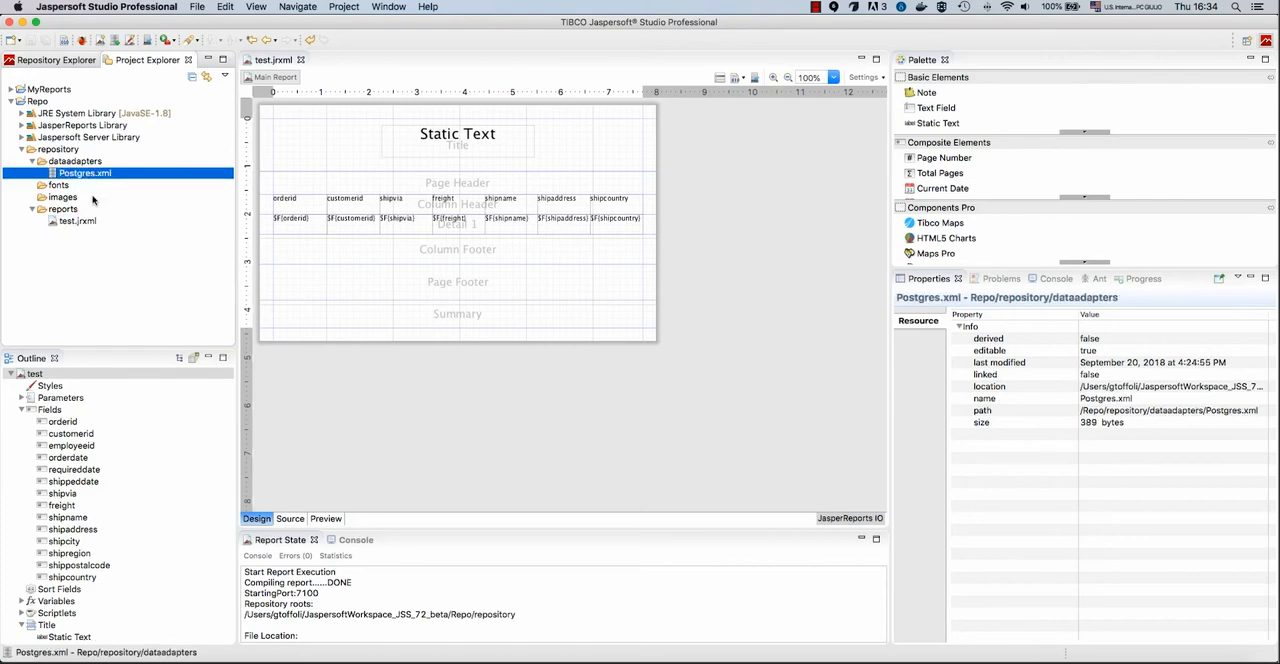
{"action": "left_click", "coordinate": [78, 220]}
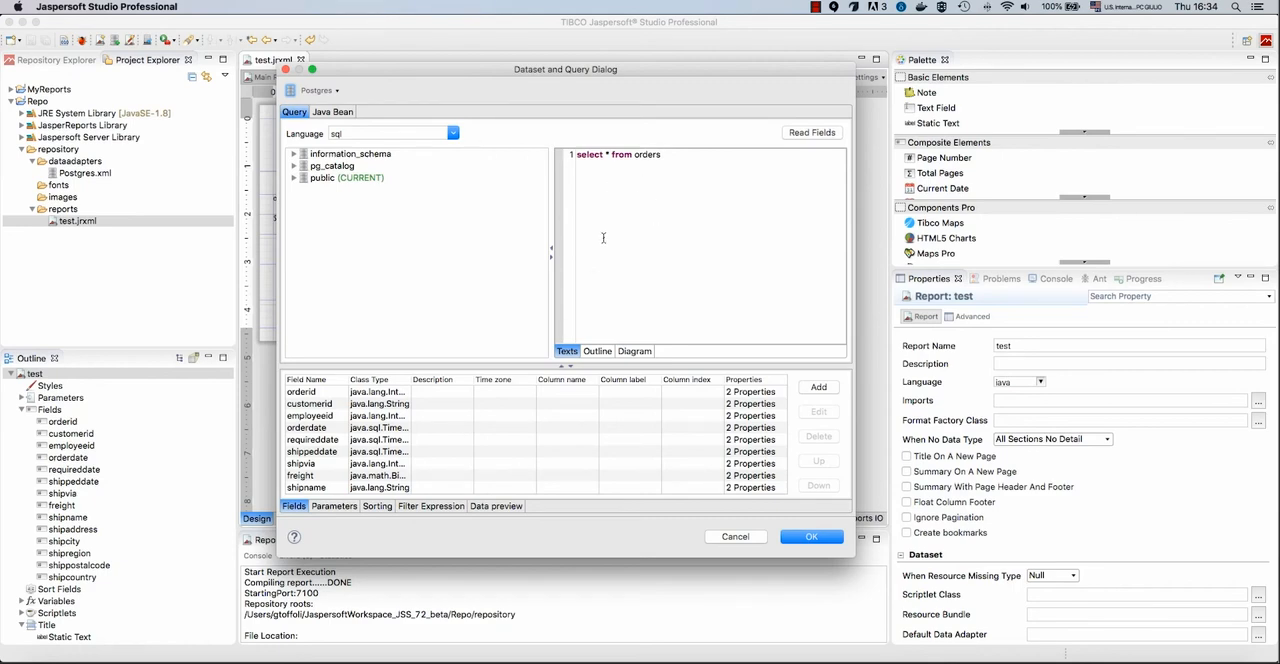
{"action": "mouse_move", "coordinate": [564, 198]}
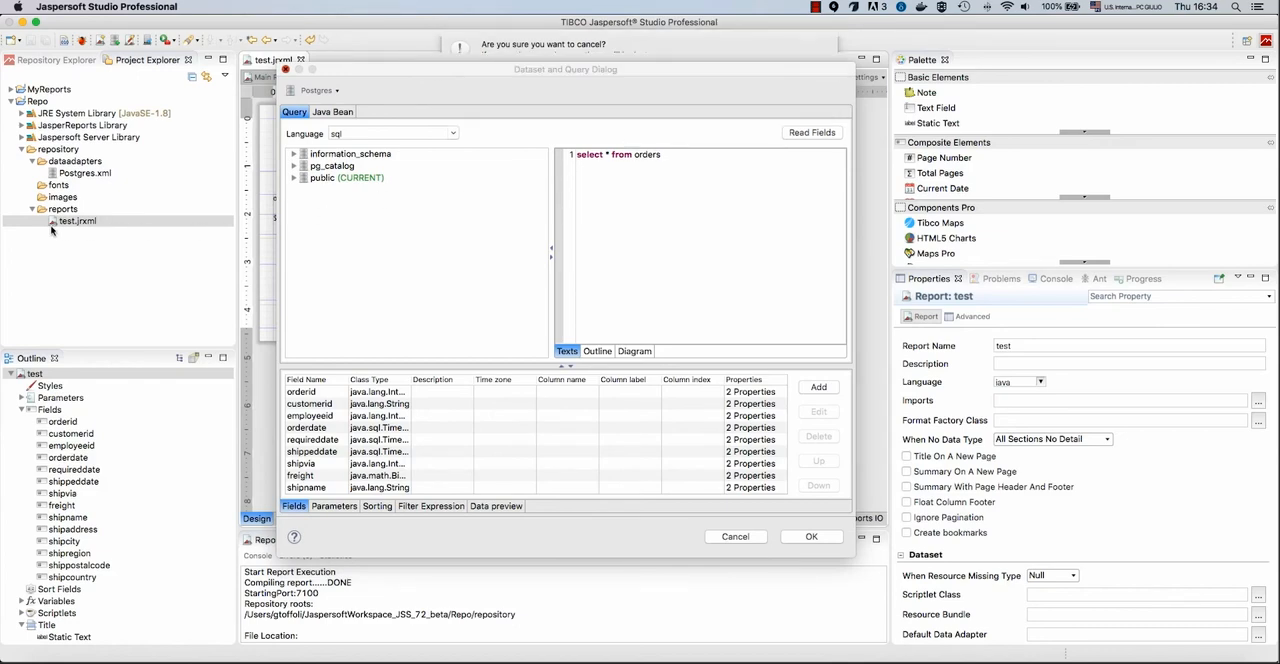
{"action": "left_click", "coordinate": [812, 536]}
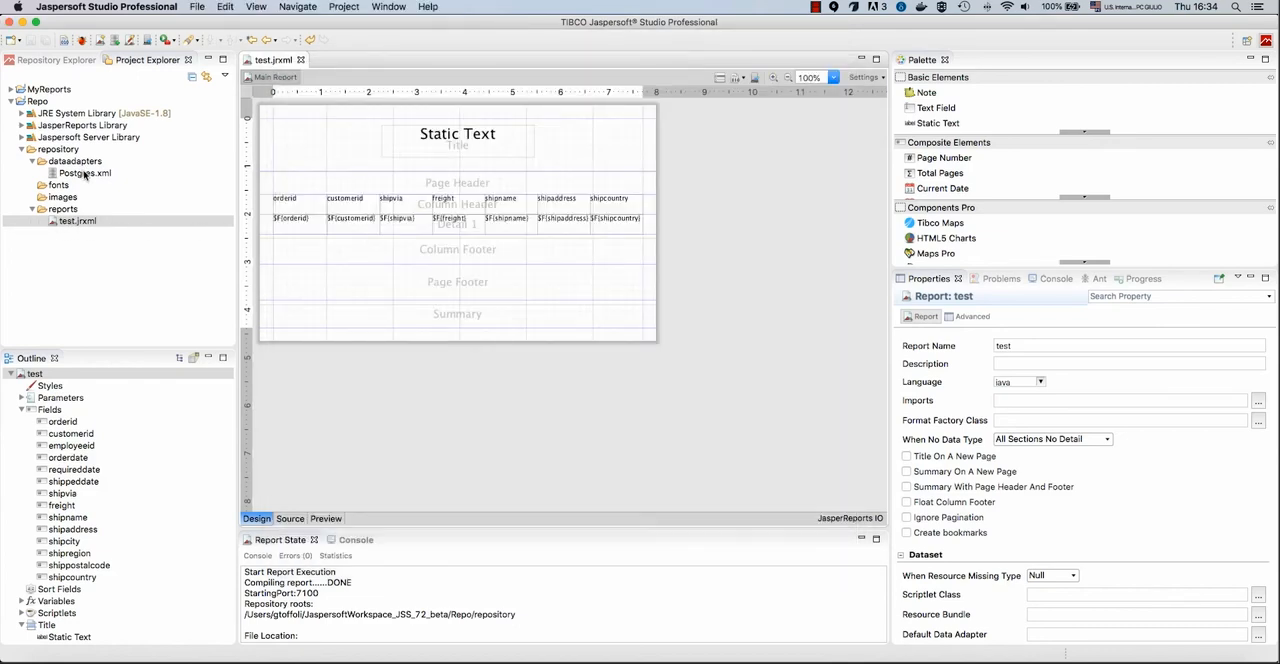
Set the report's Default Data Adapter property to dataadapters/Postgres.xml via Open Resource
{"action": "left_click", "coordinate": [78, 220]}
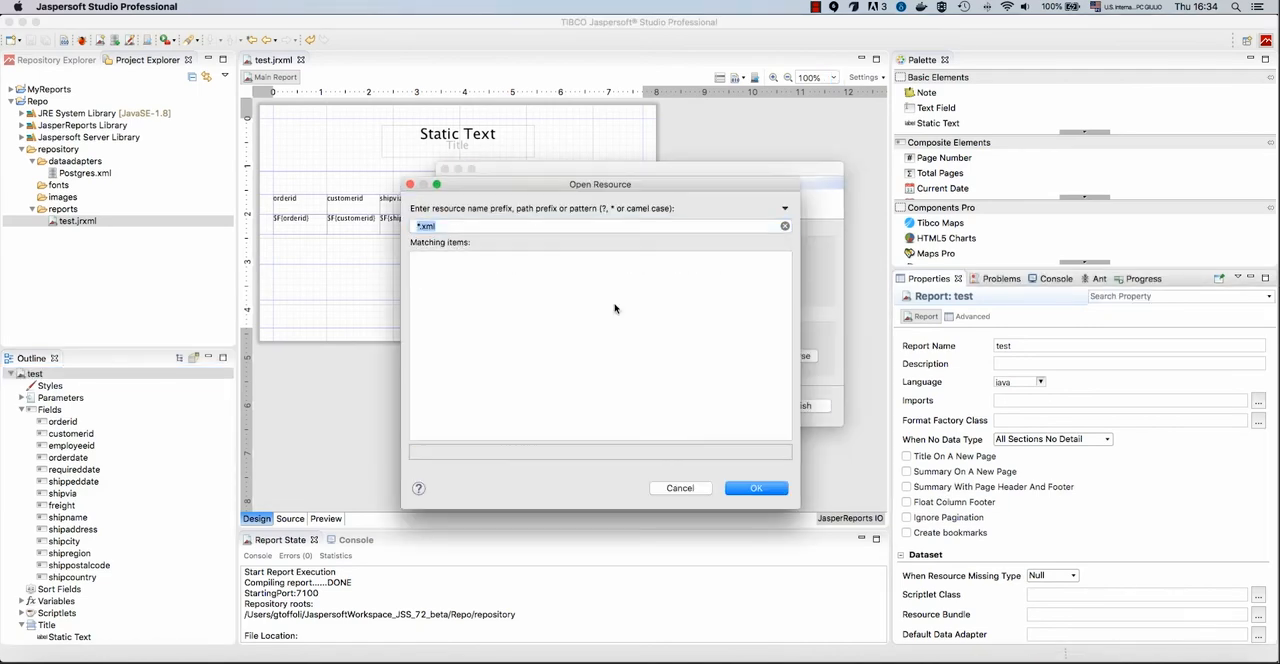
{"action": "type", "text": "*.xml"}
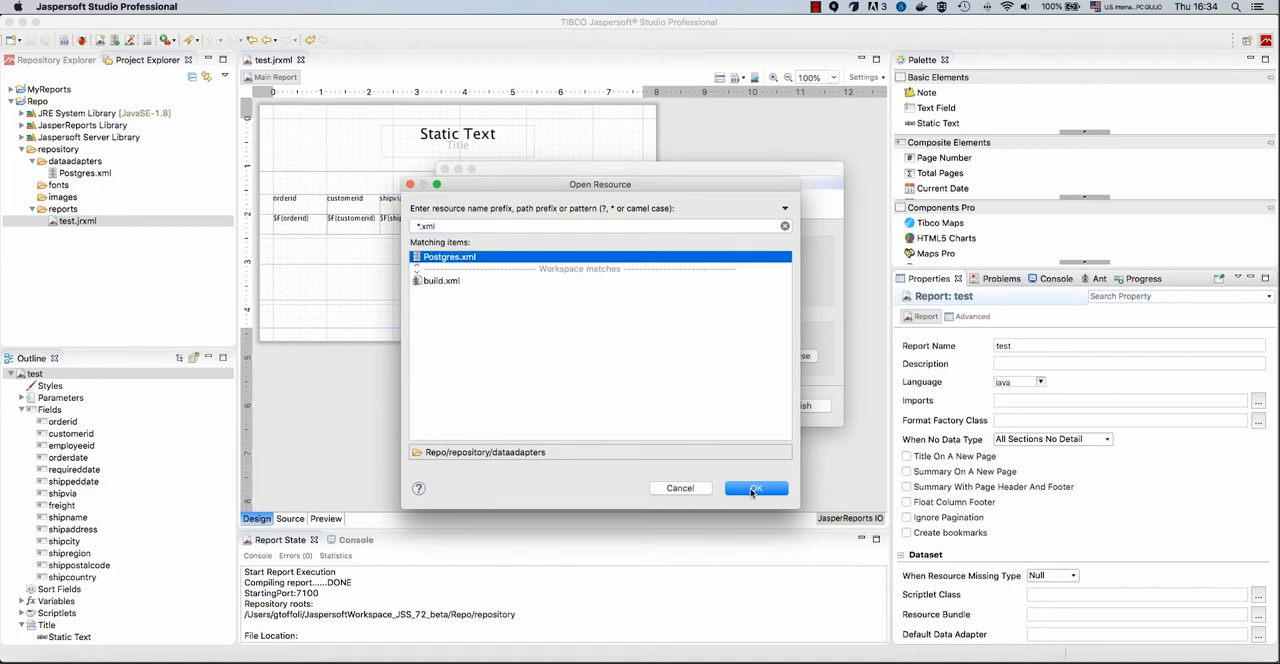
{"action": "left_click", "coordinate": [756, 488]}
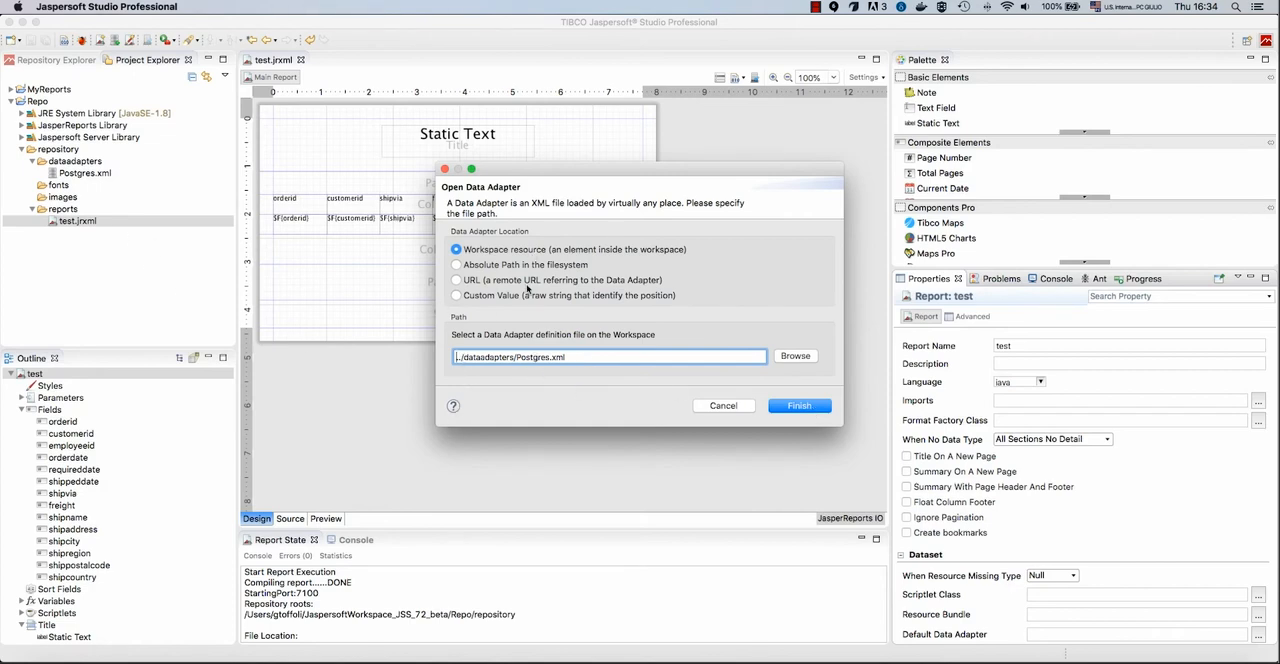
{"action": "mouse_move", "coordinate": [700, 346]}
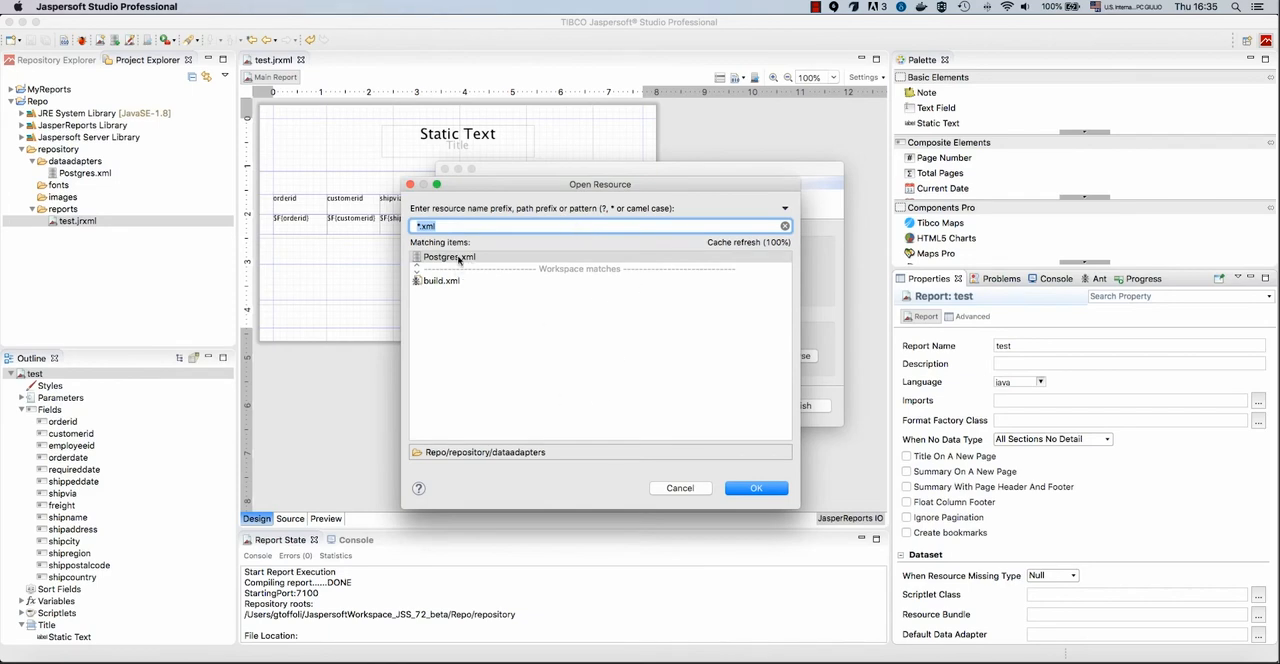
{"action": "left_click", "coordinate": [448, 256]}
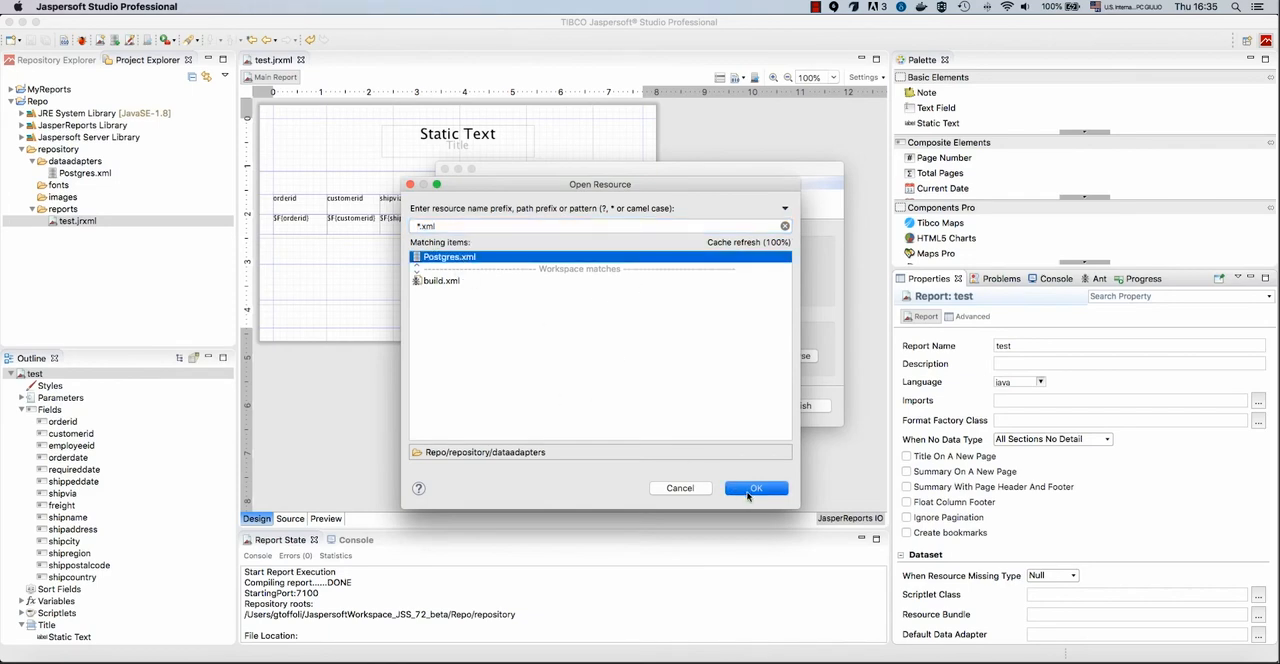
{"action": "left_click", "coordinate": [756, 488]}
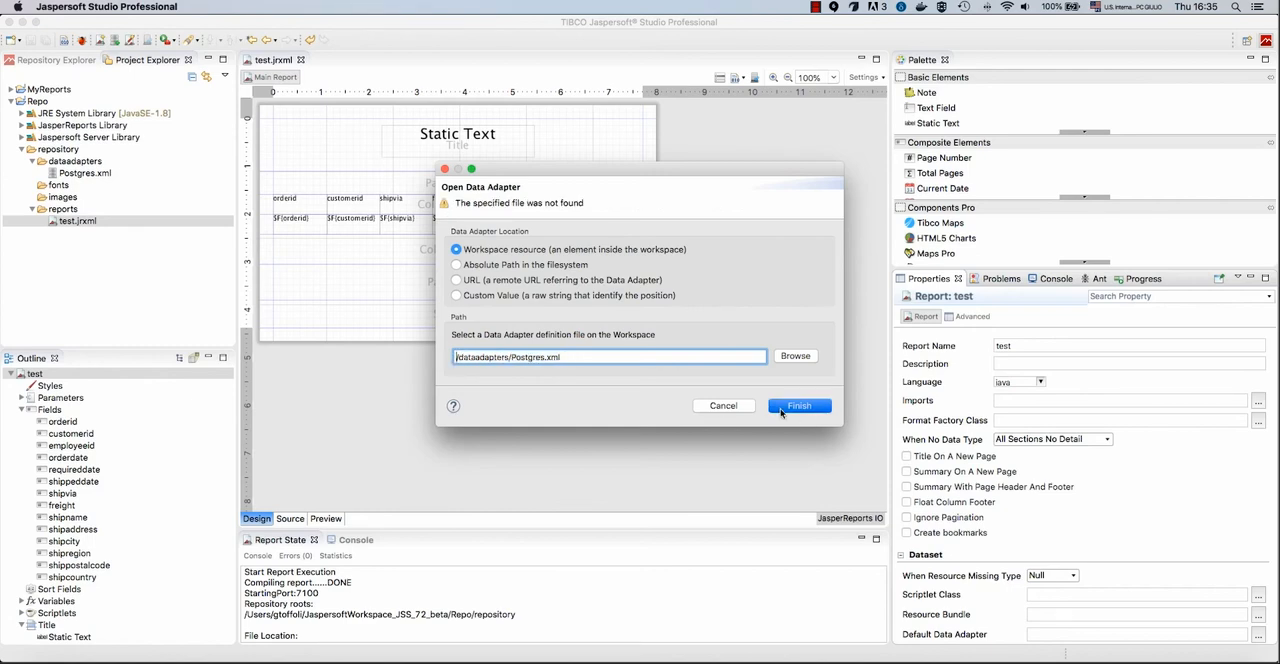
{"action": "left_click", "coordinate": [800, 404]}
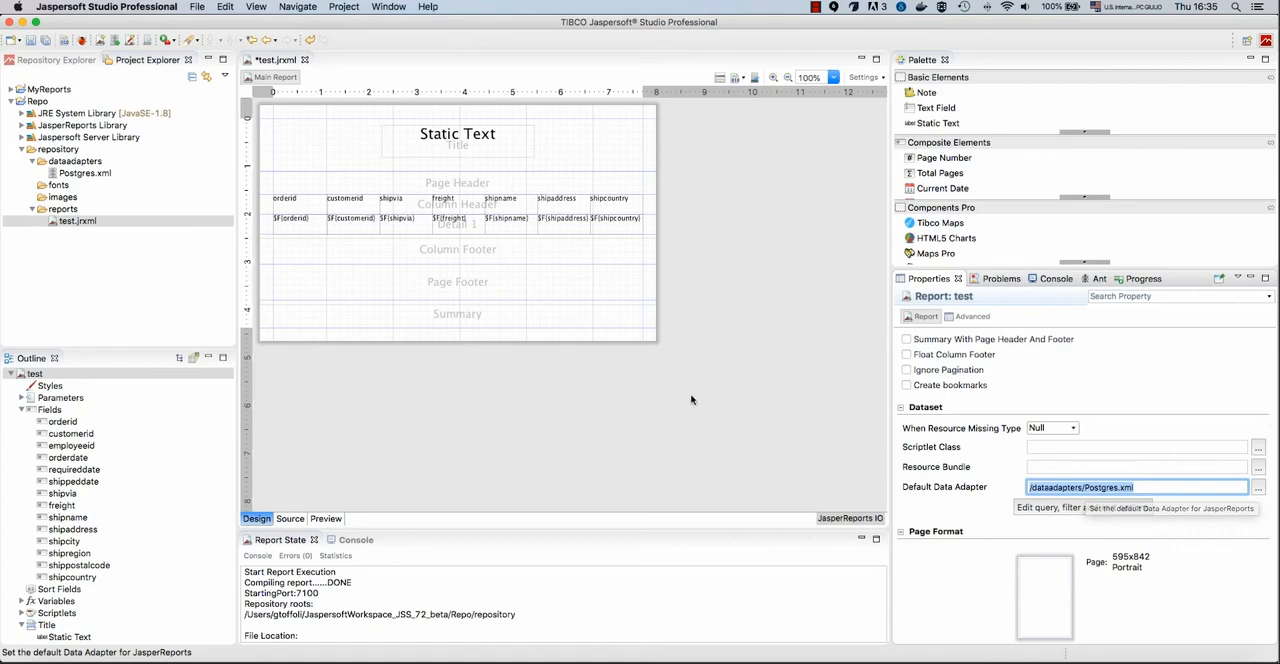
{"action": "left_click", "coordinate": [326, 518]}
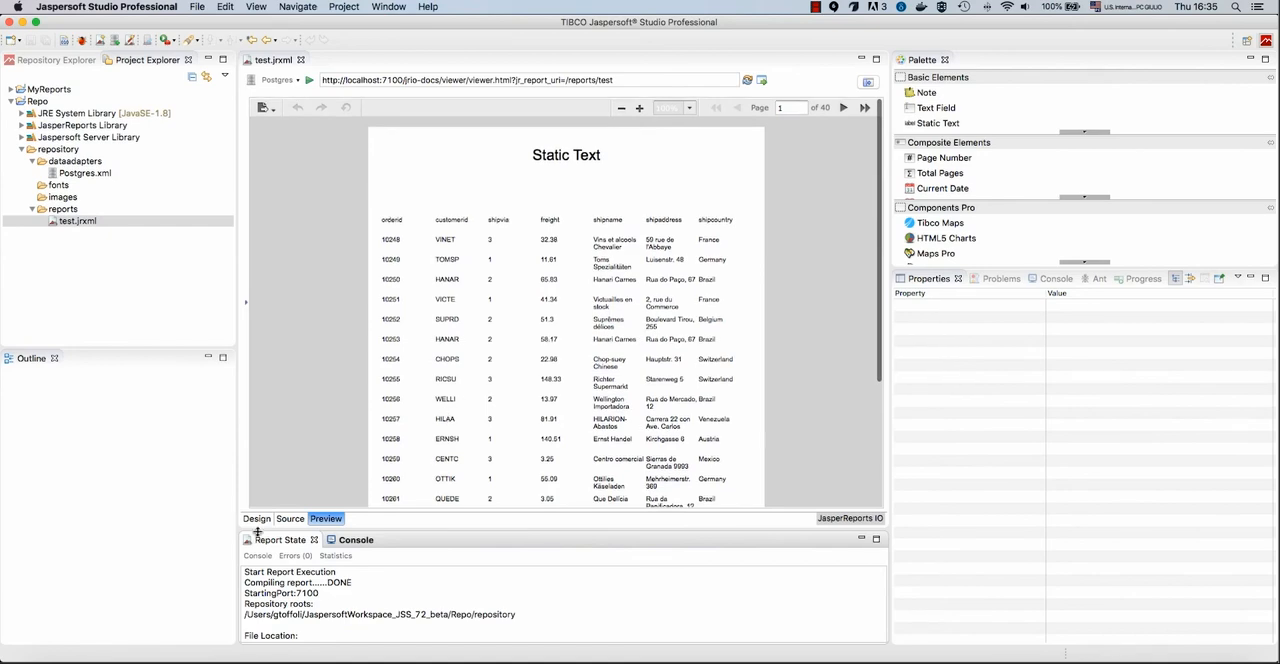
{"action": "left_click", "coordinate": [256, 518]}
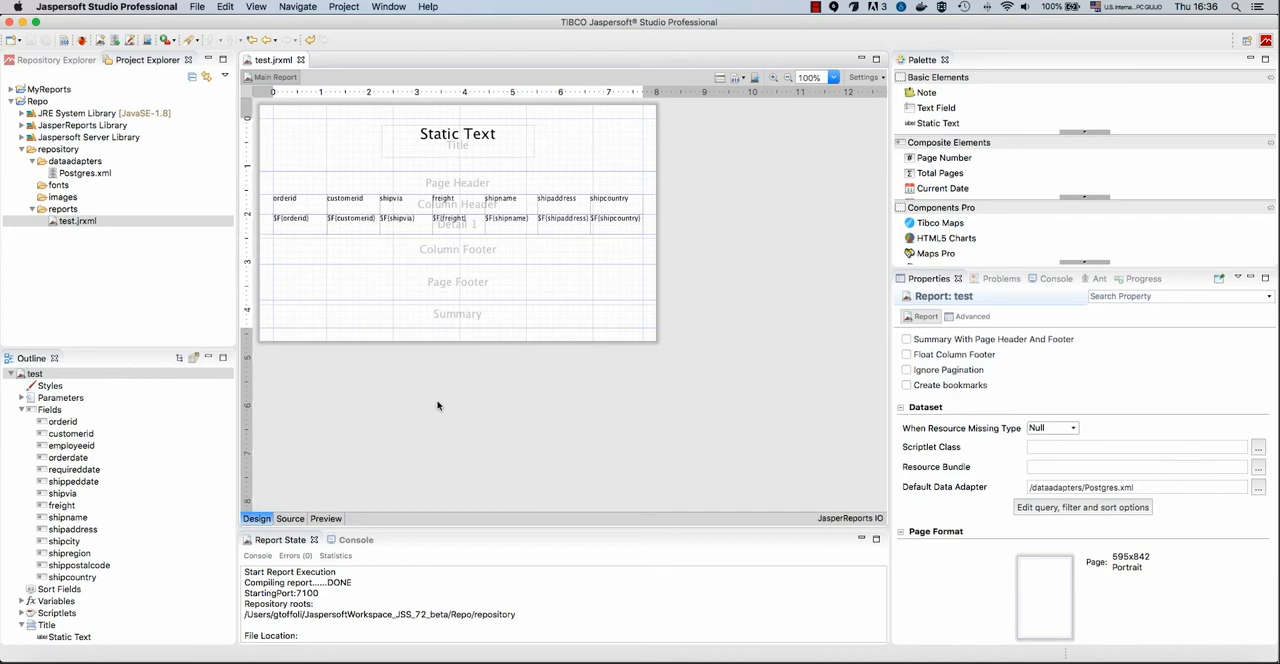
{"action": "mouse_move", "coordinate": [672, 284]}
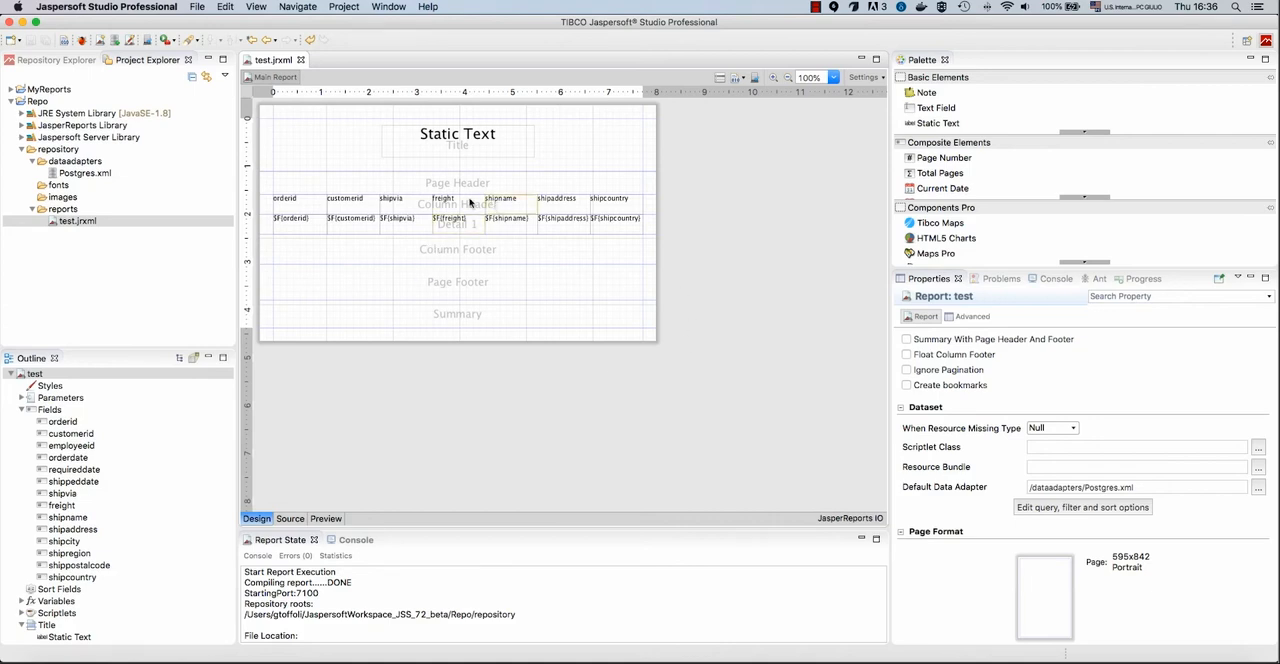
{"action": "mouse_move", "coordinate": [380, 194]}
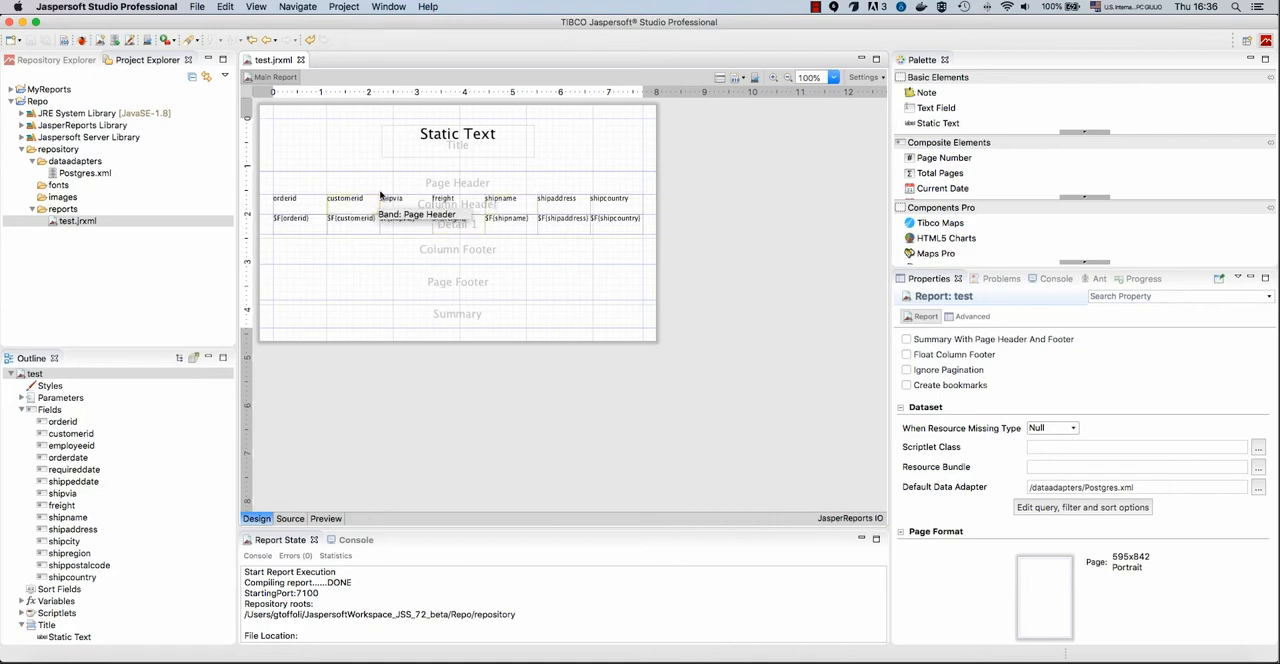
Copy the BPM analytics icon from the TIBCO_ICONS Finder folder into the Repo project's images folder
{"action": "key", "text": "Cmd+Tab"}
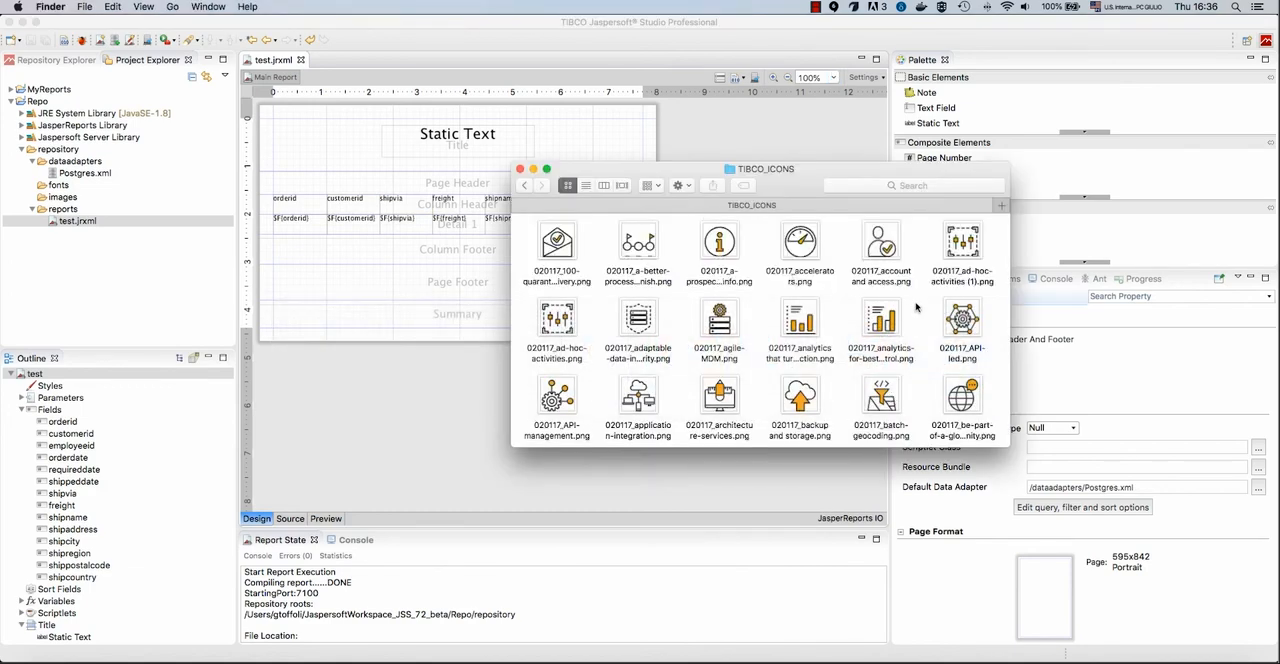
{"action": "scroll", "scroll_direction": "down", "scroll_amount": 3}
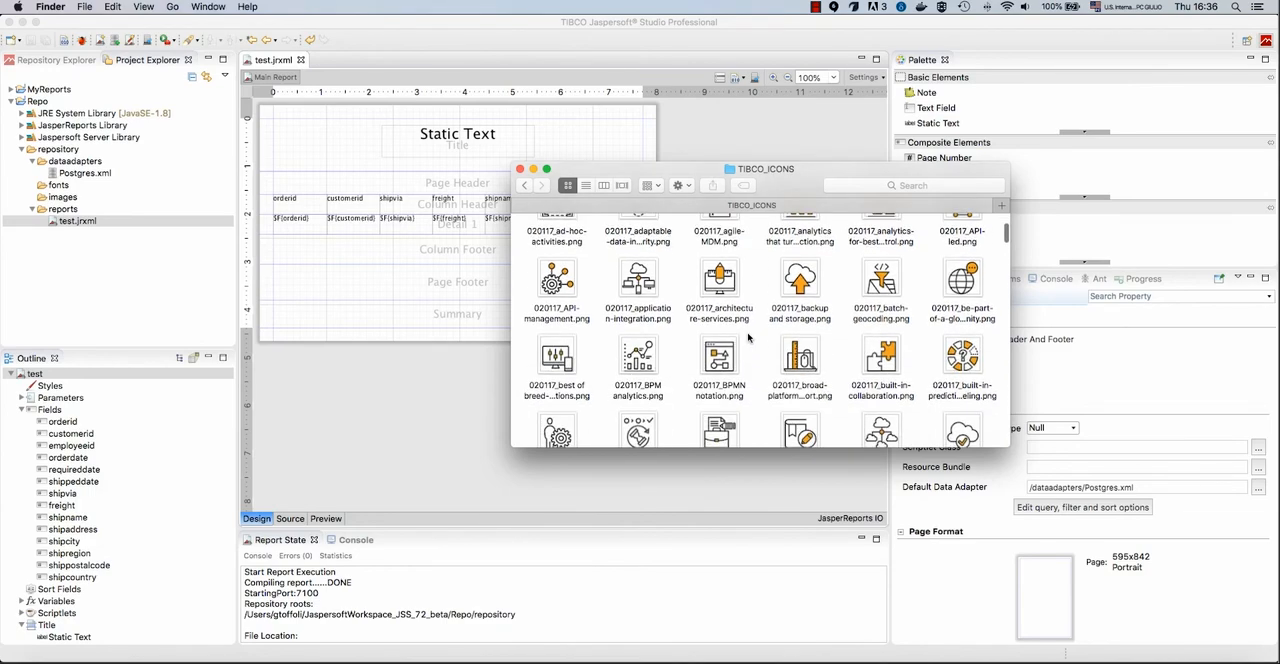
{"action": "scroll", "scroll_direction": "up", "scroll_amount": 3}
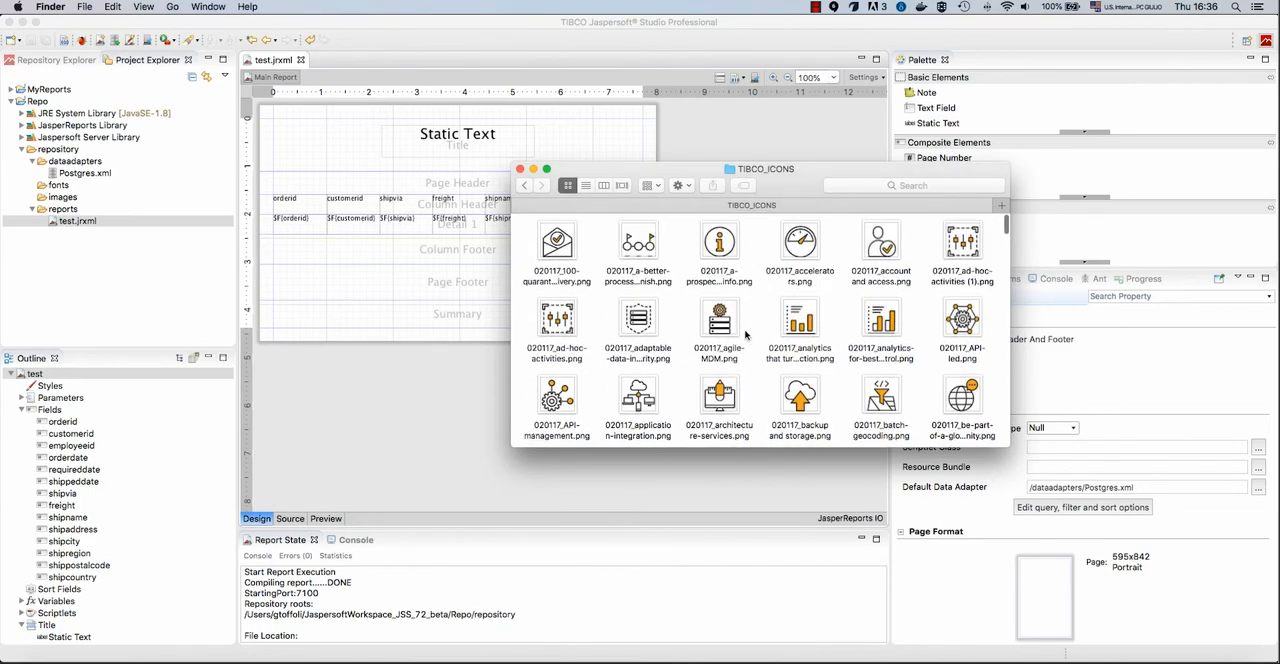
{"action": "scroll", "scroll_direction": "down", "scroll_amount": 3}
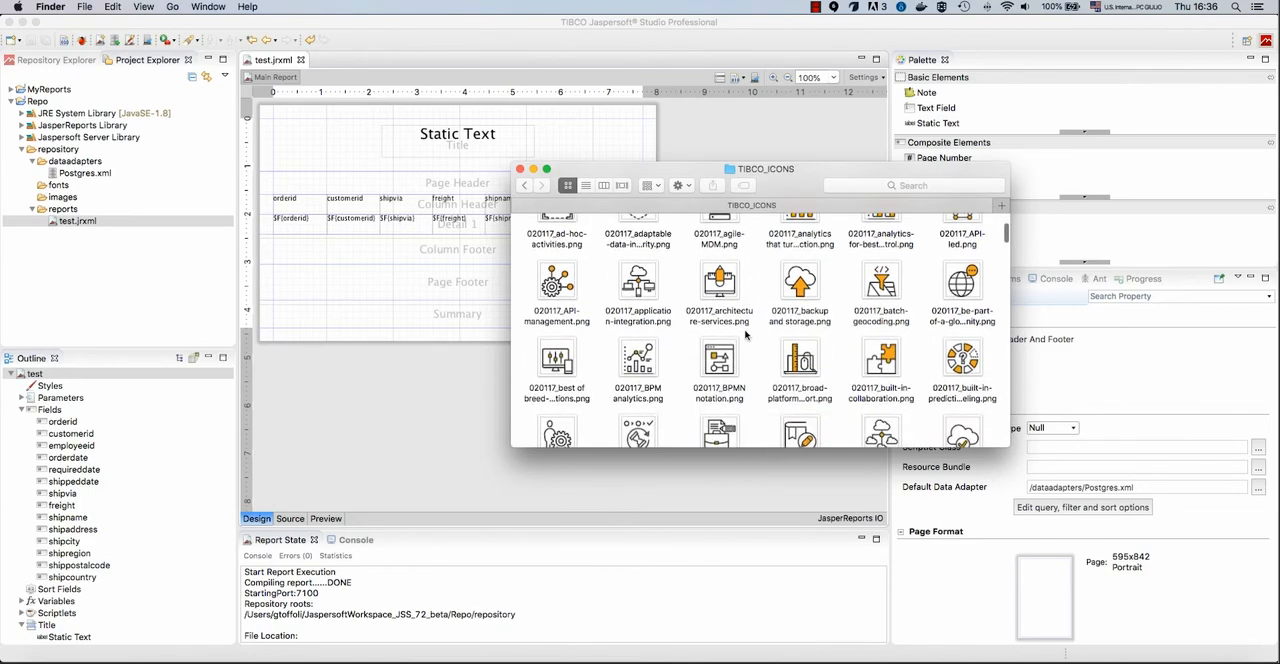
{"action": "scroll", "scroll_direction": "down", "scroll_amount": 3}
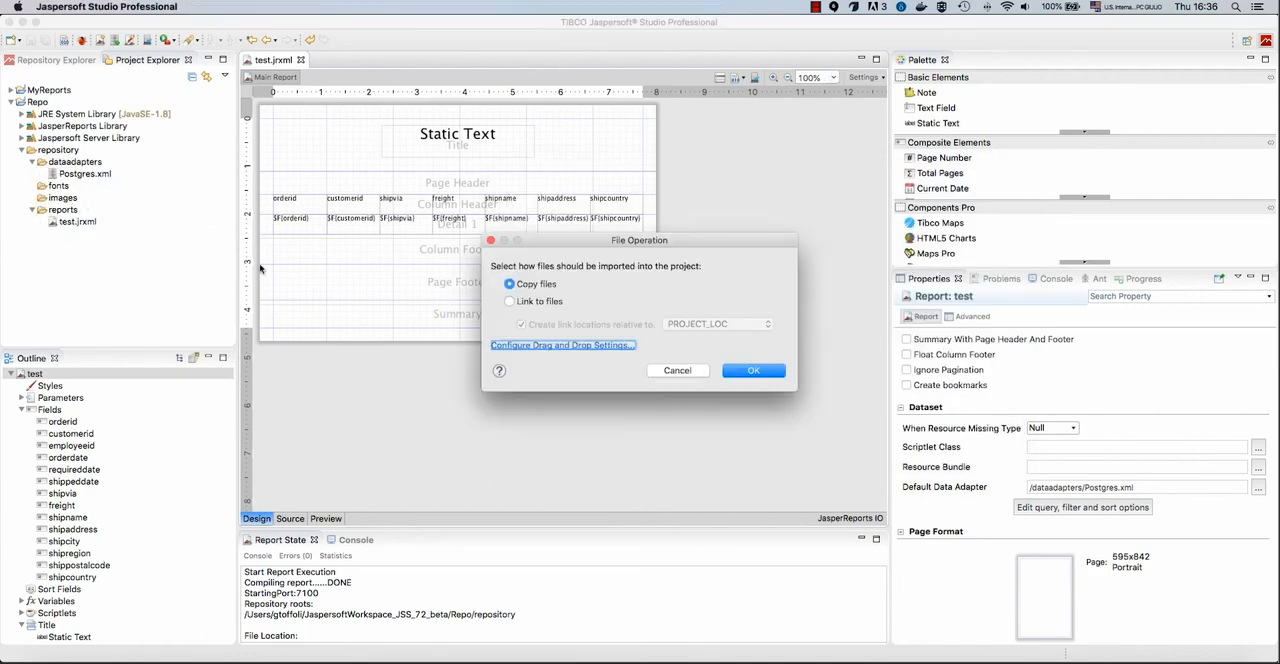
{"action": "mouse_move", "coordinate": [752, 370]}
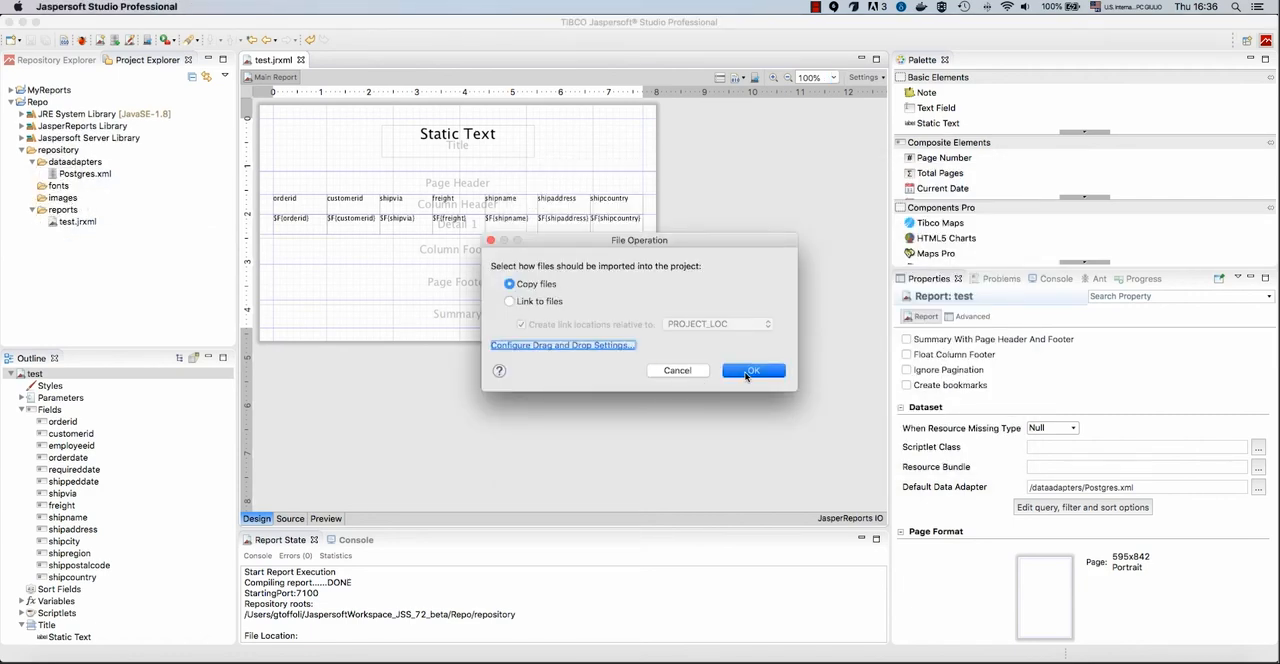
{"action": "left_click", "coordinate": [752, 370]}
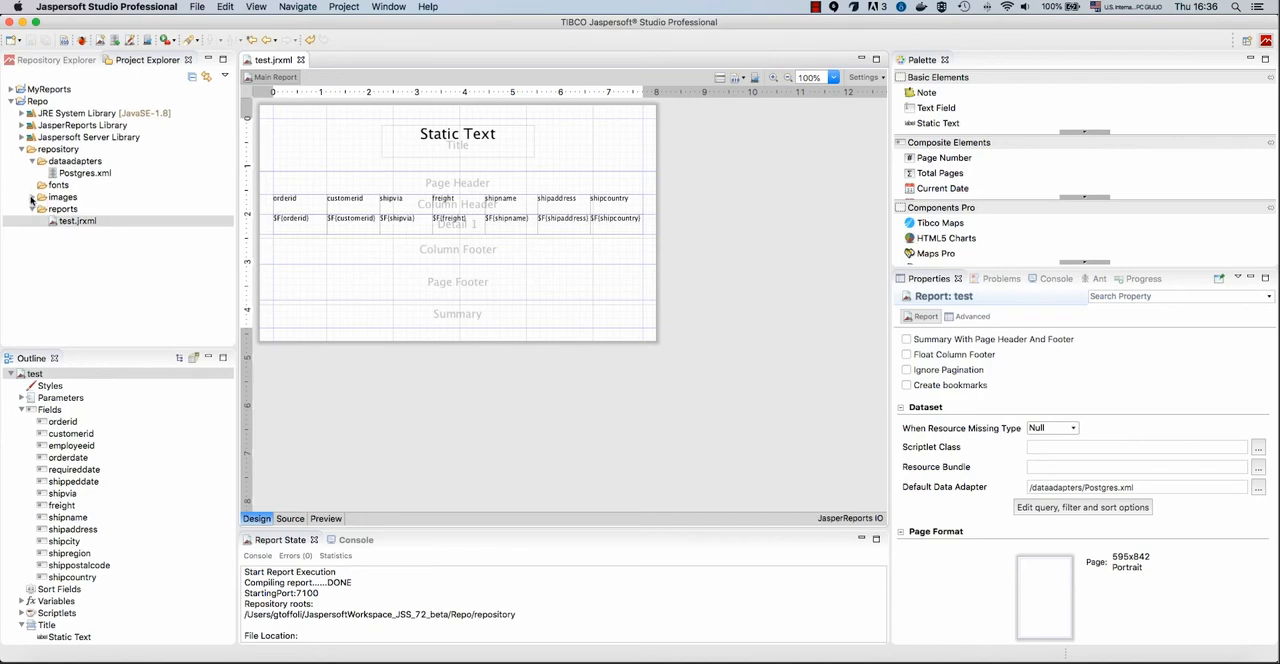
Rename images/020117_BPM analytics.png to analytics.png
{"action": "left_click", "coordinate": [112, 208]}
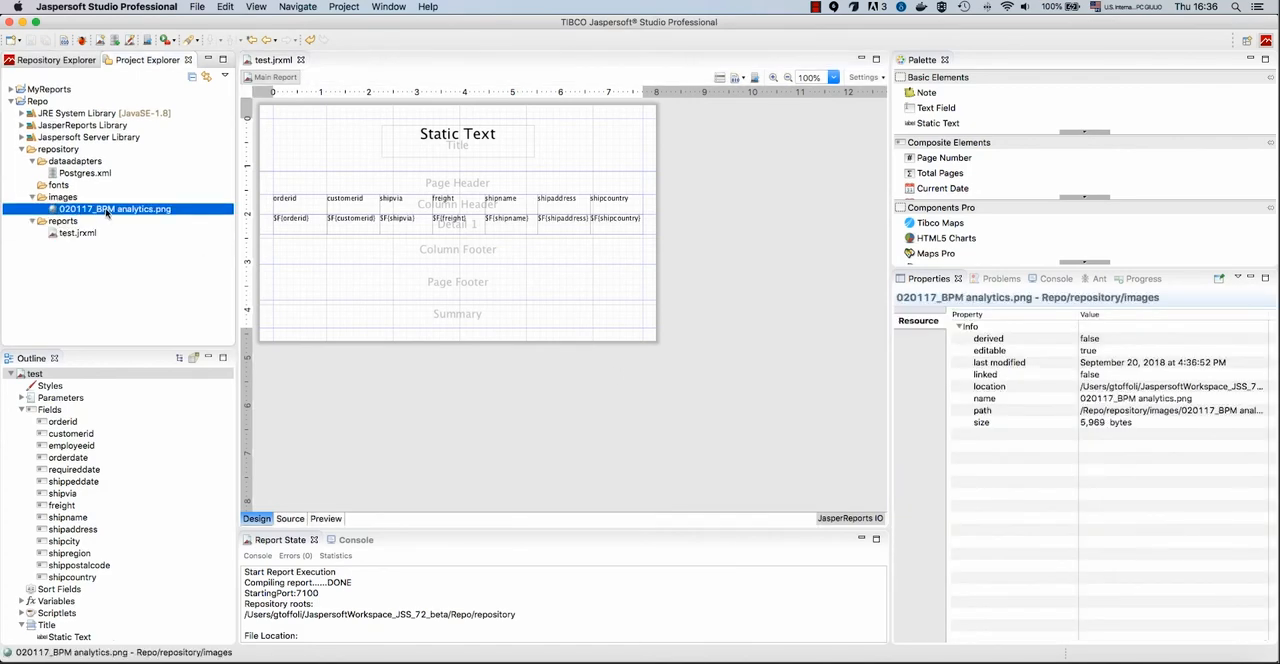
{"action": "right_click", "coordinate": [112, 208]}
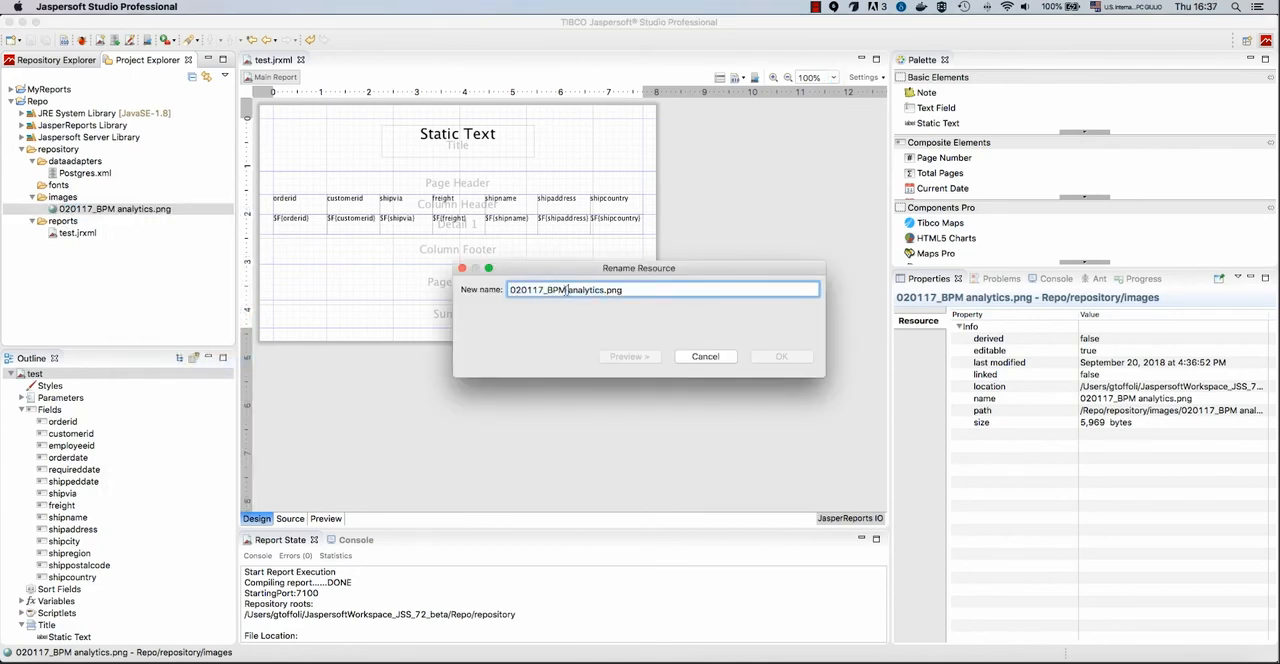
{"action": "type", "text": "analytics.png"}
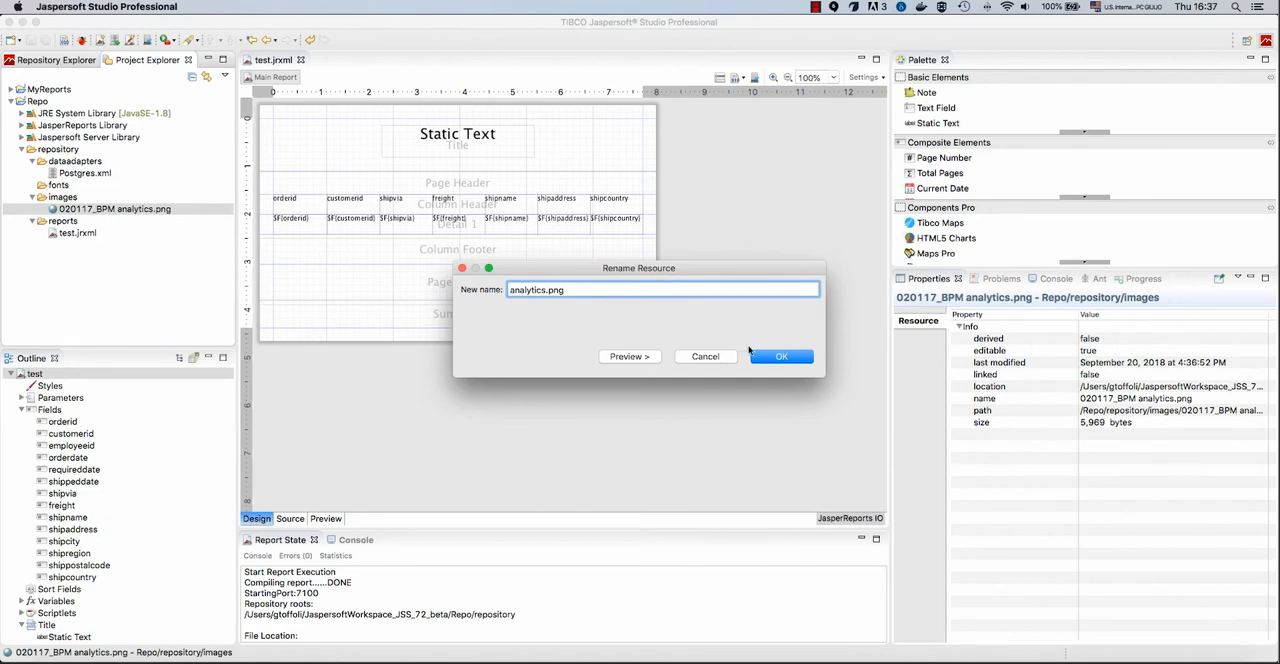
{"action": "left_click", "coordinate": [780, 356]}
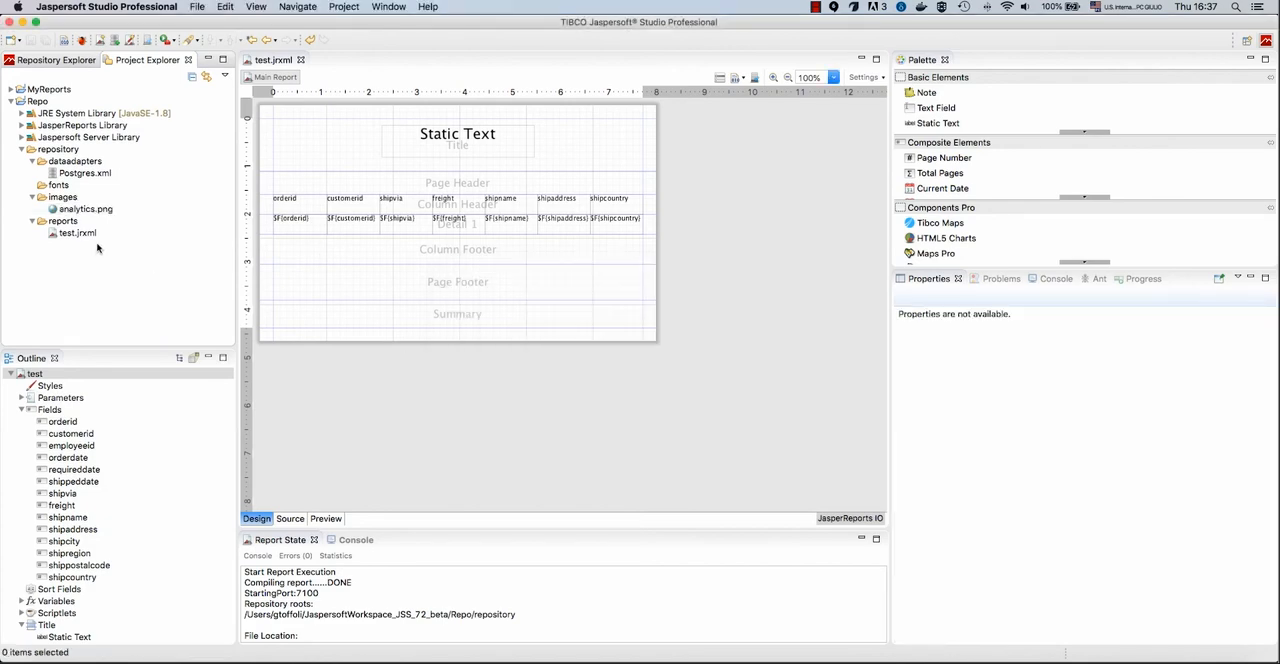
Drag analytics.png into the Title band left of the title, its expression "images/analytics.png"
{"action": "left_click", "coordinate": [84, 208]}
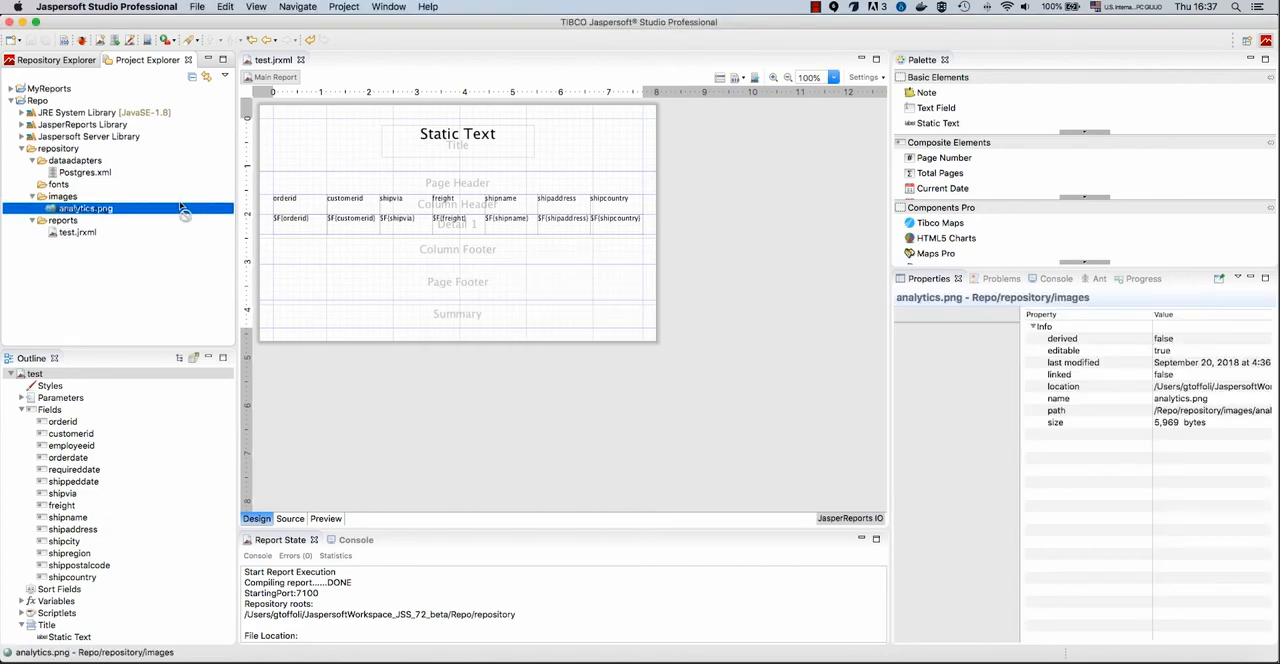
{"action": "left_click_drag", "start_coordinate": [84, 208], "coordinate": [318, 134]}
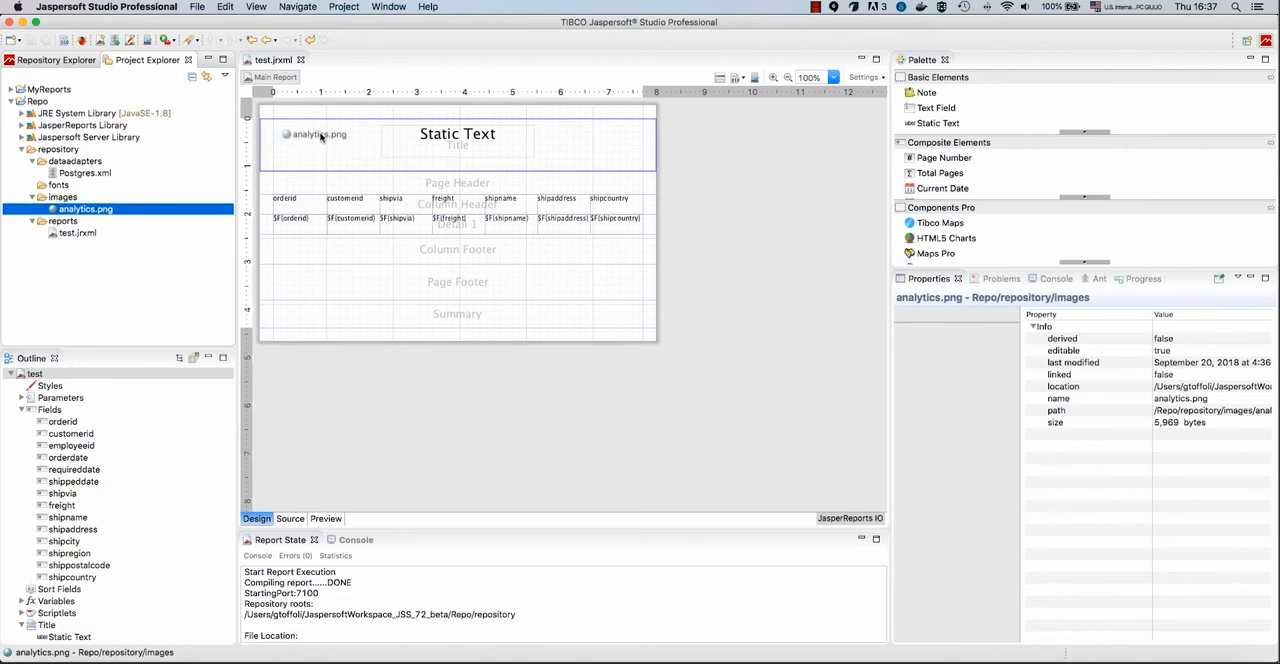
{"action": "left_click_drag", "start_coordinate": [84, 208], "coordinate": [320, 144]}
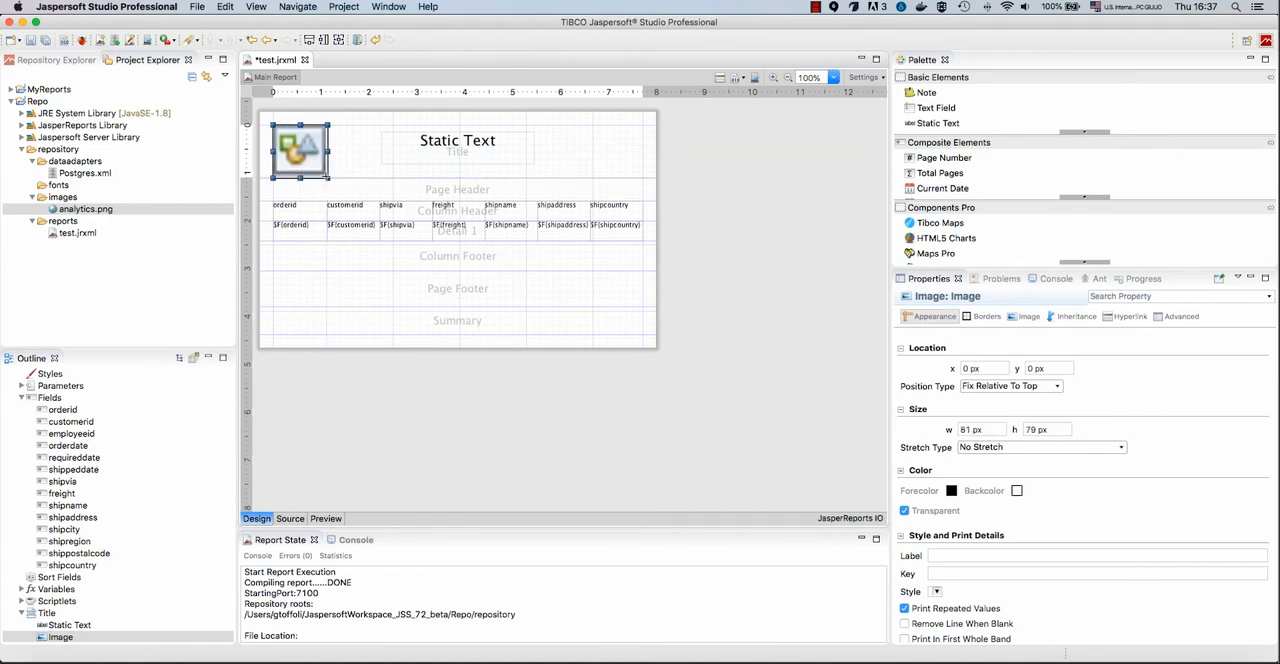
{"action": "mouse_move", "coordinate": [344, 174]}
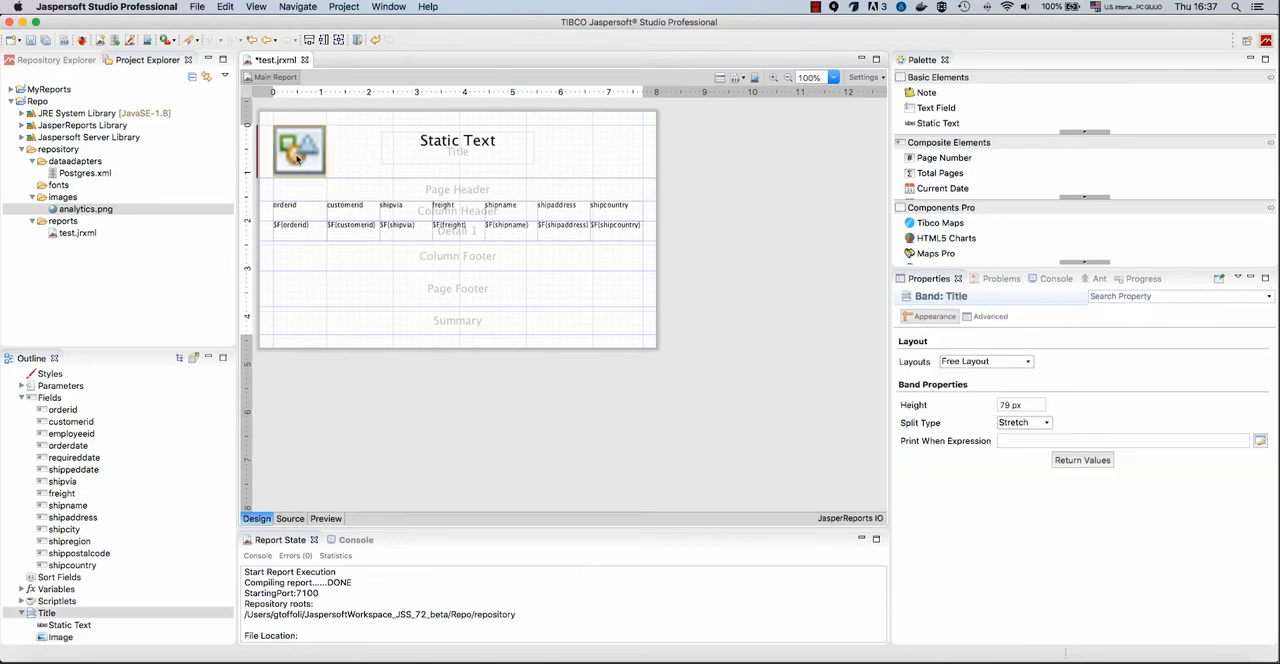
{"action": "left_click", "coordinate": [300, 150]}
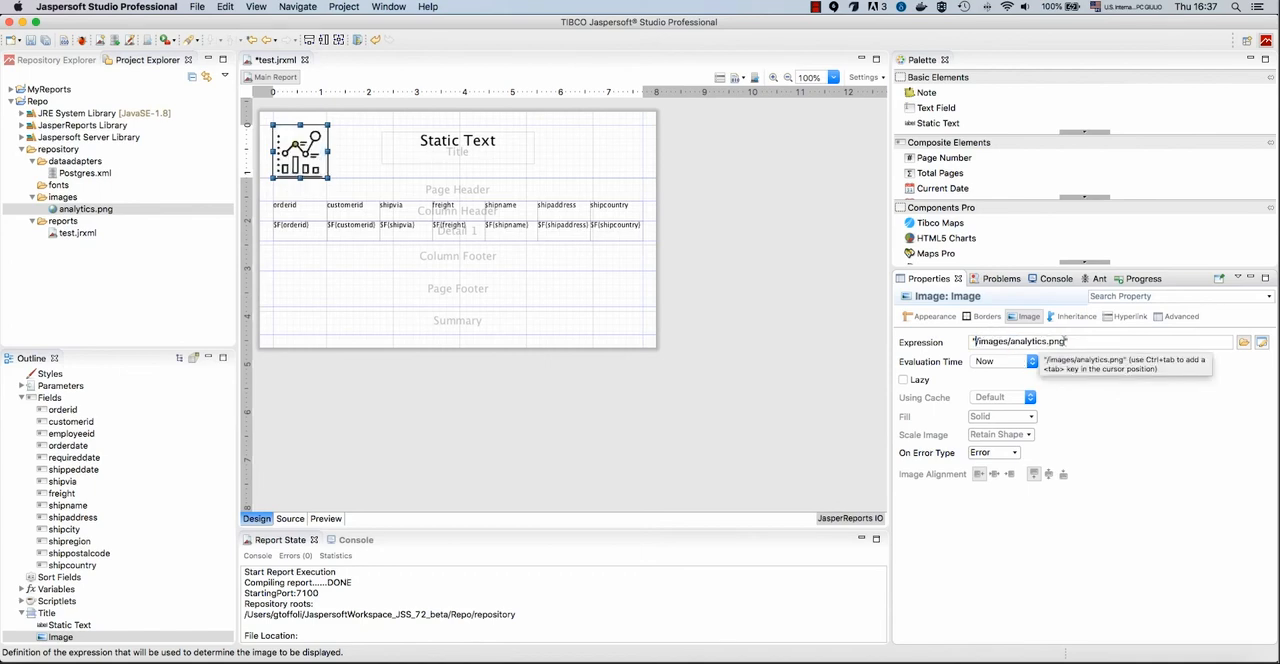
{"action": "mouse_move", "coordinate": [588, 170]}
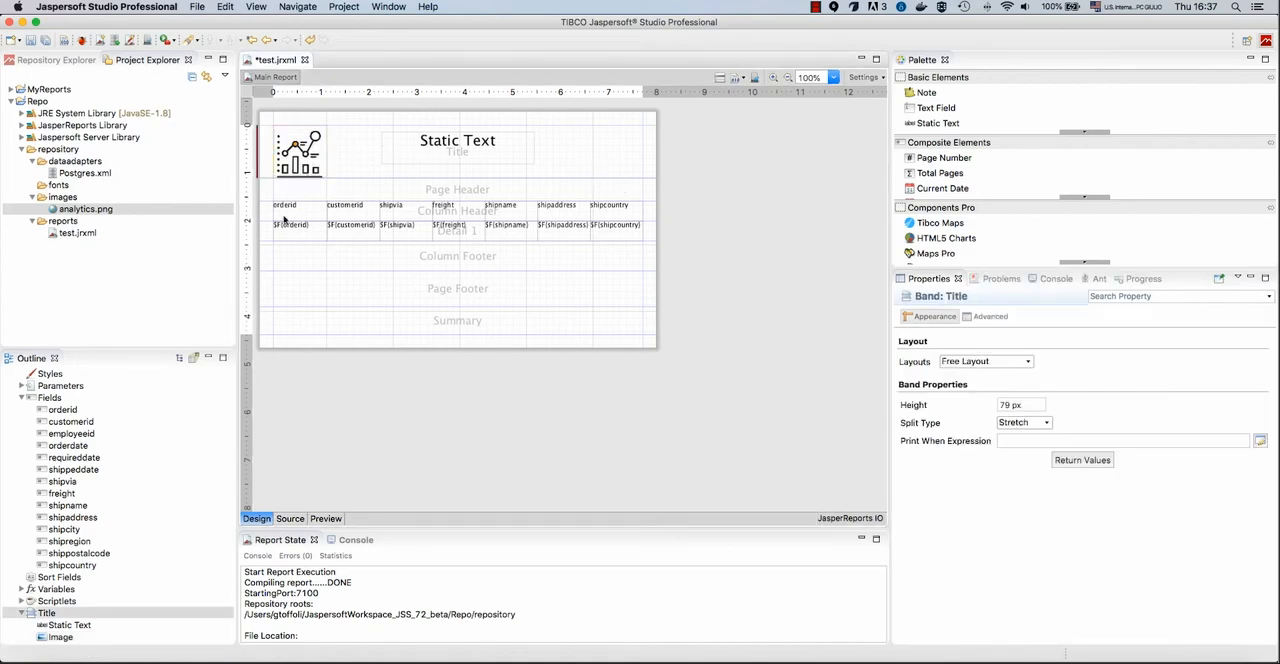
{"action": "mouse_move", "coordinate": [538, 372]}
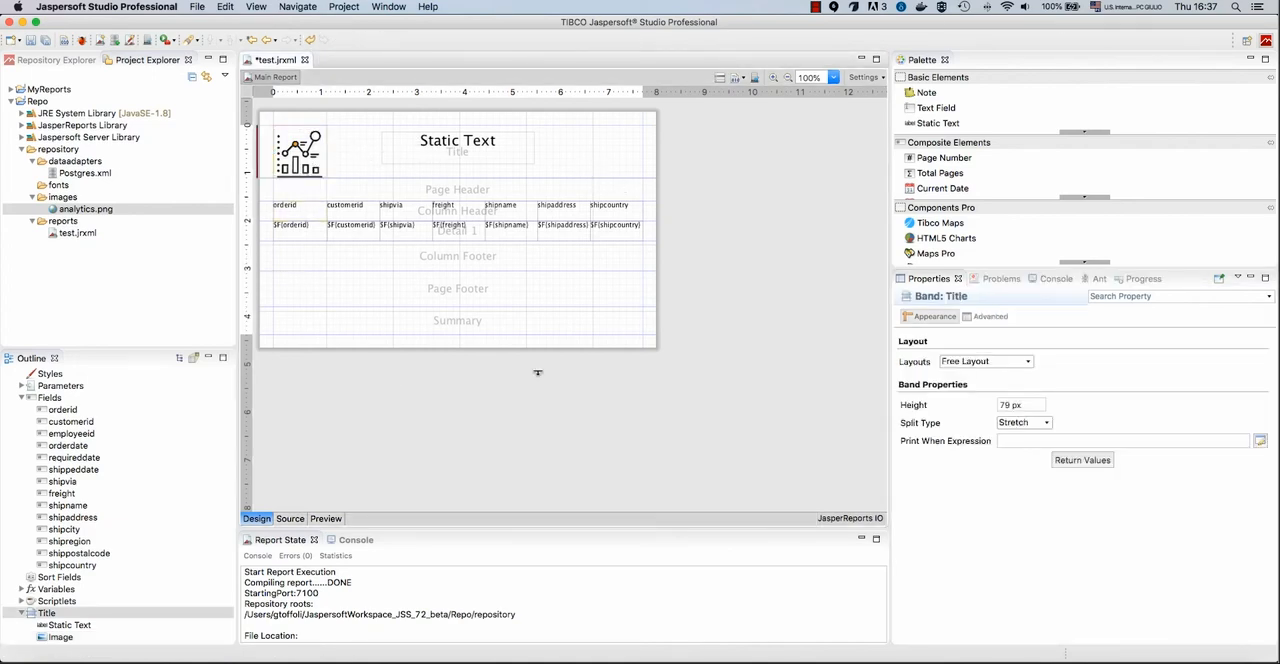
{"action": "mouse_move", "coordinate": [520, 412]}
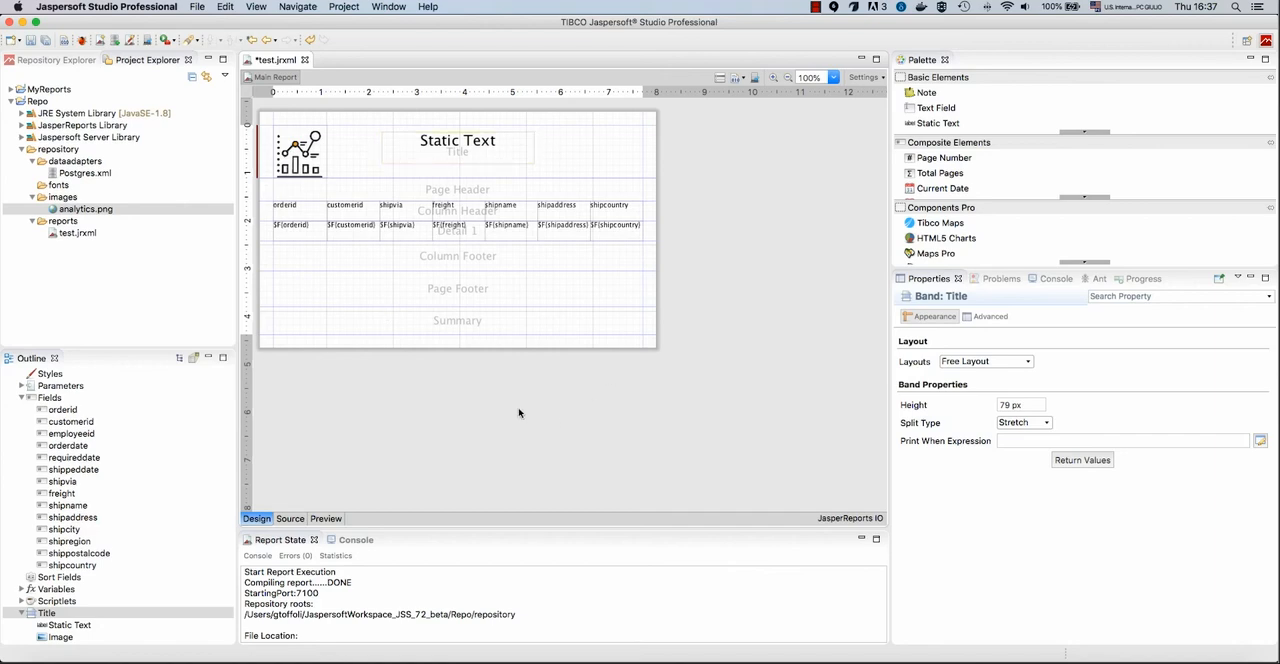
{"action": "left_click", "coordinate": [324, 518]}
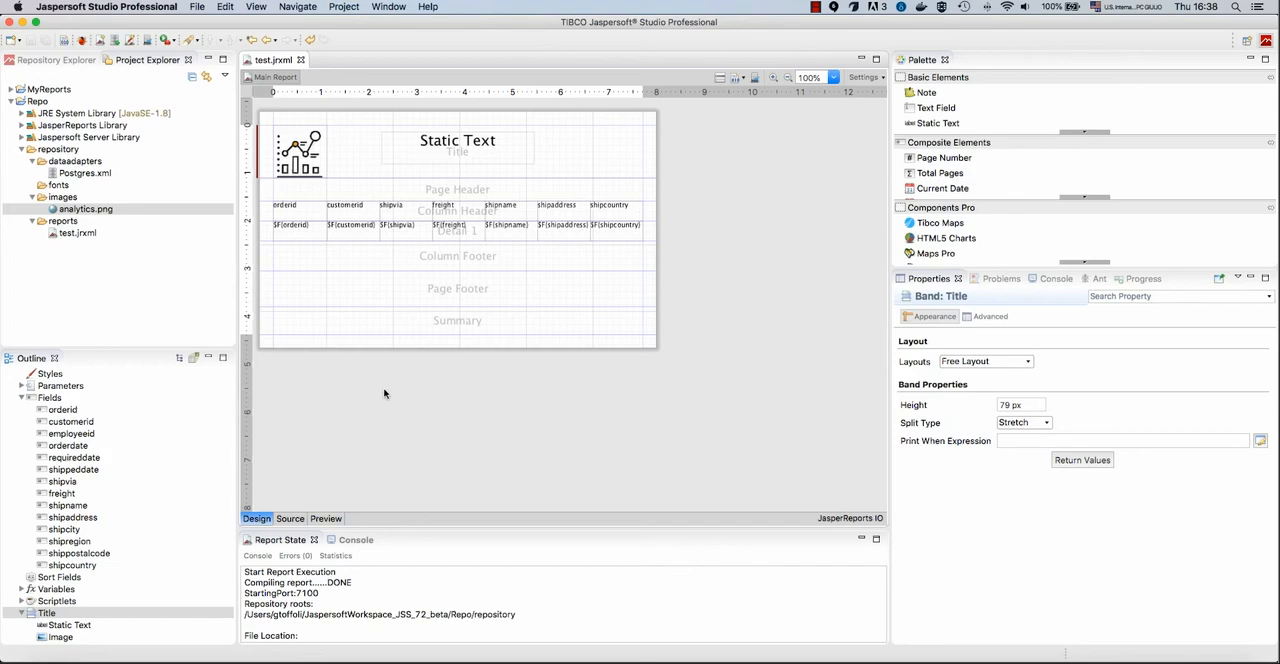
{"action": "mouse_move", "coordinate": [344, 328]}
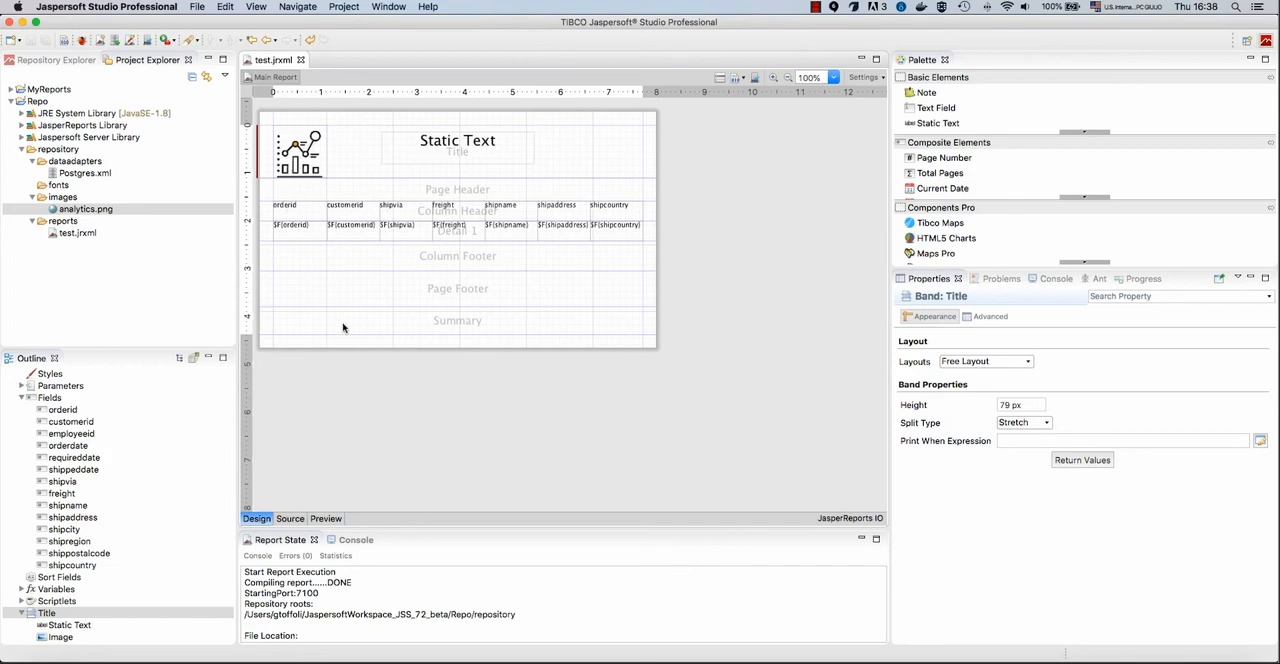
Show the Jaspersoft Studio Fonts preferences page, then switch to another application
{"action": "left_click", "coordinate": [106, 6]}
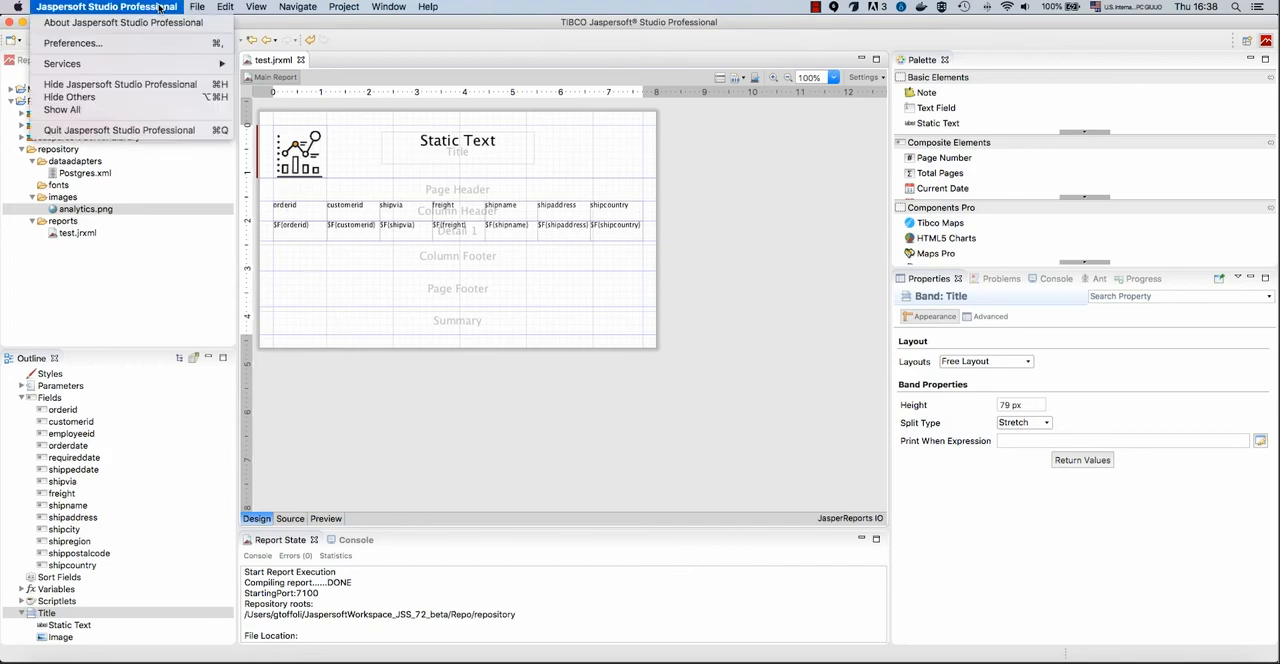
{"action": "mouse_move", "coordinate": [72, 44]}
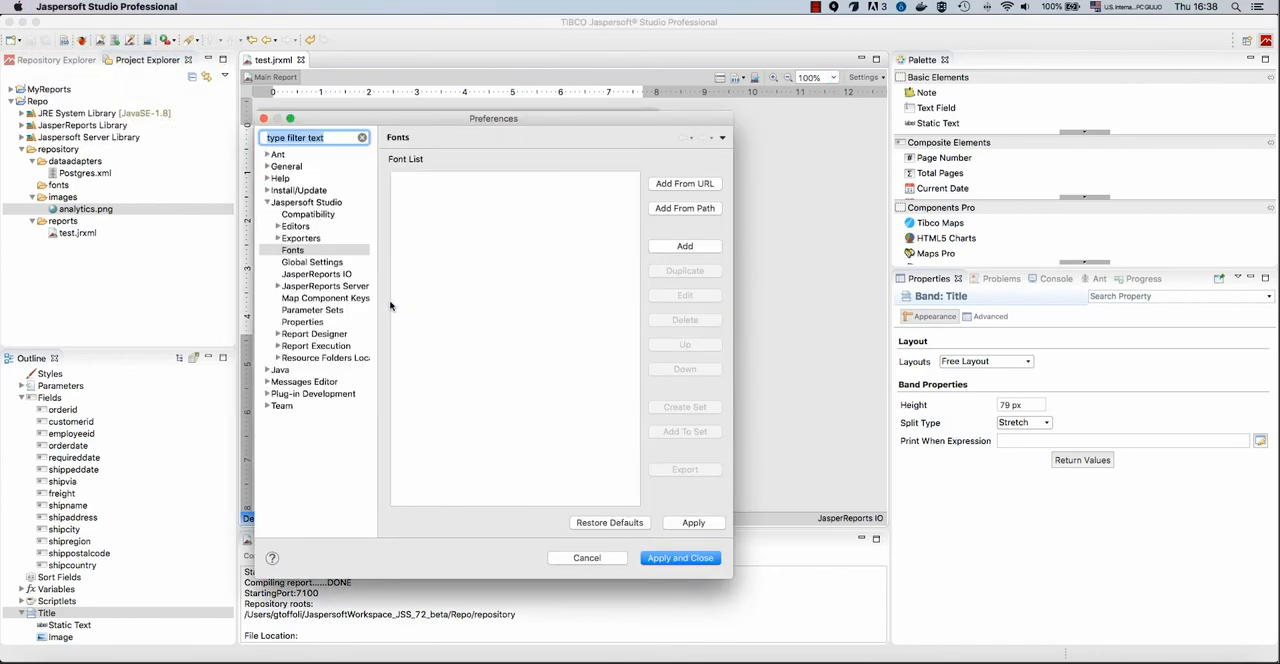
{"action": "mouse_move", "coordinate": [332, 222]}
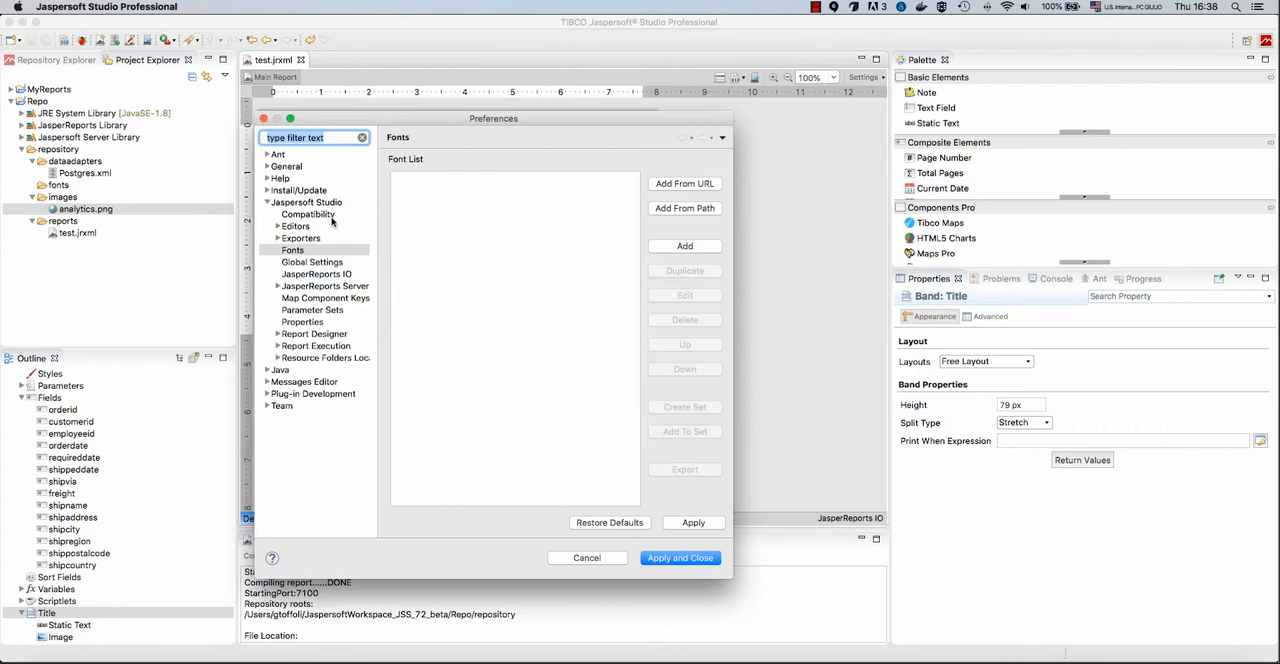
{"action": "left_click", "coordinate": [292, 250]}
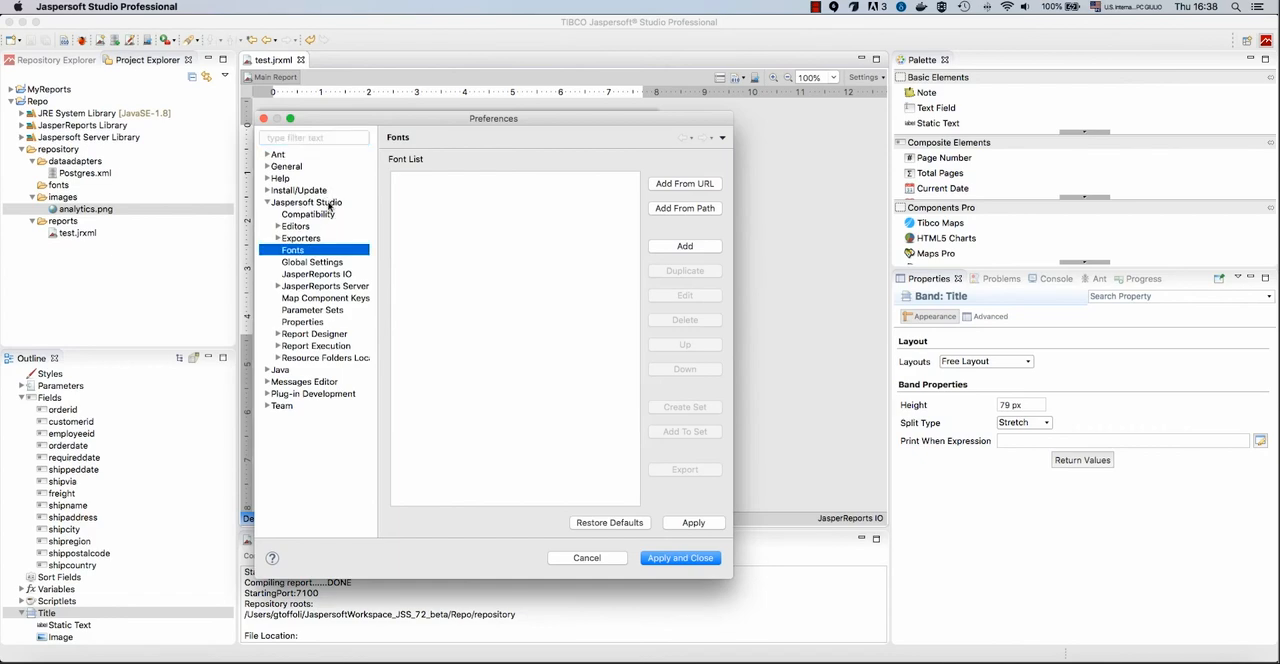
{"action": "mouse_move", "coordinate": [616, 230]}
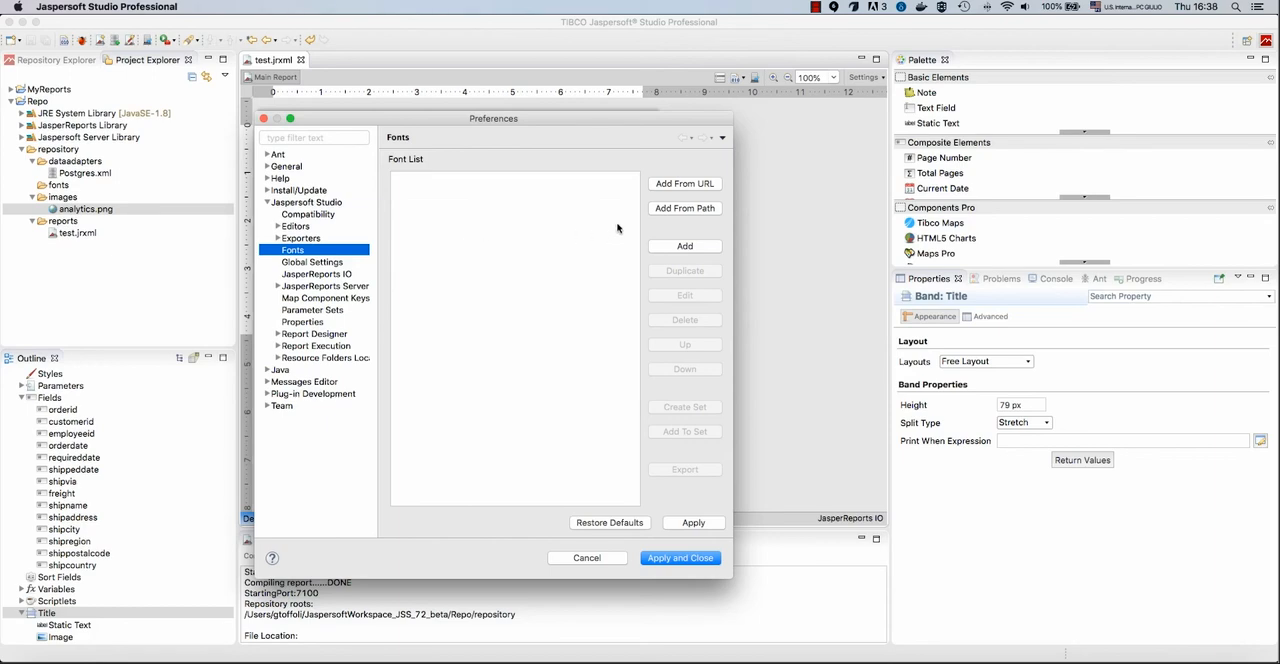
{"action": "mouse_move", "coordinate": [670, 222]}
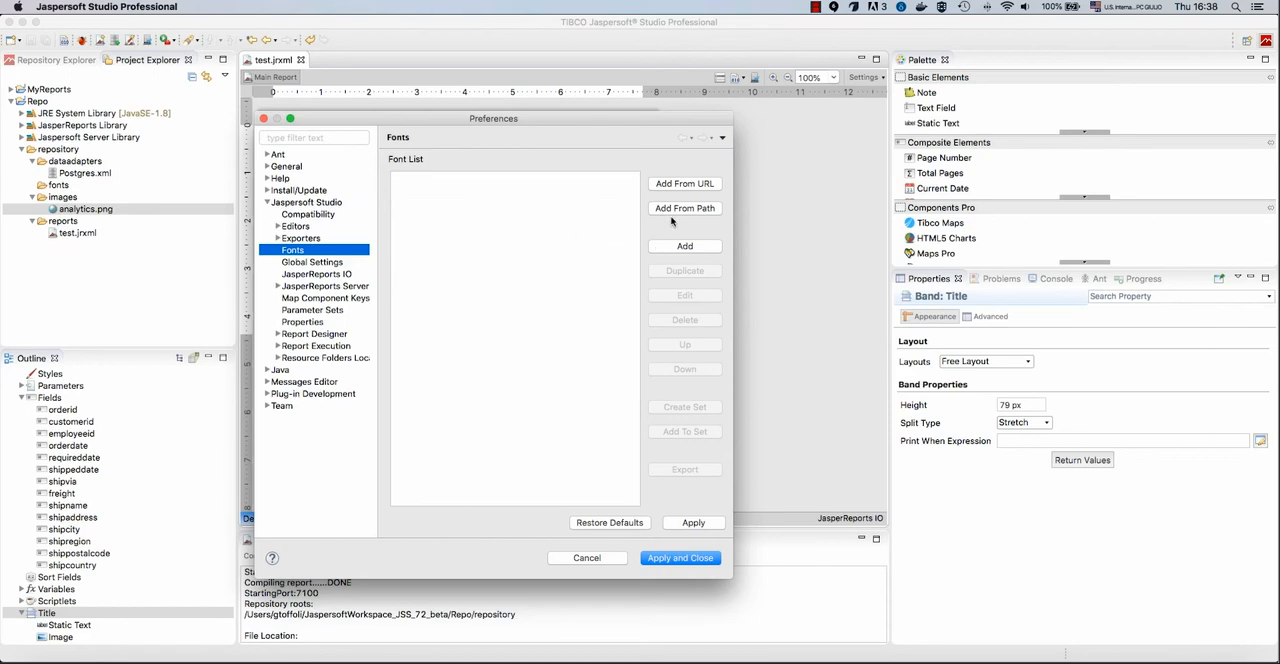
{"action": "mouse_move", "coordinate": [636, 190]}
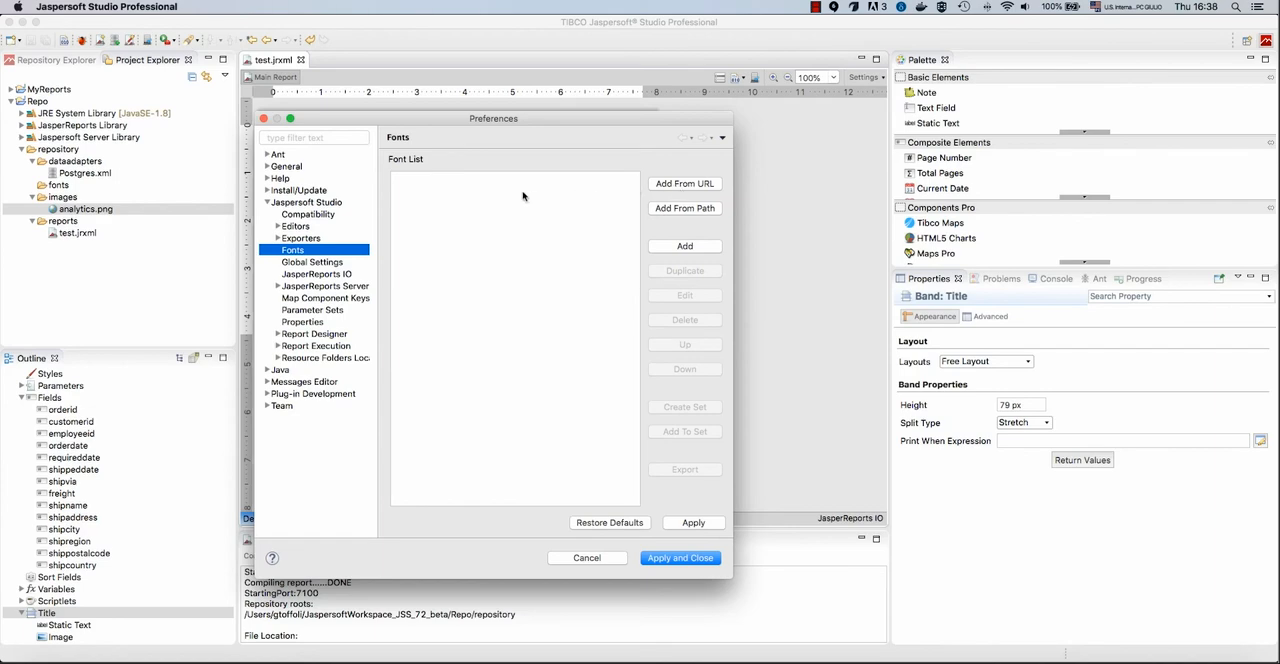
{"action": "key", "text": "Cmd+Tab"}
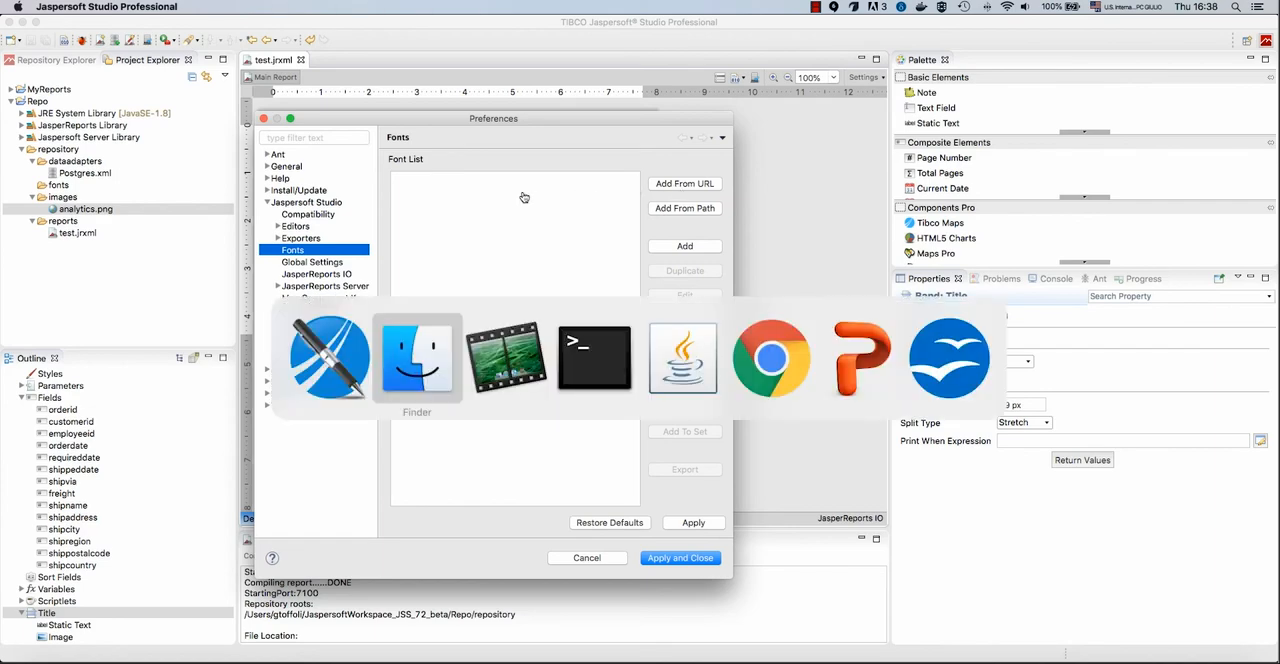
Copy the Velocity - DEMO download link address from the 1001fonts listing in Chrome
{"action": "left_click", "coordinate": [770, 356]}
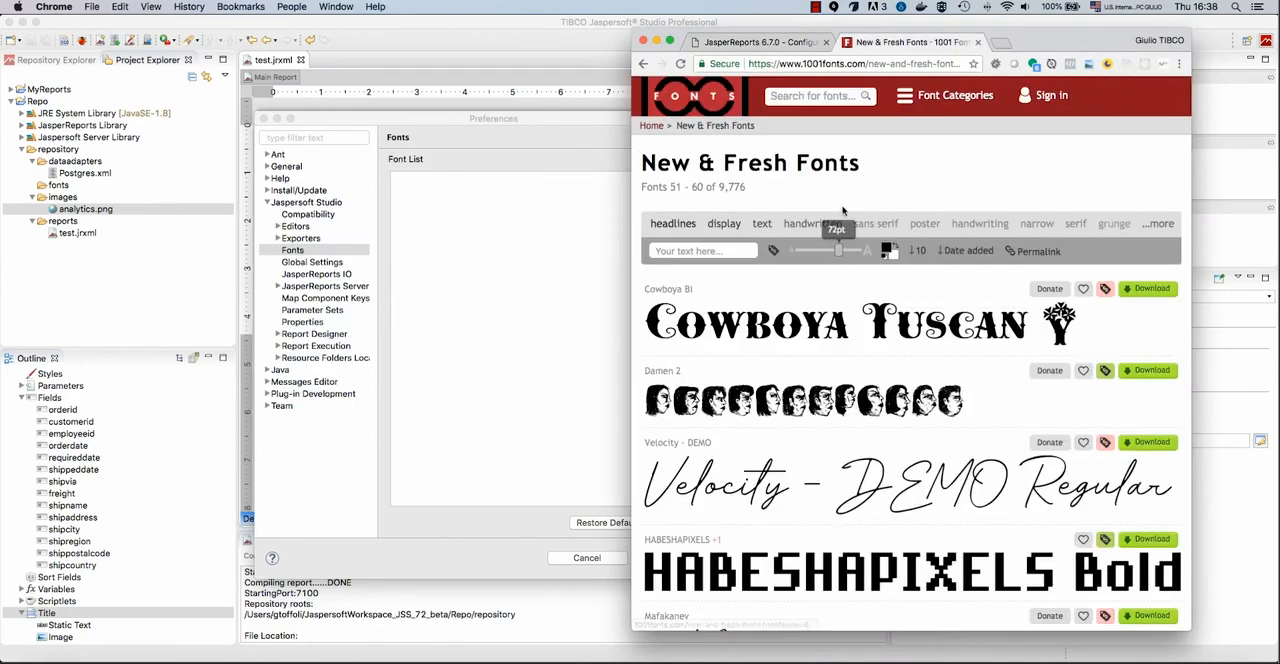
{"action": "scroll", "scroll_direction": "down", "scroll_amount": 3}
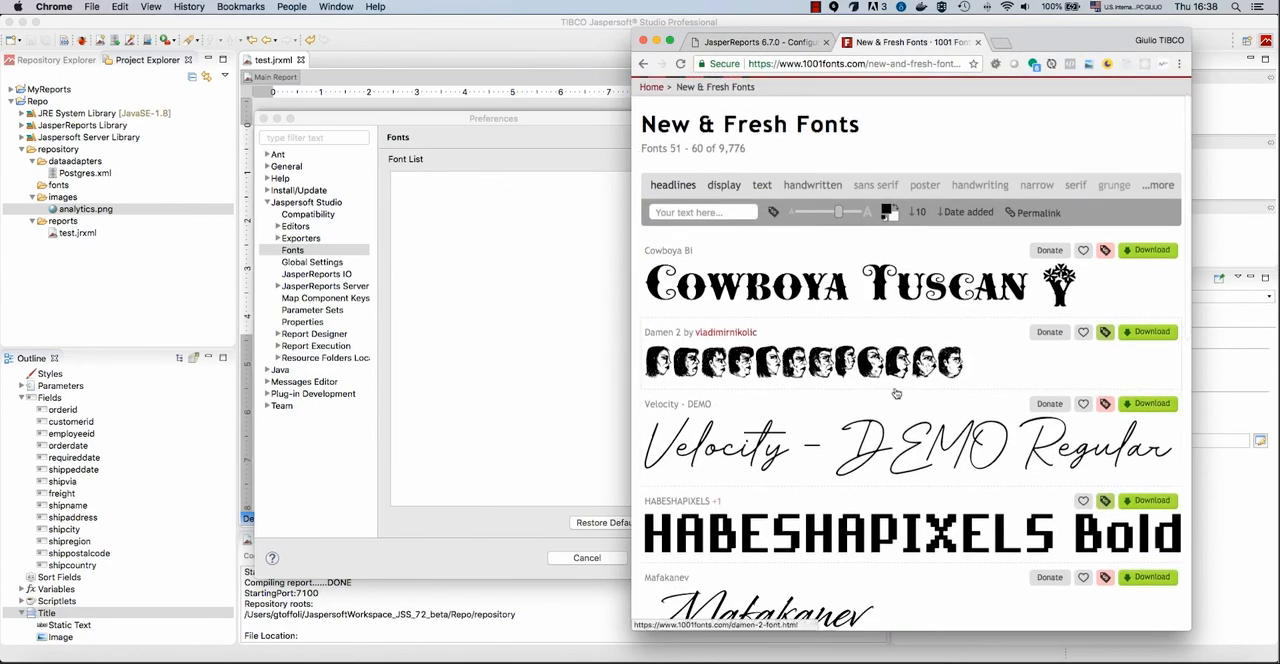
{"action": "scroll", "scroll_direction": "down", "scroll_amount": 3}
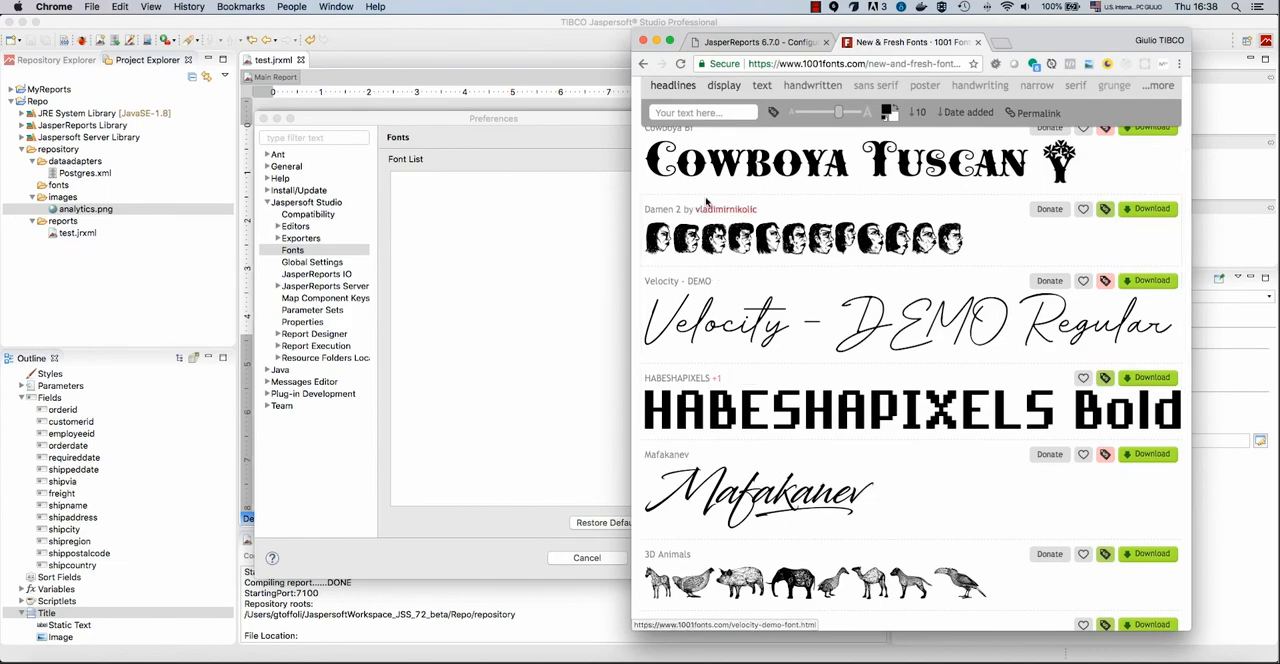
{"action": "scroll", "scroll_direction": "down", "scroll_amount": 3}
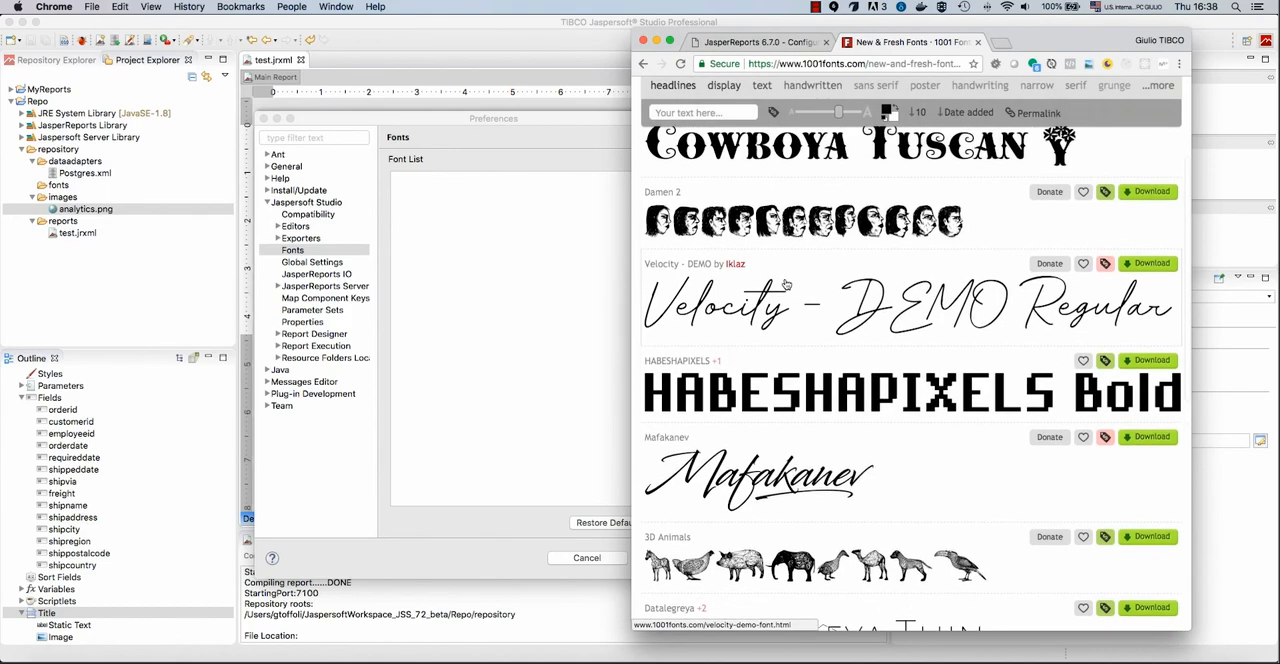
{"action": "scroll", "scroll_direction": "down", "scroll_amount": 3}
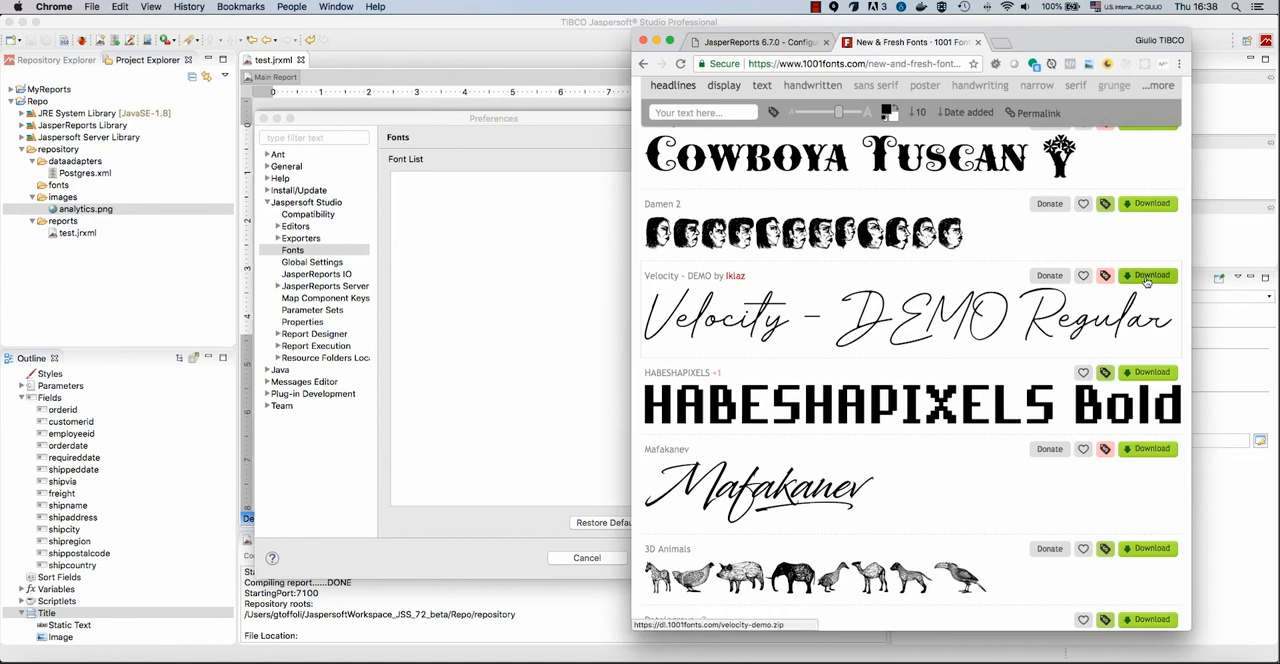
{"action": "right_click", "coordinate": [1148, 276]}
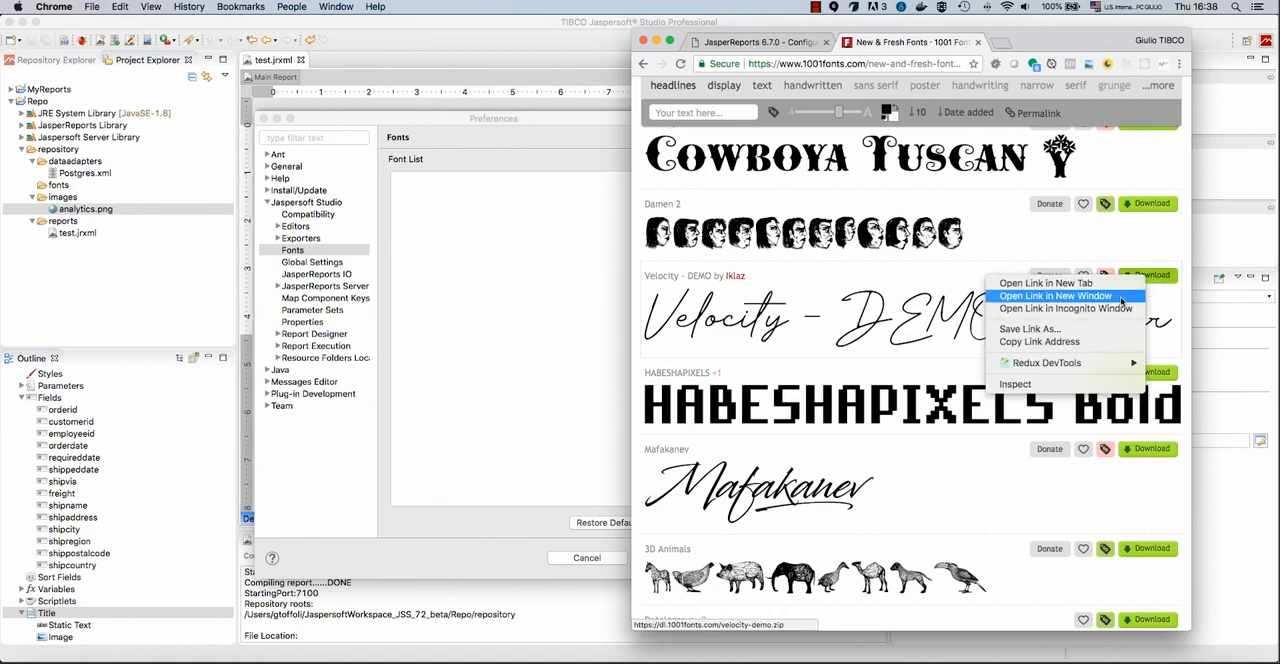
{"action": "mouse_move", "coordinate": [1038, 342]}
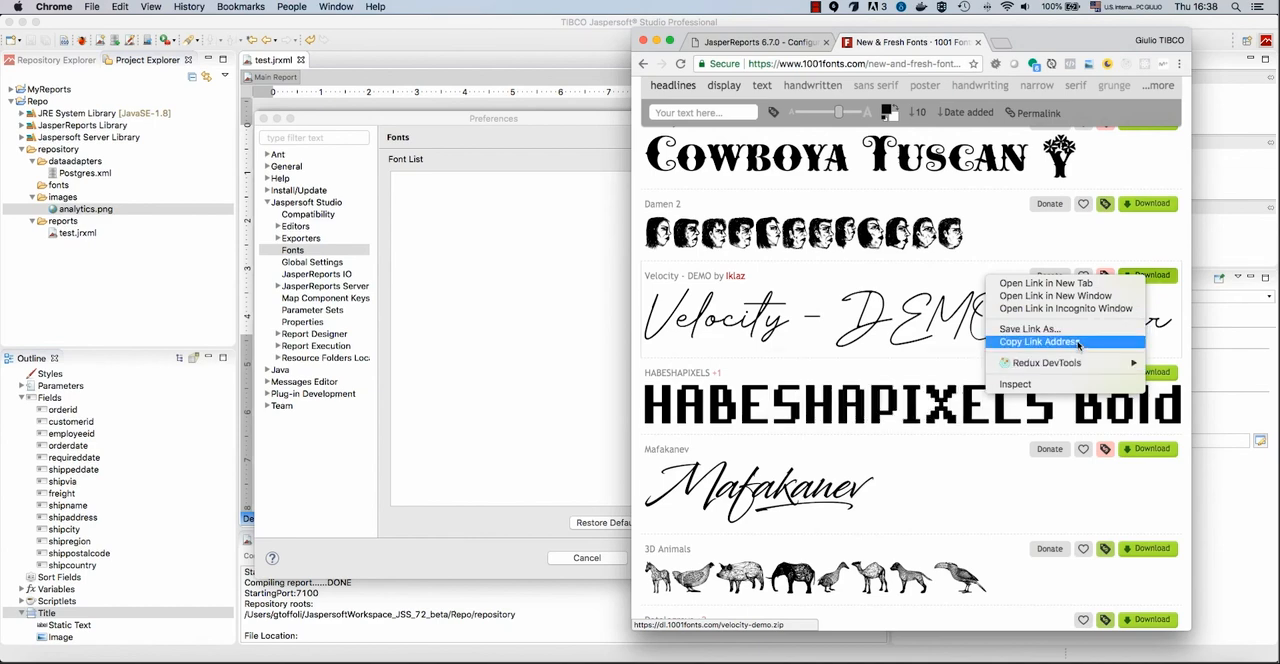
{"action": "left_click", "coordinate": [1040, 342]}
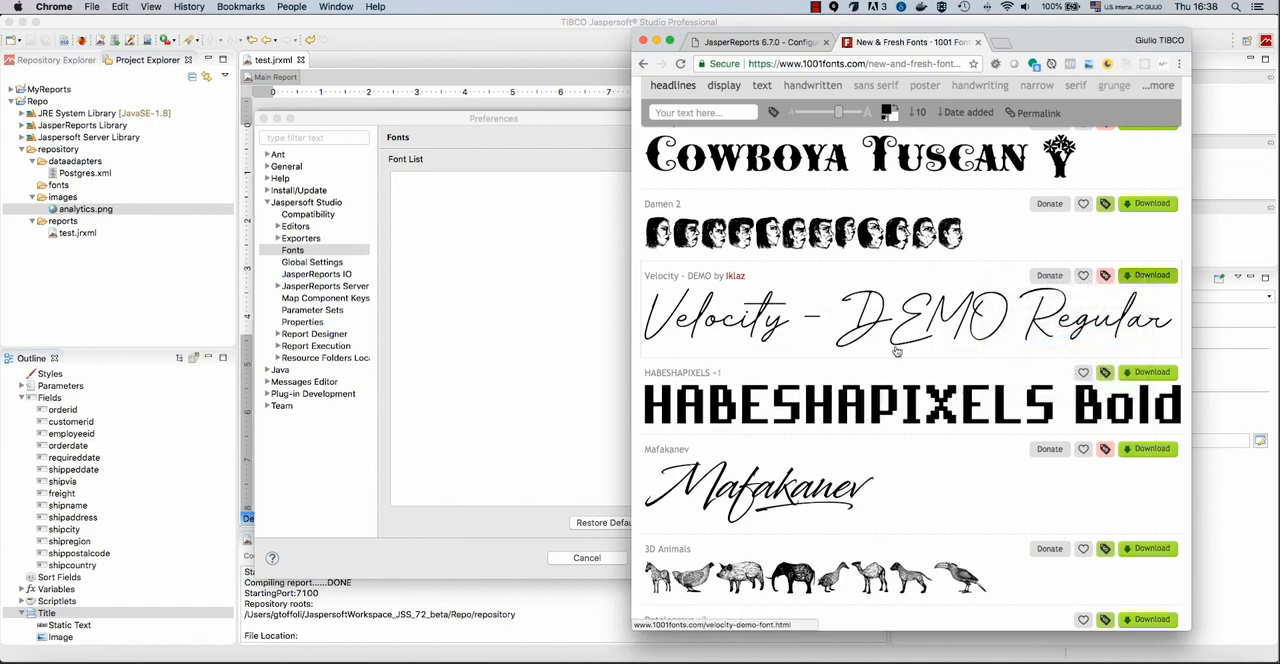
{"action": "mouse_move", "coordinate": [1102, 352]}
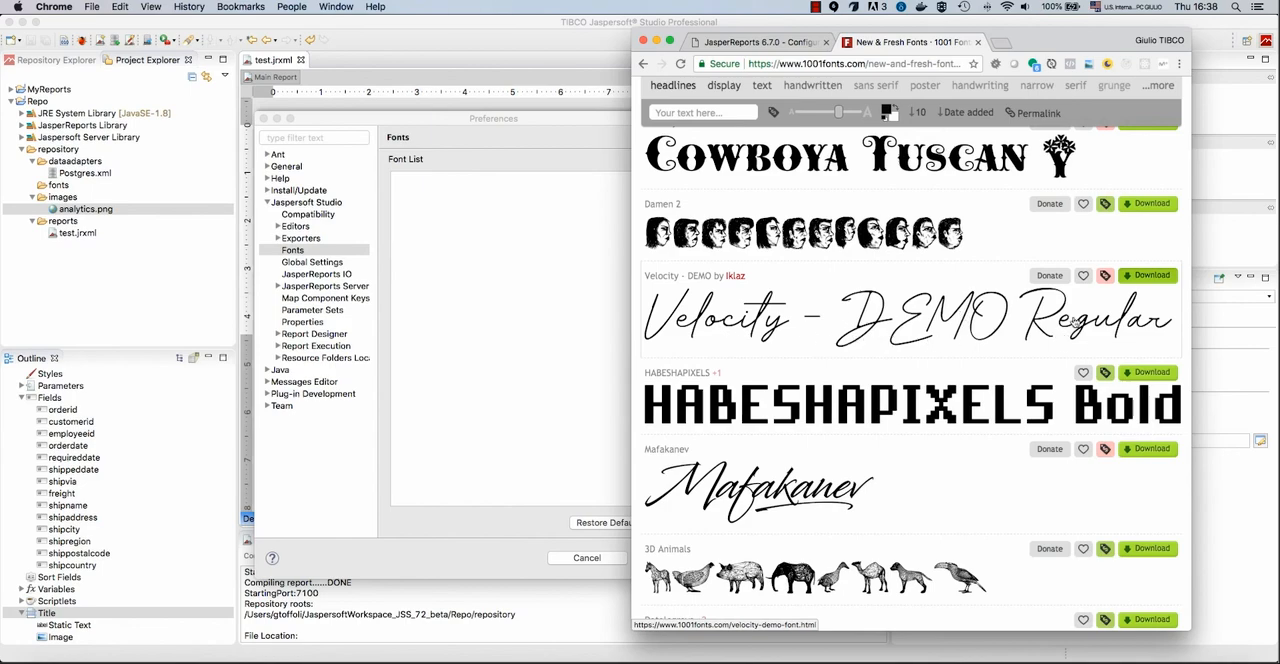
{"action": "scroll", "scroll_direction": "down", "scroll_amount": 3}
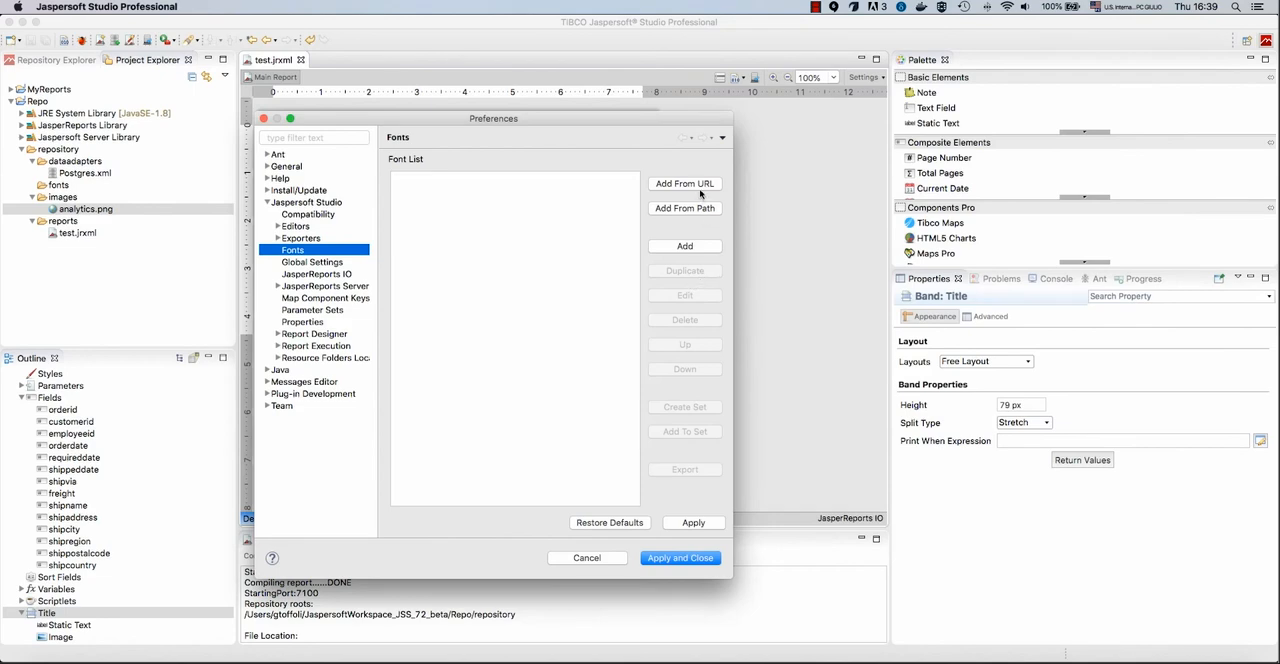
Add Velocity - DEMO to the font list by downloading it from the pasted URL
{"action": "left_click", "coordinate": [684, 184]}
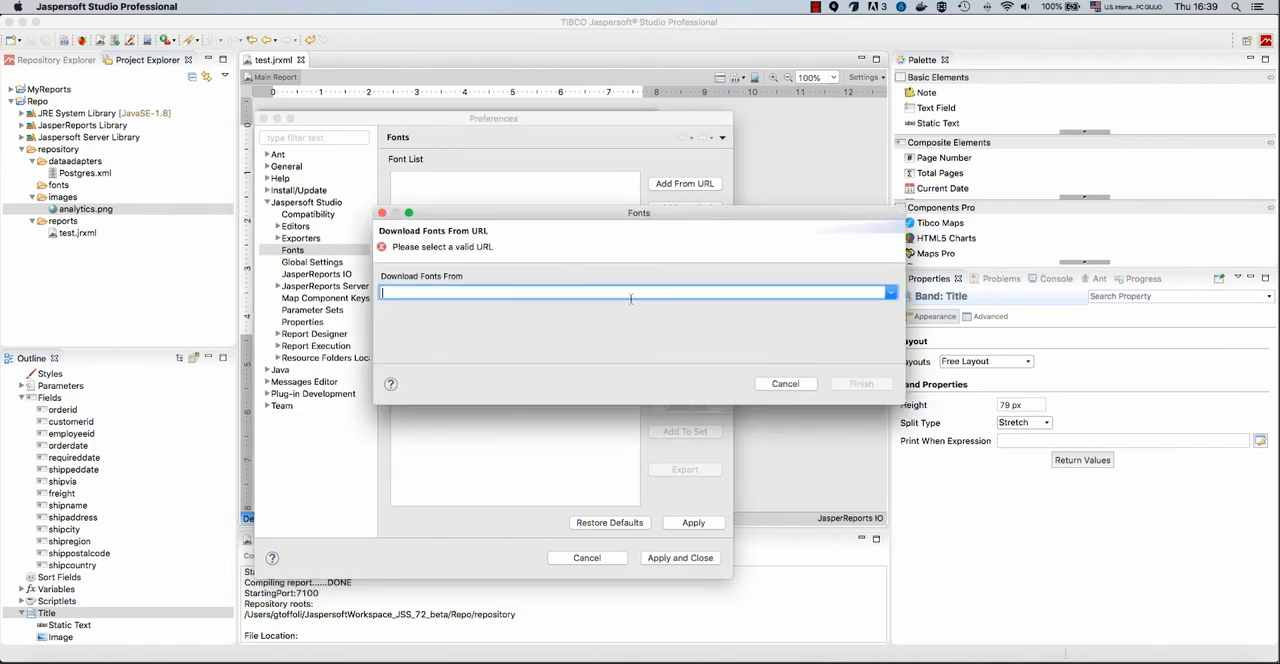
{"action": "right_click", "coordinate": [636, 292]}
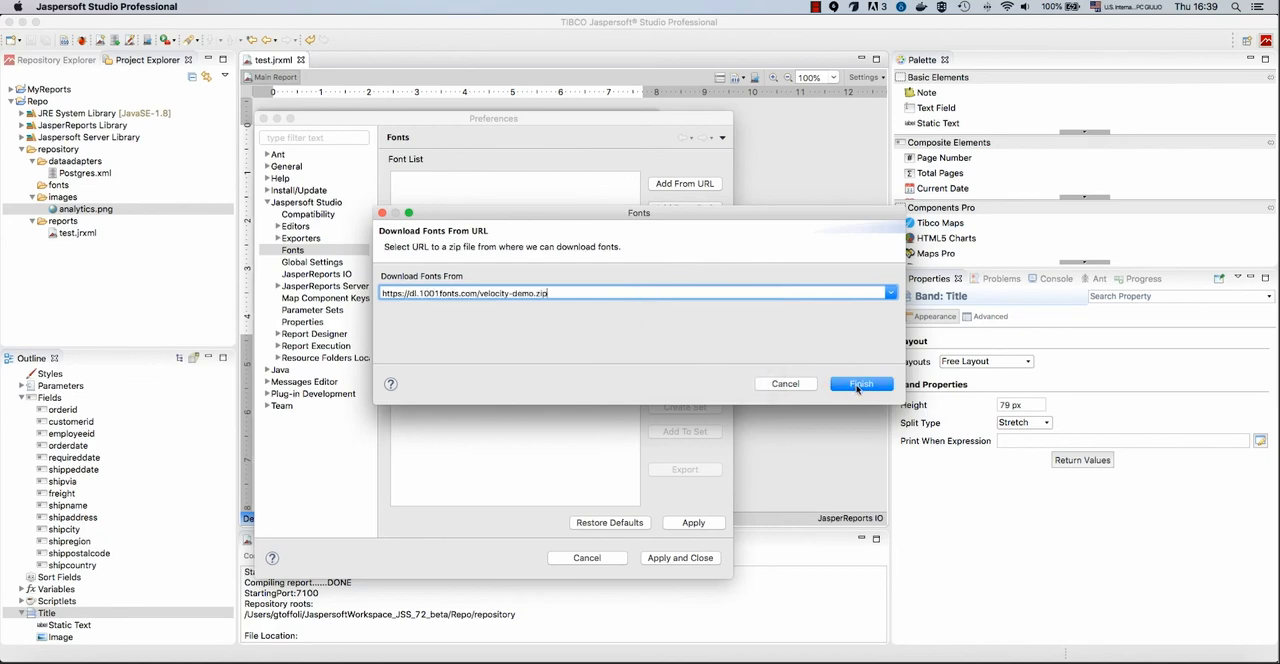
{"action": "left_click", "coordinate": [860, 384]}
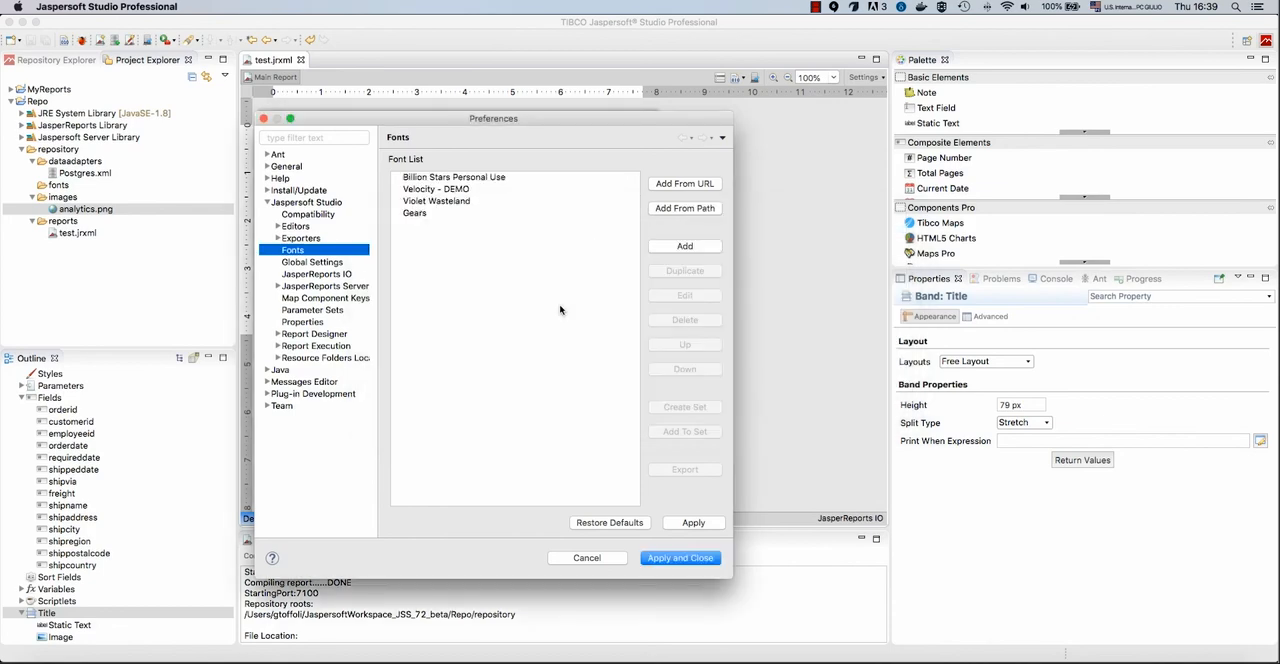
{"action": "mouse_move", "coordinate": [480, 244]}
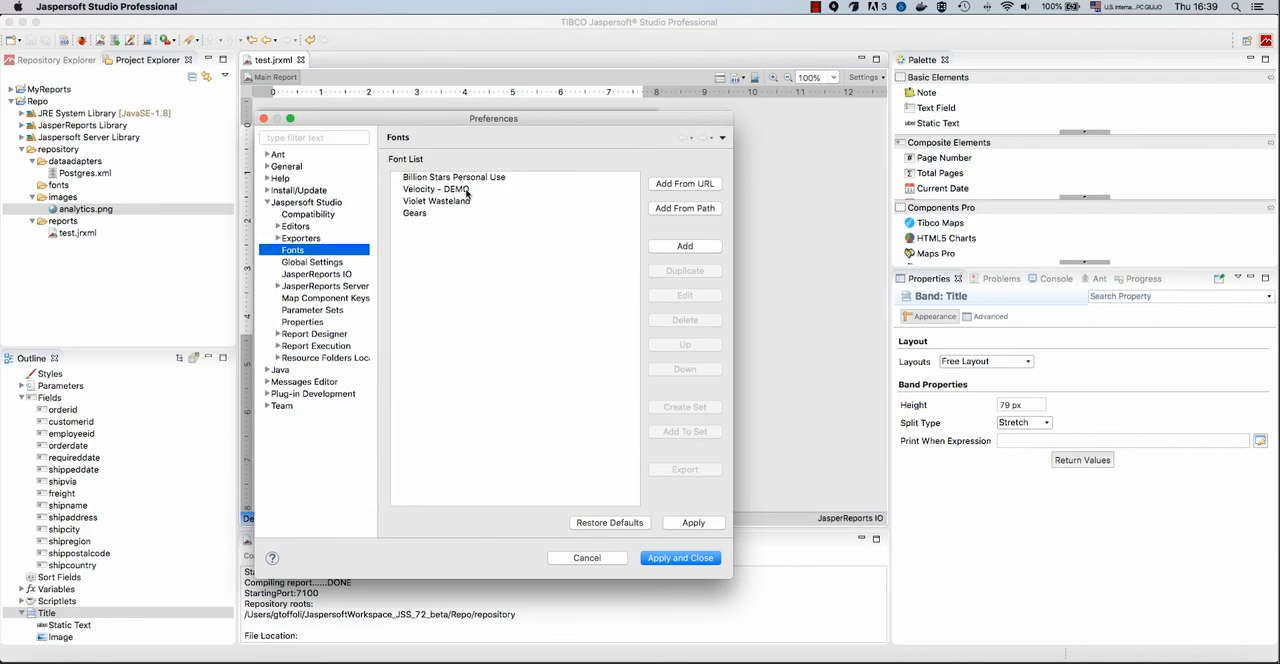
Export Velocity - DEMO as a jar into Repo/repository/fonts, then apply and close preferences
{"action": "left_click", "coordinate": [452, 188]}
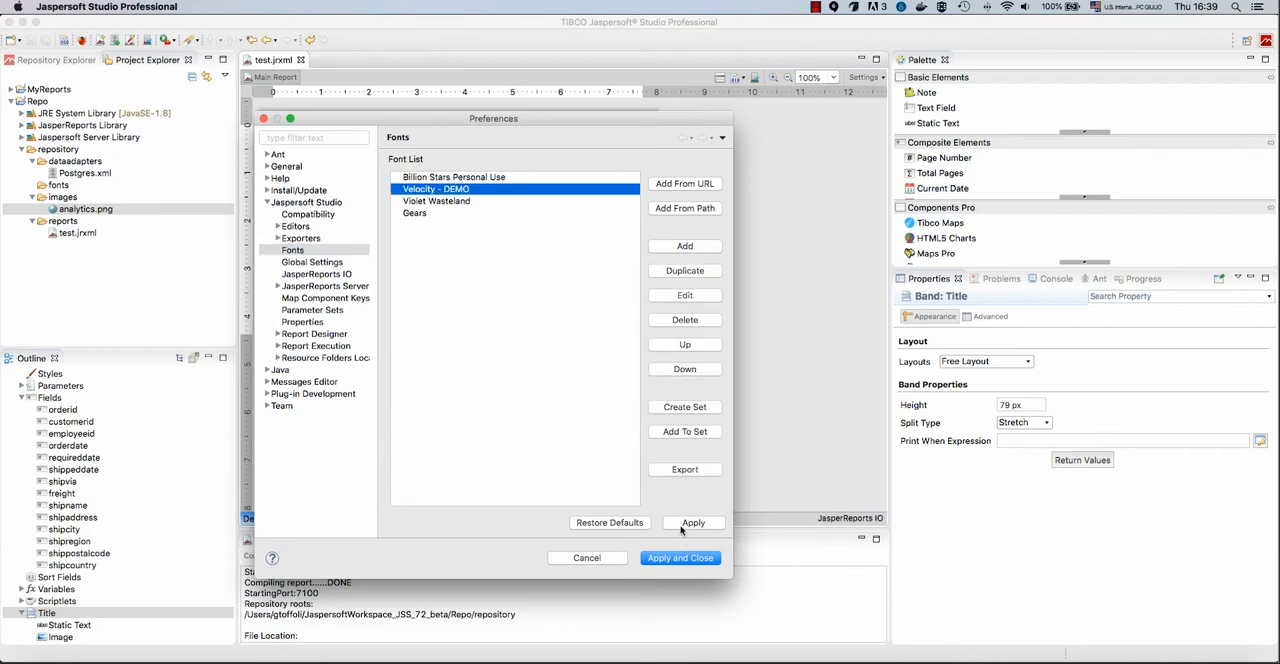
{"action": "mouse_move", "coordinate": [464, 204]}
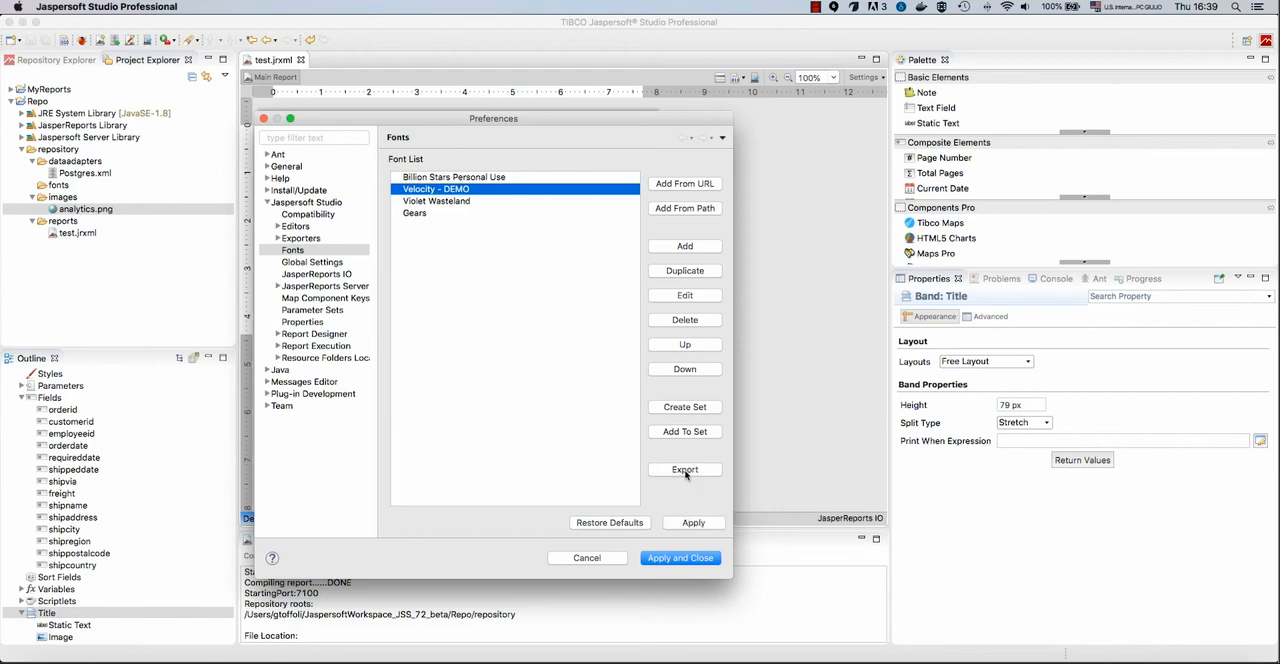
{"action": "left_click", "coordinate": [684, 470]}
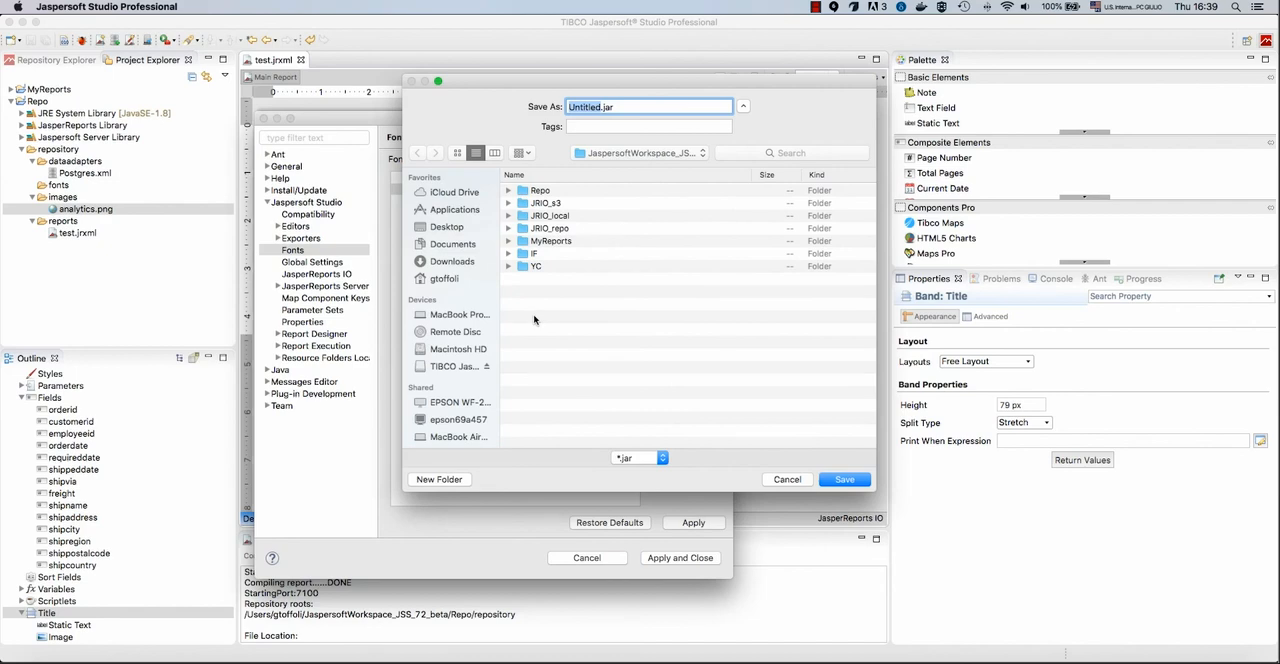
{"action": "mouse_move", "coordinate": [548, 192]}
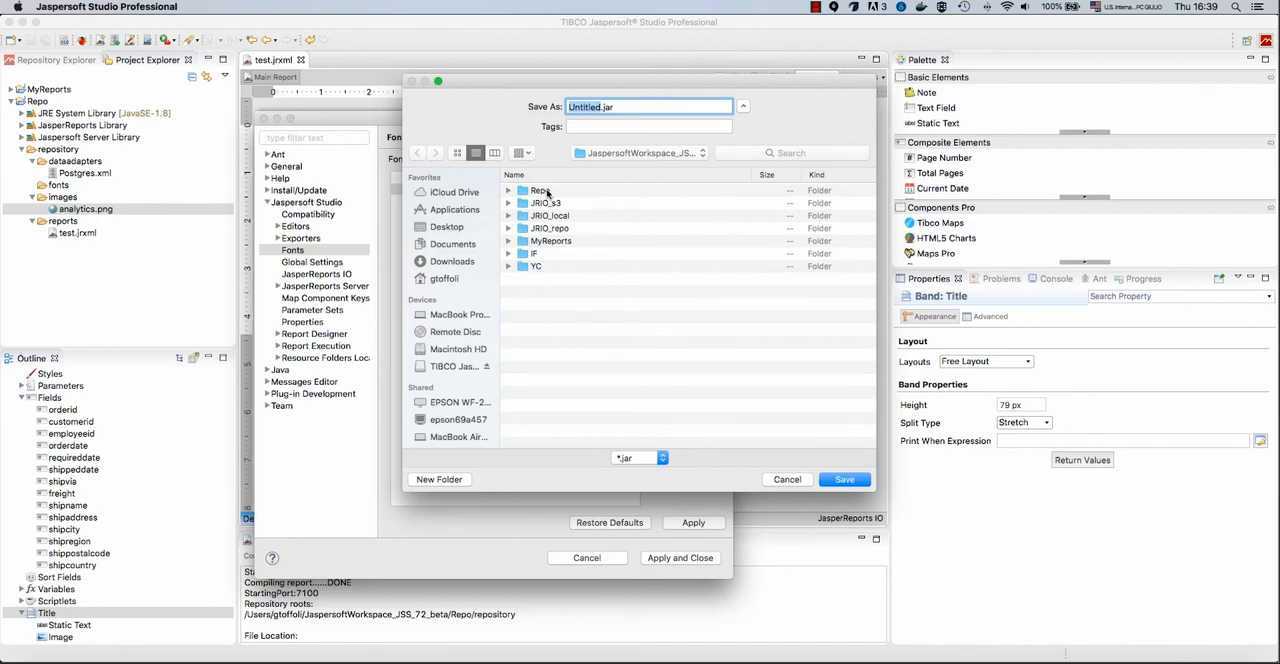
{"action": "left_click", "coordinate": [540, 190]}
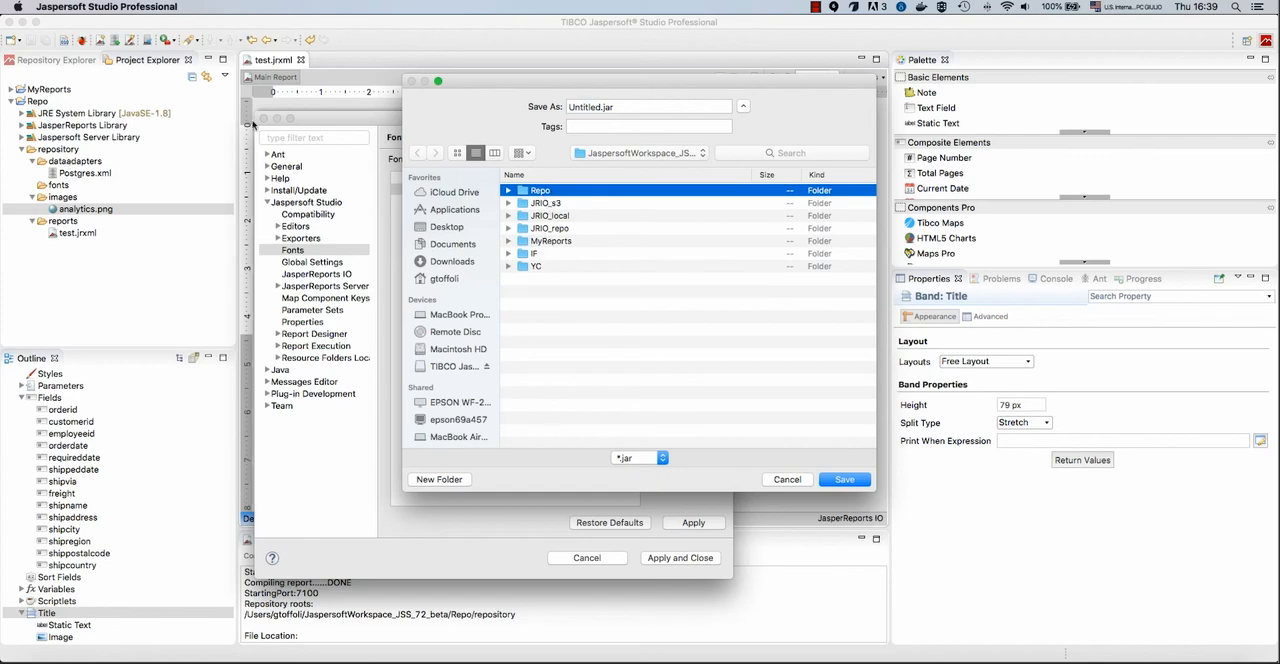
{"action": "double_click", "coordinate": [540, 190]}
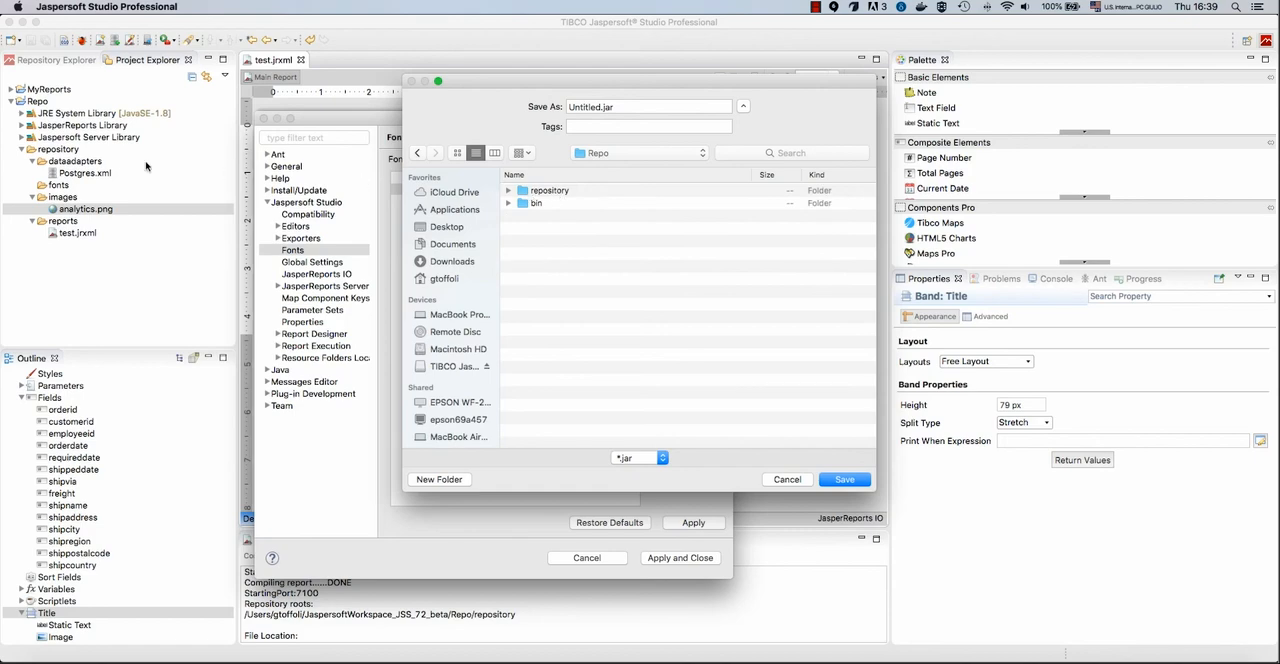
{"action": "double_click", "coordinate": [548, 190]}
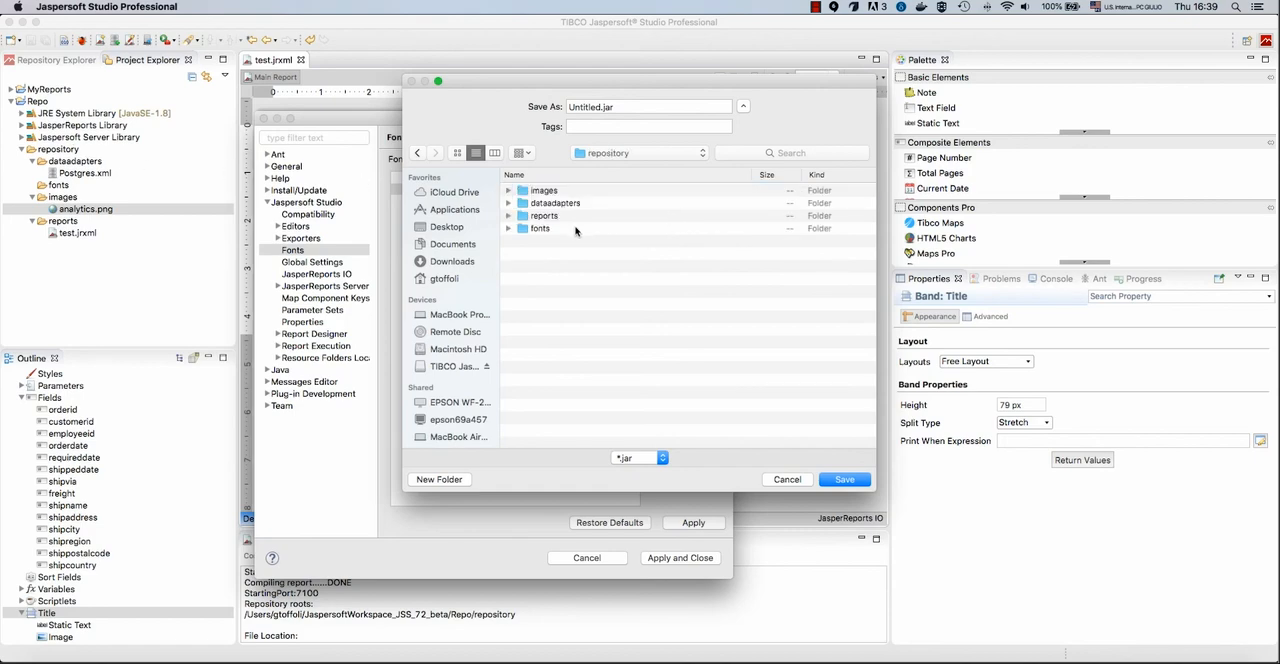
{"action": "double_click", "coordinate": [540, 228]}
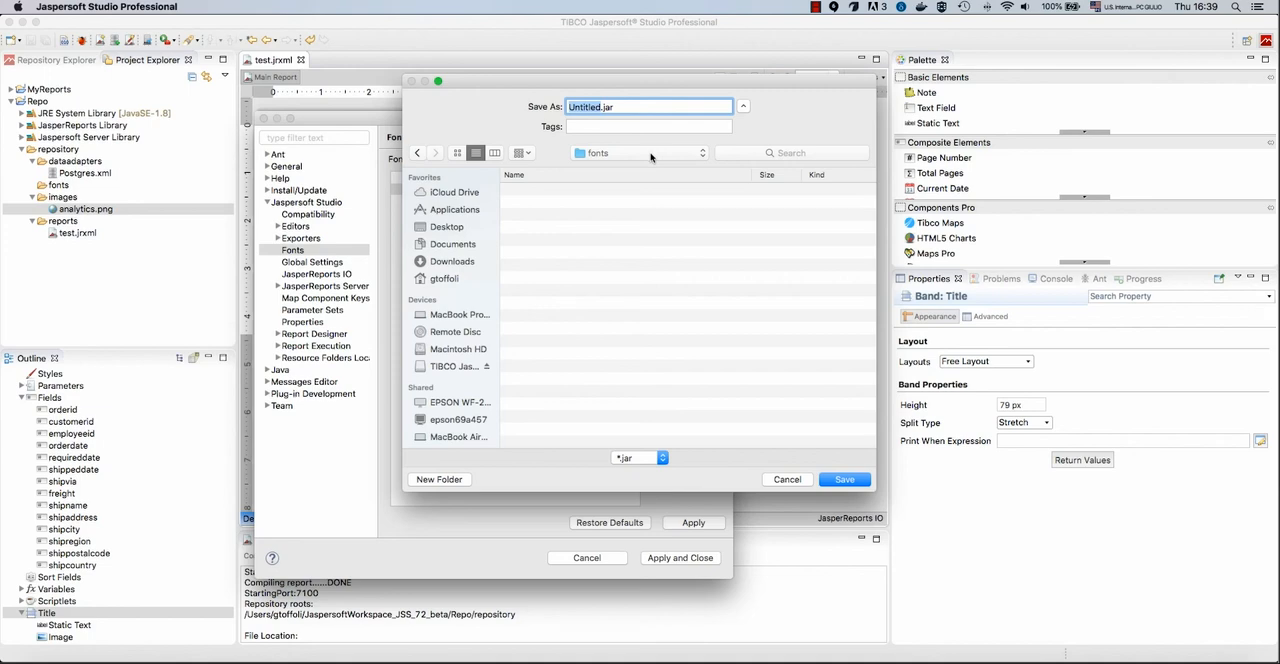
{"action": "mouse_move", "coordinate": [516, 84]}
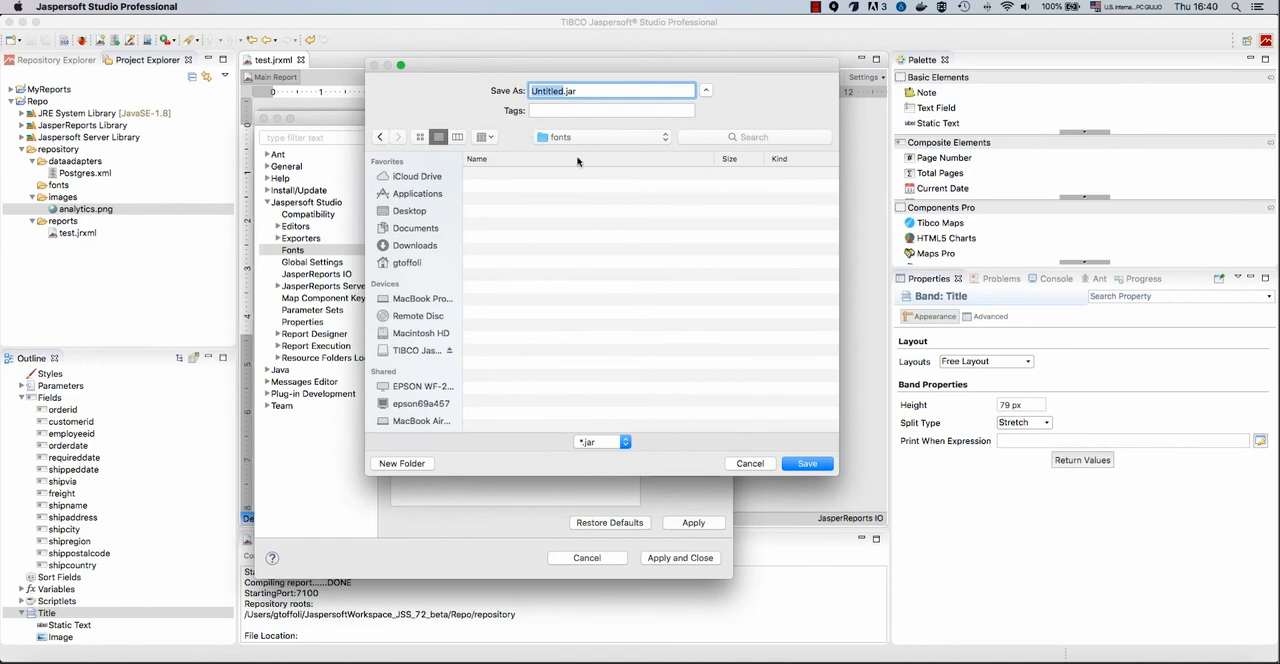
{"action": "mouse_move", "coordinate": [4, 492]}
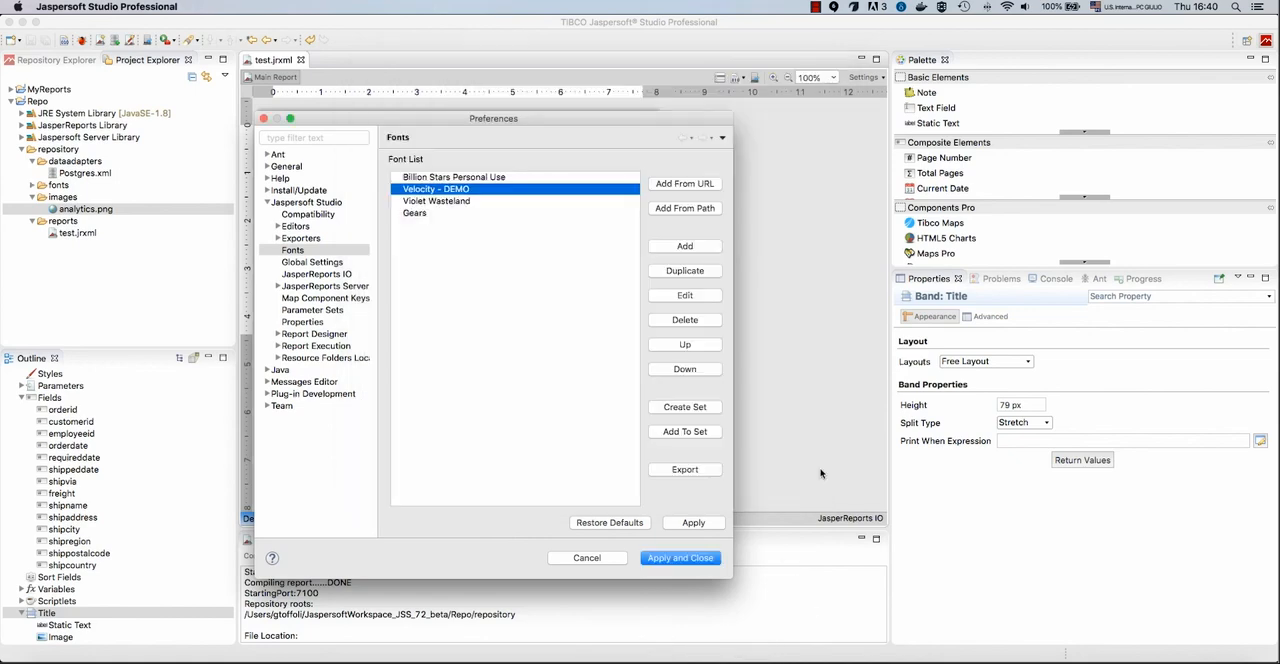
{"action": "left_click", "coordinate": [680, 556]}
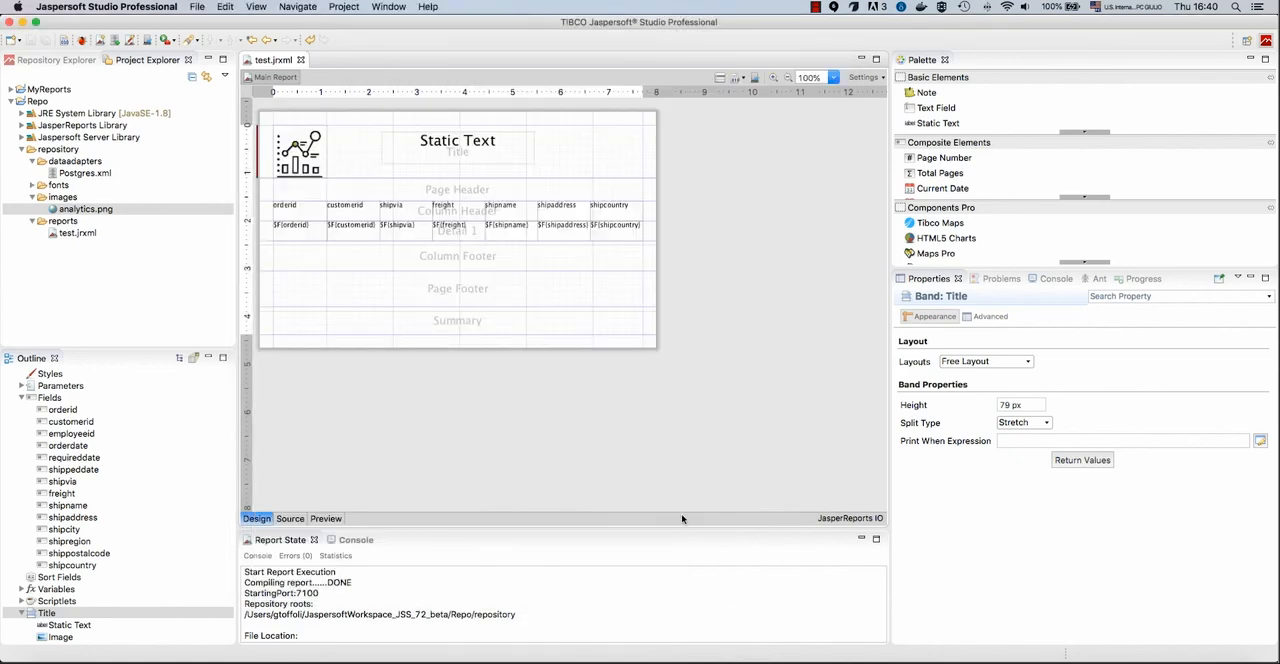
Reveal the exported jar in repository/fonts and bring up the repository folder's context menu
{"action": "left_click", "coordinate": [84, 208]}
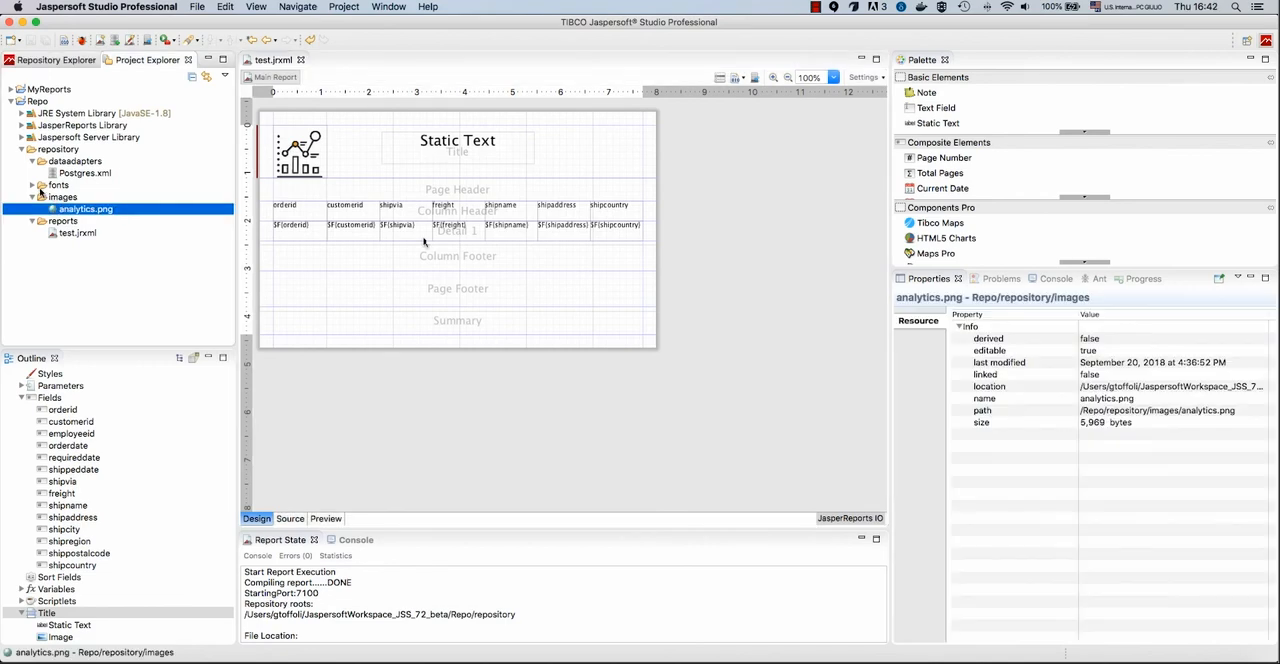
{"action": "left_click", "coordinate": [80, 196]}
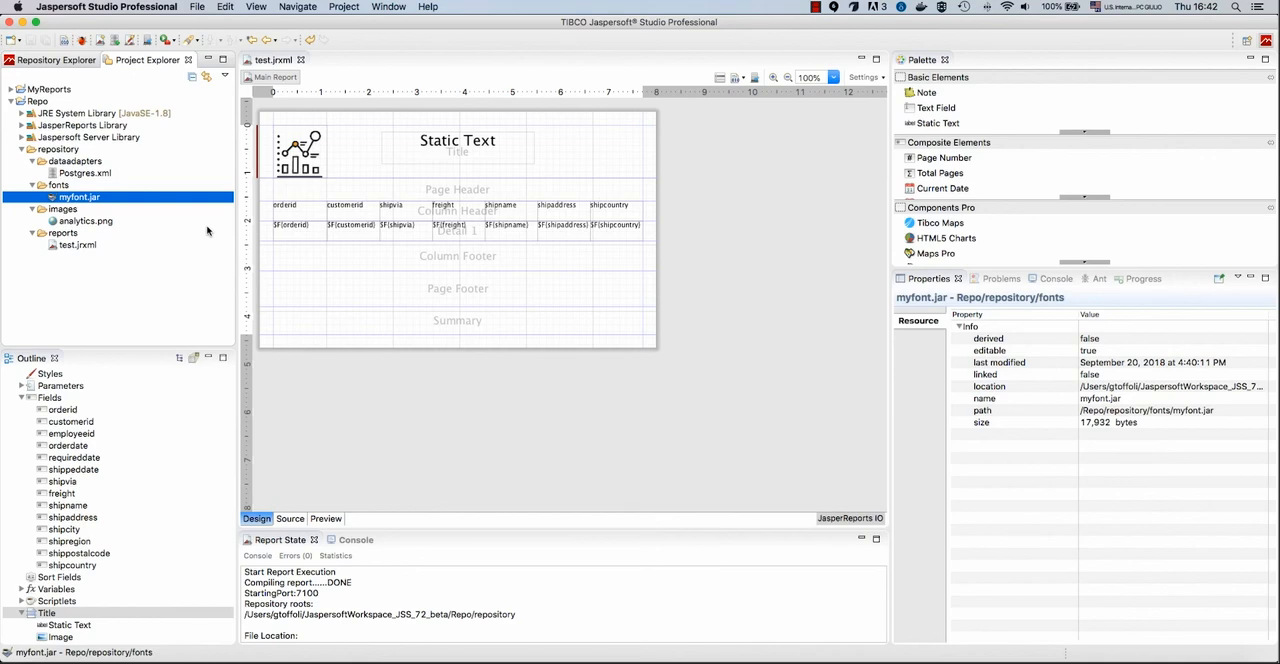
{"action": "mouse_move", "coordinate": [392, 216]}
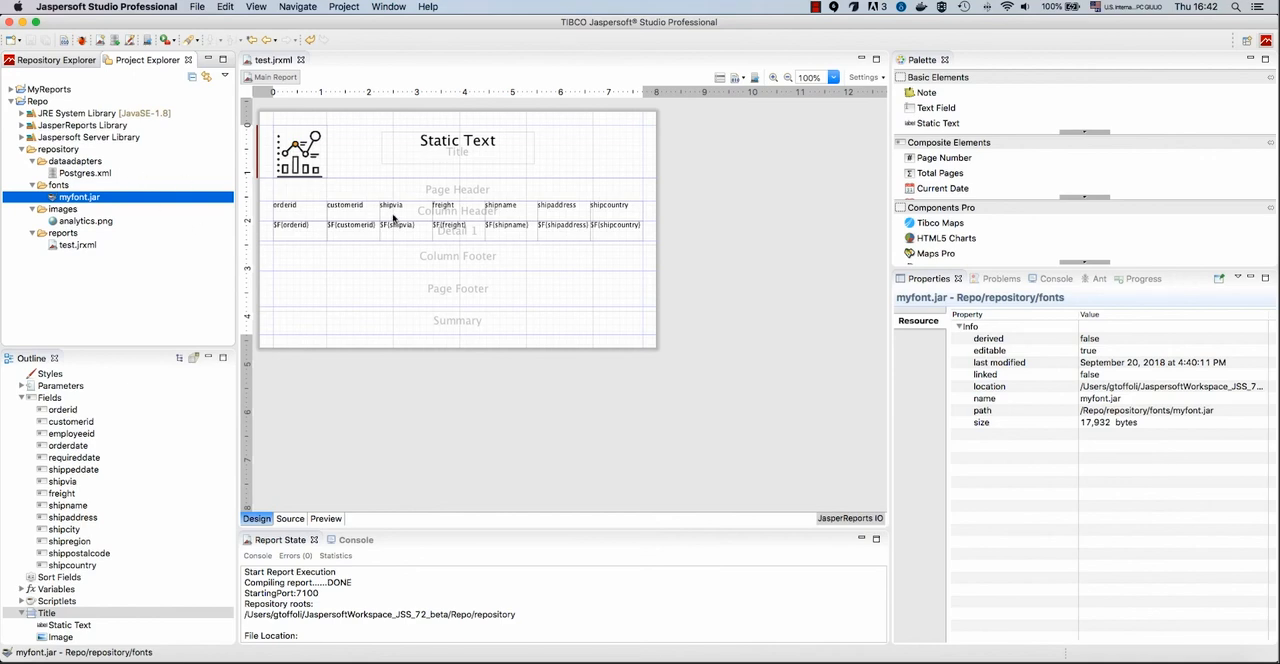
{"action": "mouse_move", "coordinate": [468, 376]}
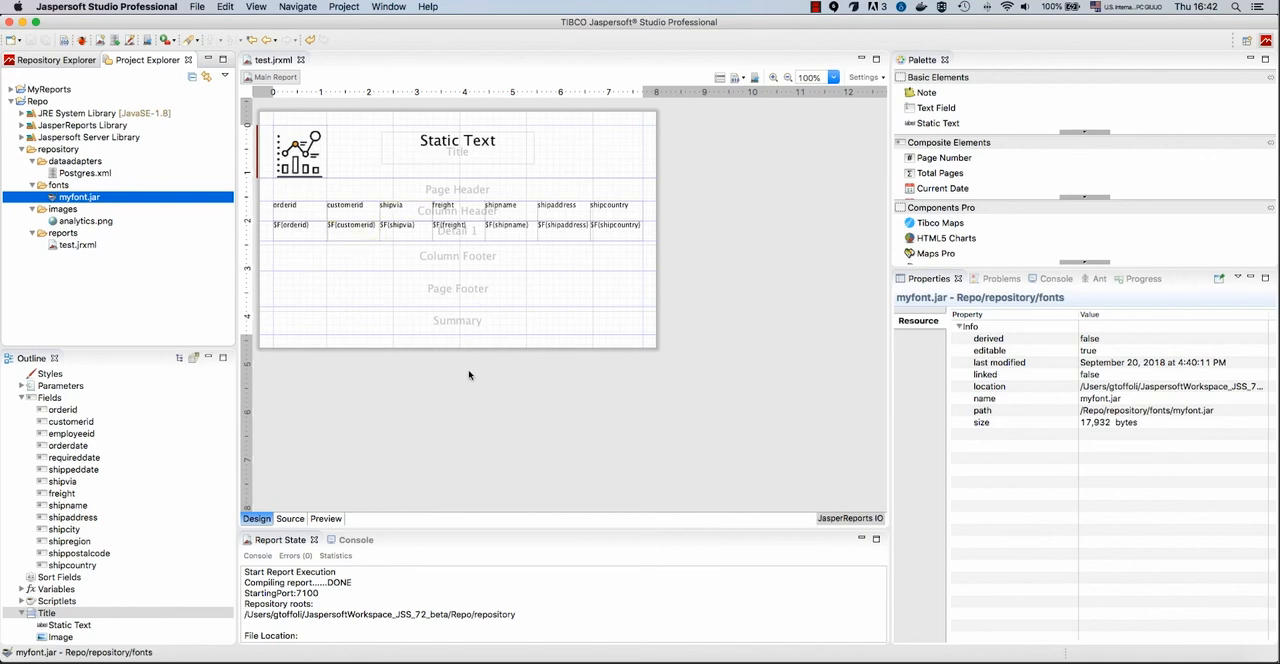
{"action": "mouse_move", "coordinate": [164, 186]}
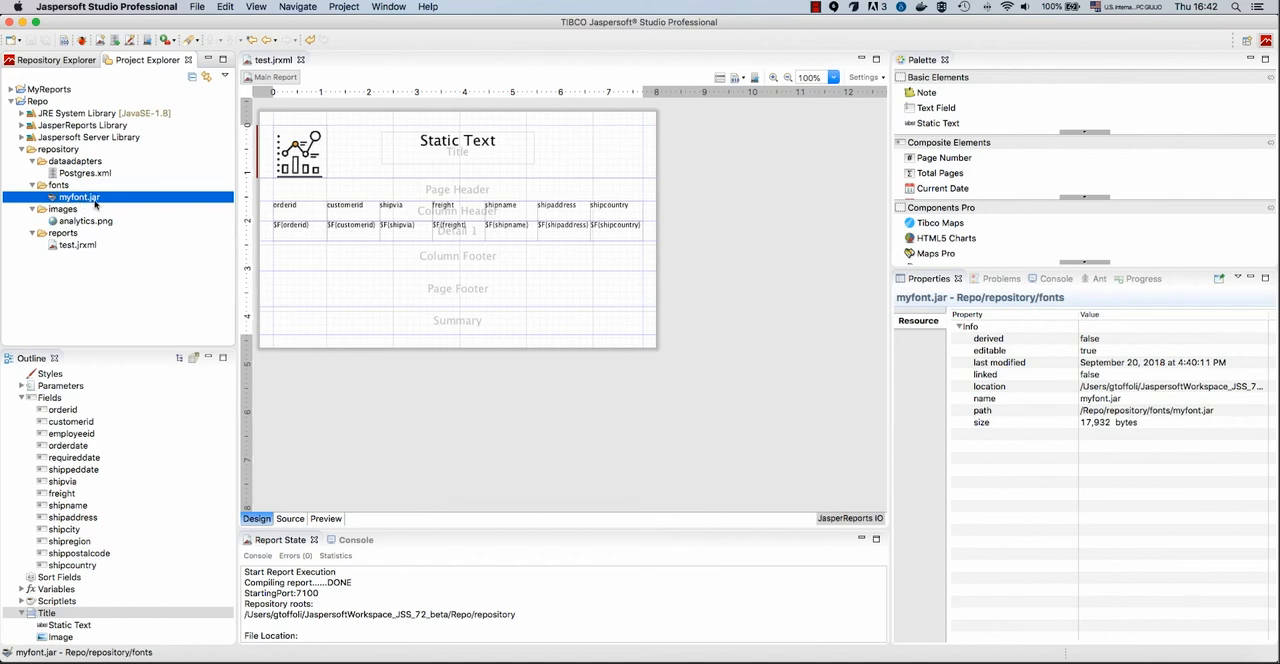
{"action": "left_click", "coordinate": [58, 148]}
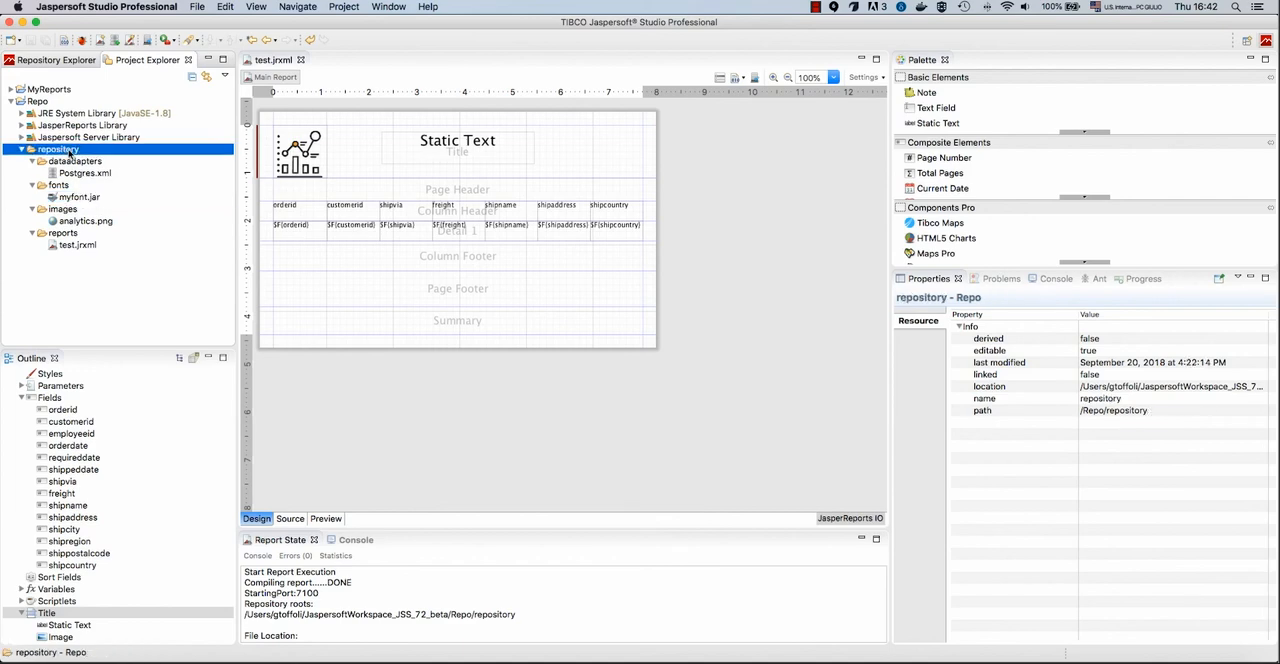
{"action": "right_click", "coordinate": [58, 148]}
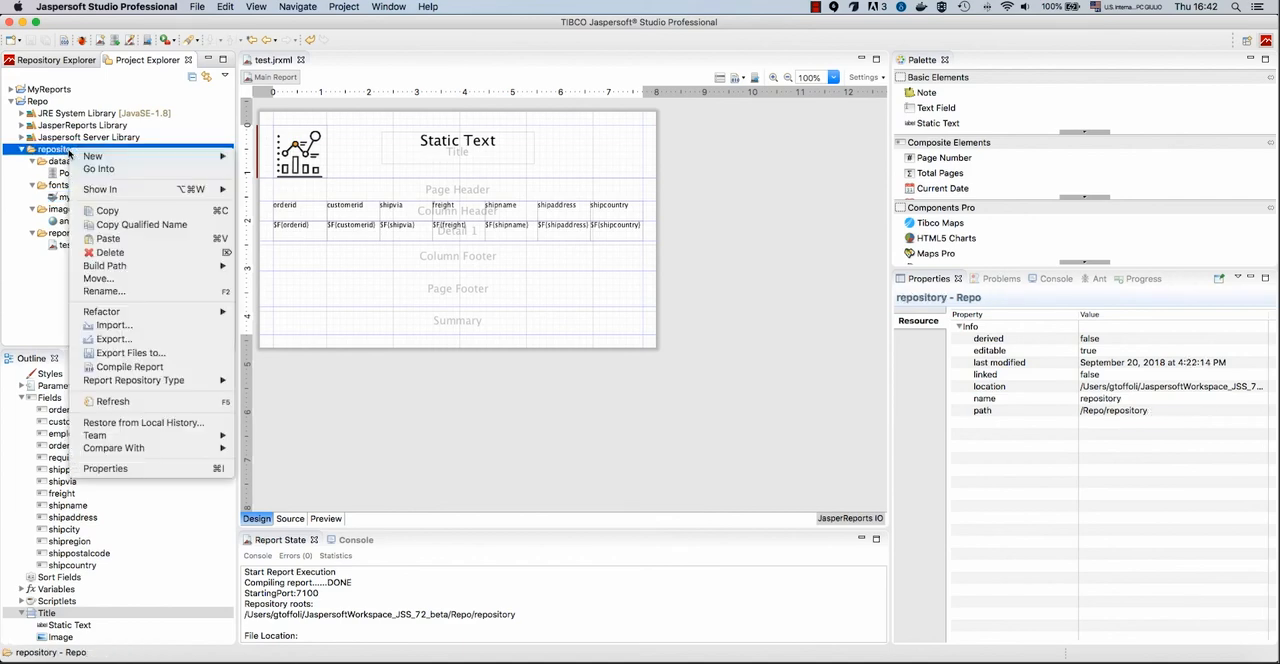
{"action": "mouse_move", "coordinate": [92, 156]}
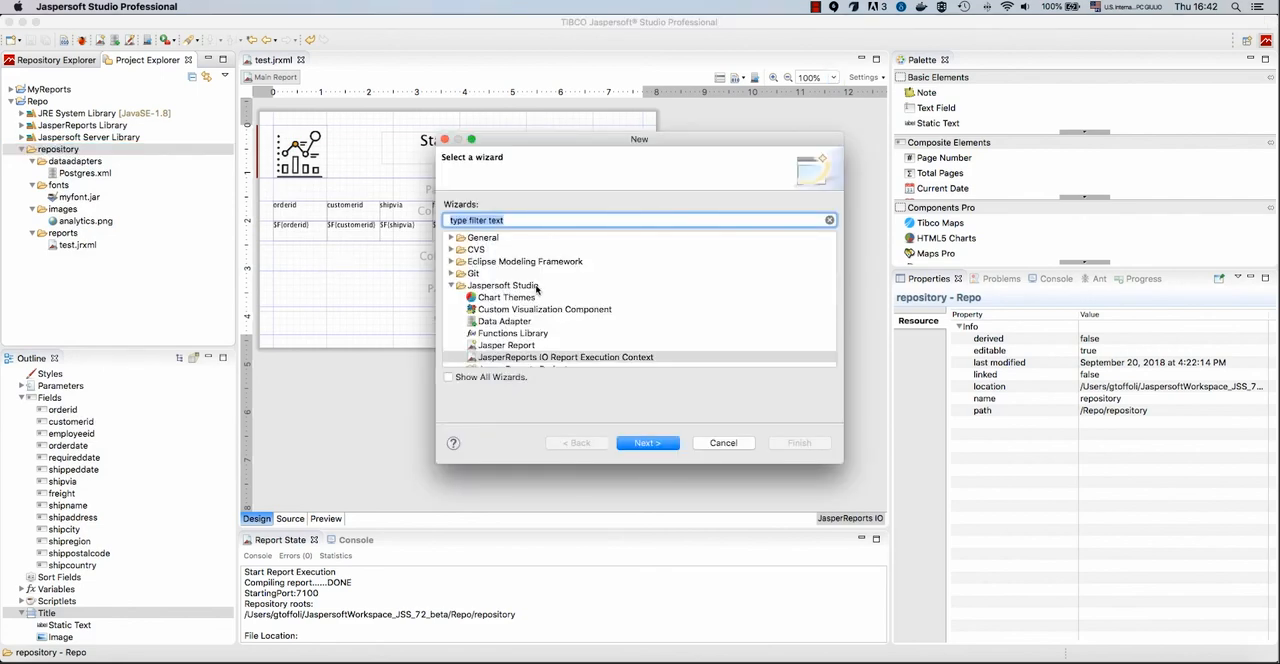
Create a JasperReports IO Report Execution Context file in the repository folder and open it
{"action": "left_click", "coordinate": [564, 332]}
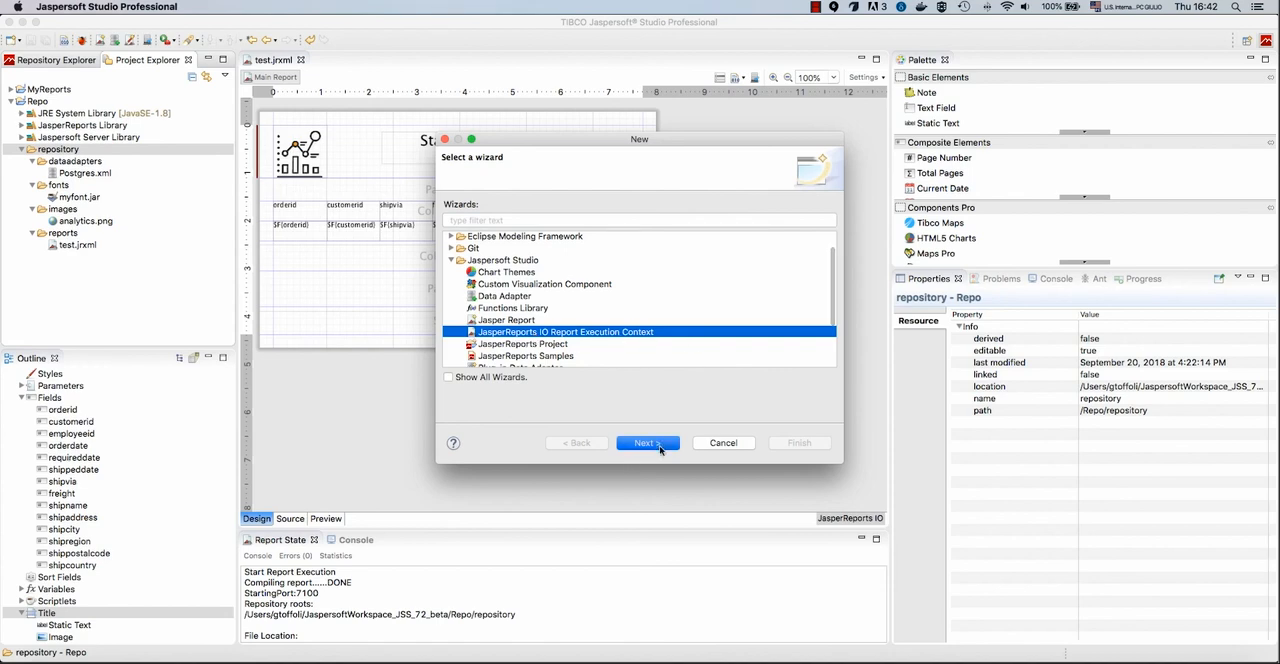
{"action": "left_click", "coordinate": [646, 442]}
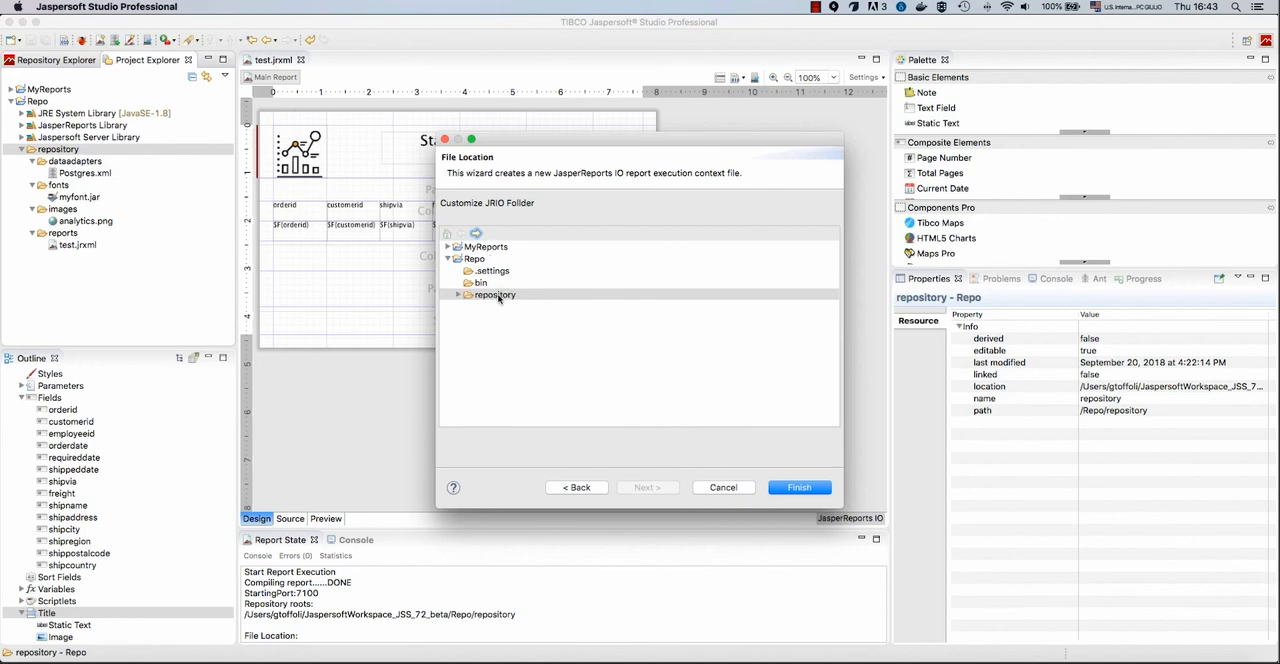
{"action": "mouse_move", "coordinate": [510, 304]}
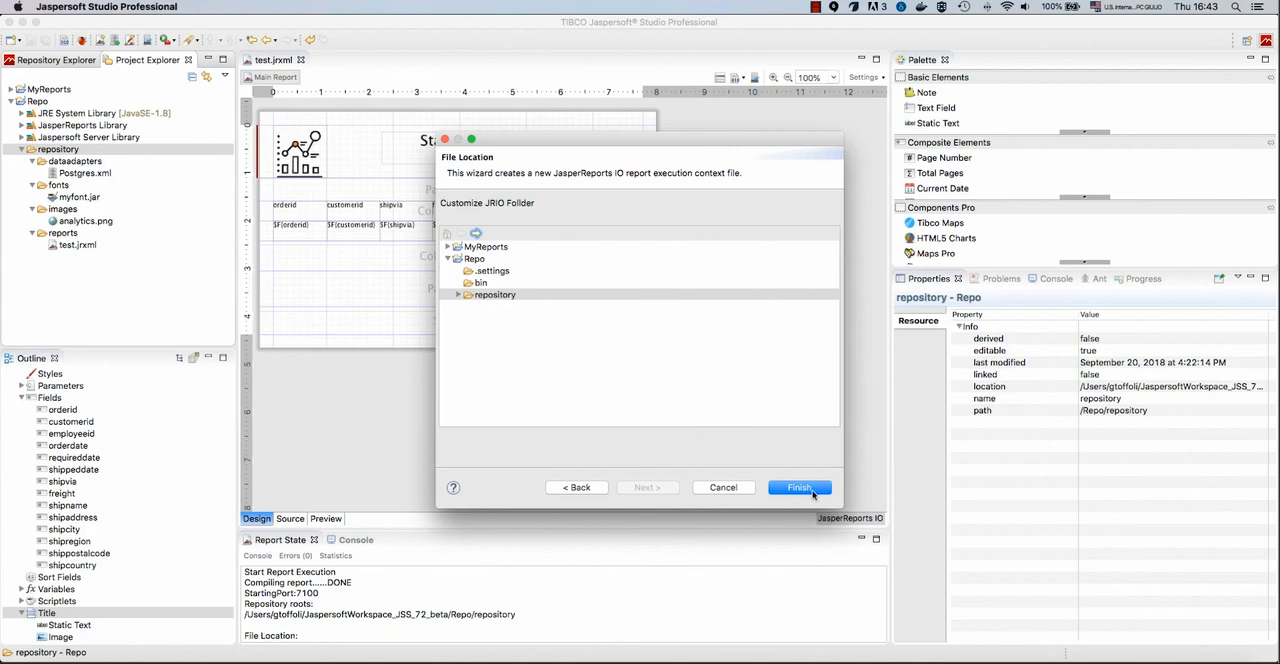
{"action": "left_click", "coordinate": [494, 294]}
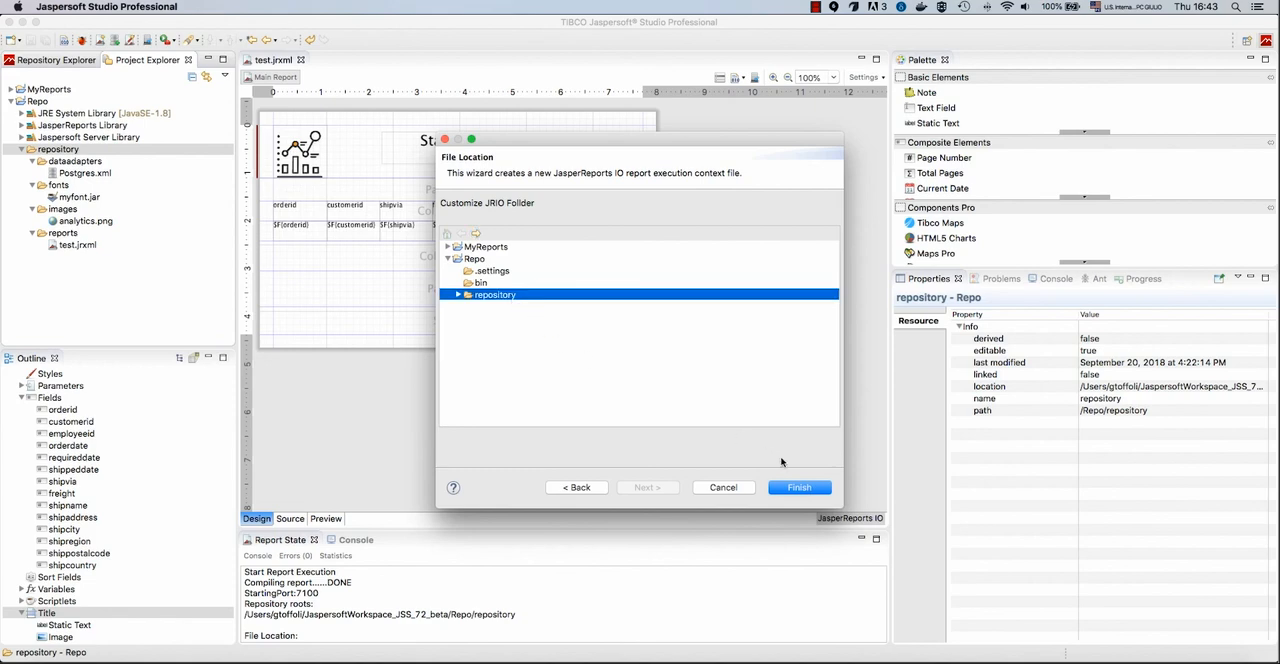
{"action": "left_click", "coordinate": [800, 488]}
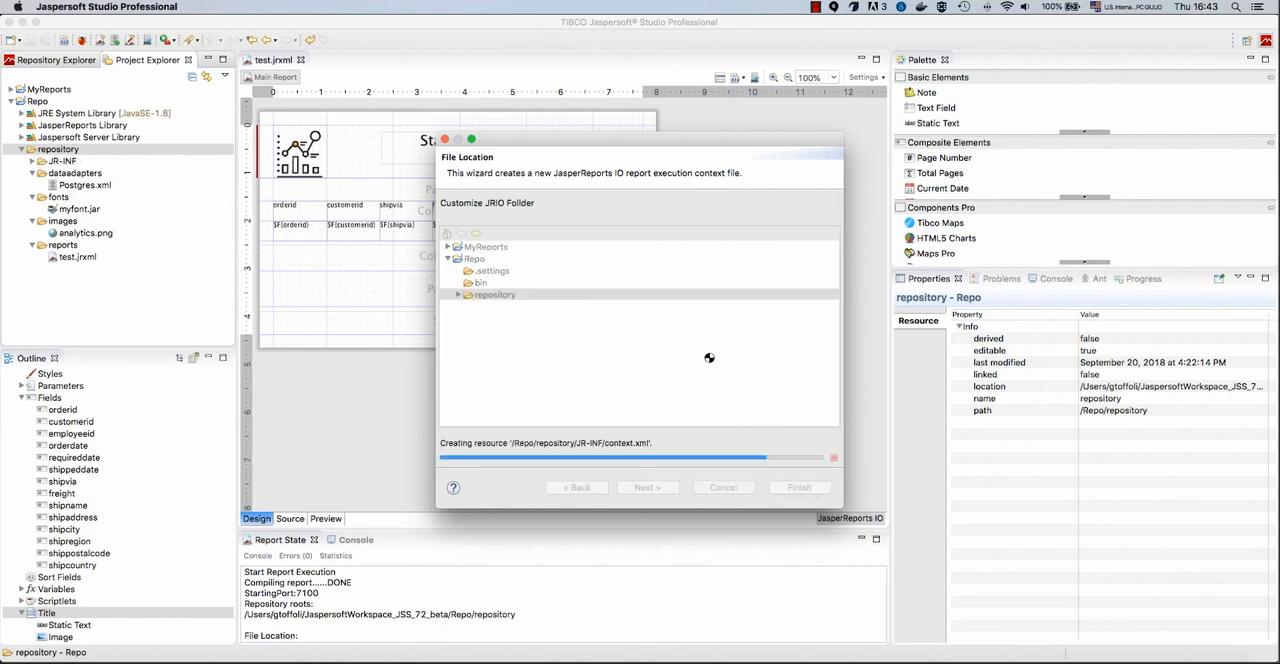
{"action": "left_click", "coordinate": [798, 488]}
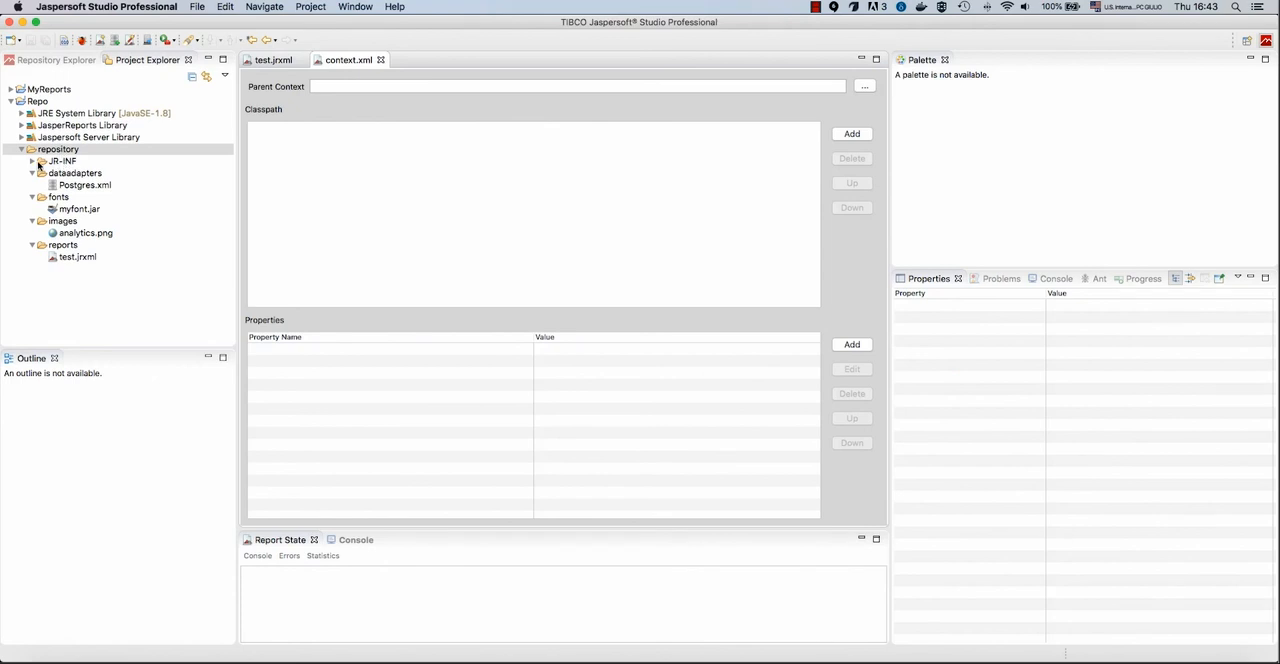
Add fonts/myfont.jar to context.xml's classpath, save, and return to the test report
{"action": "left_click", "coordinate": [58, 148]}
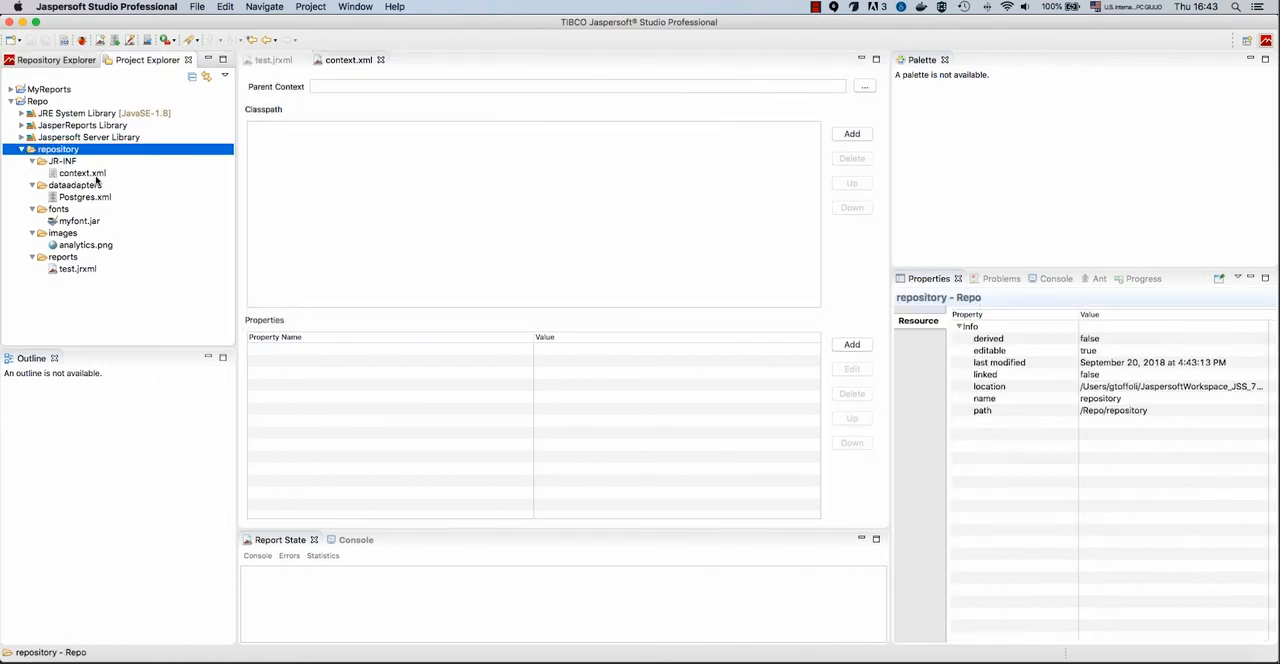
{"action": "mouse_move", "coordinate": [356, 444]}
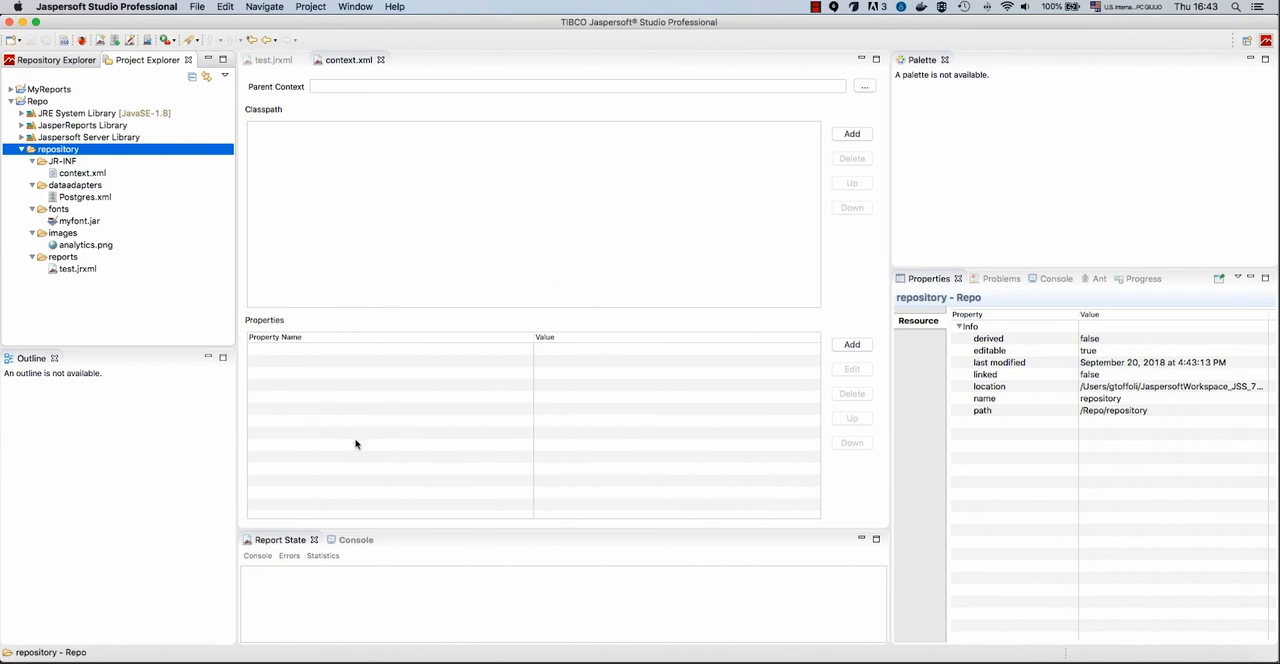
{"action": "mouse_move", "coordinate": [490, 238]}
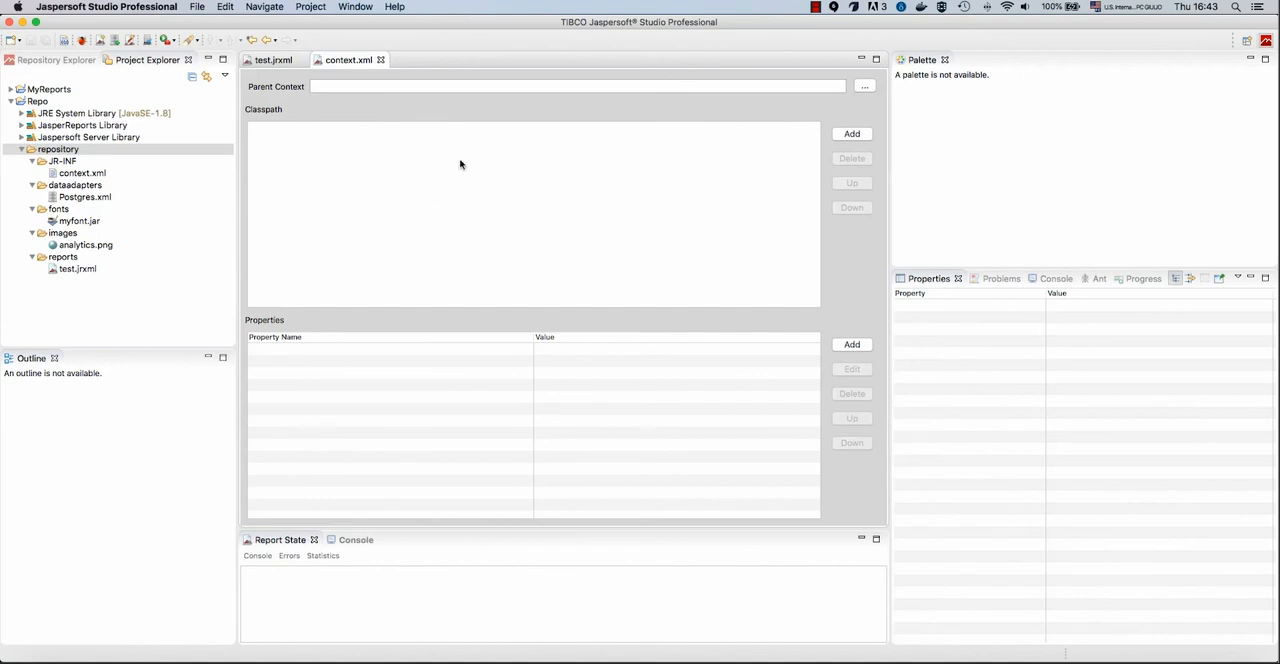
{"action": "mouse_move", "coordinate": [292, 128]}
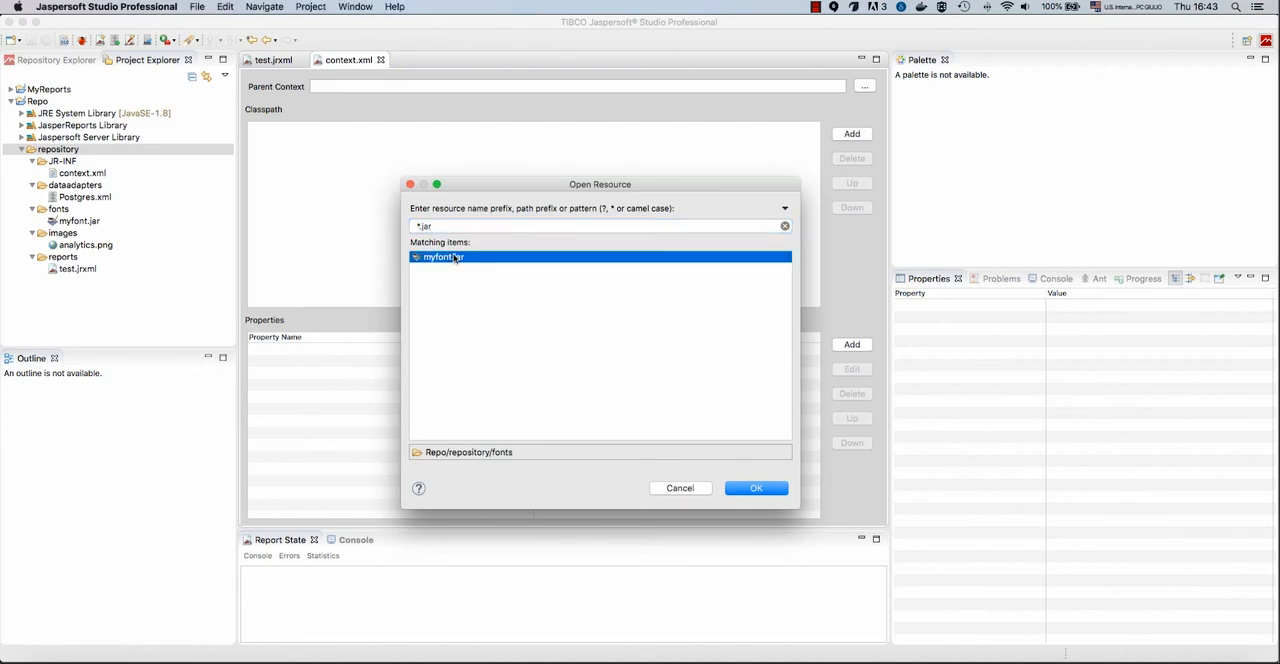
{"action": "left_click", "coordinate": [756, 488]}
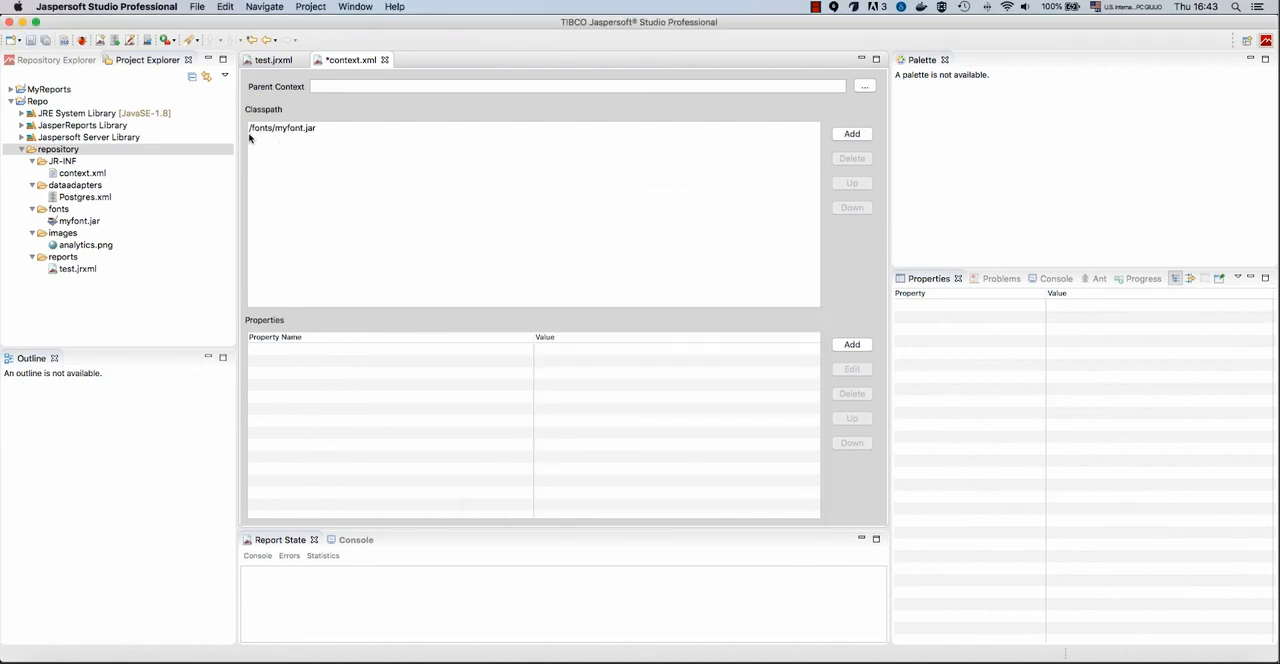
{"action": "mouse_move", "coordinate": [316, 136]}
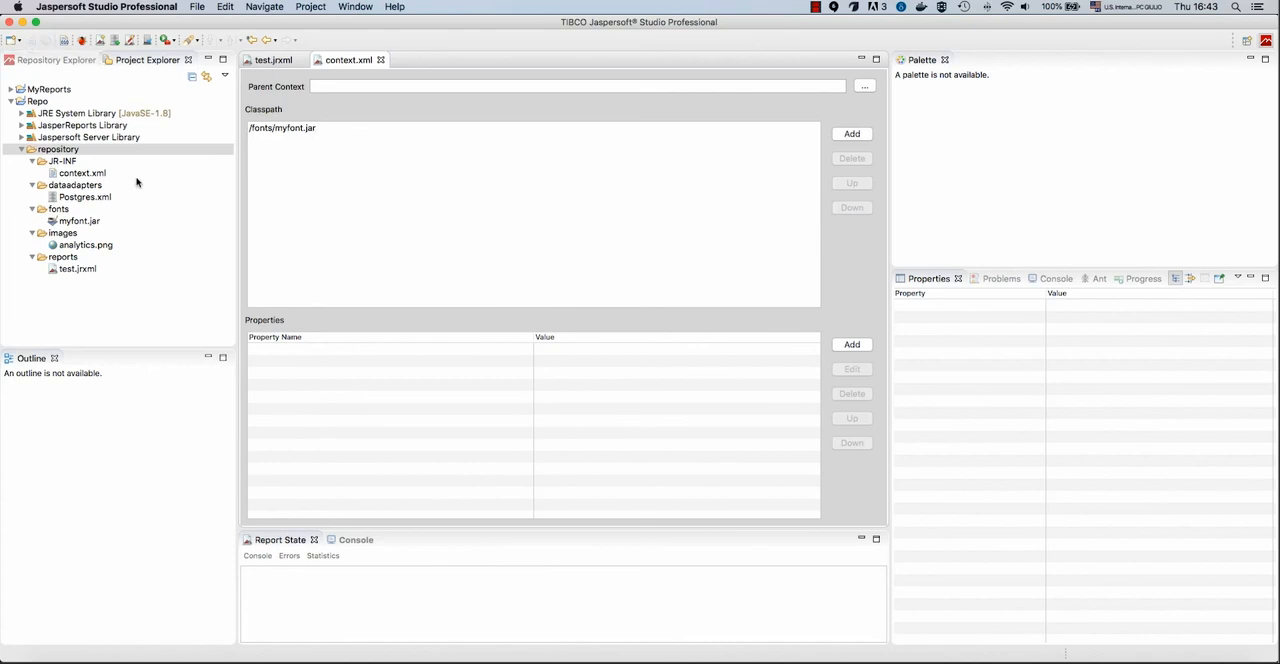
{"action": "mouse_move", "coordinate": [304, 136]}
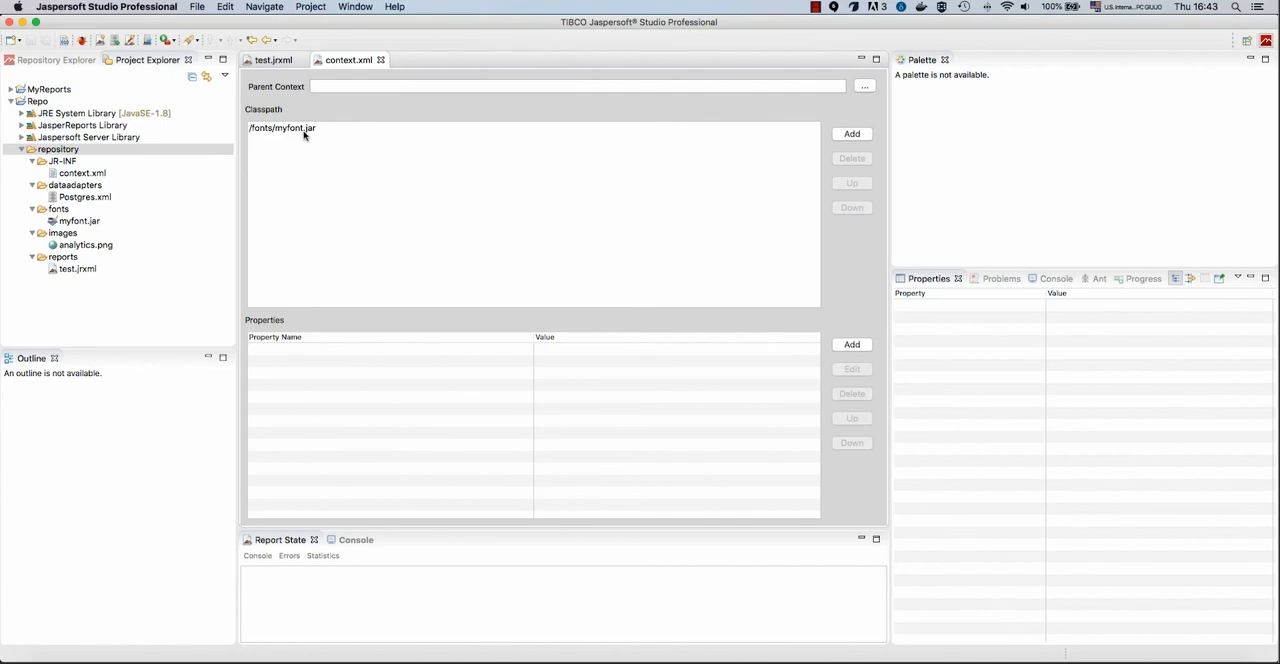
{"action": "left_click", "coordinate": [272, 60]}
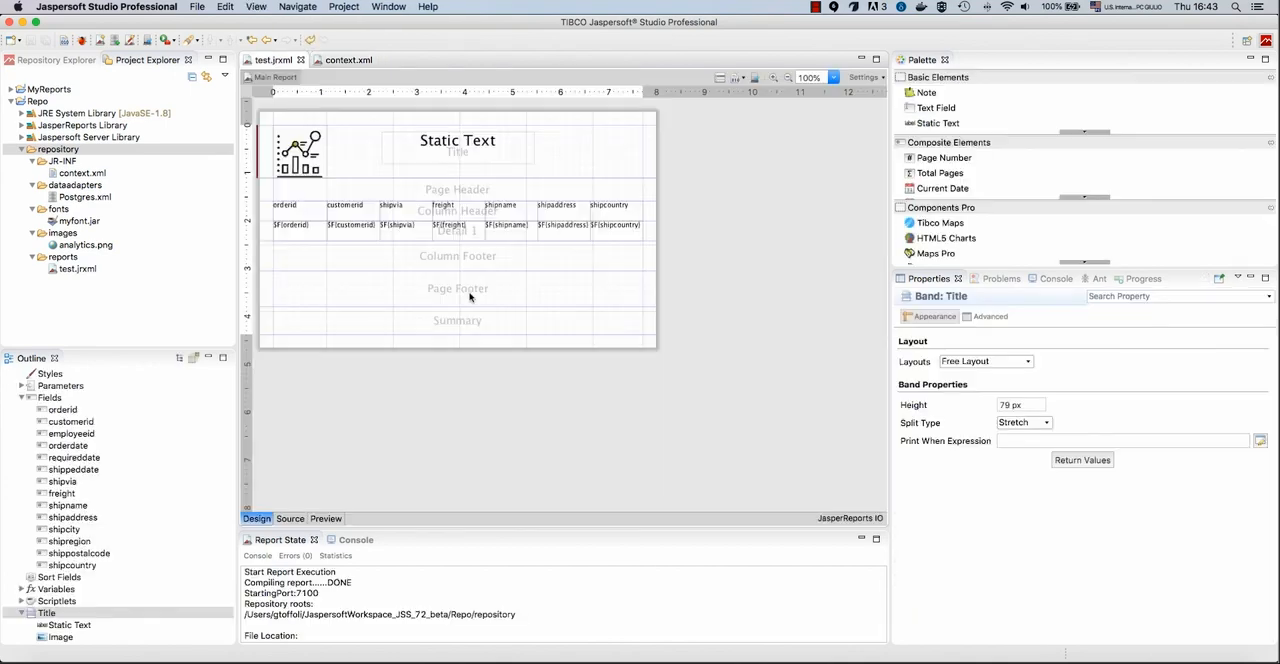
Widen the title text, set it in Velocity - DEMO at size 70, and preview the report
{"action": "left_click", "coordinate": [456, 140]}
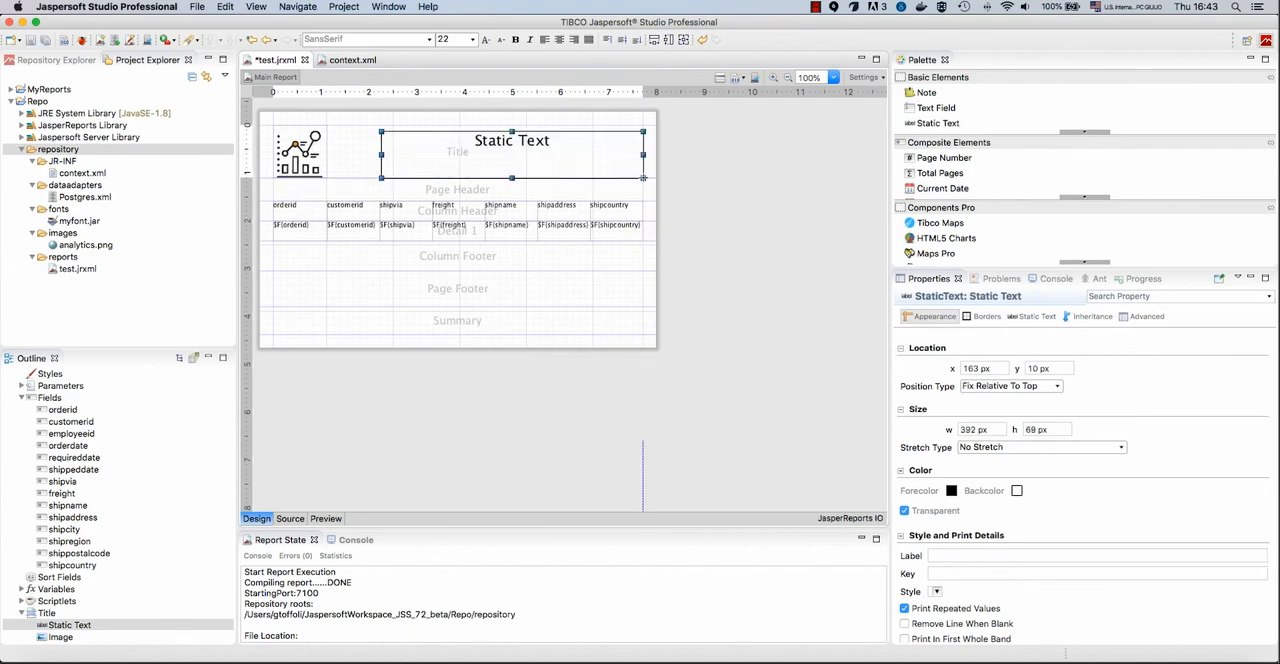
{"action": "left_click_drag", "start_coordinate": [512, 140], "coordinate": [470, 132]}
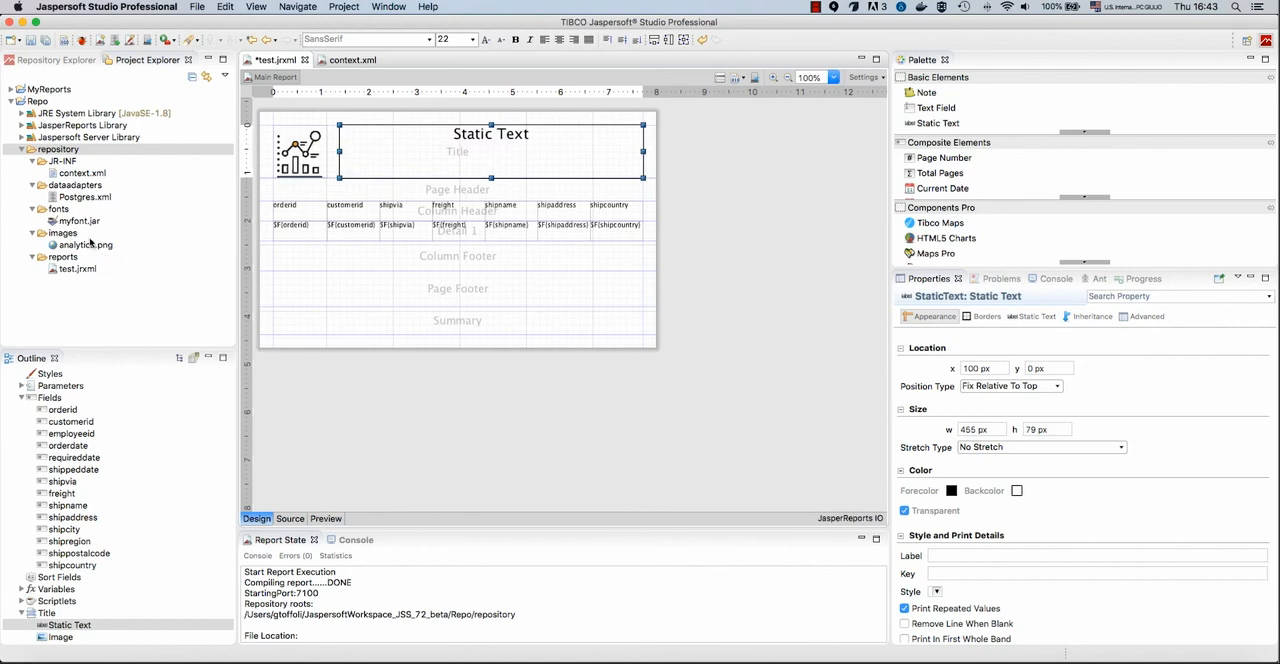
{"action": "mouse_move", "coordinate": [420, 252]}
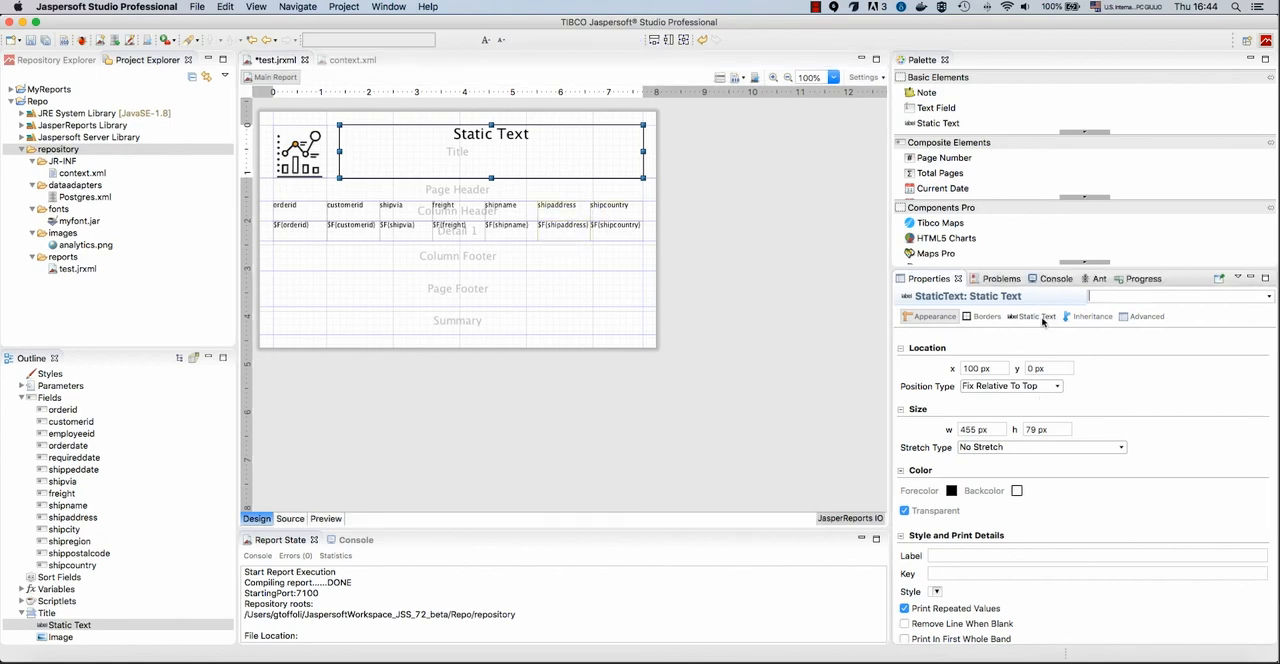
{"action": "left_click", "coordinate": [1032, 316]}
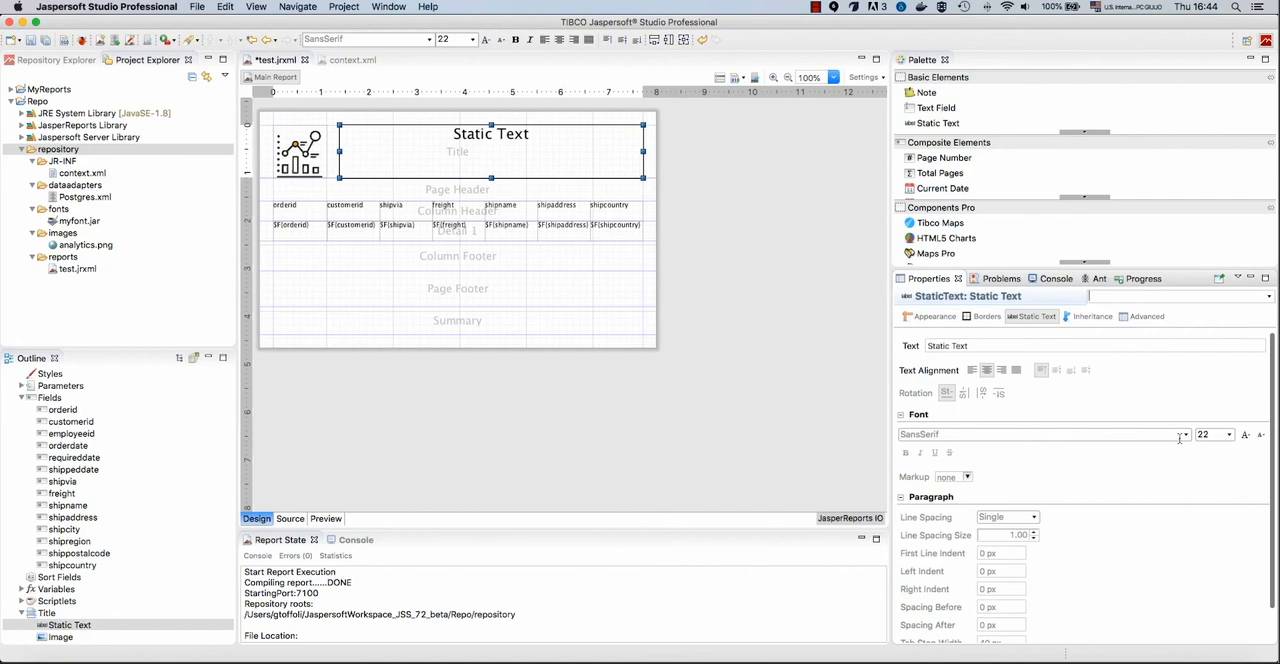
{"action": "left_click", "coordinate": [1184, 434]}
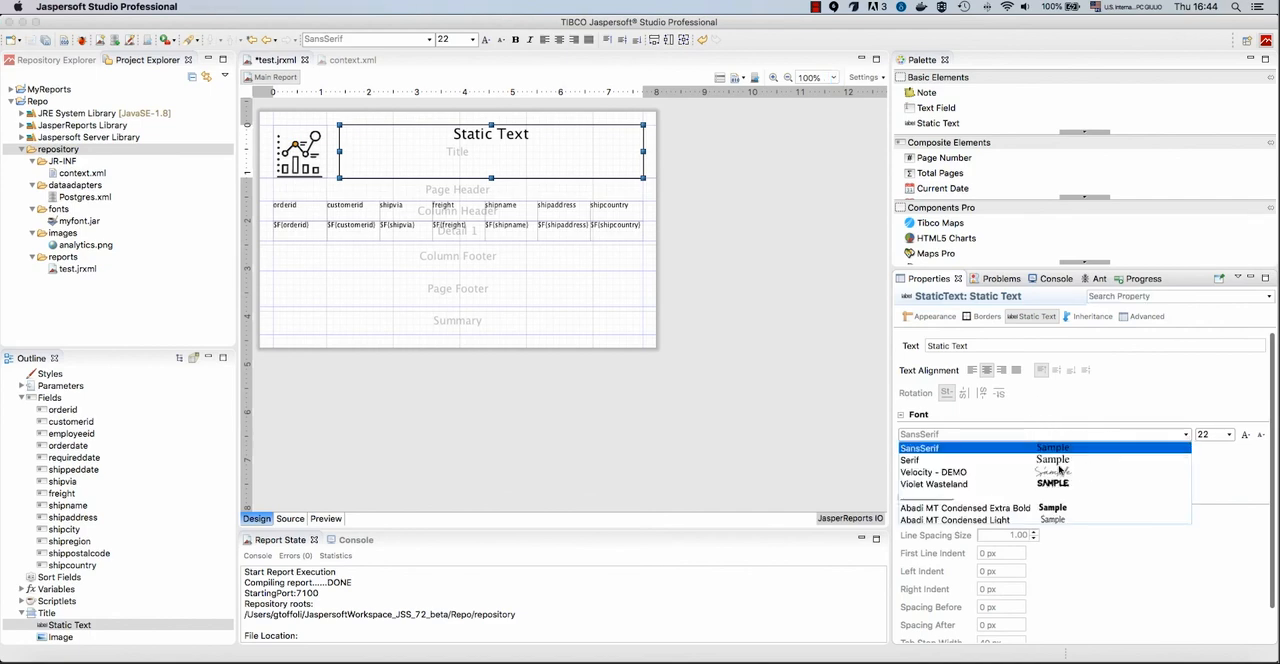
{"action": "left_click", "coordinate": [932, 472]}
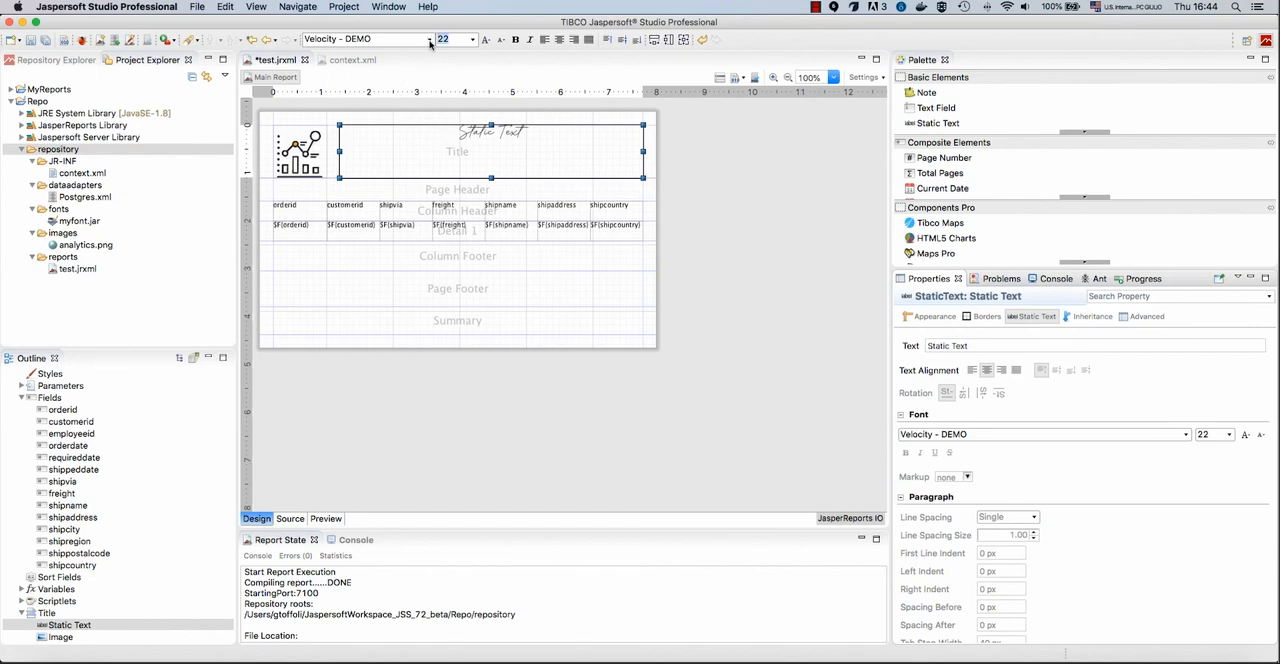
{"action": "type", "text": "70"}
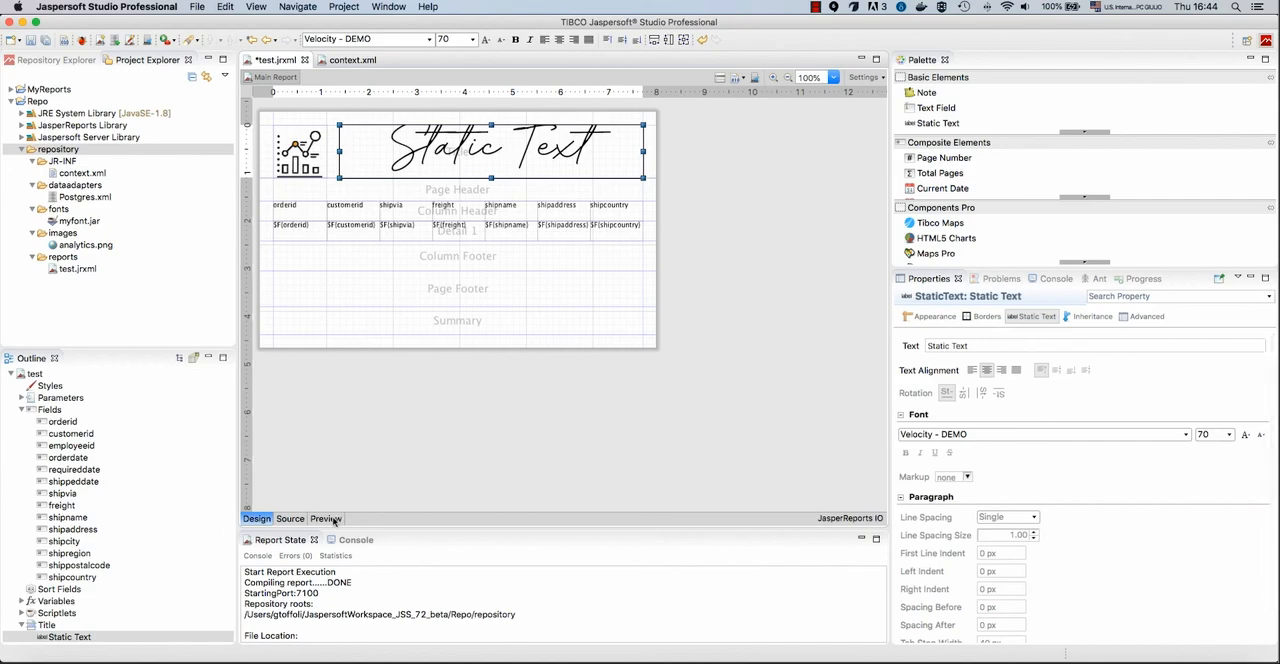
{"action": "left_click", "coordinate": [326, 518]}
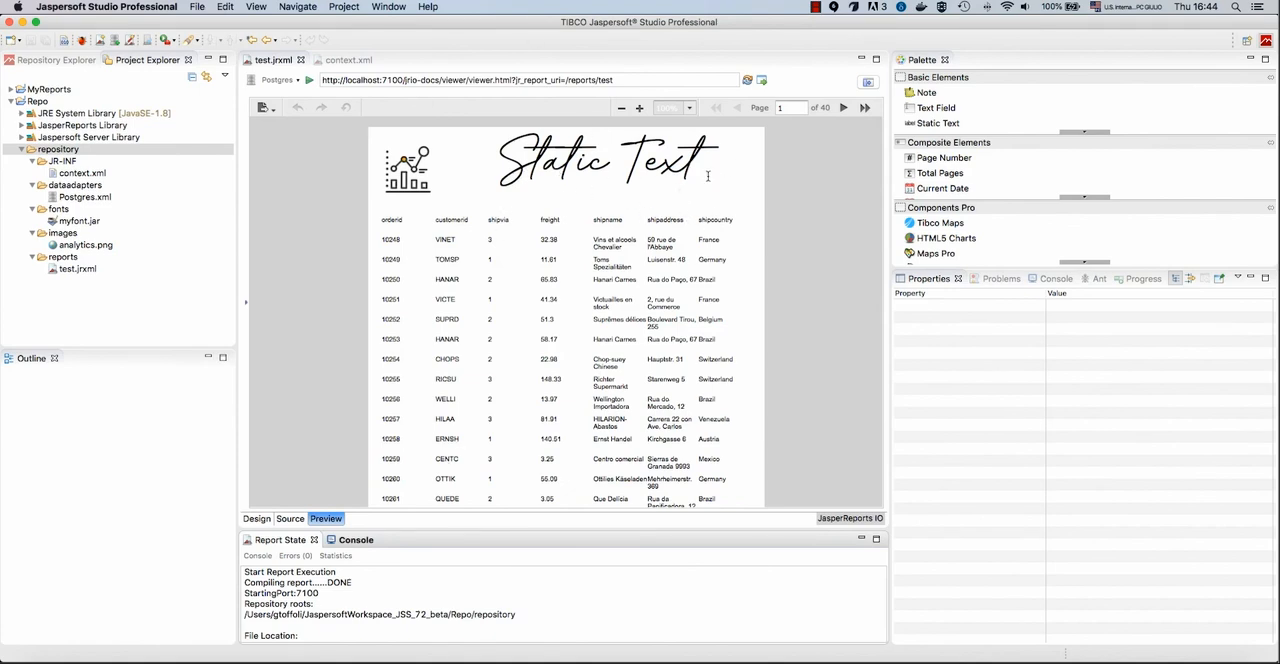
{"action": "mouse_move", "coordinate": [784, 250]}
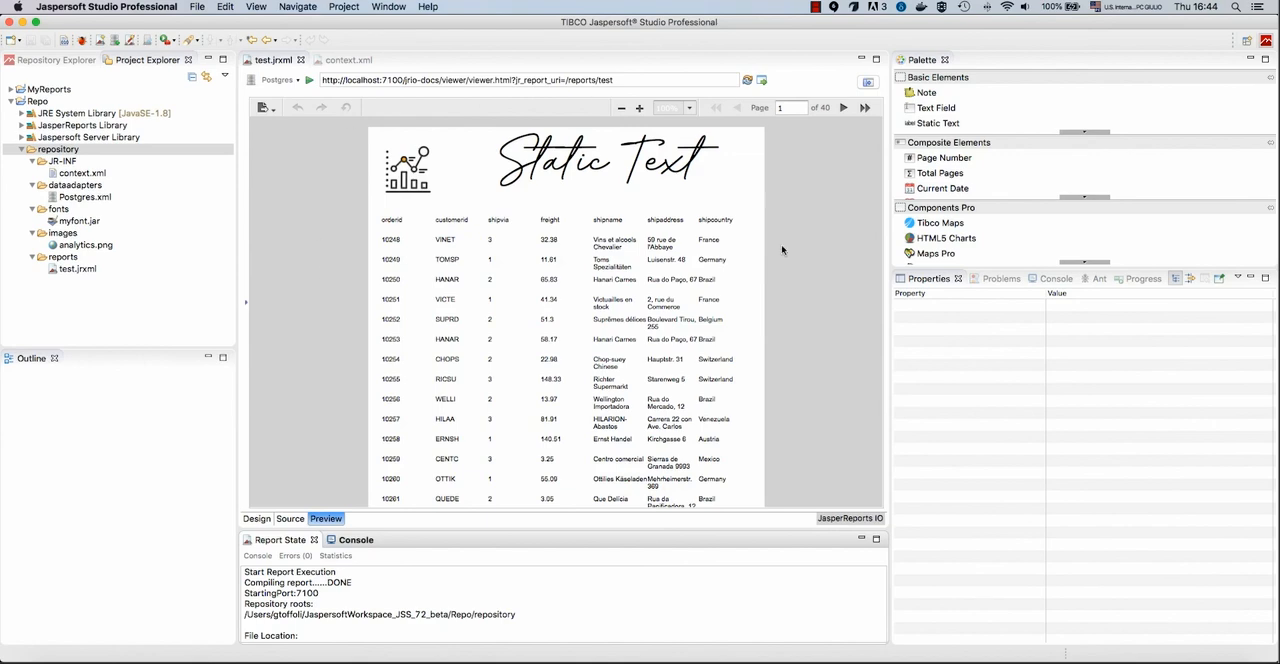
{"action": "mouse_move", "coordinate": [632, 212]}
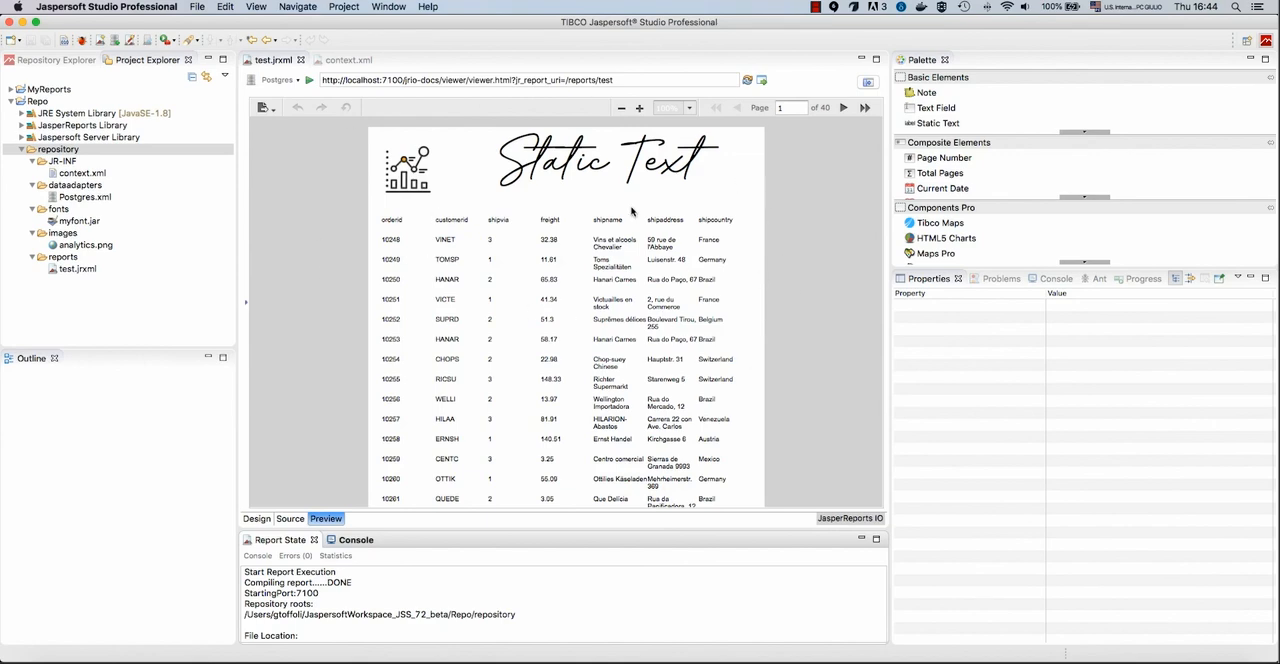
{"action": "mouse_move", "coordinate": [748, 178]}
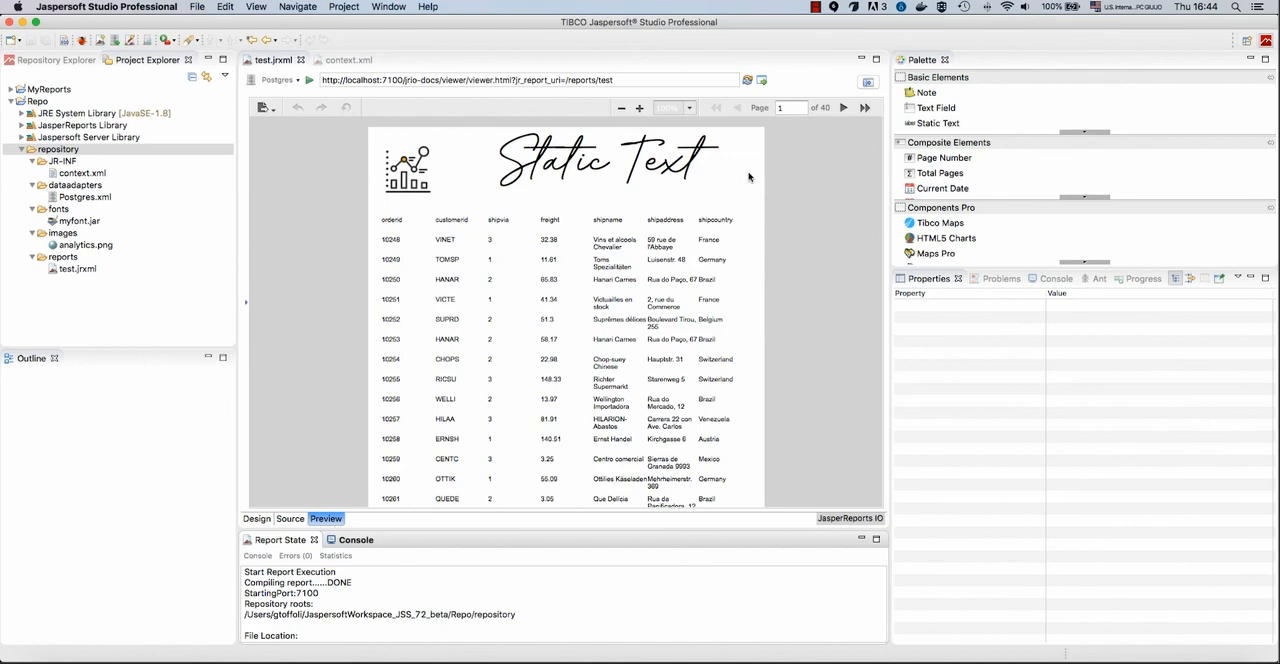